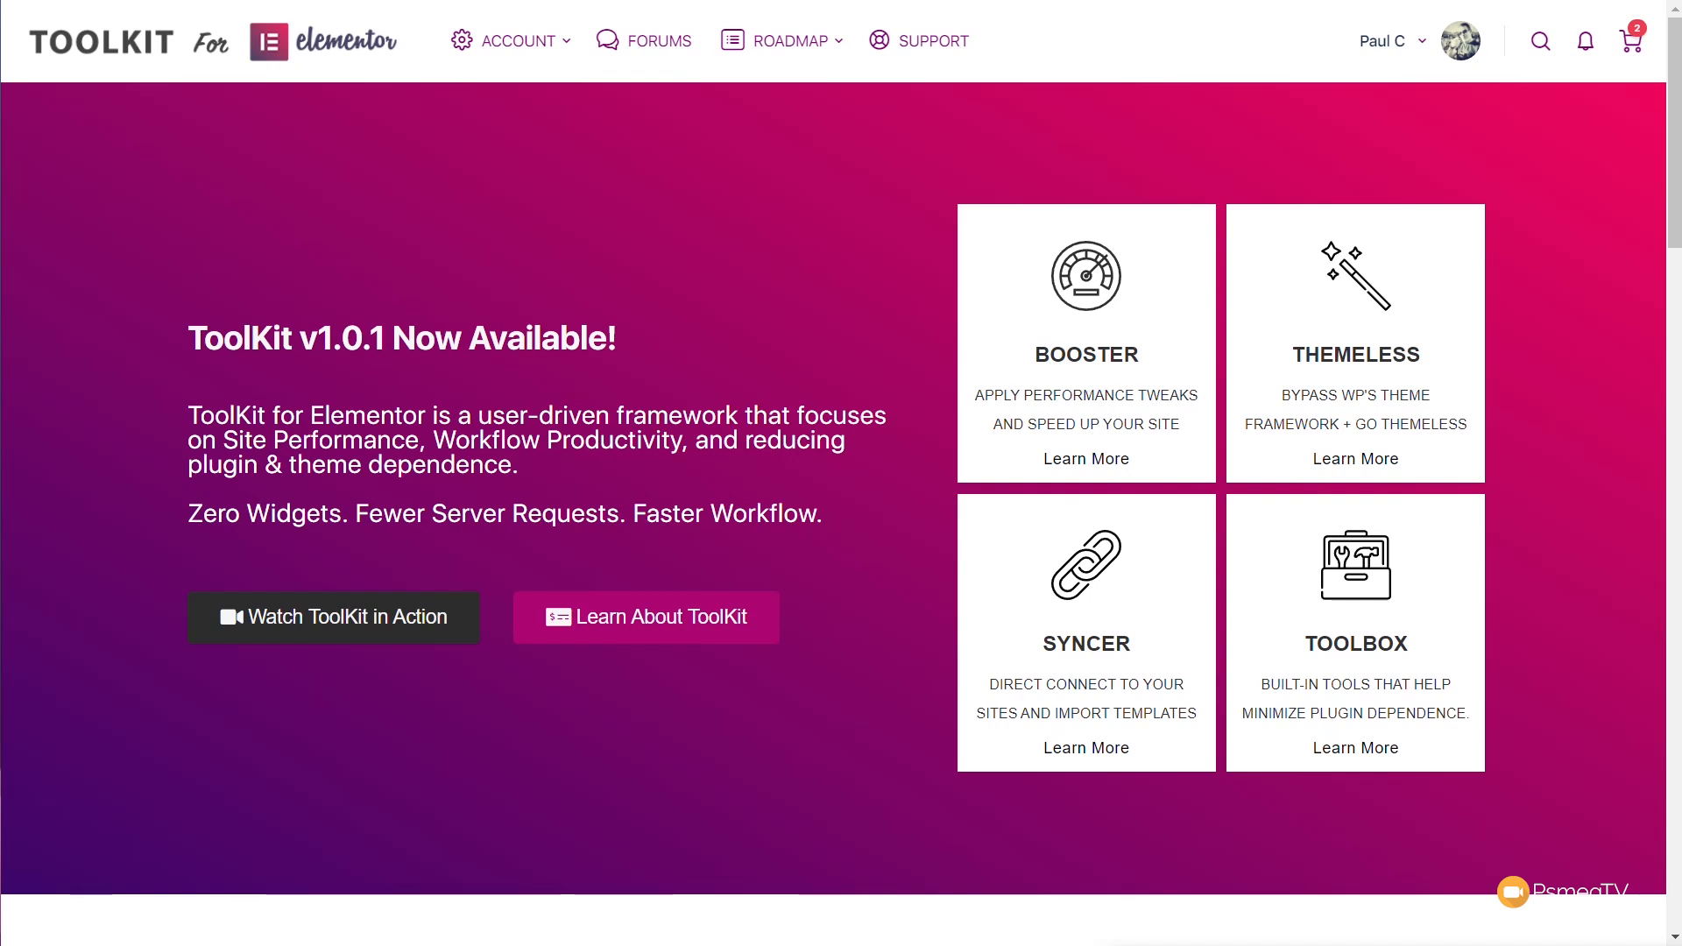
pyautogui.moveTo(1482, 838)
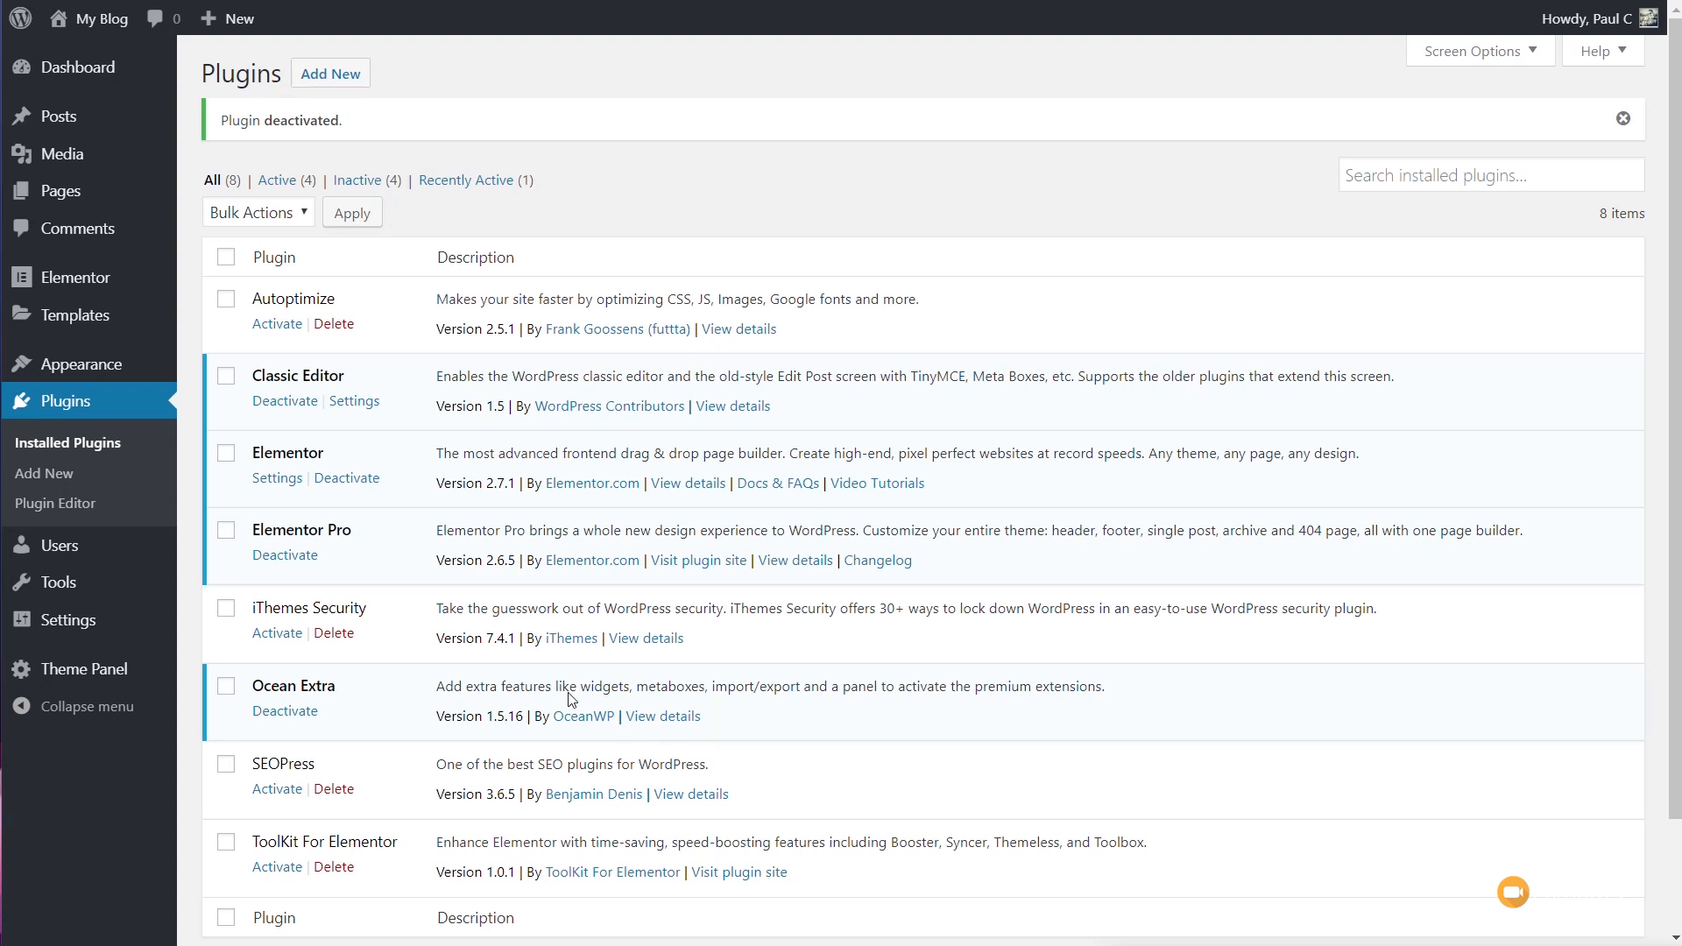
pyautogui.moveTo(277, 867)
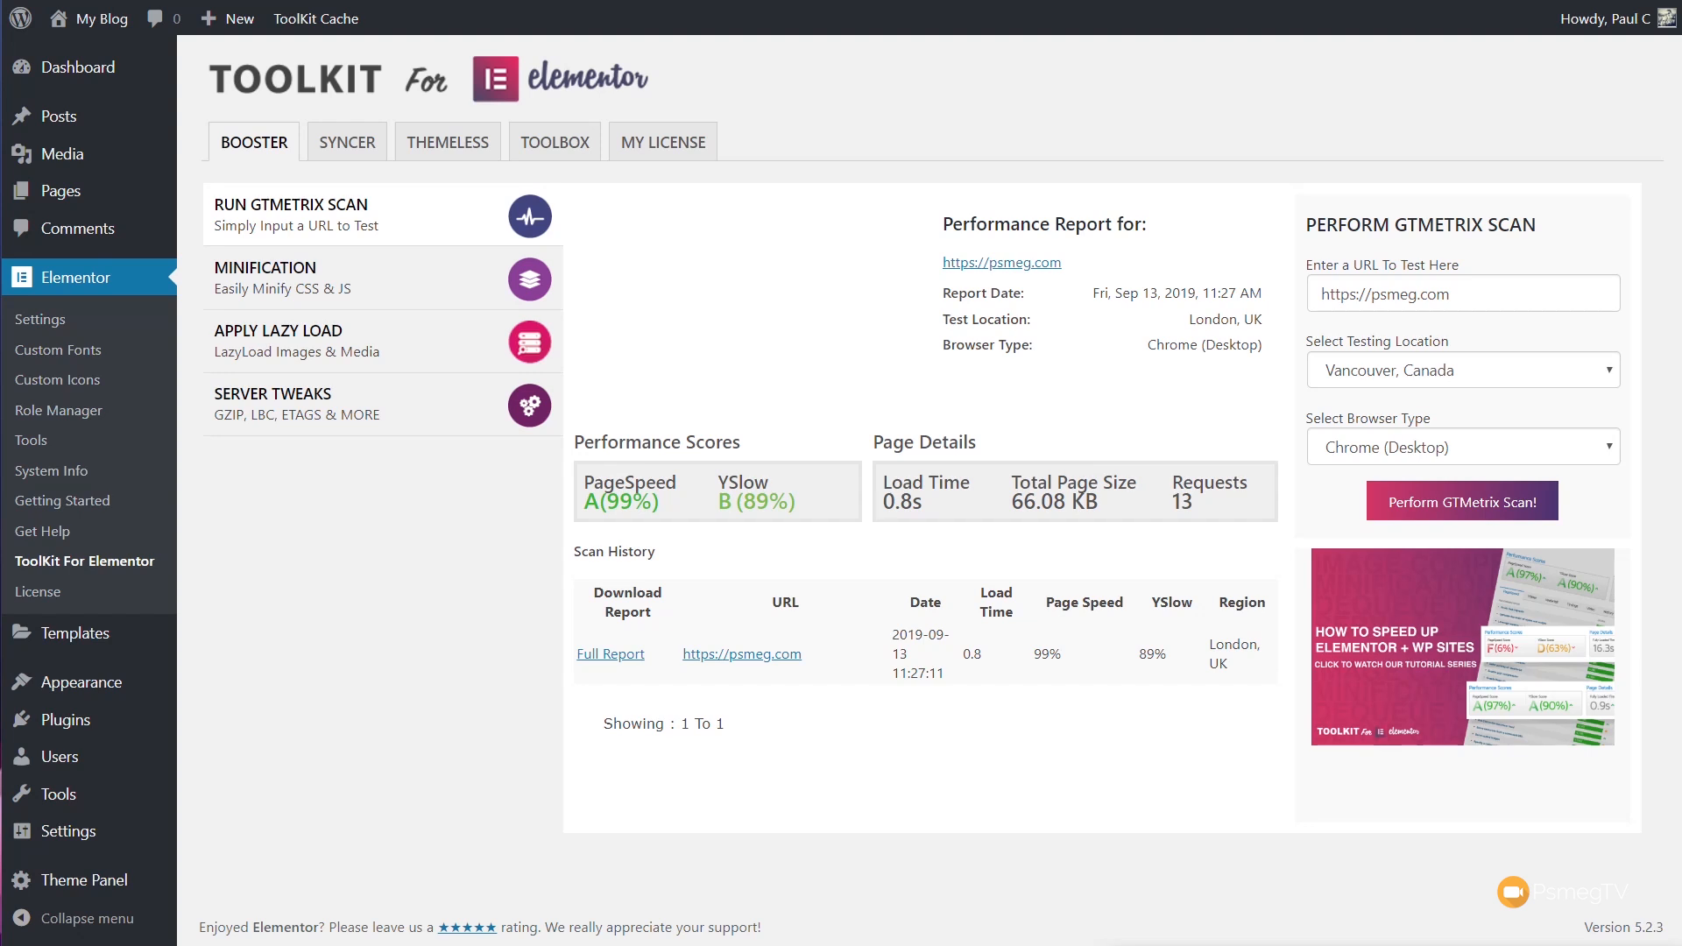
pyautogui.moveTo(1235, 447)
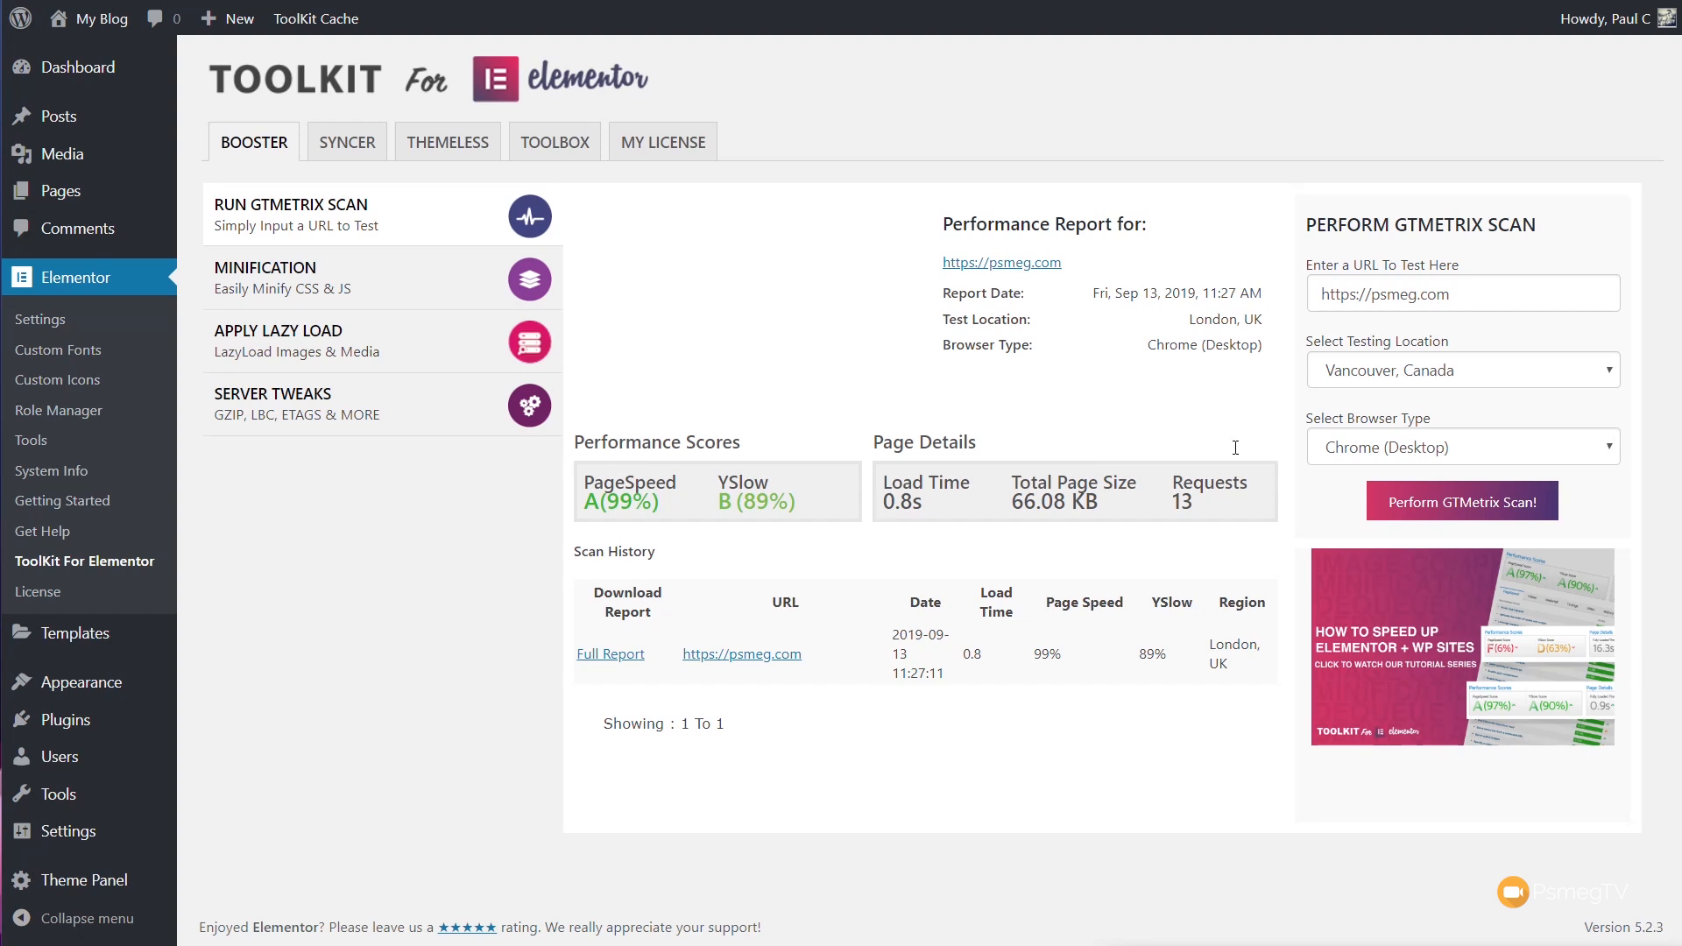
# Keep psmeg.com as the scan URL and choose London, UK as the GTmetrix testing location
pyautogui.click(1462, 293)
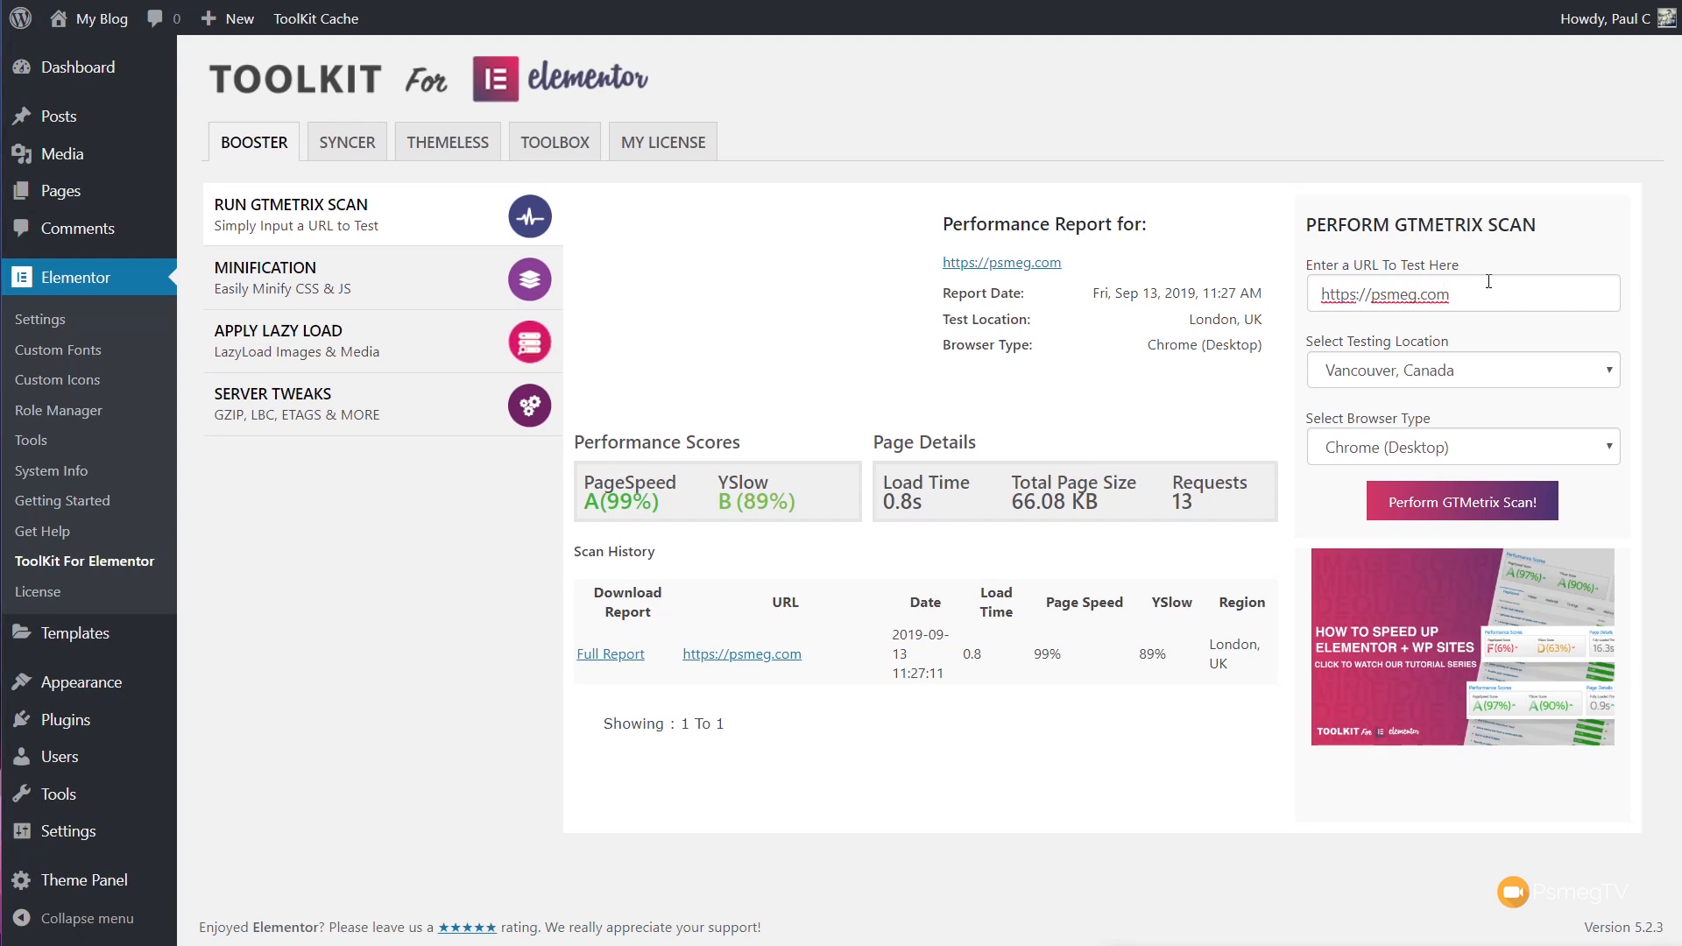
pyautogui.moveTo(1485, 373)
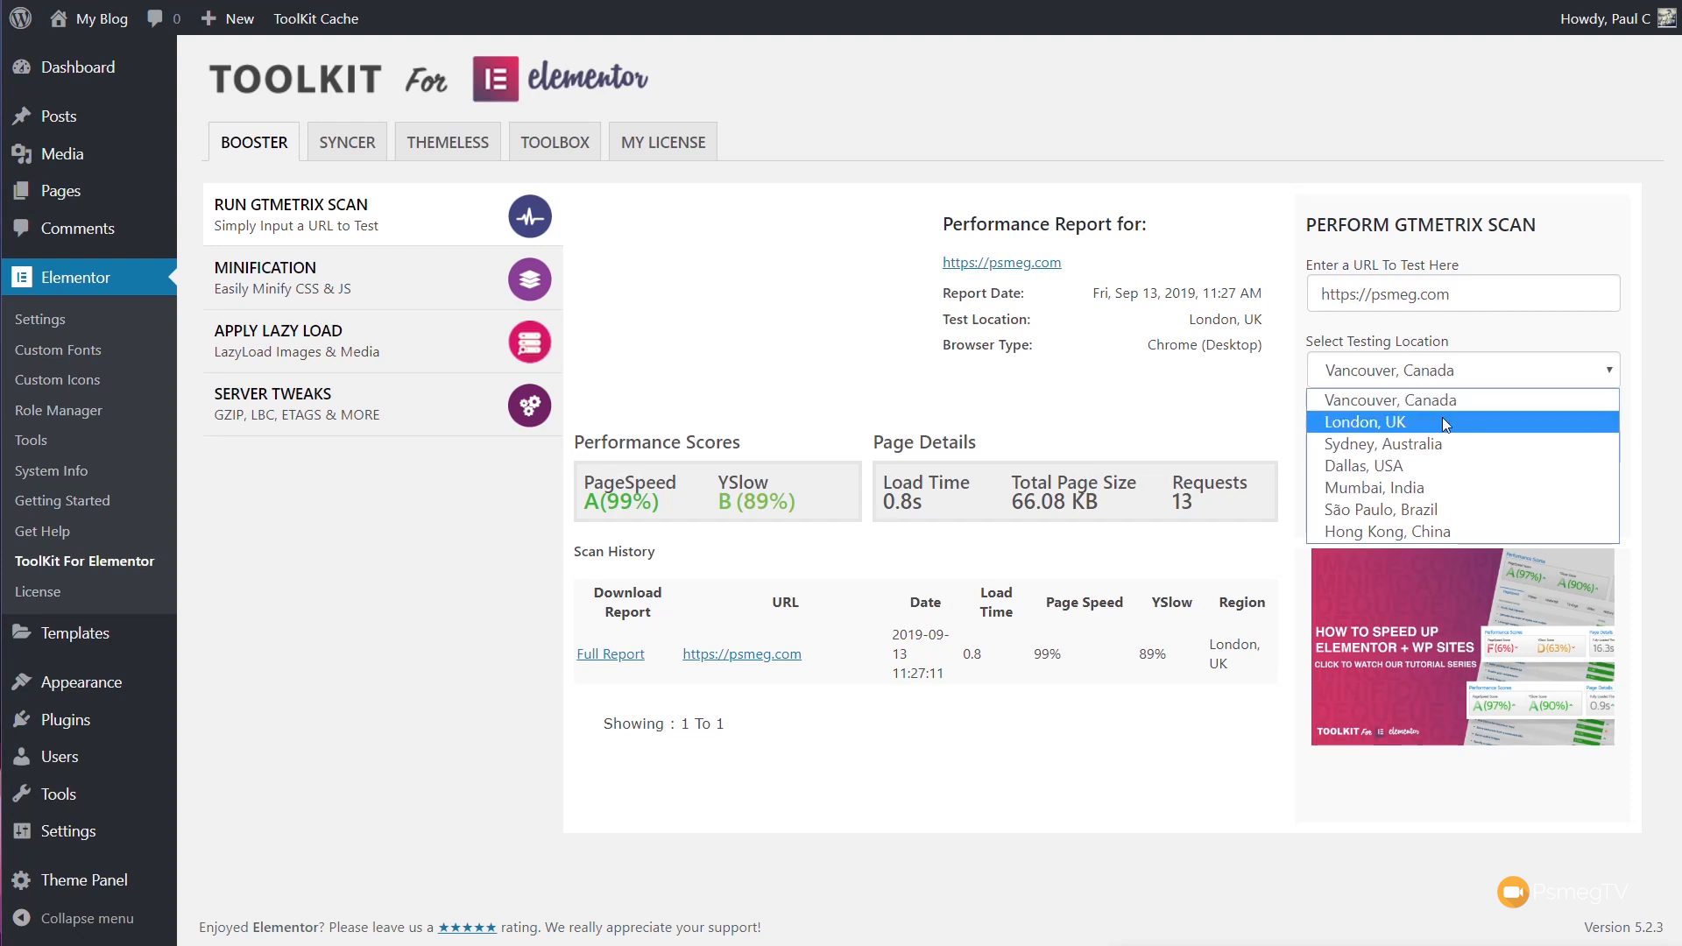
pyautogui.click(1364, 421)
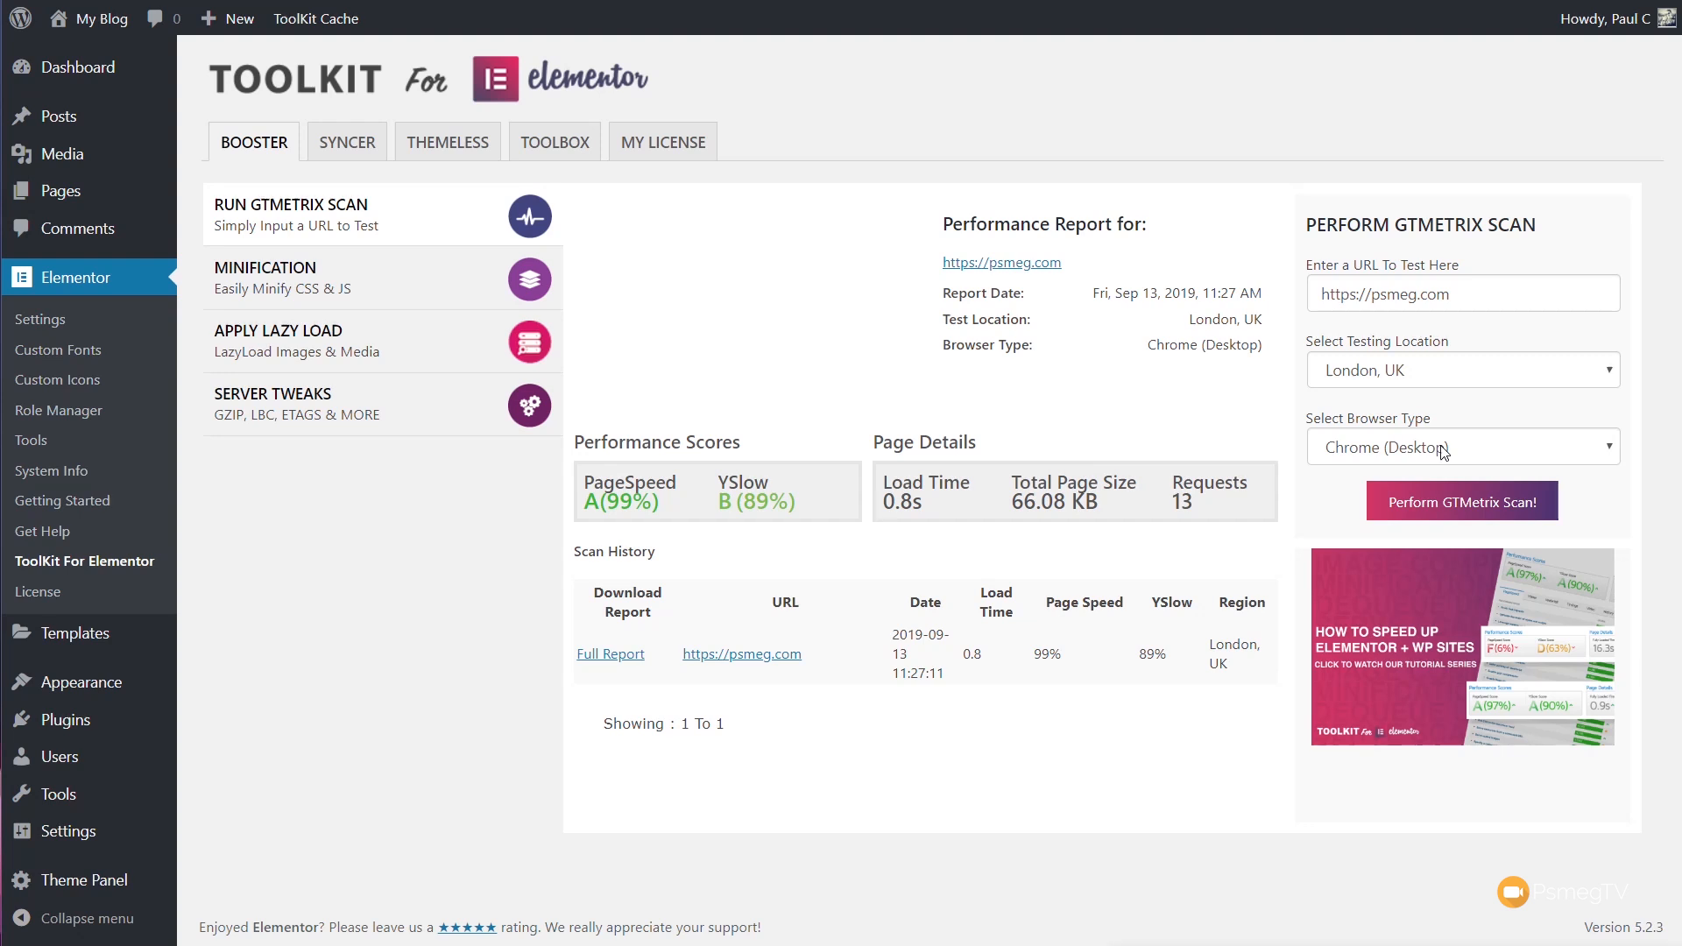
pyautogui.moveTo(1192, 508)
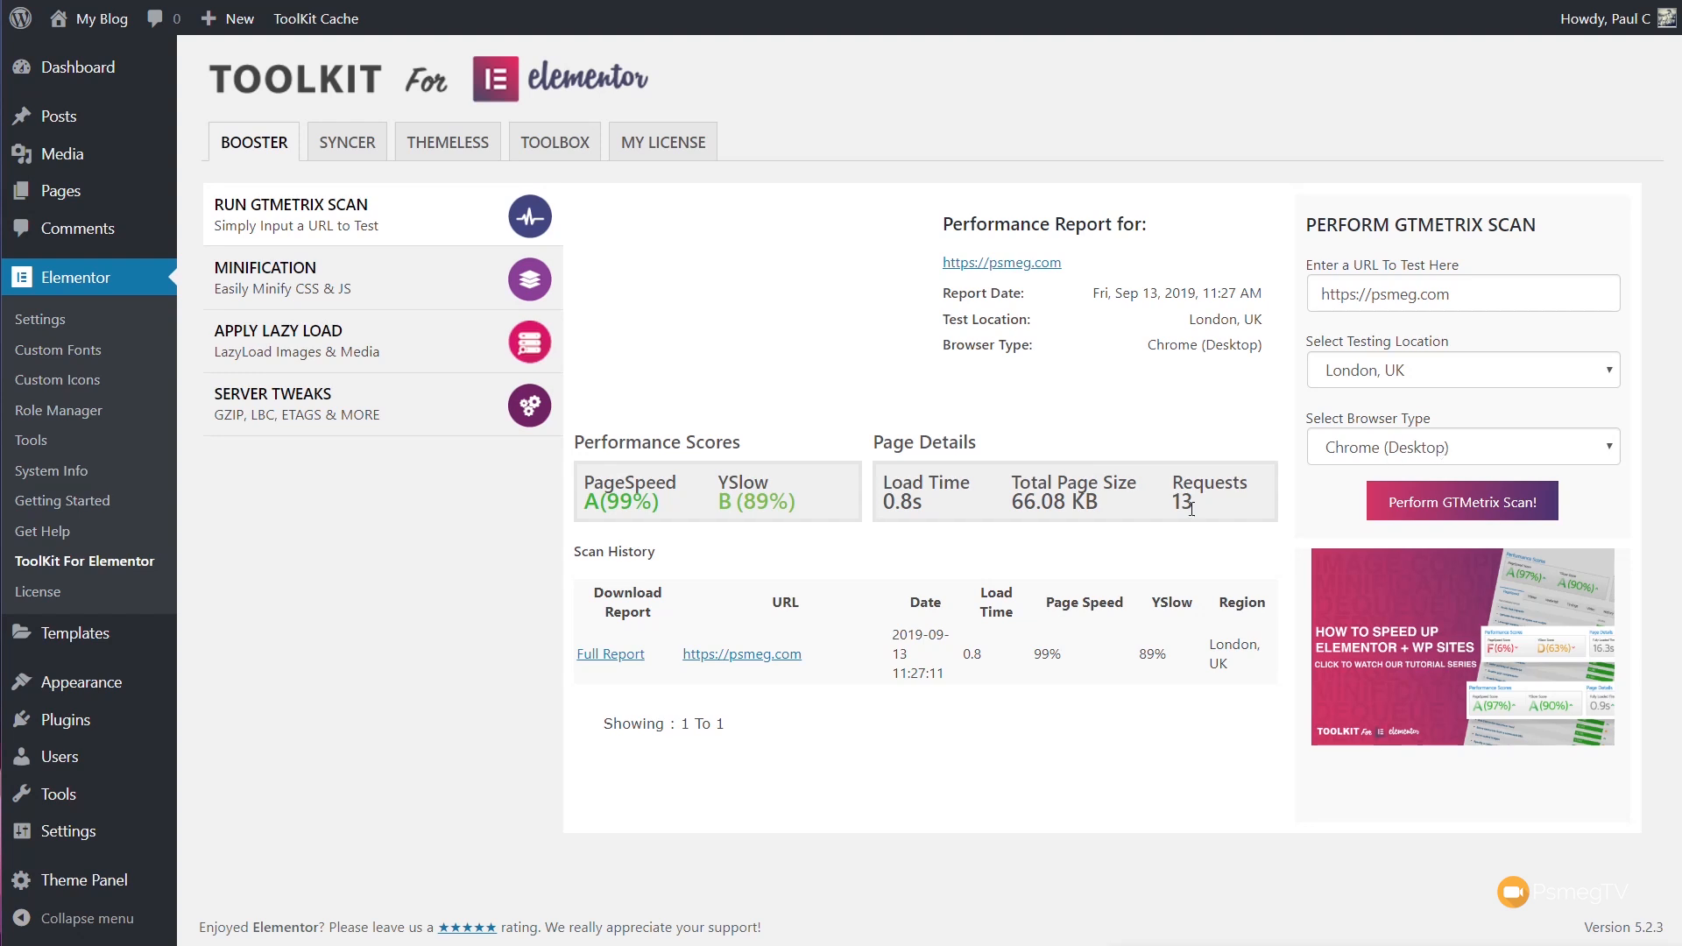
pyautogui.moveTo(410, 587)
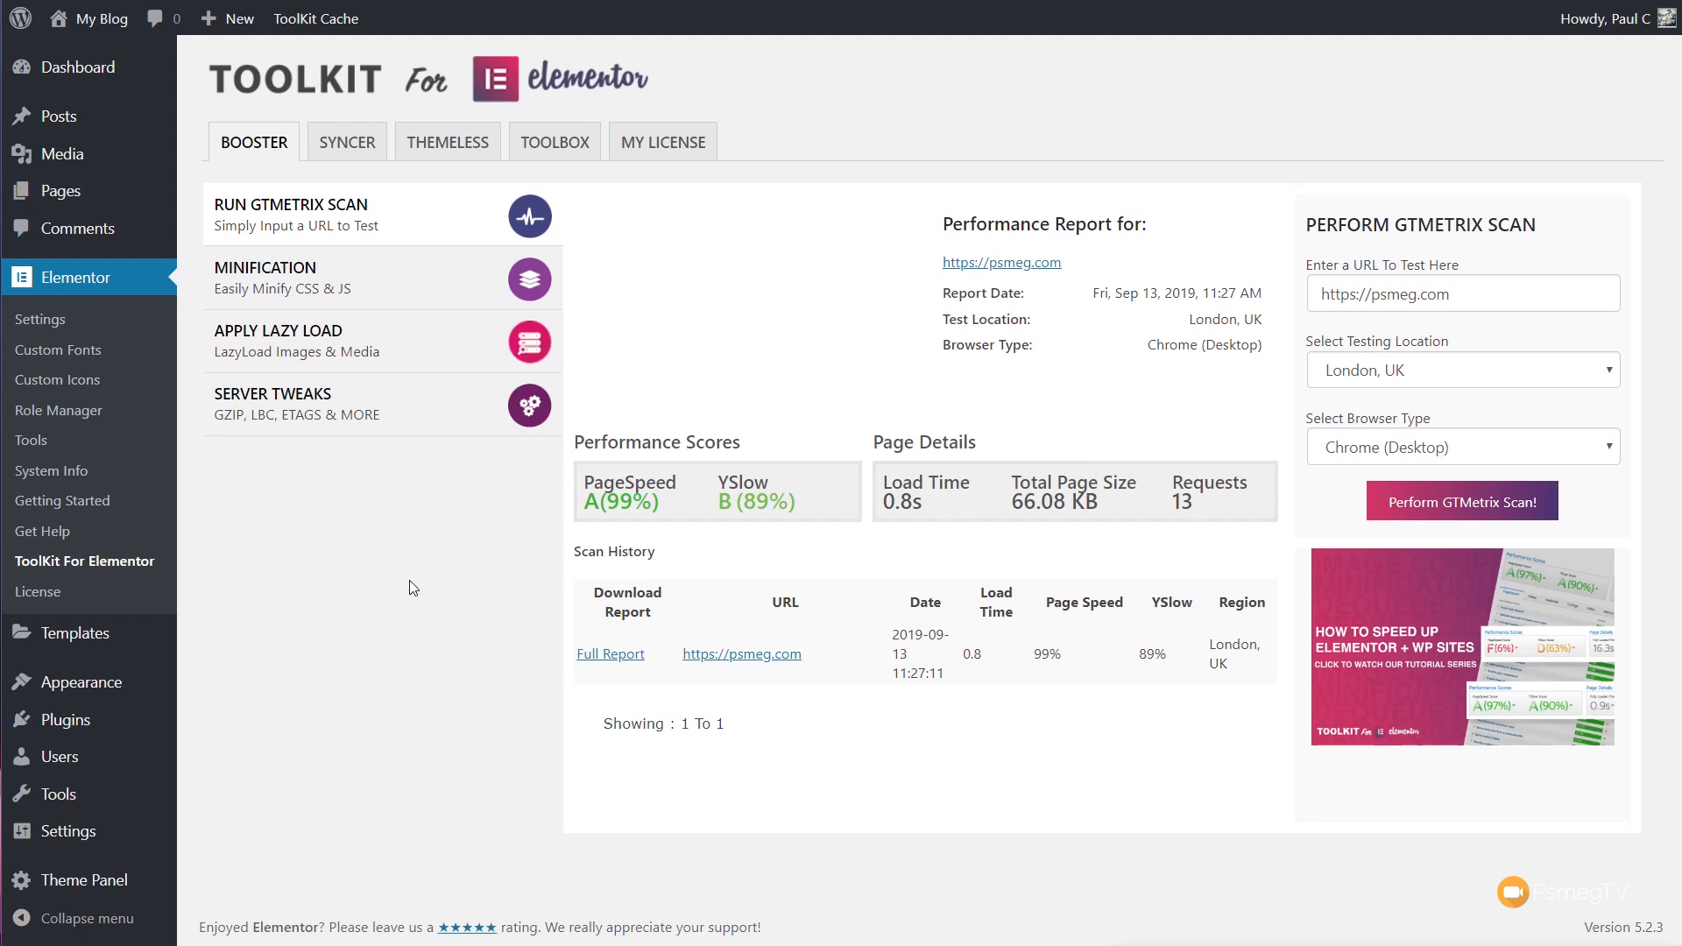
pyautogui.moveTo(380, 161)
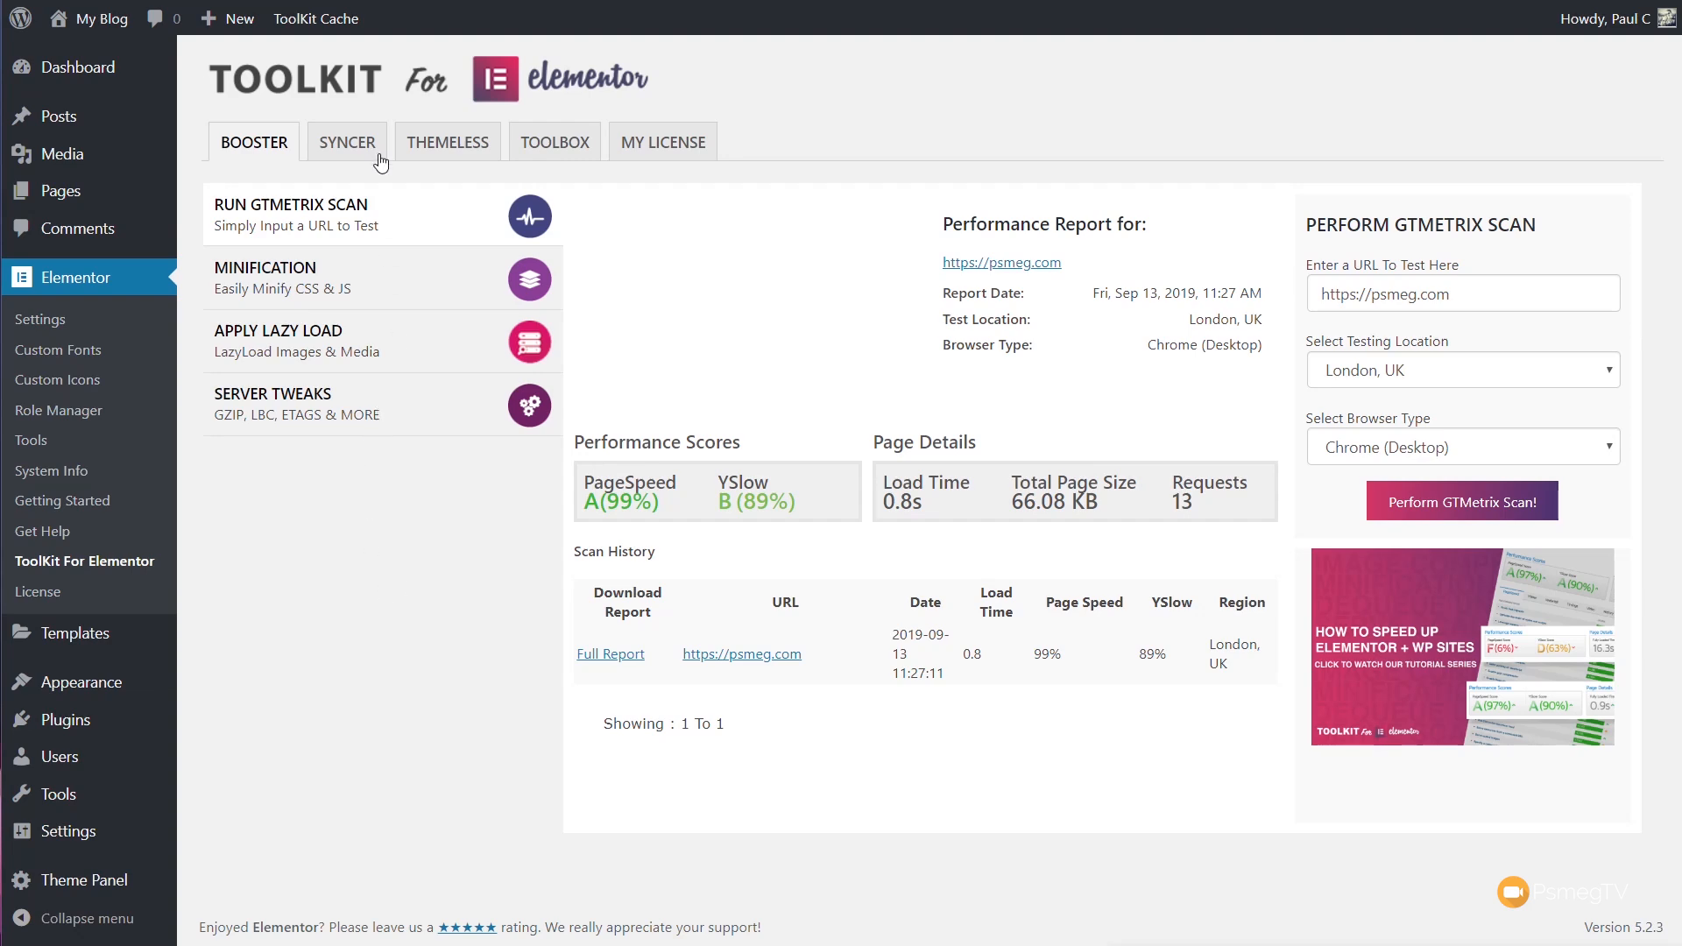
# Review the Syncer template-syncing panel before moving to the Themeless settings
pyautogui.click(447, 142)
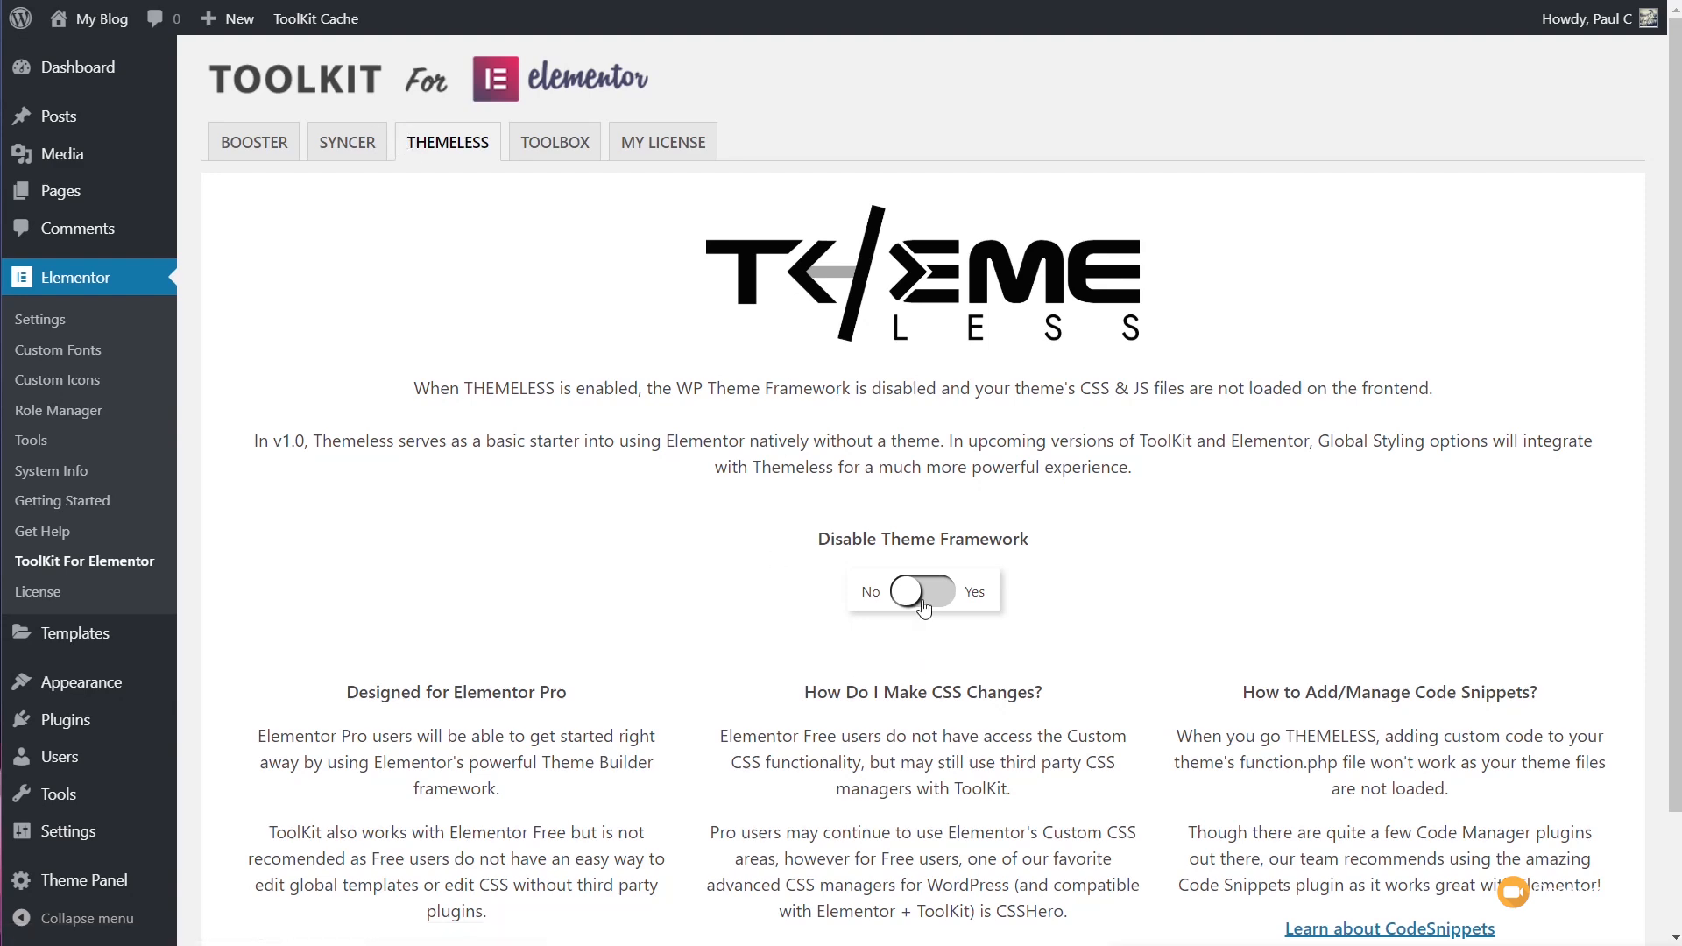
# Switch Disable Theme Framework to Yes so the site runs themeless
pyautogui.click(922, 591)
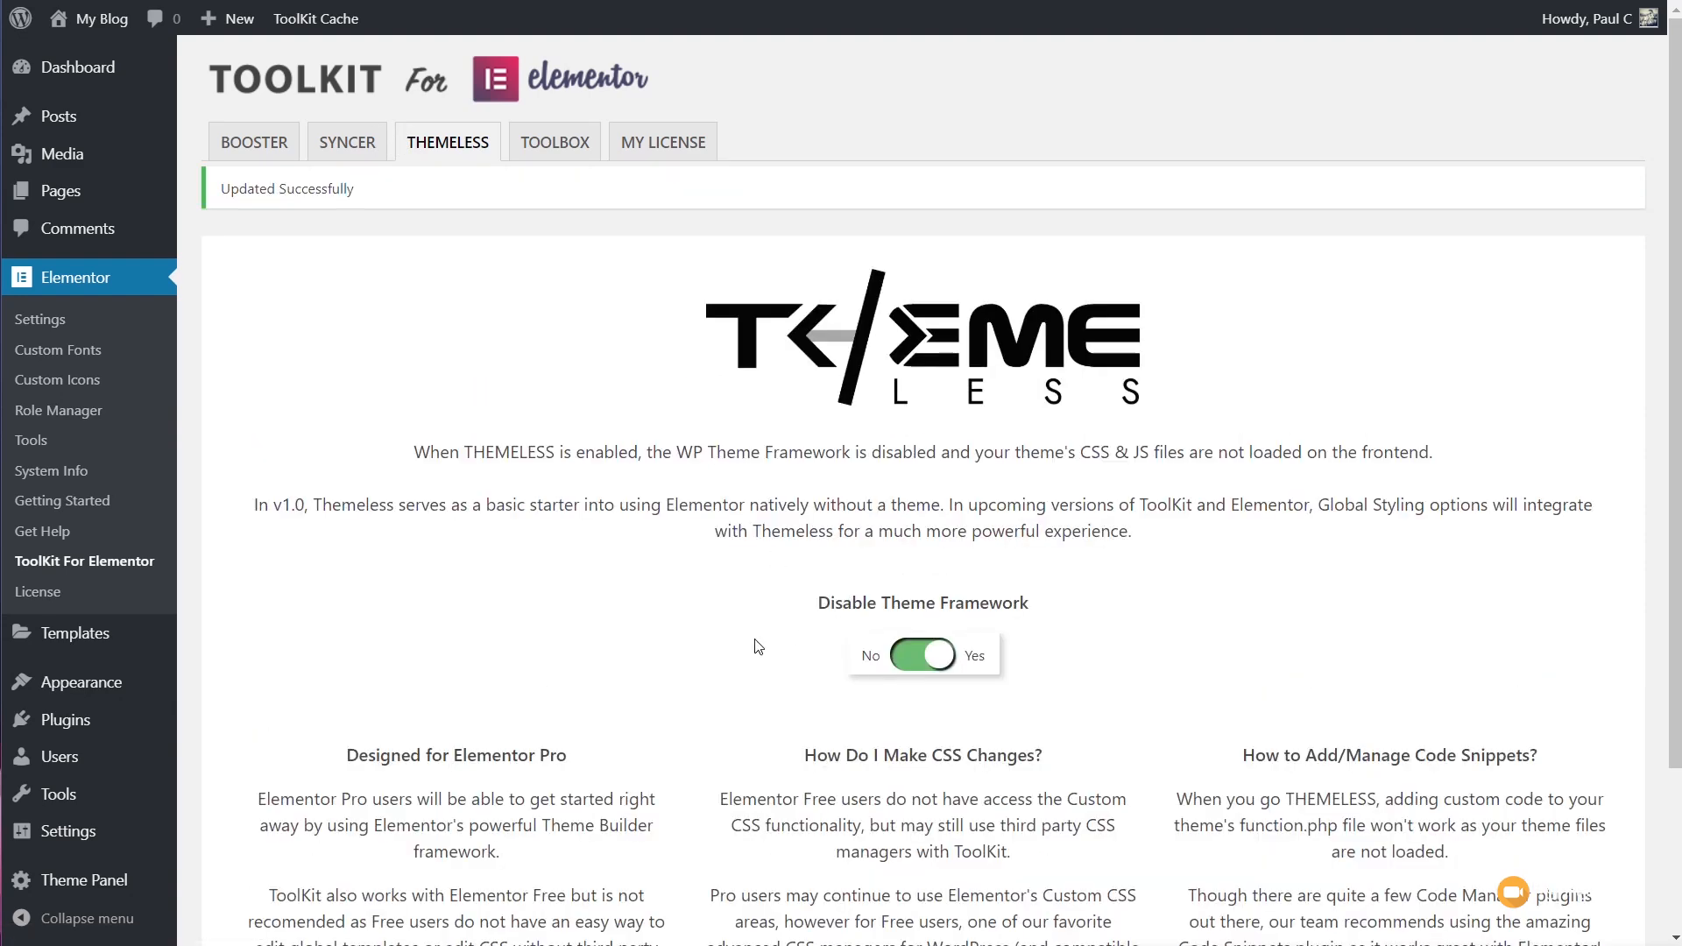
pyautogui.moveTo(627, 654)
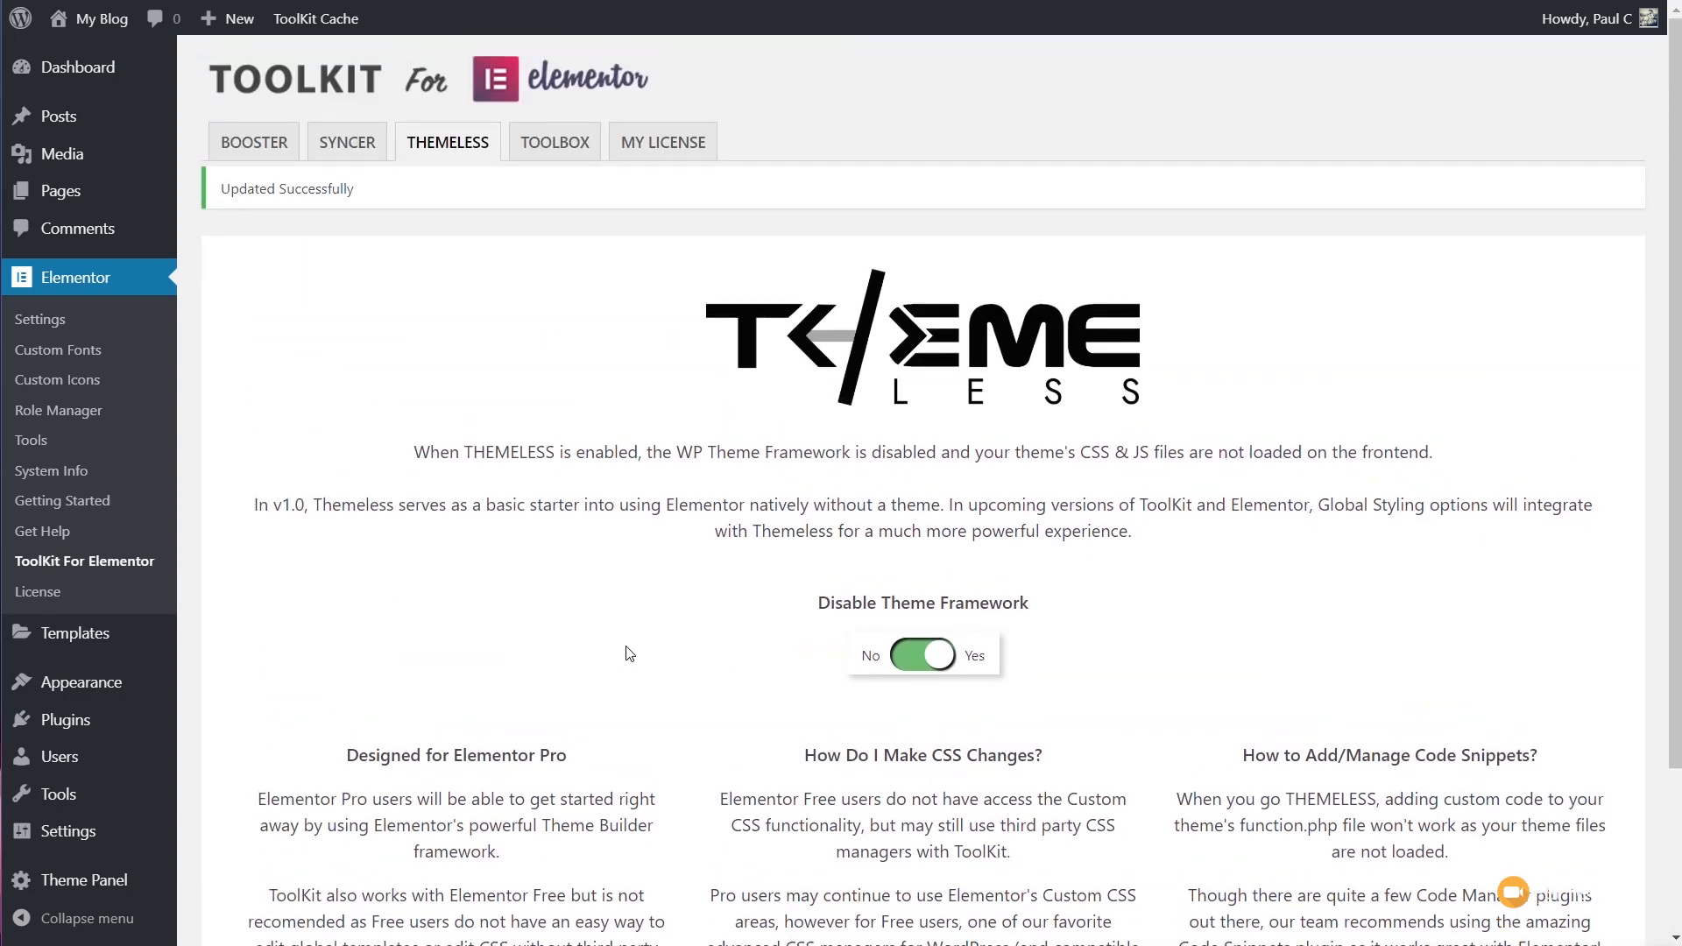
pyautogui.scroll(3)
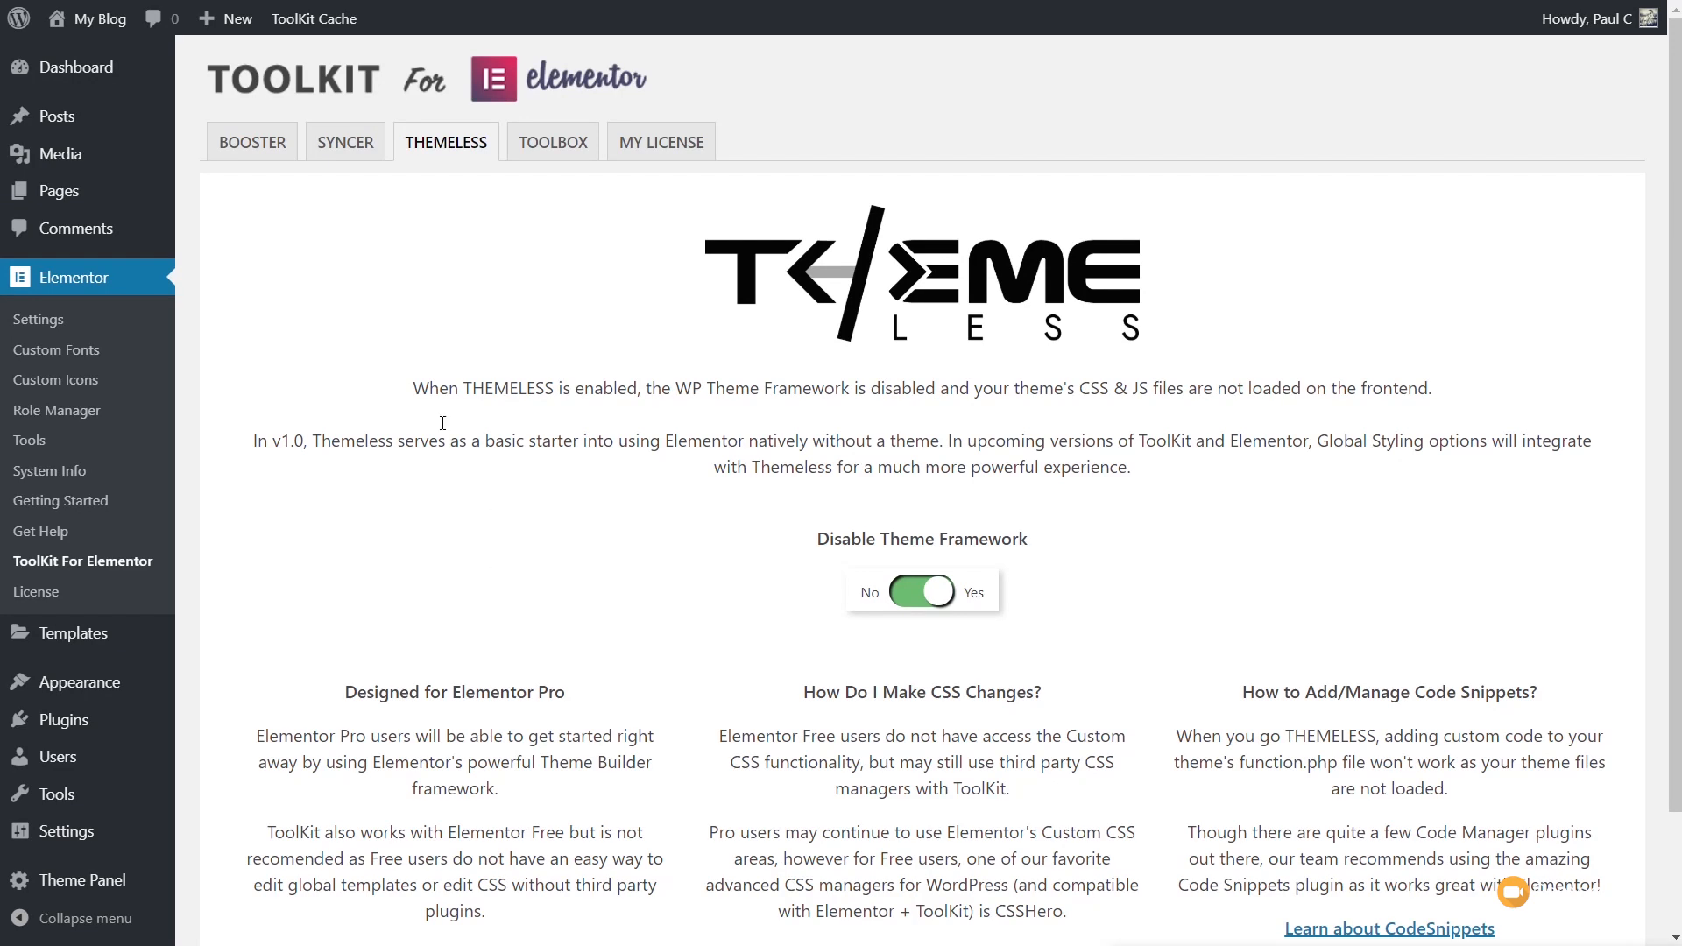
# Run a new GTmetrix scan of psmeg.com from London, UK in the Booster panel
pyautogui.click(251, 142)
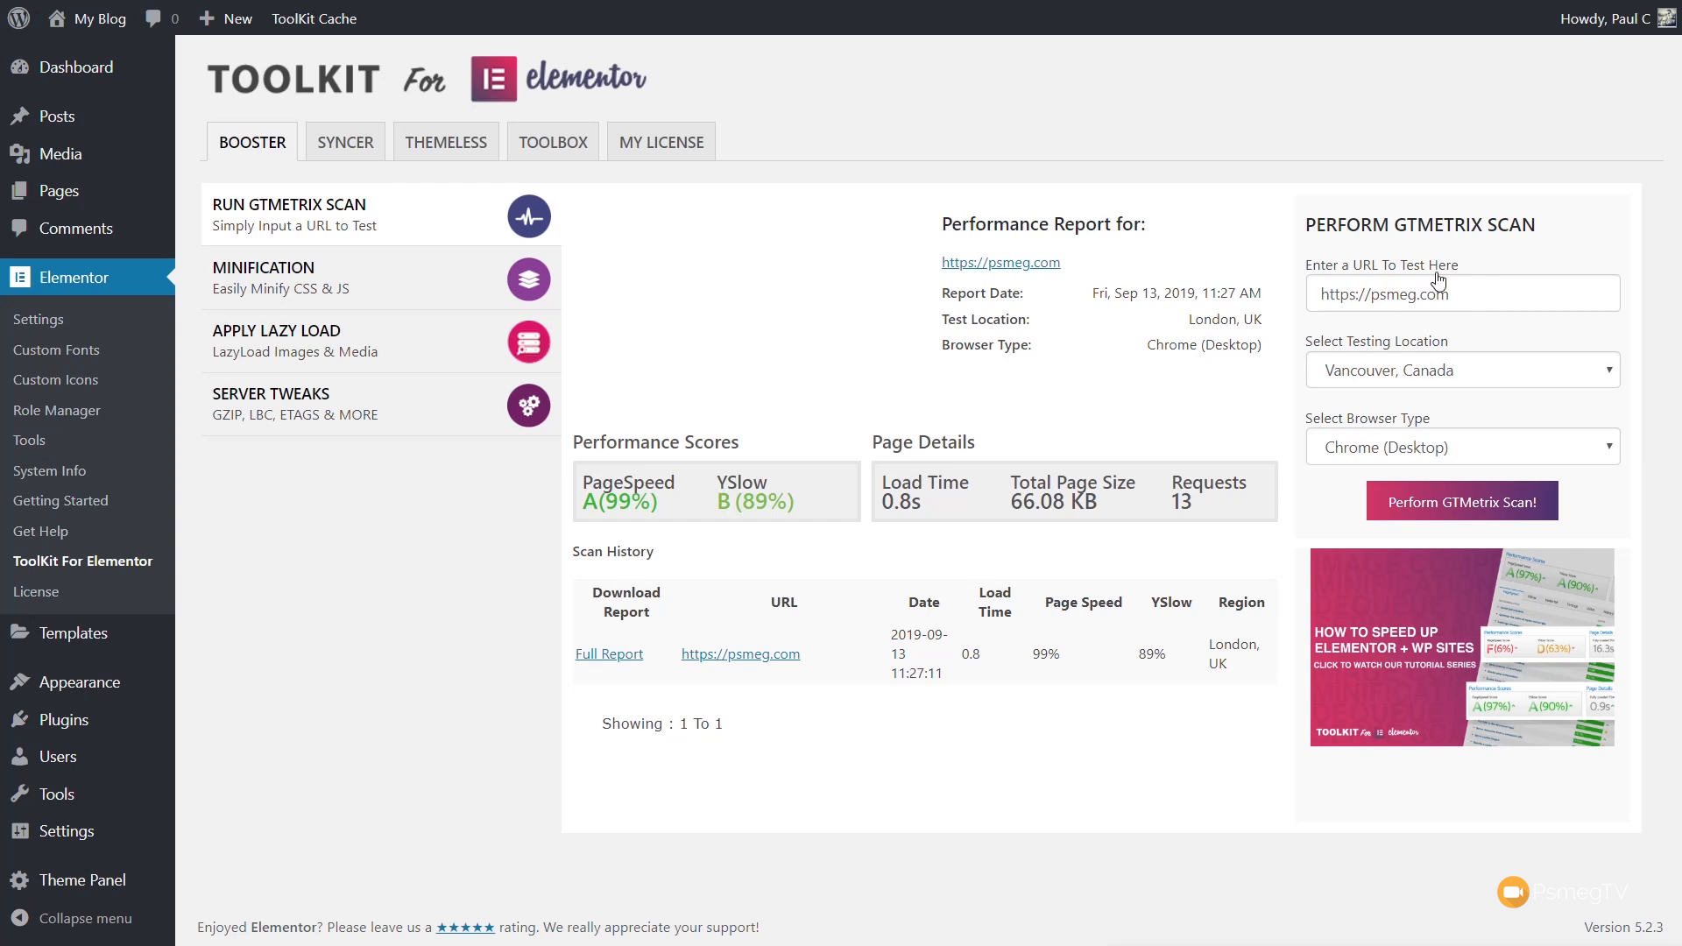
pyautogui.click(1461, 370)
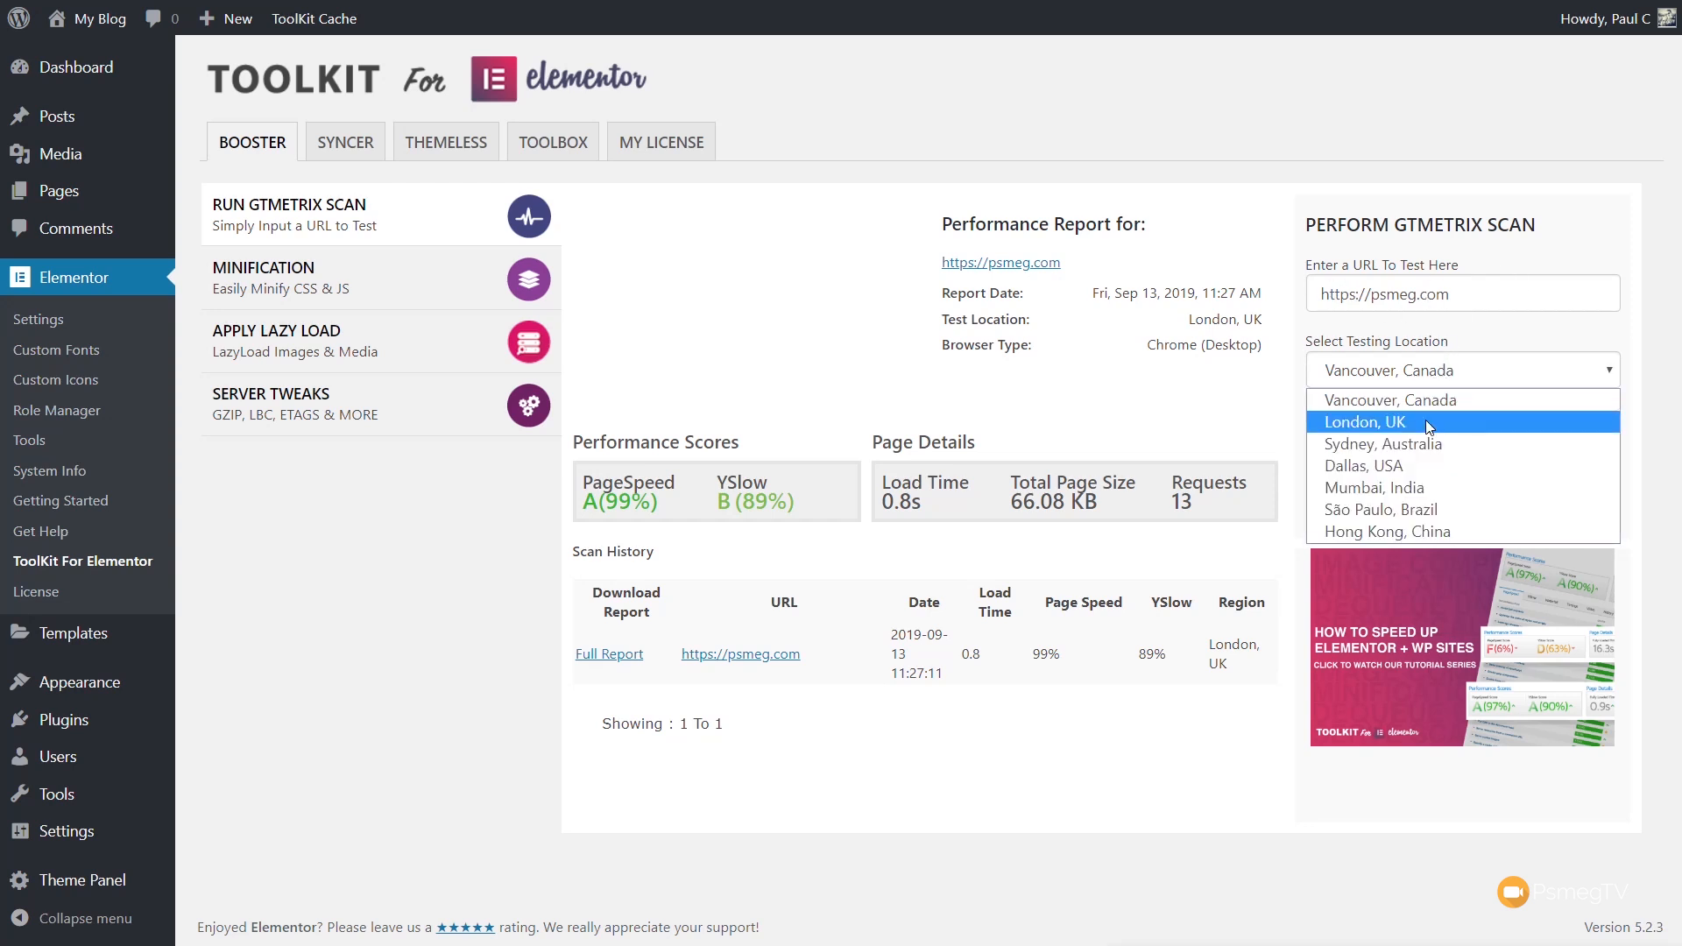
pyautogui.click(1364, 421)
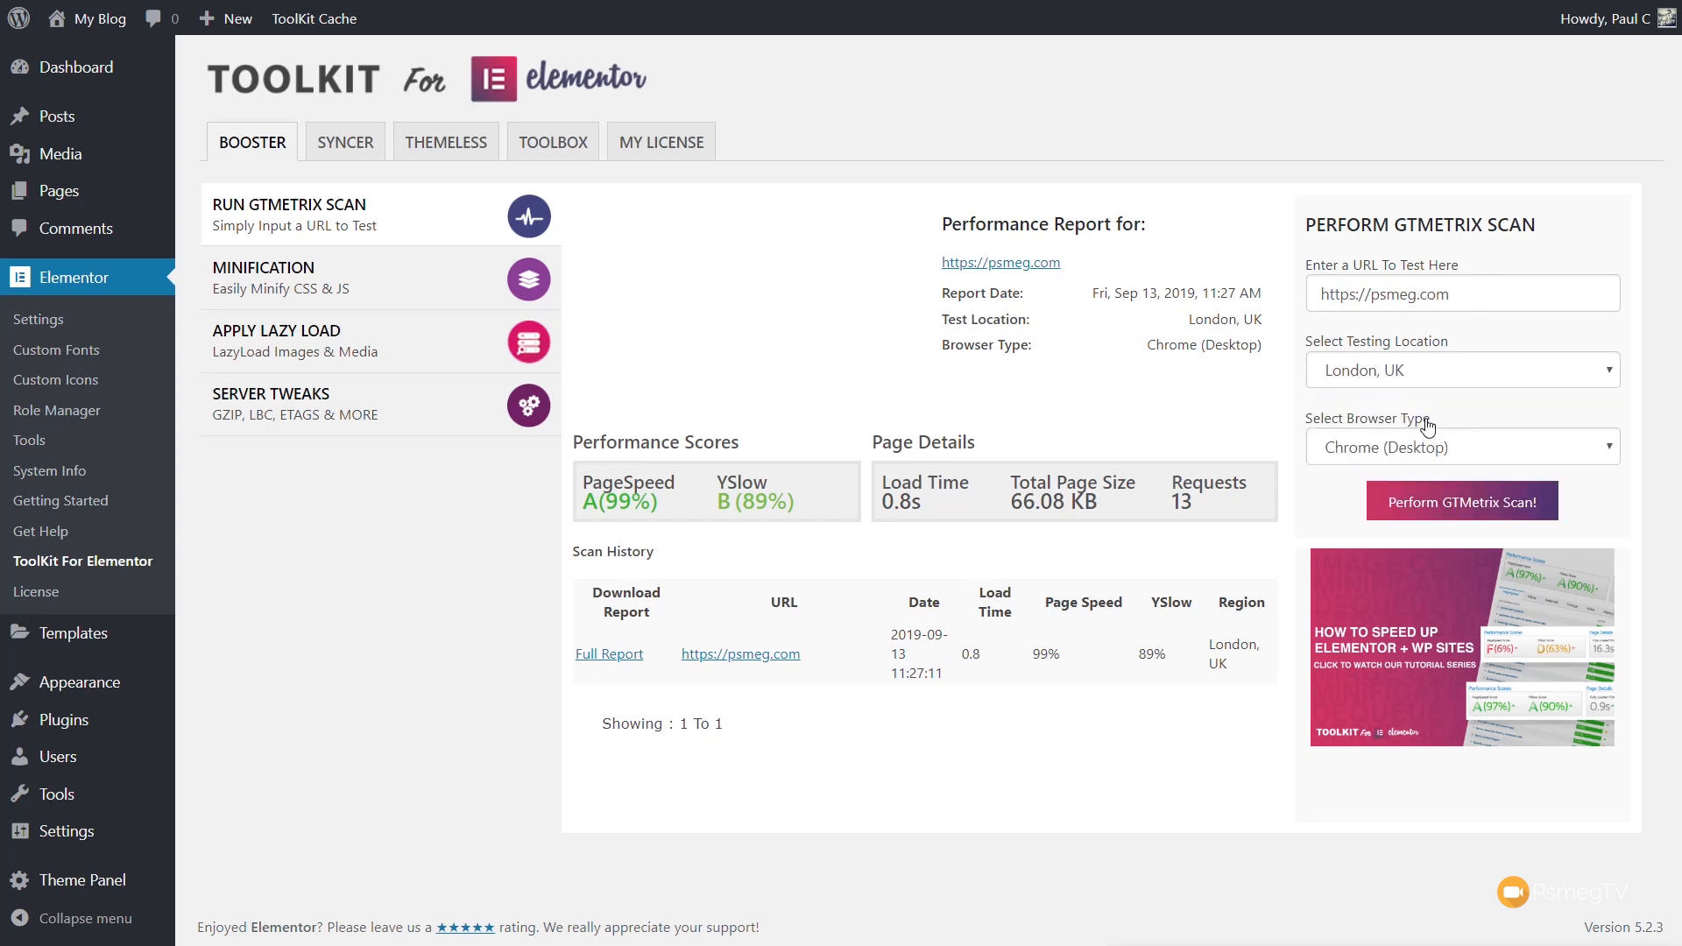
pyautogui.click(1461, 501)
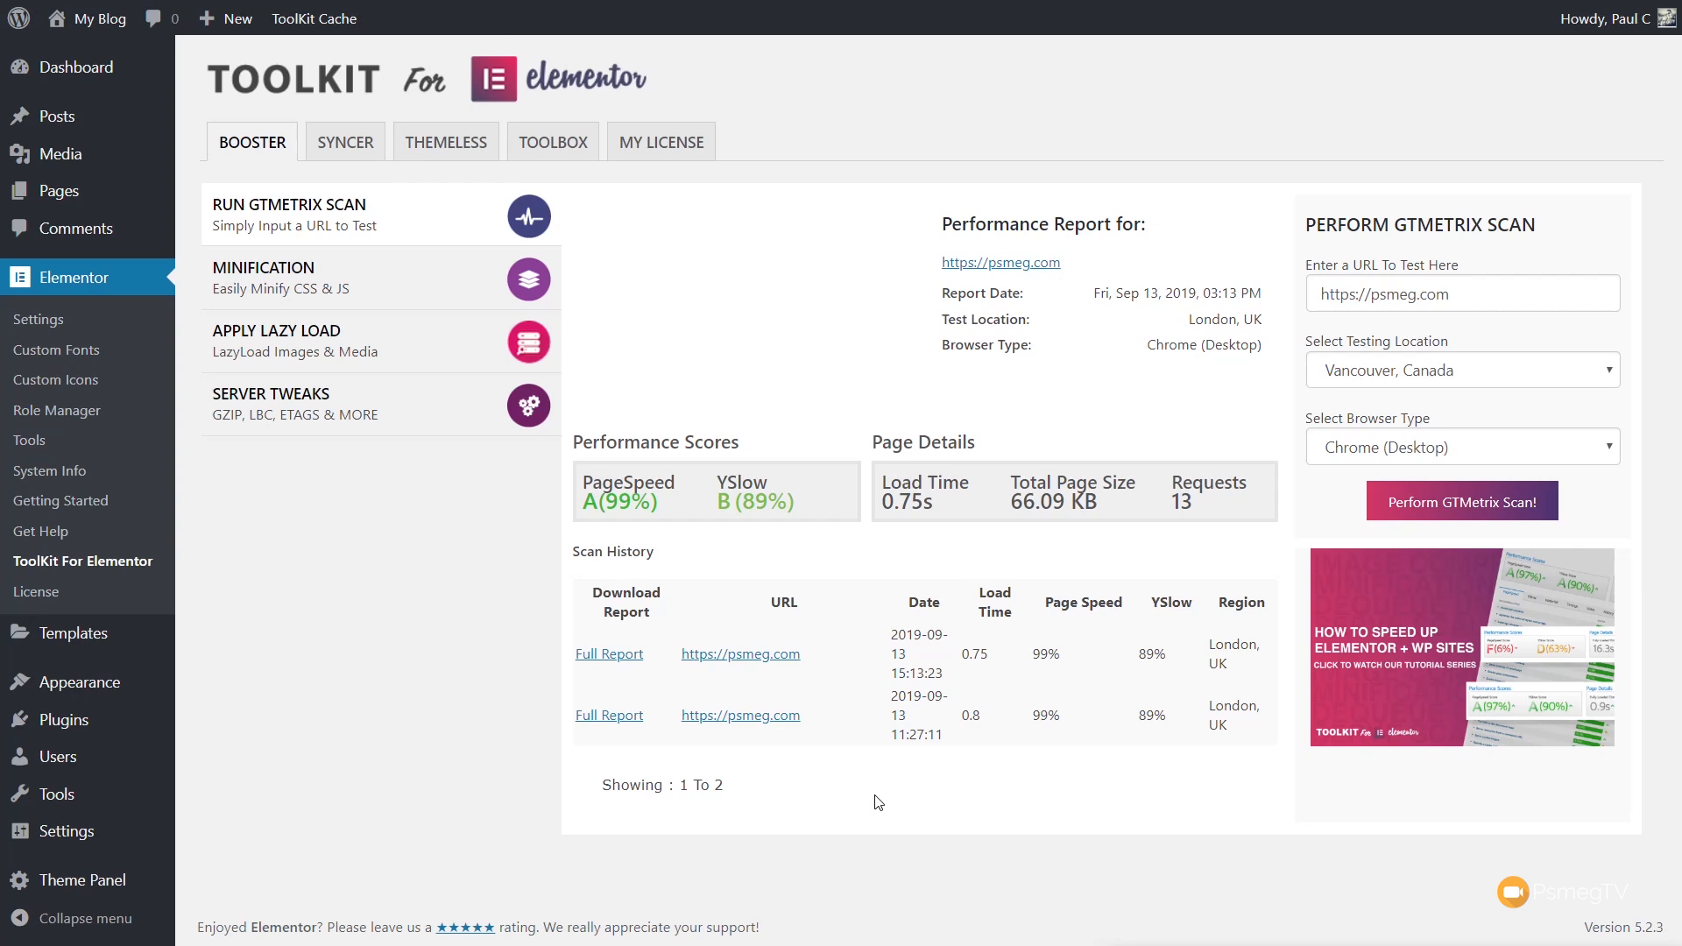
pyautogui.moveTo(304, 314)
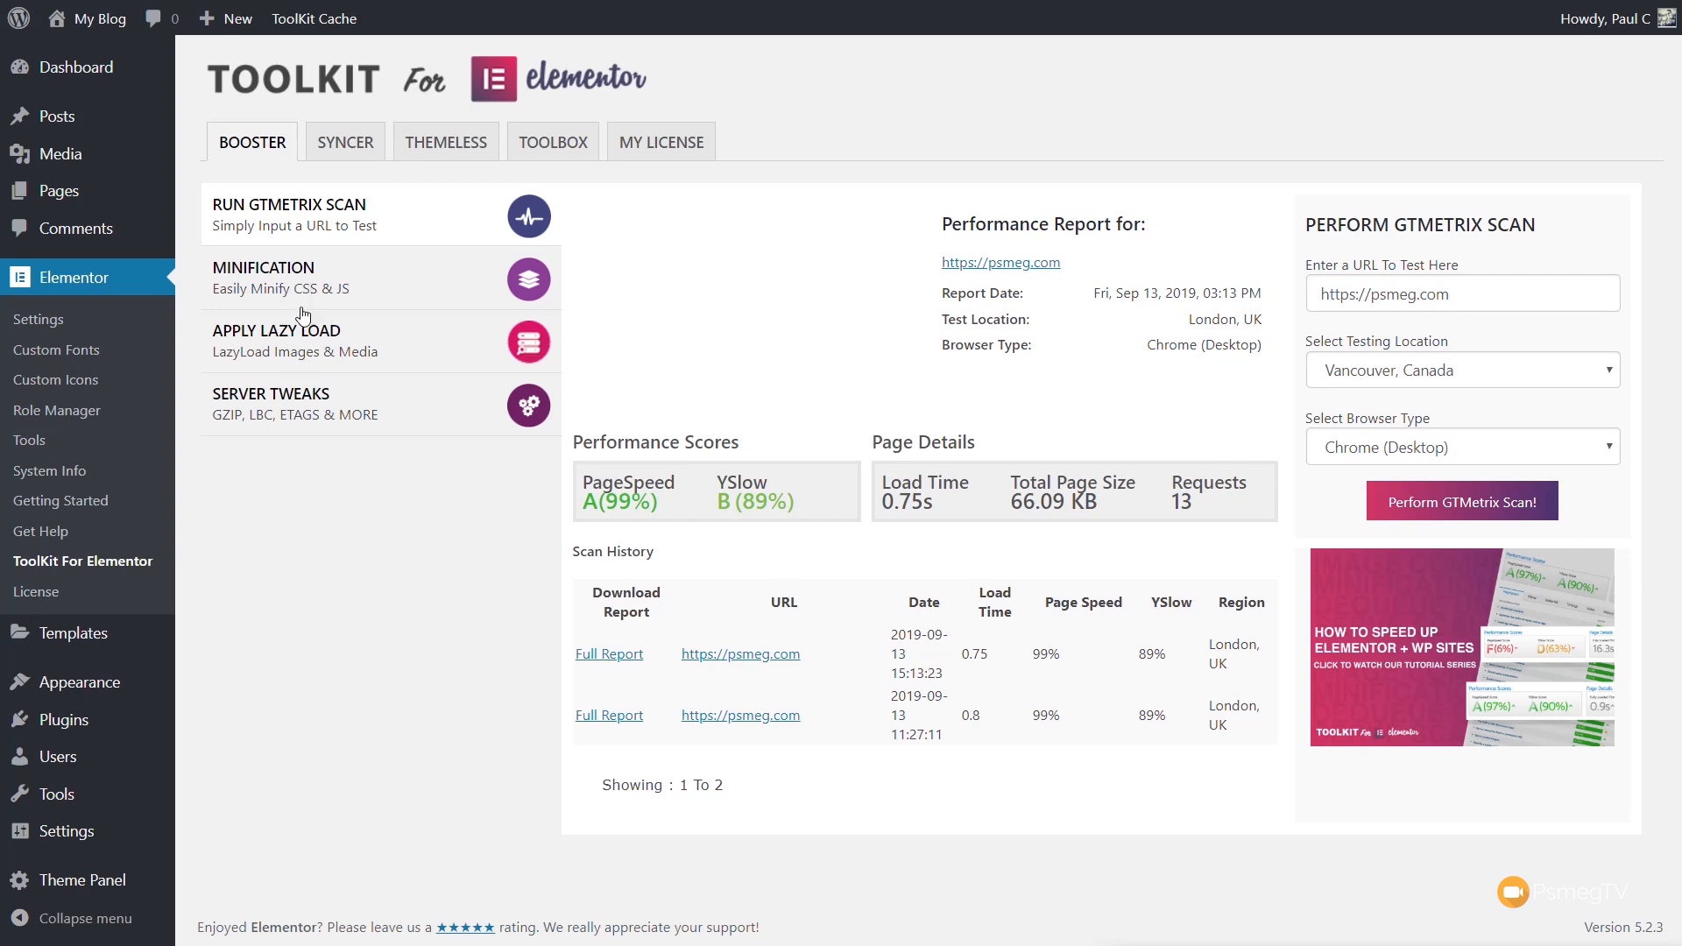
pyautogui.moveTo(398, 645)
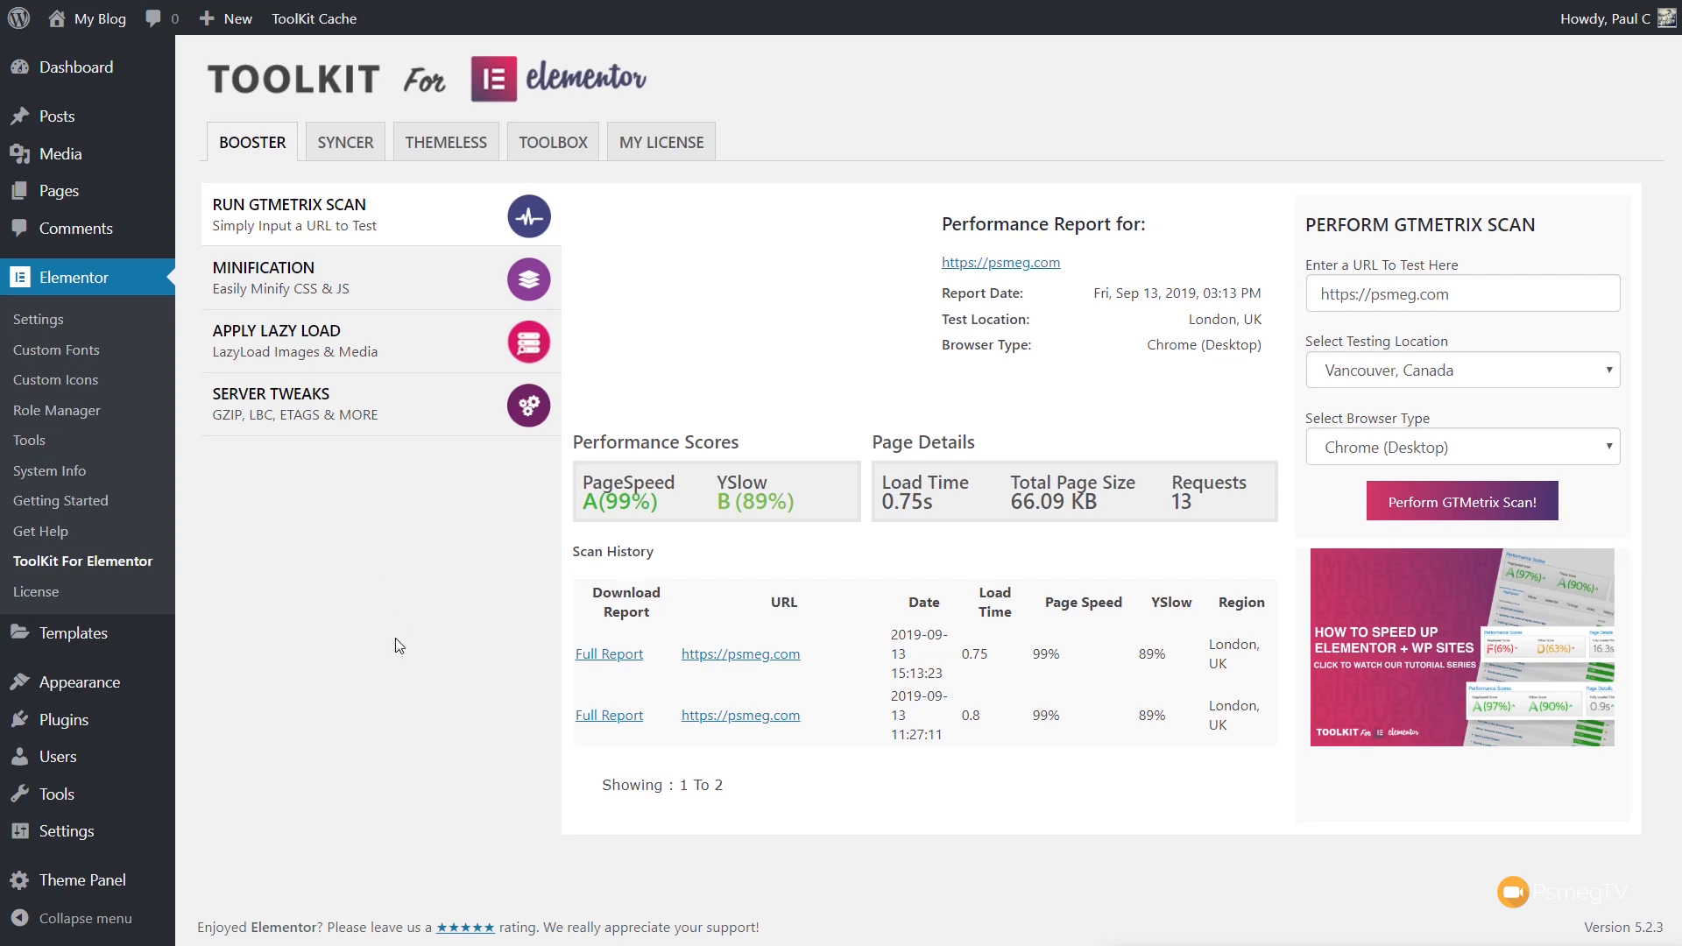
pyautogui.moveTo(280, 615)
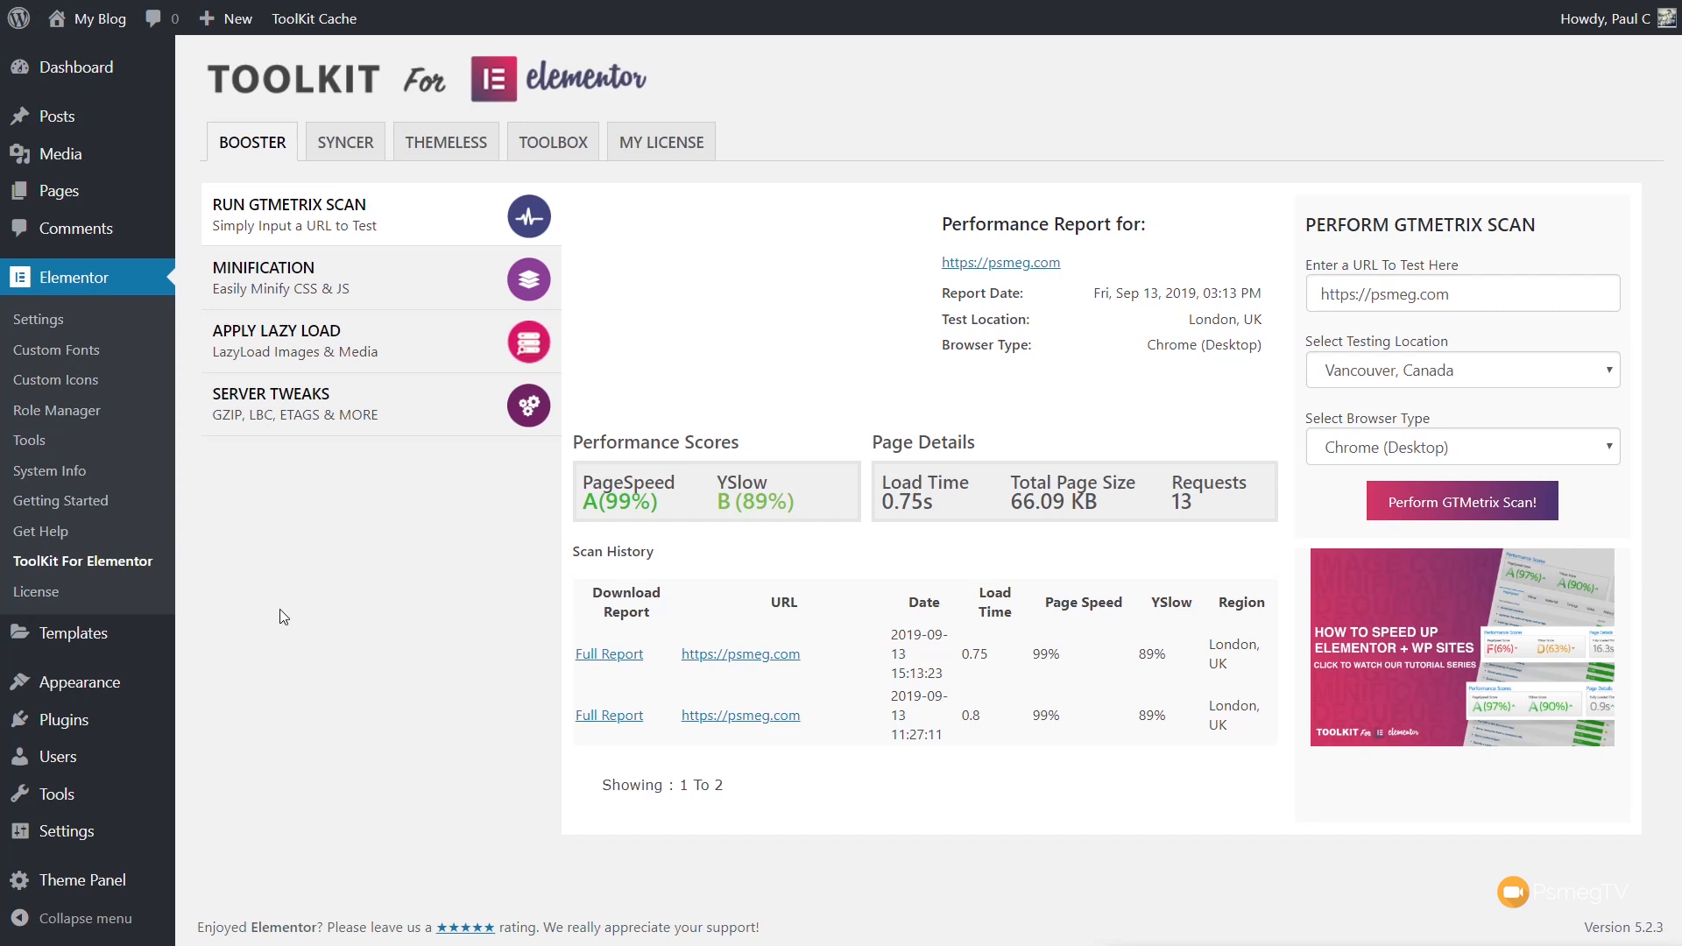
pyautogui.moveTo(56, 410)
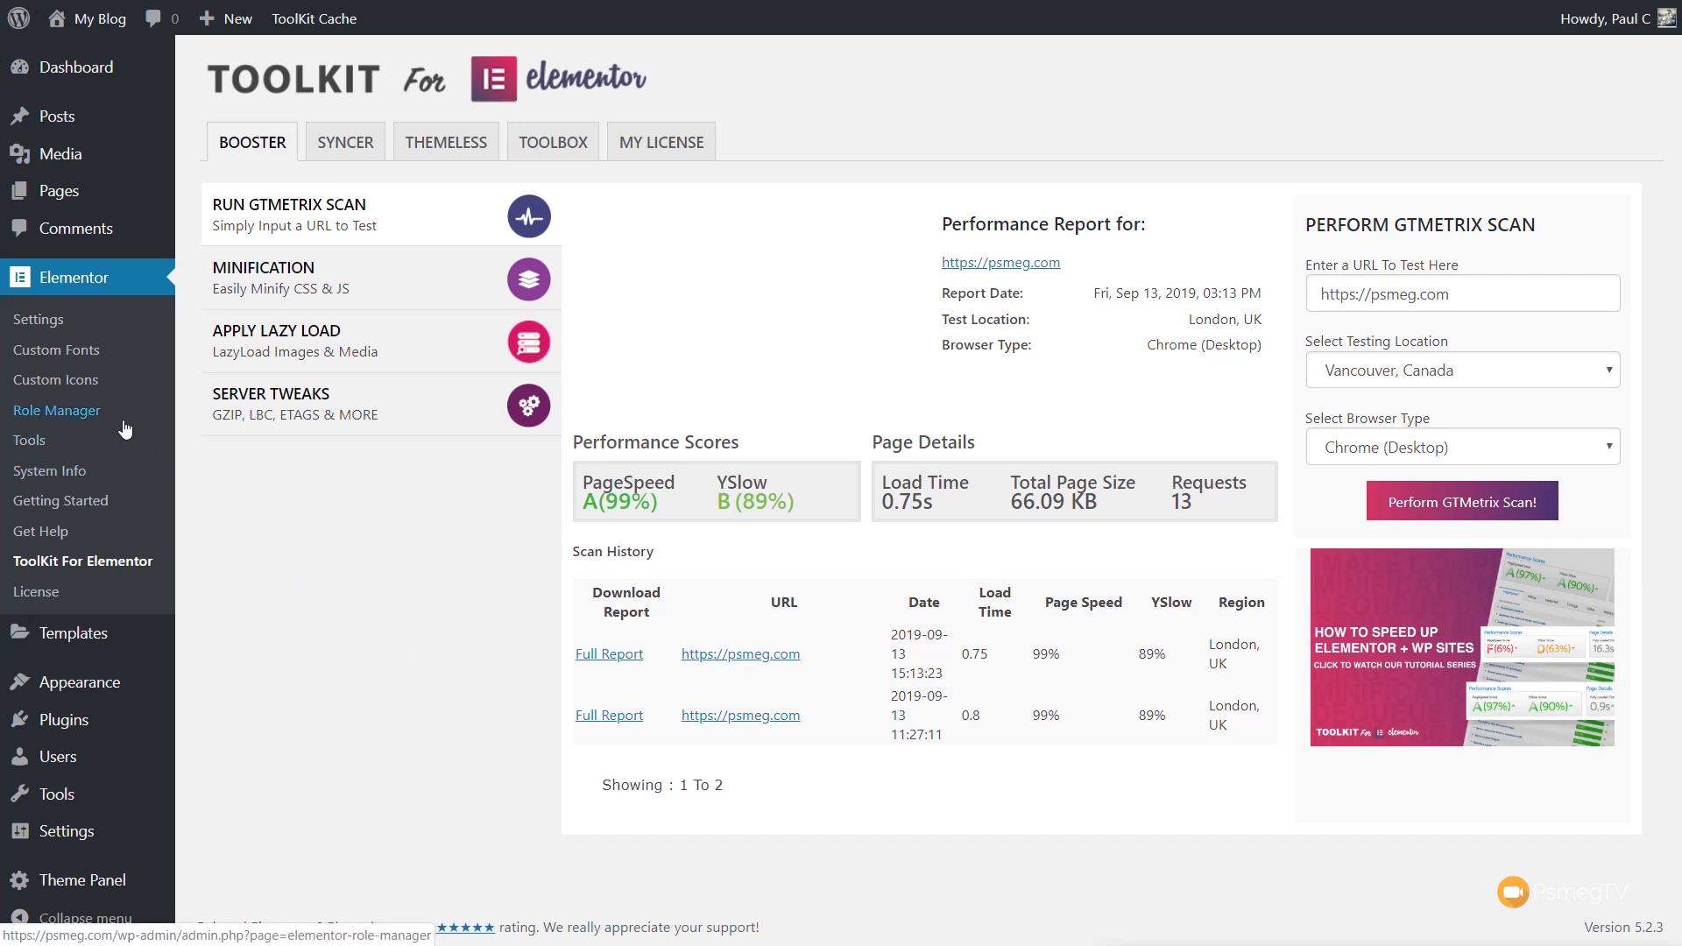
pyautogui.moveTo(88, 557)
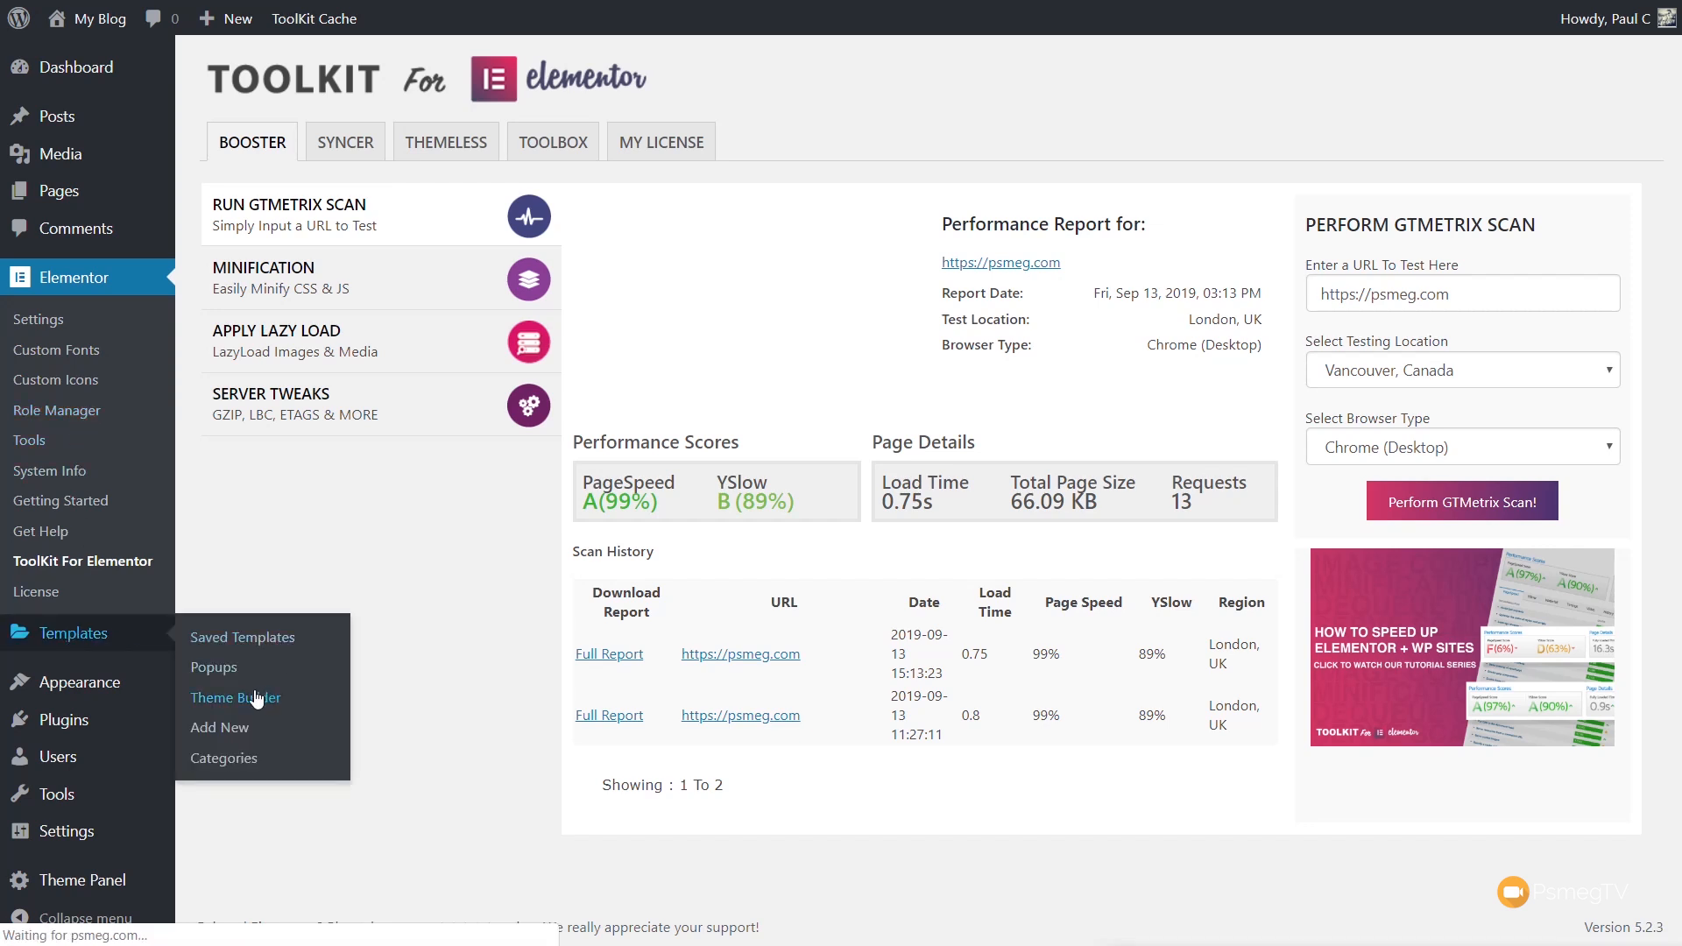
# Create a Theme Builder header template named 'Default Header'
pyautogui.click(235, 698)
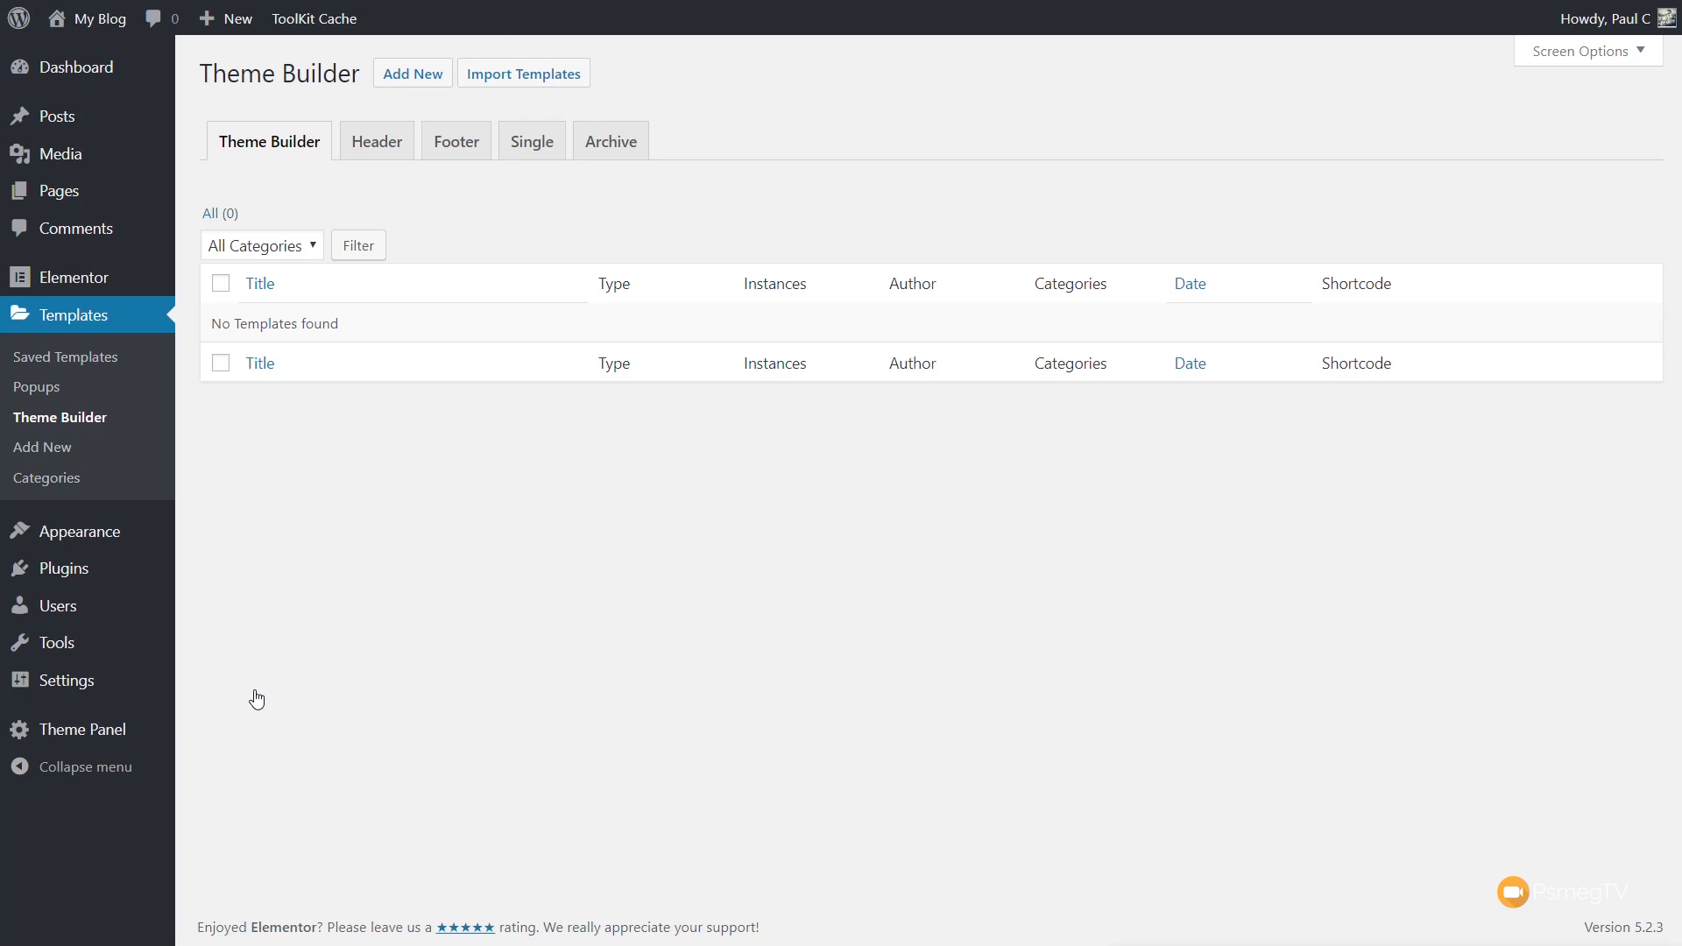
pyautogui.moveTo(266, 690)
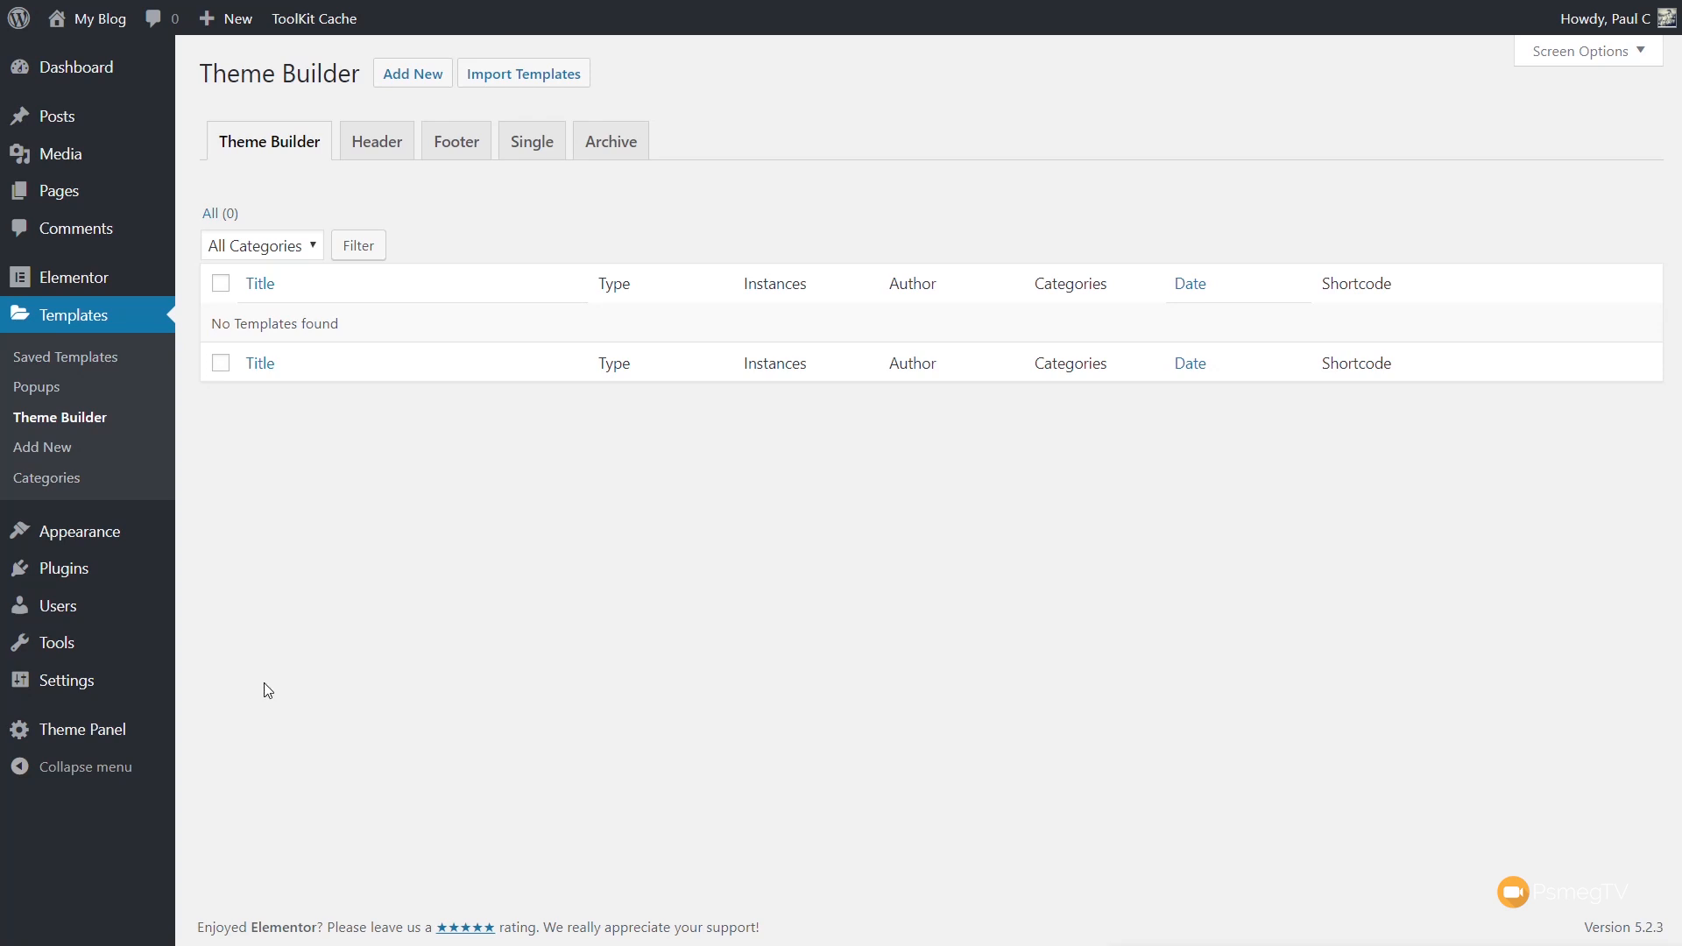
pyautogui.moveTo(375, 140)
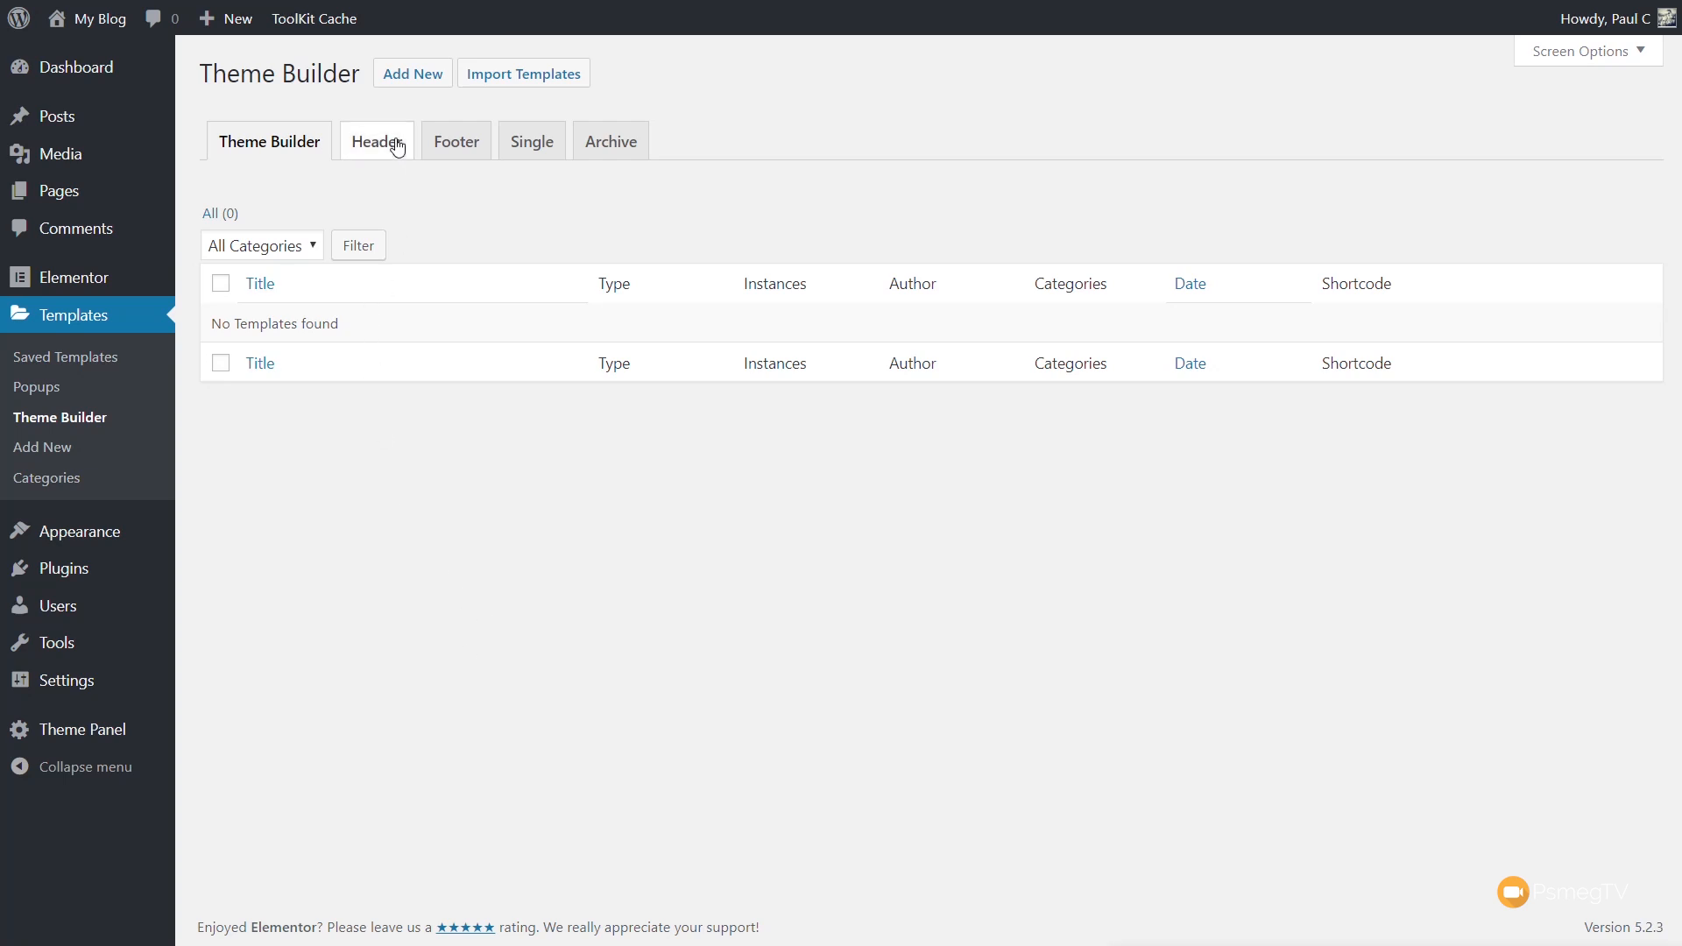
pyautogui.click(377, 140)
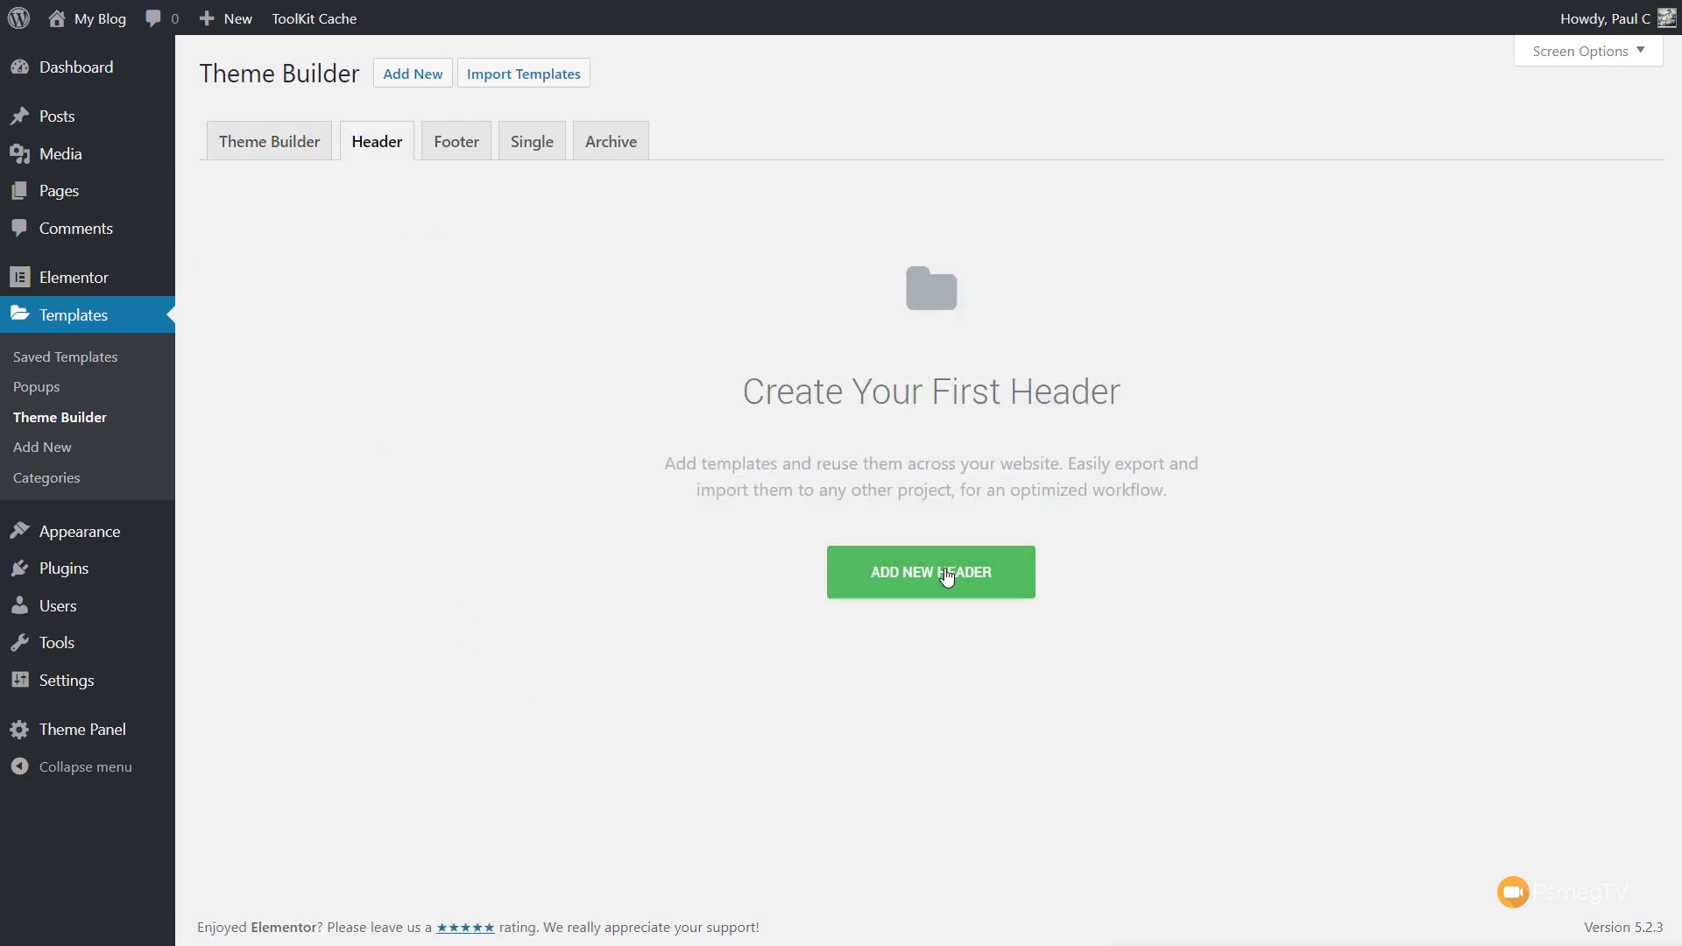
pyautogui.click(930, 572)
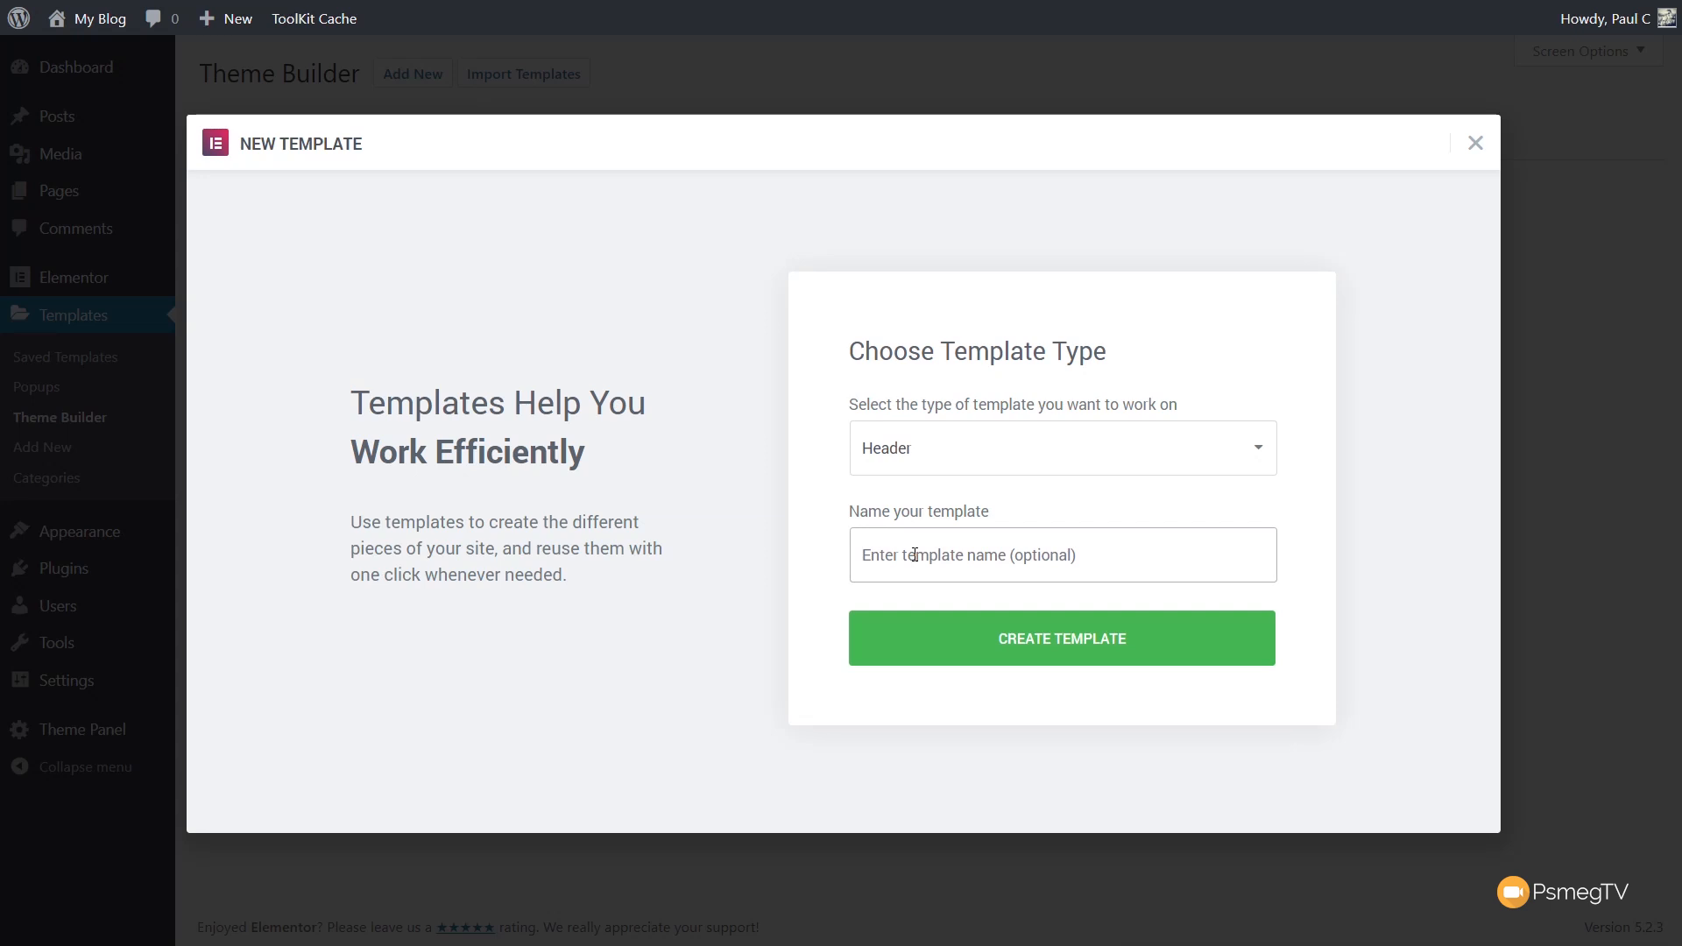
pyautogui.write('Gener')
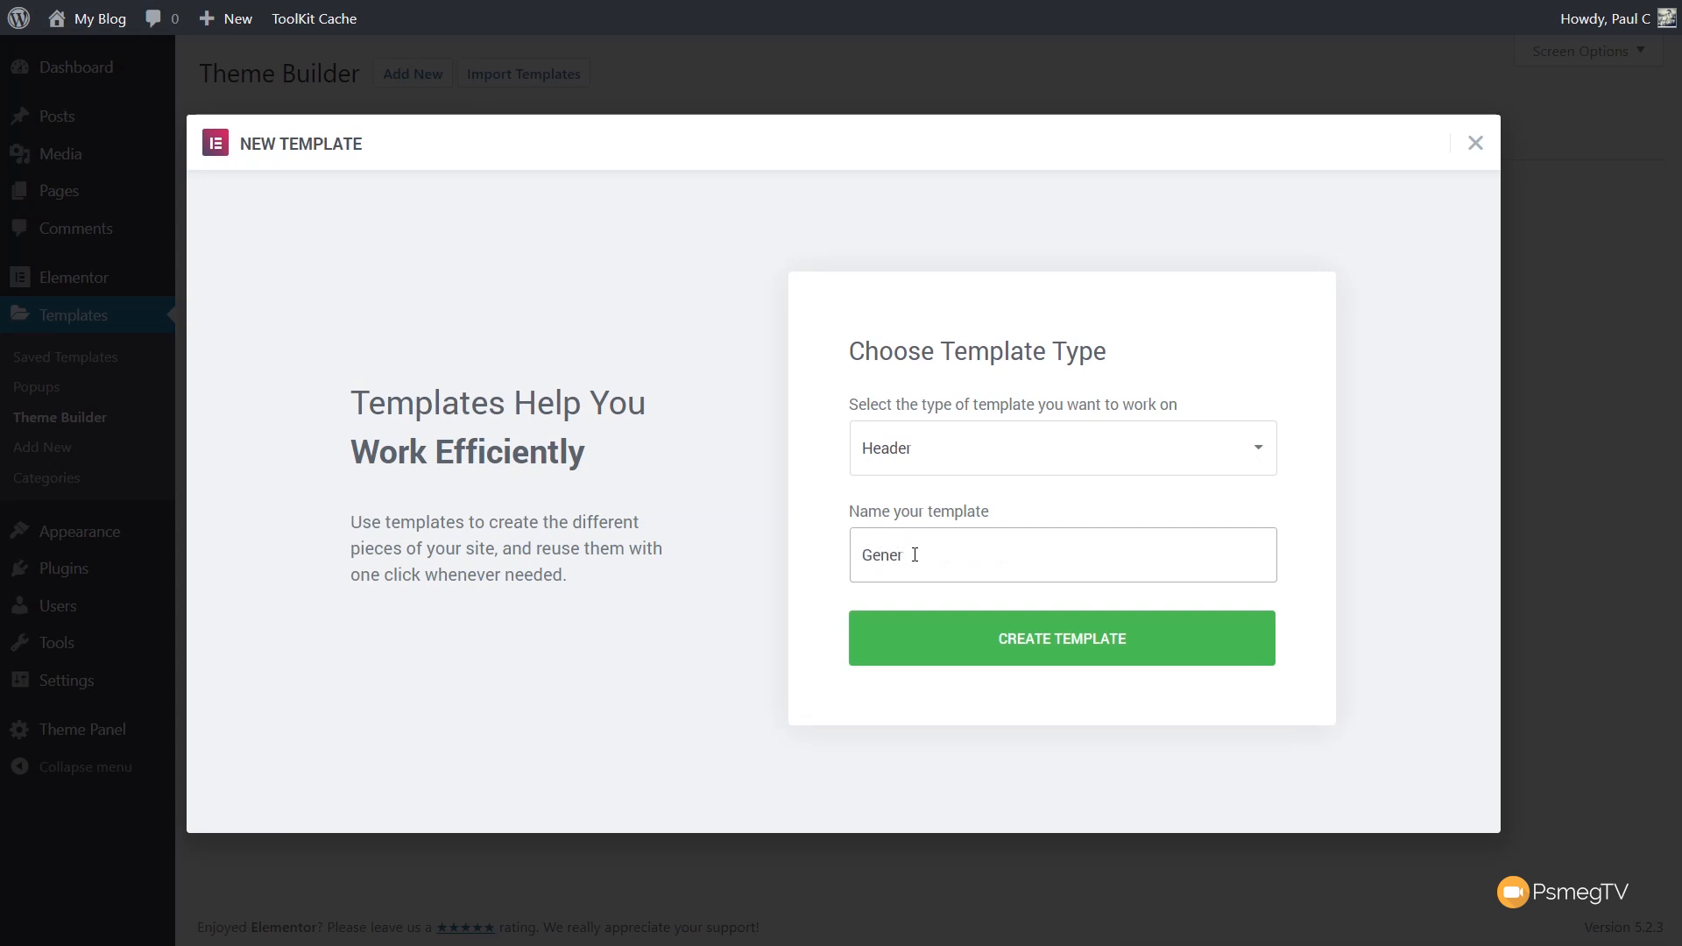
pyautogui.write('Default Head')
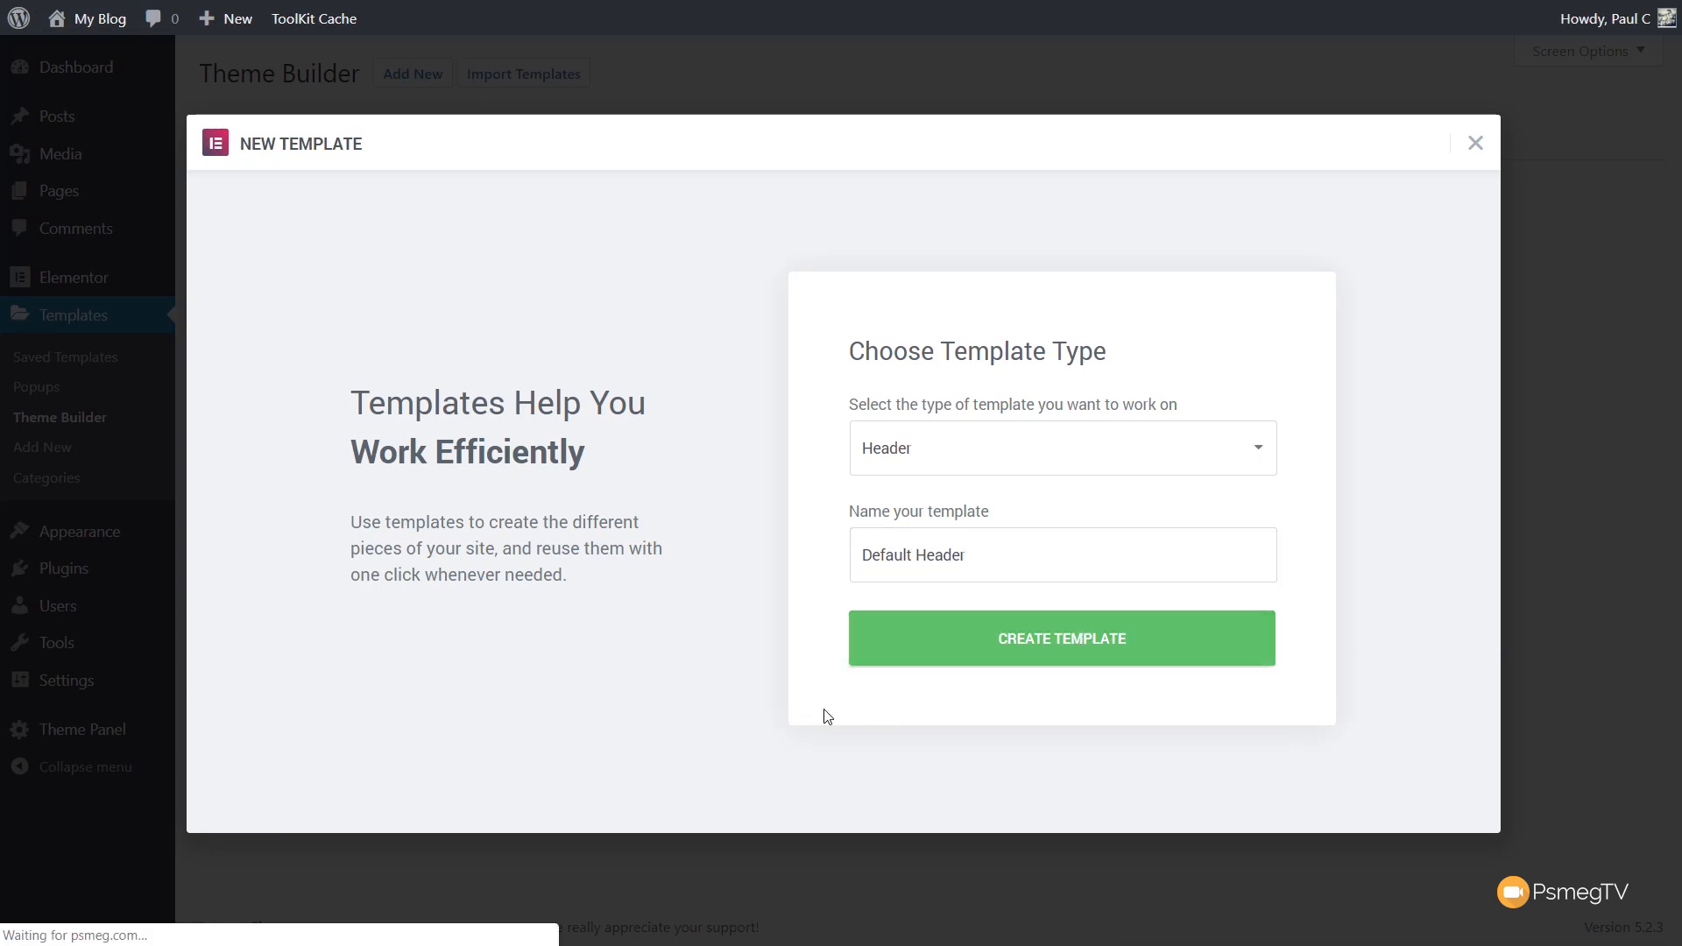
pyautogui.click(1062, 638)
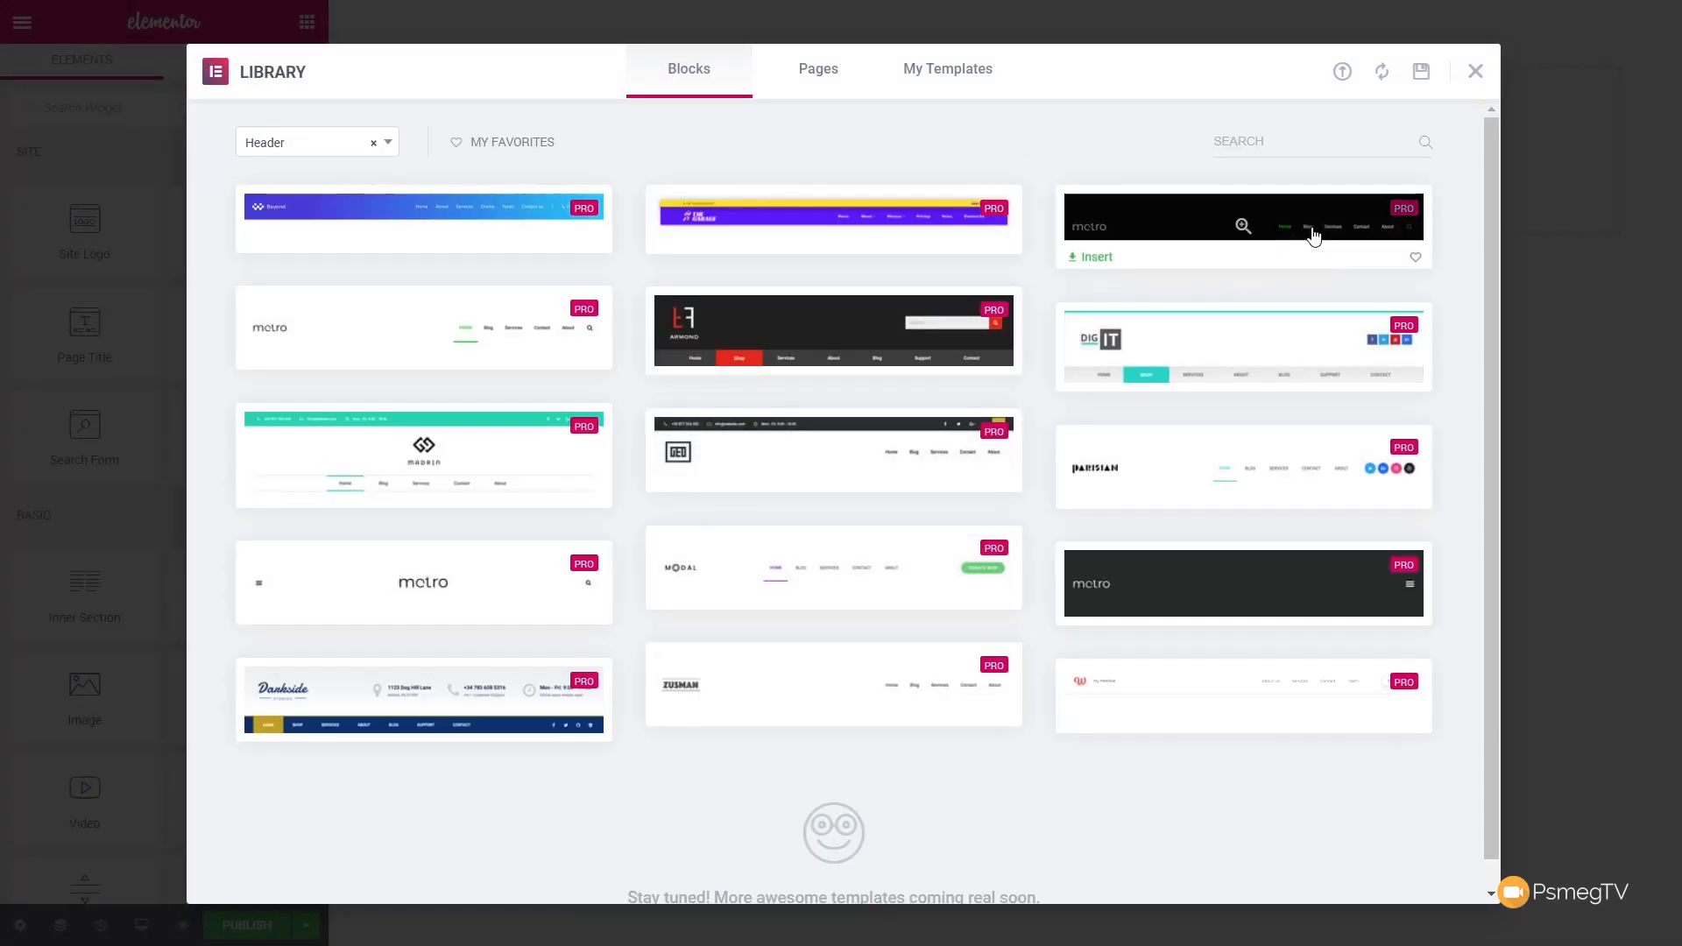
# Insert the dark header block with navigation and remove its search icon column
pyautogui.click(1092, 256)
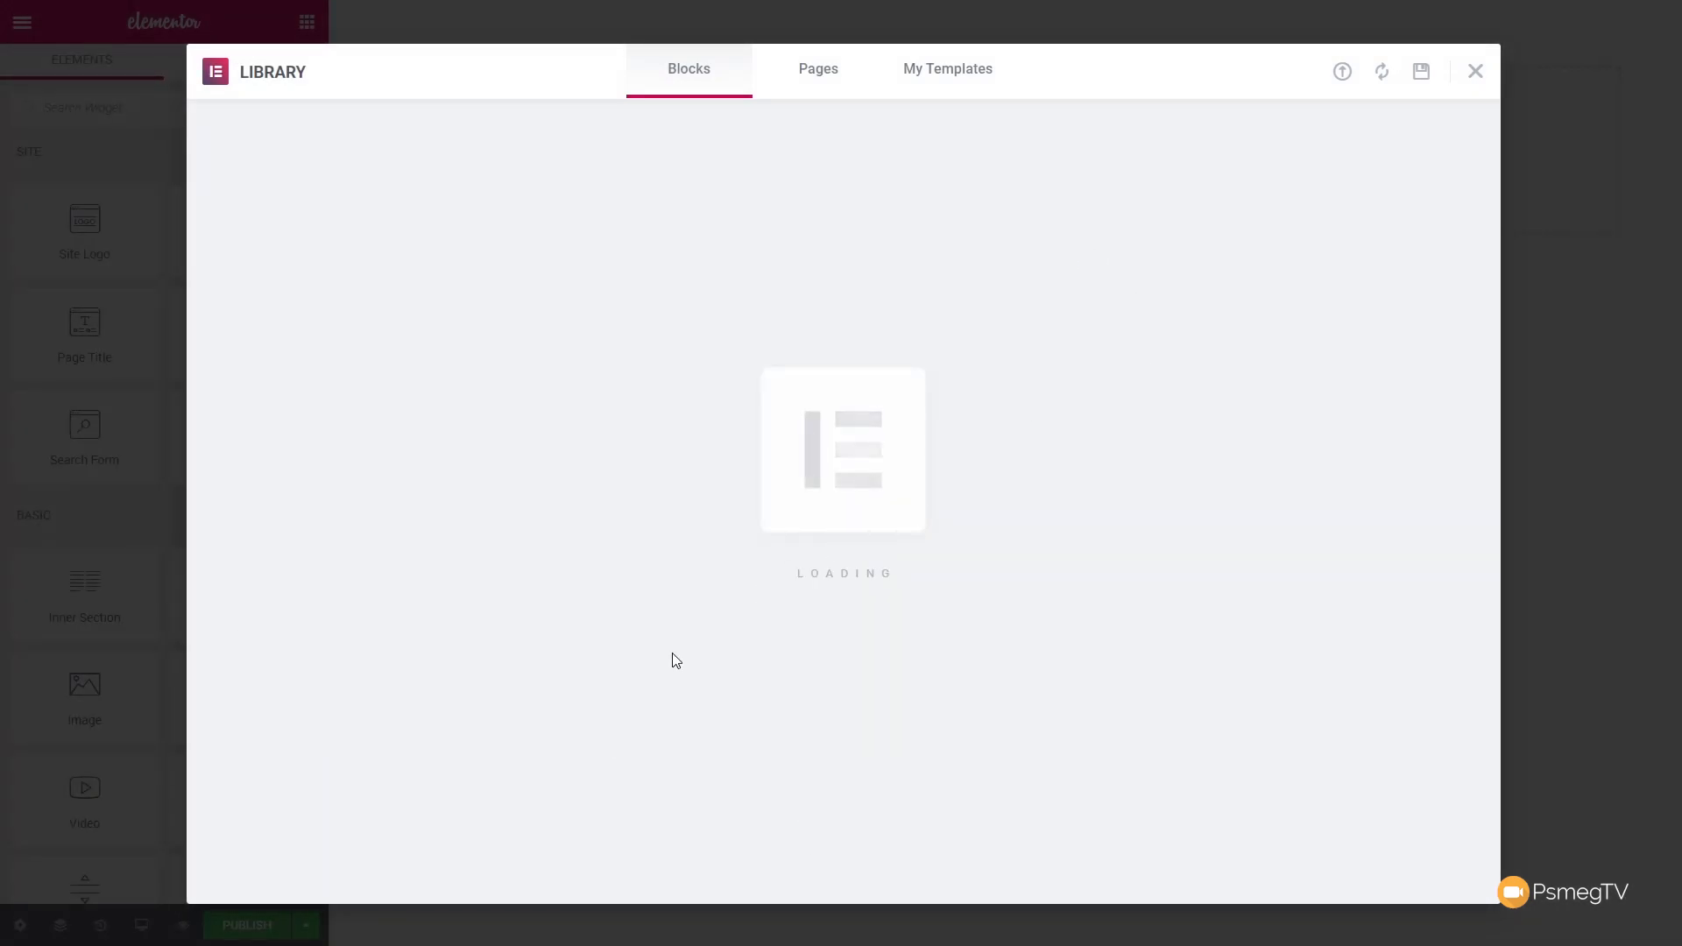
pyautogui.click(1476, 70)
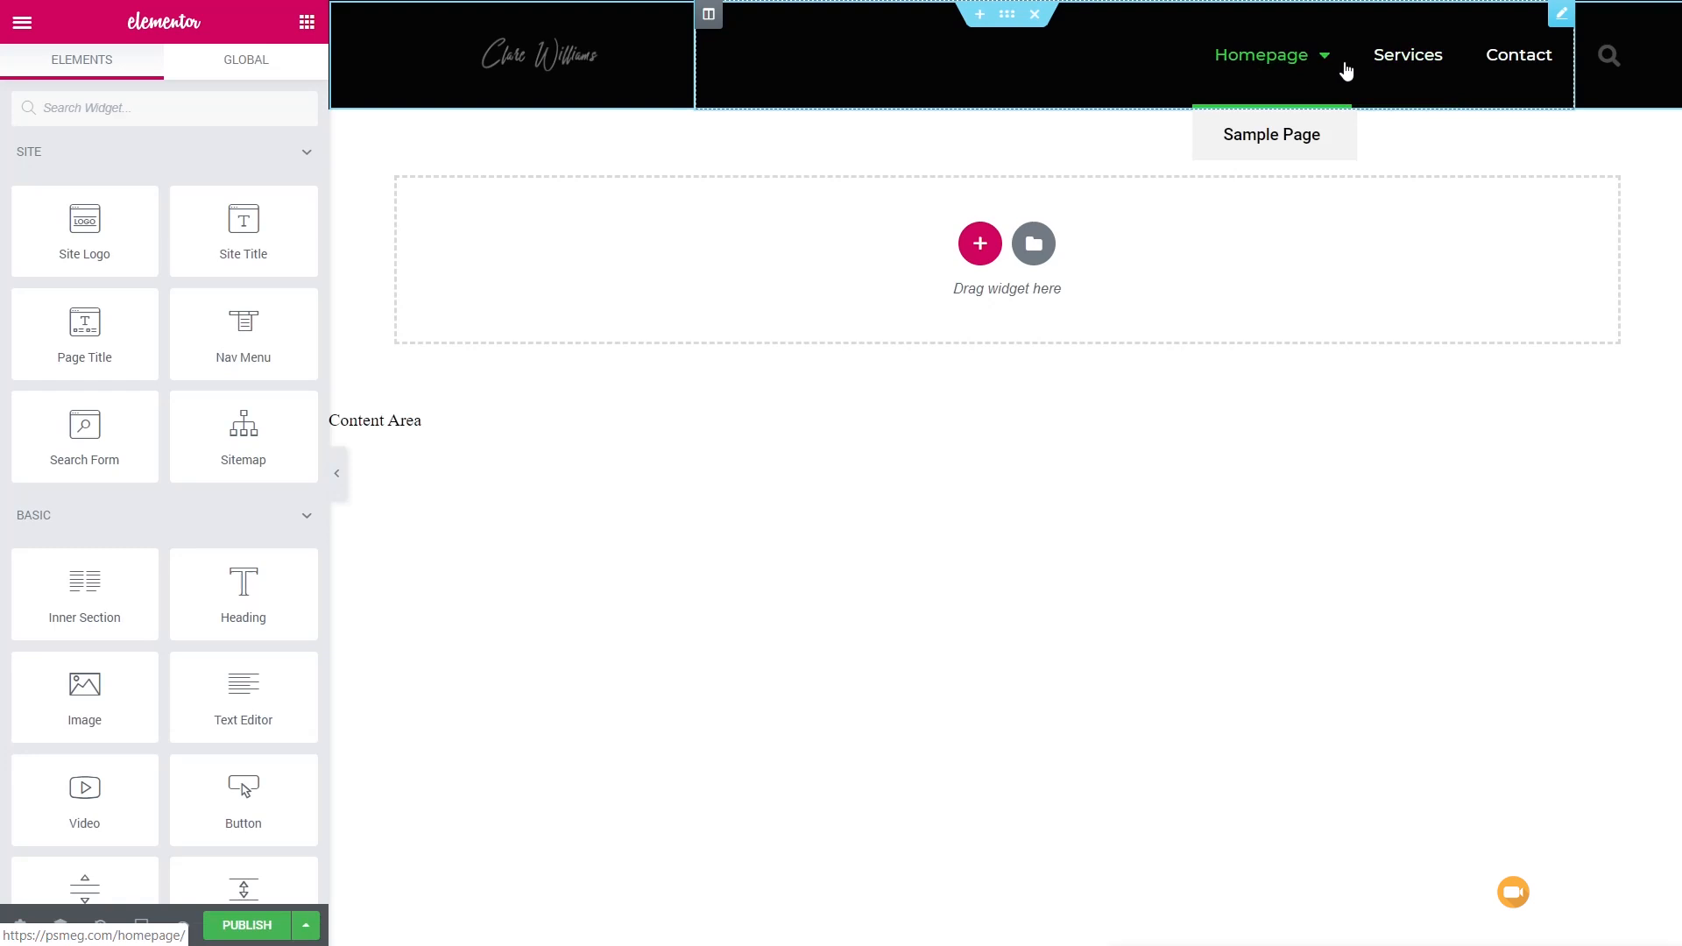
pyautogui.moveTo(1640, 68)
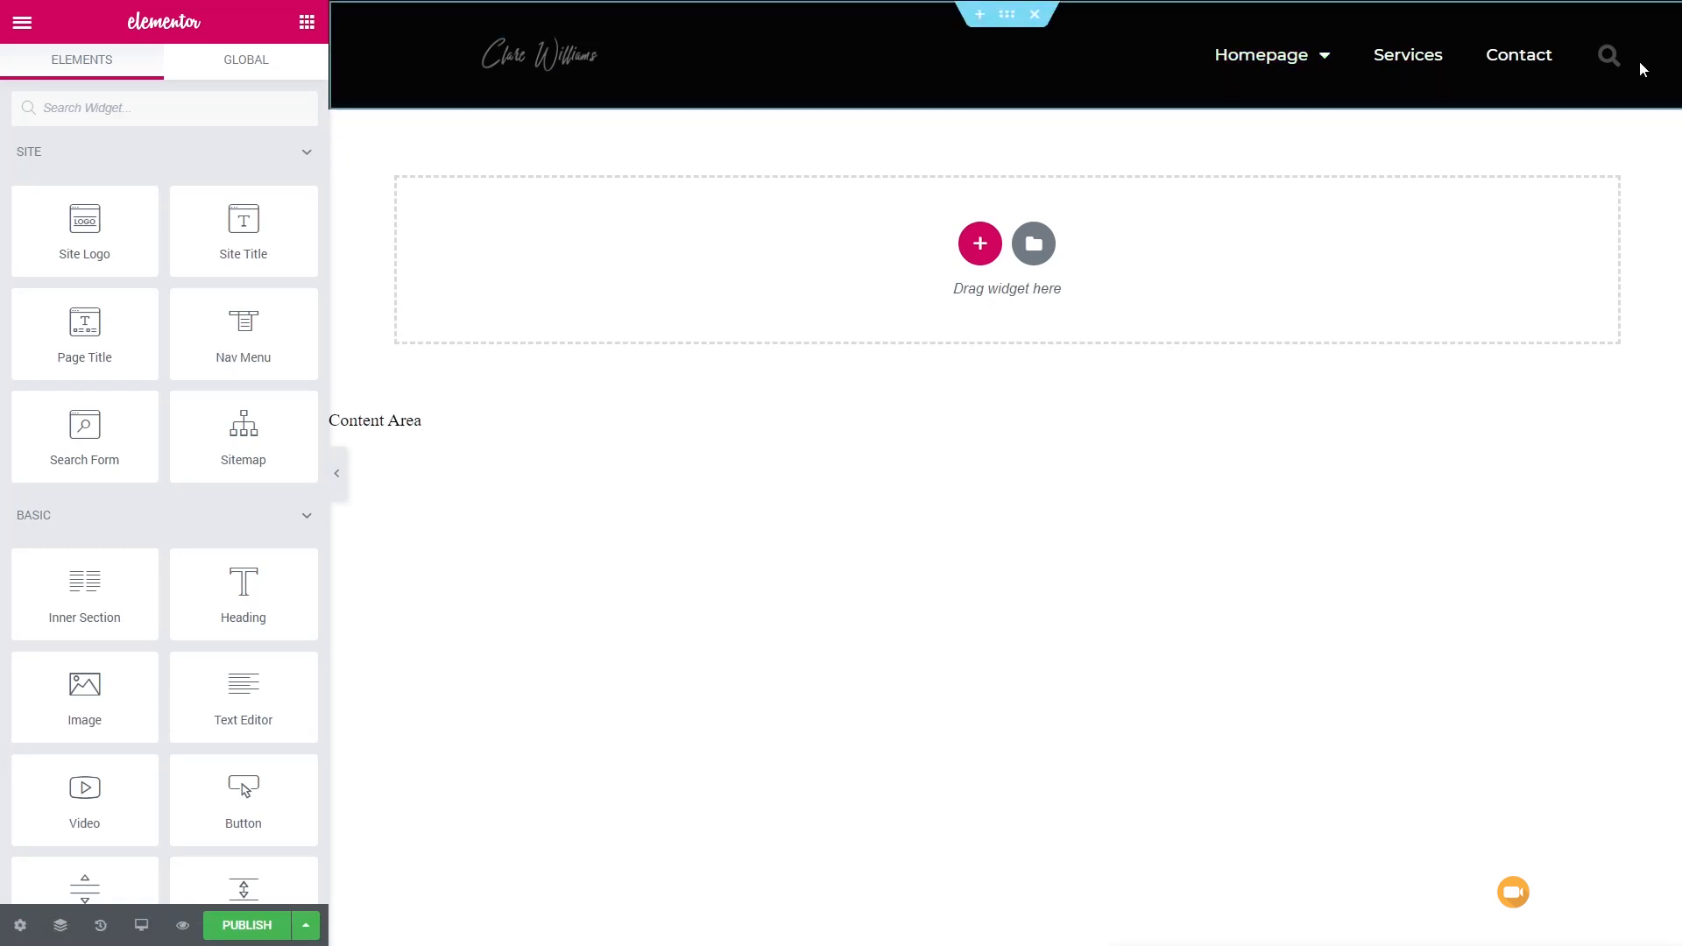
pyautogui.moveTo(1609, 54)
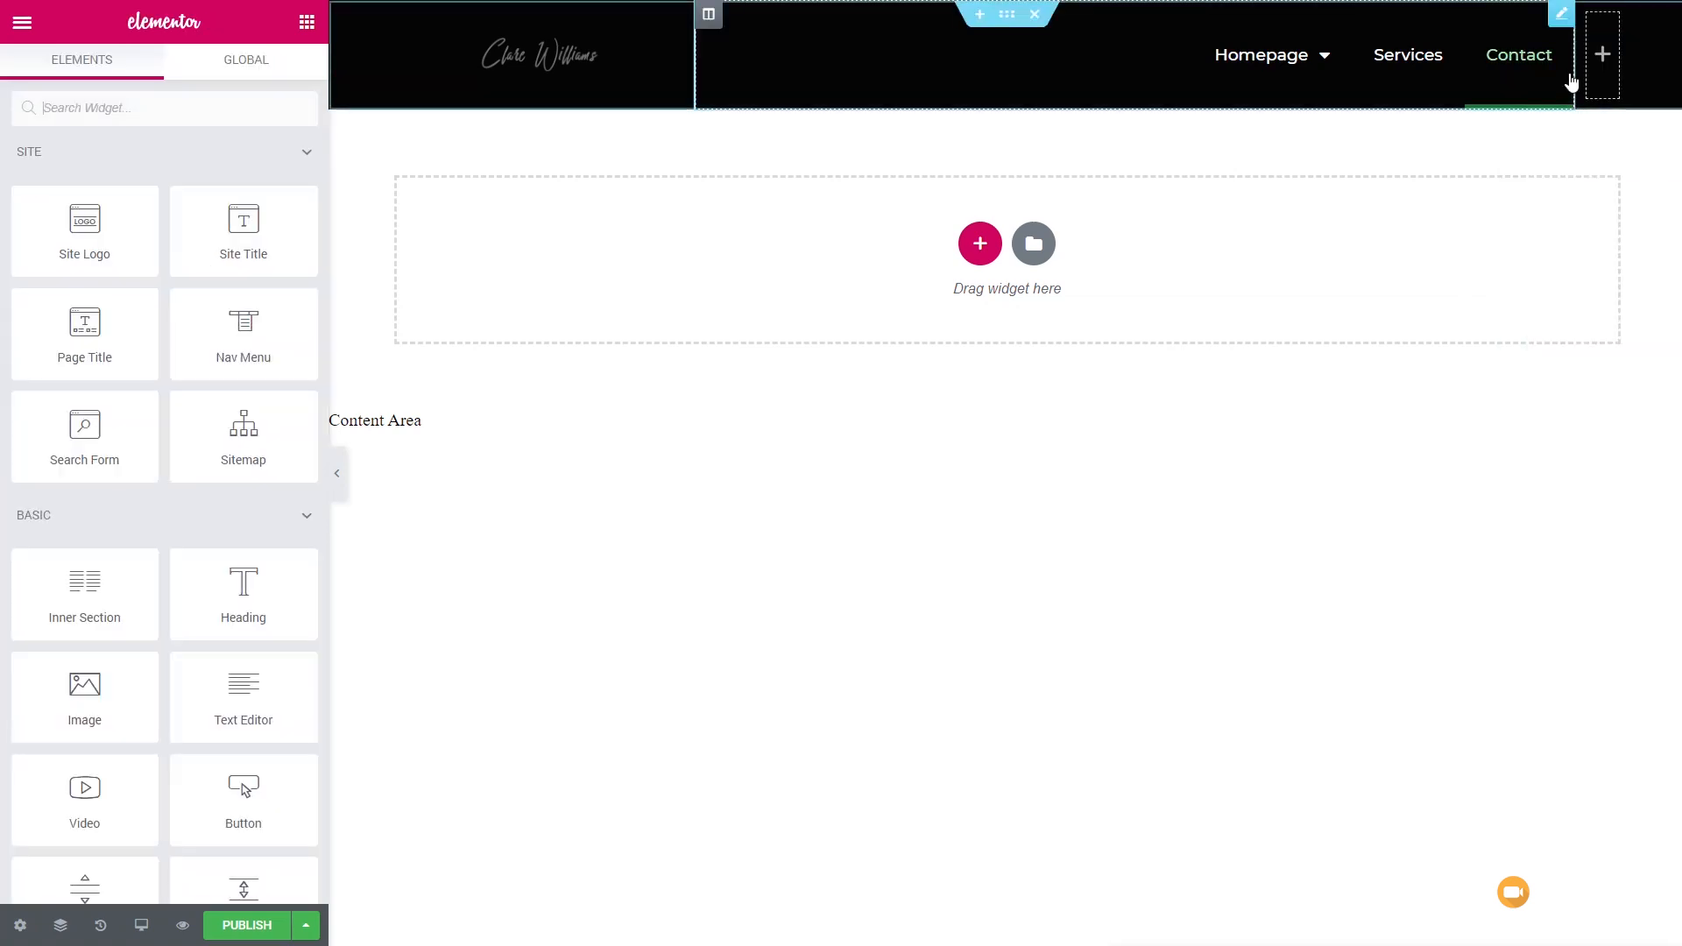
pyautogui.rightClick(1567, 81)
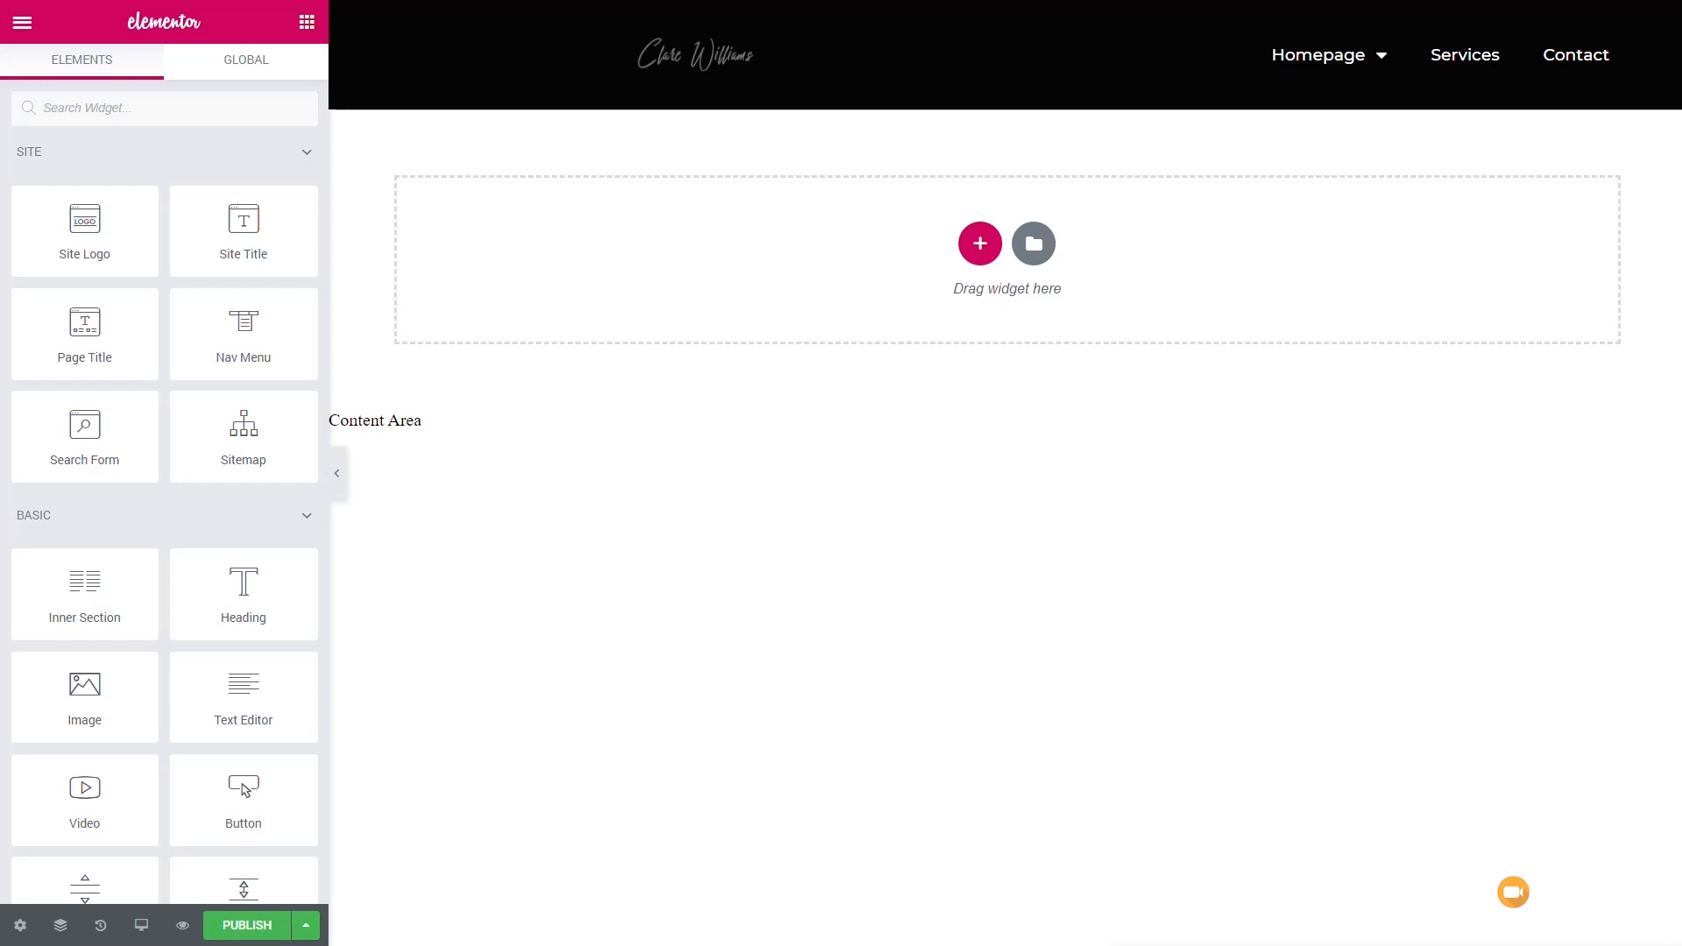
# Publish the header for the entire site and exit to the dashboard
pyautogui.click(246, 926)
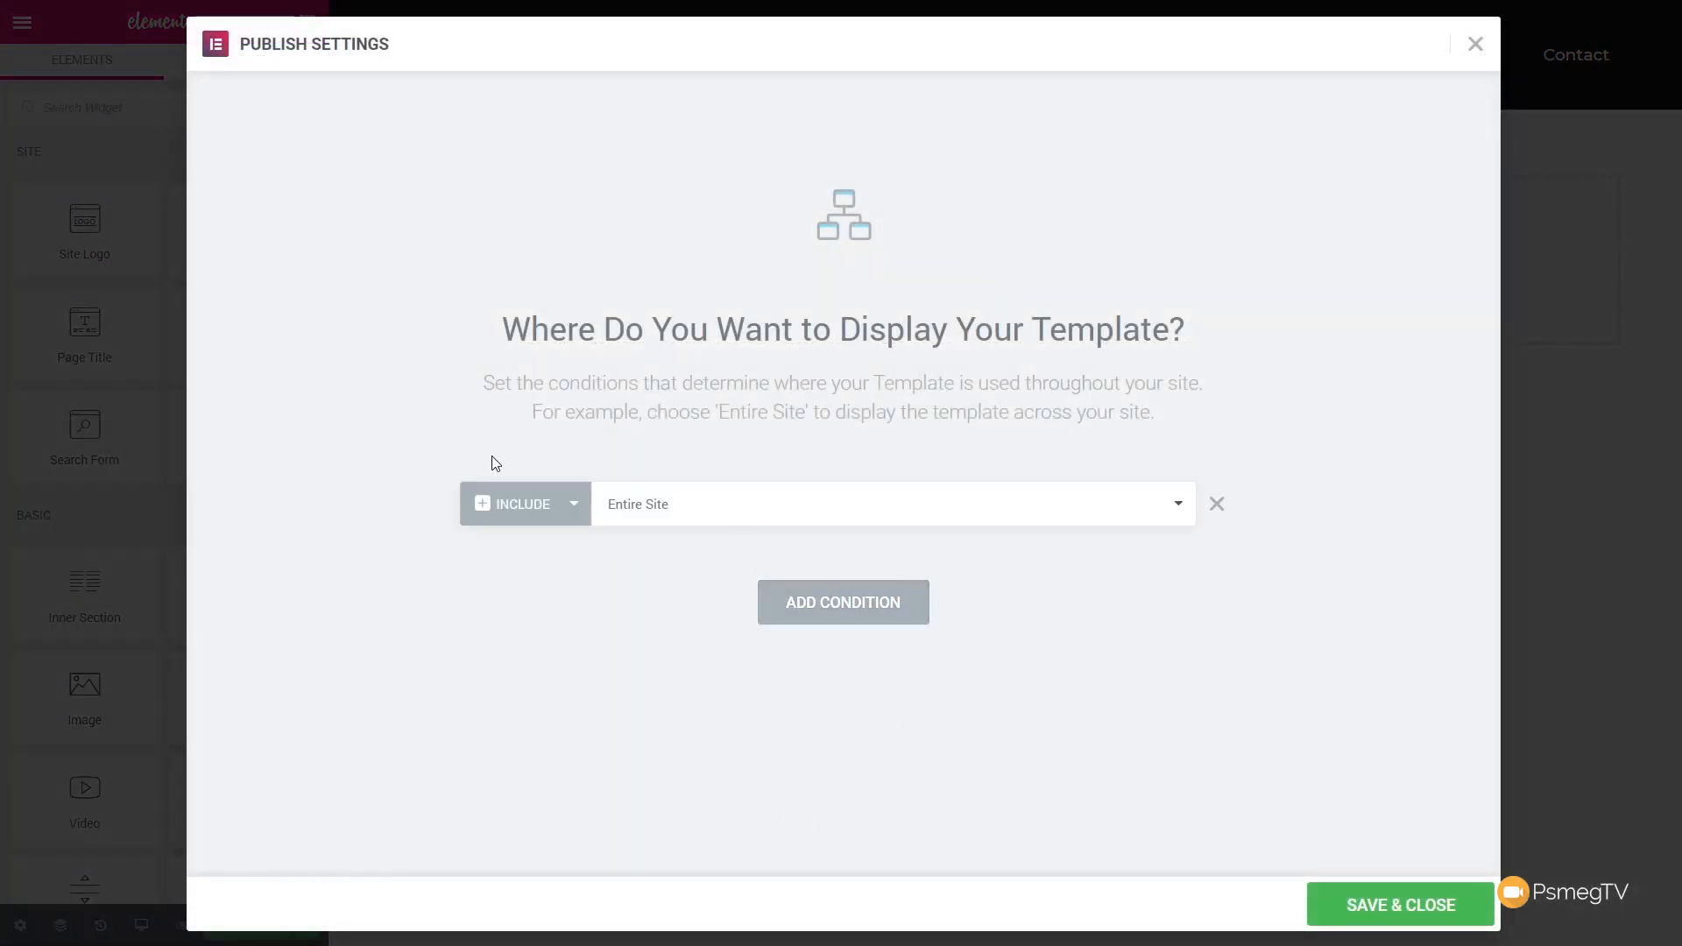
pyautogui.click(1400, 905)
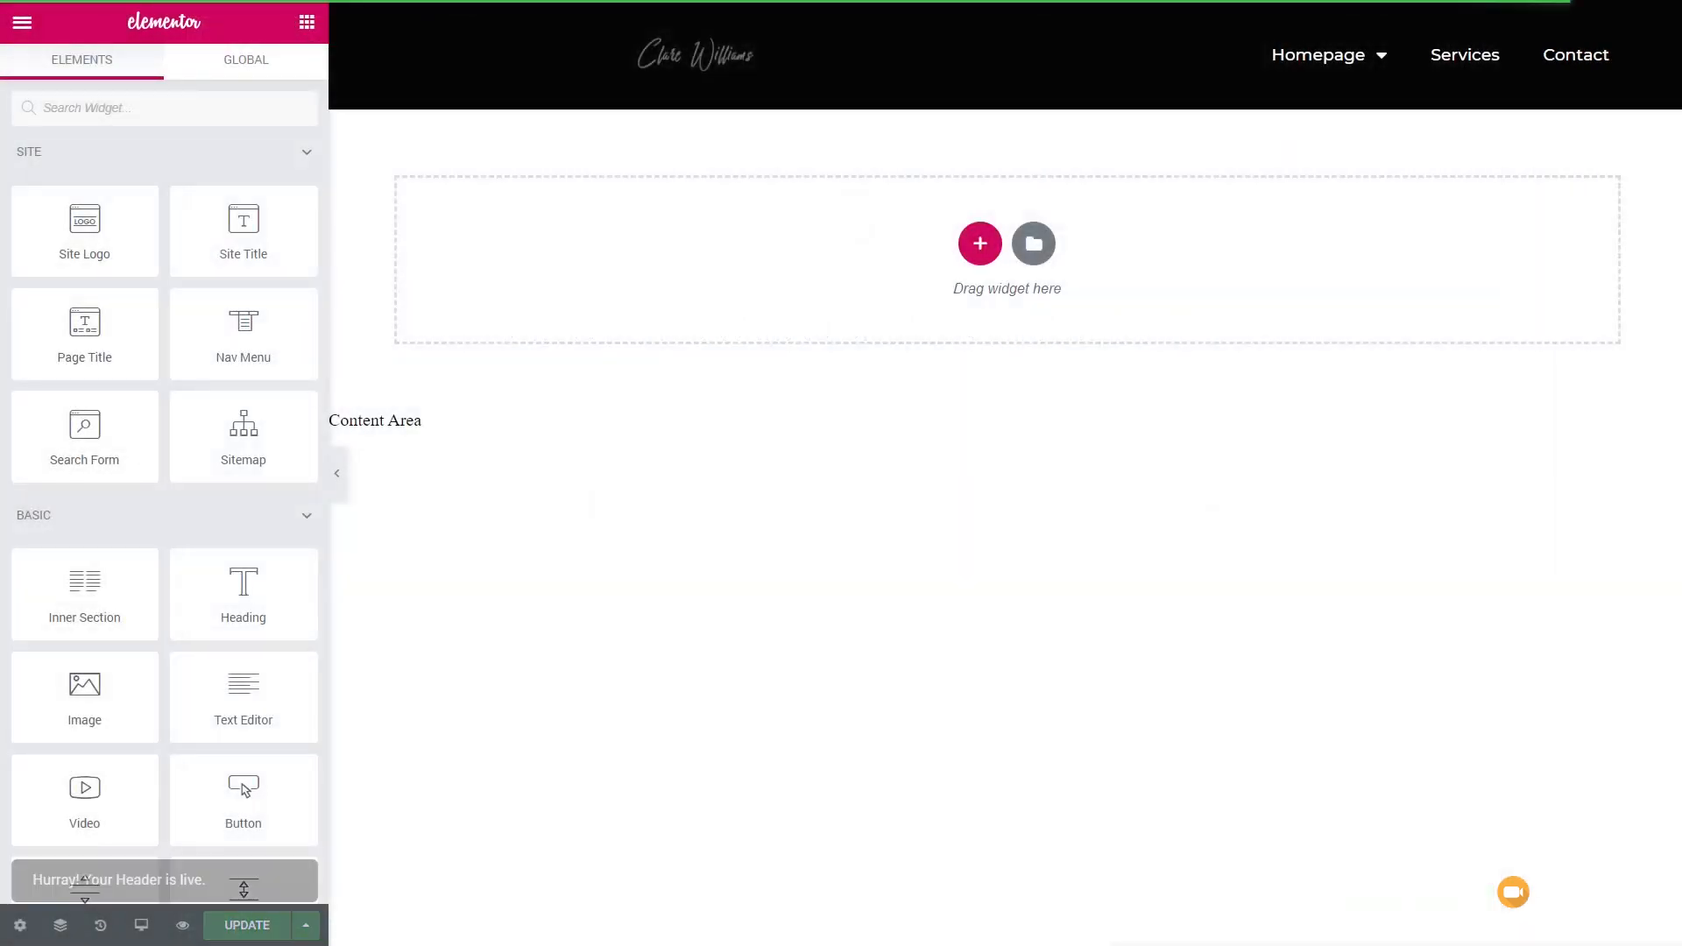
pyautogui.click(21, 21)
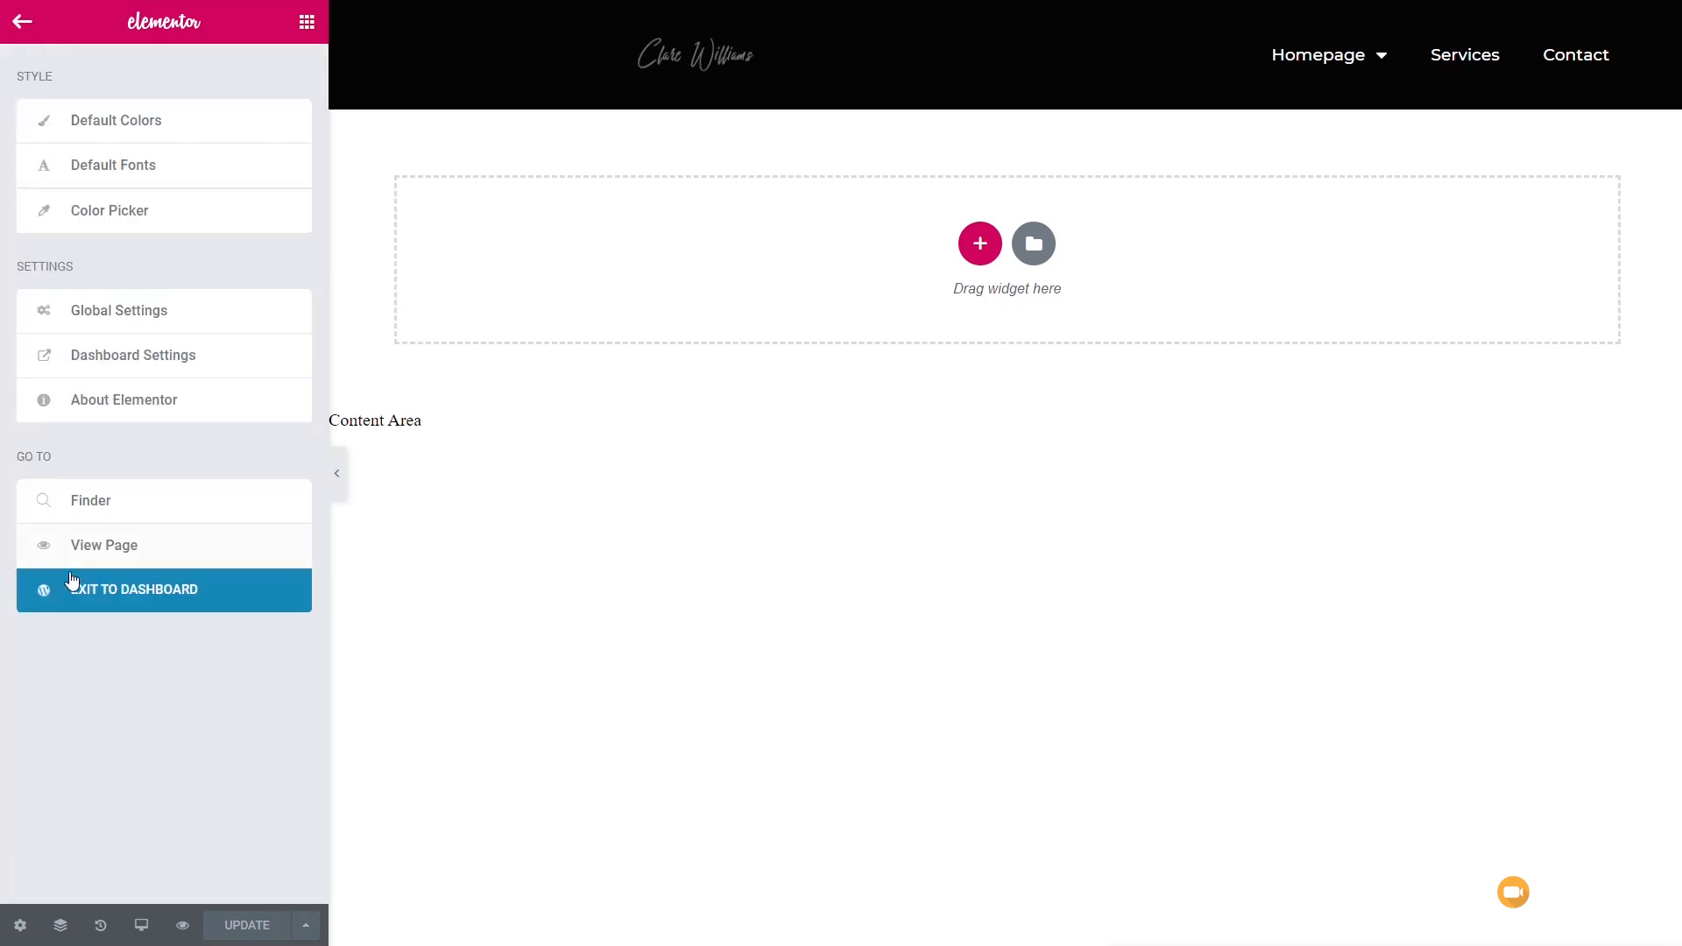
pyautogui.click(134, 589)
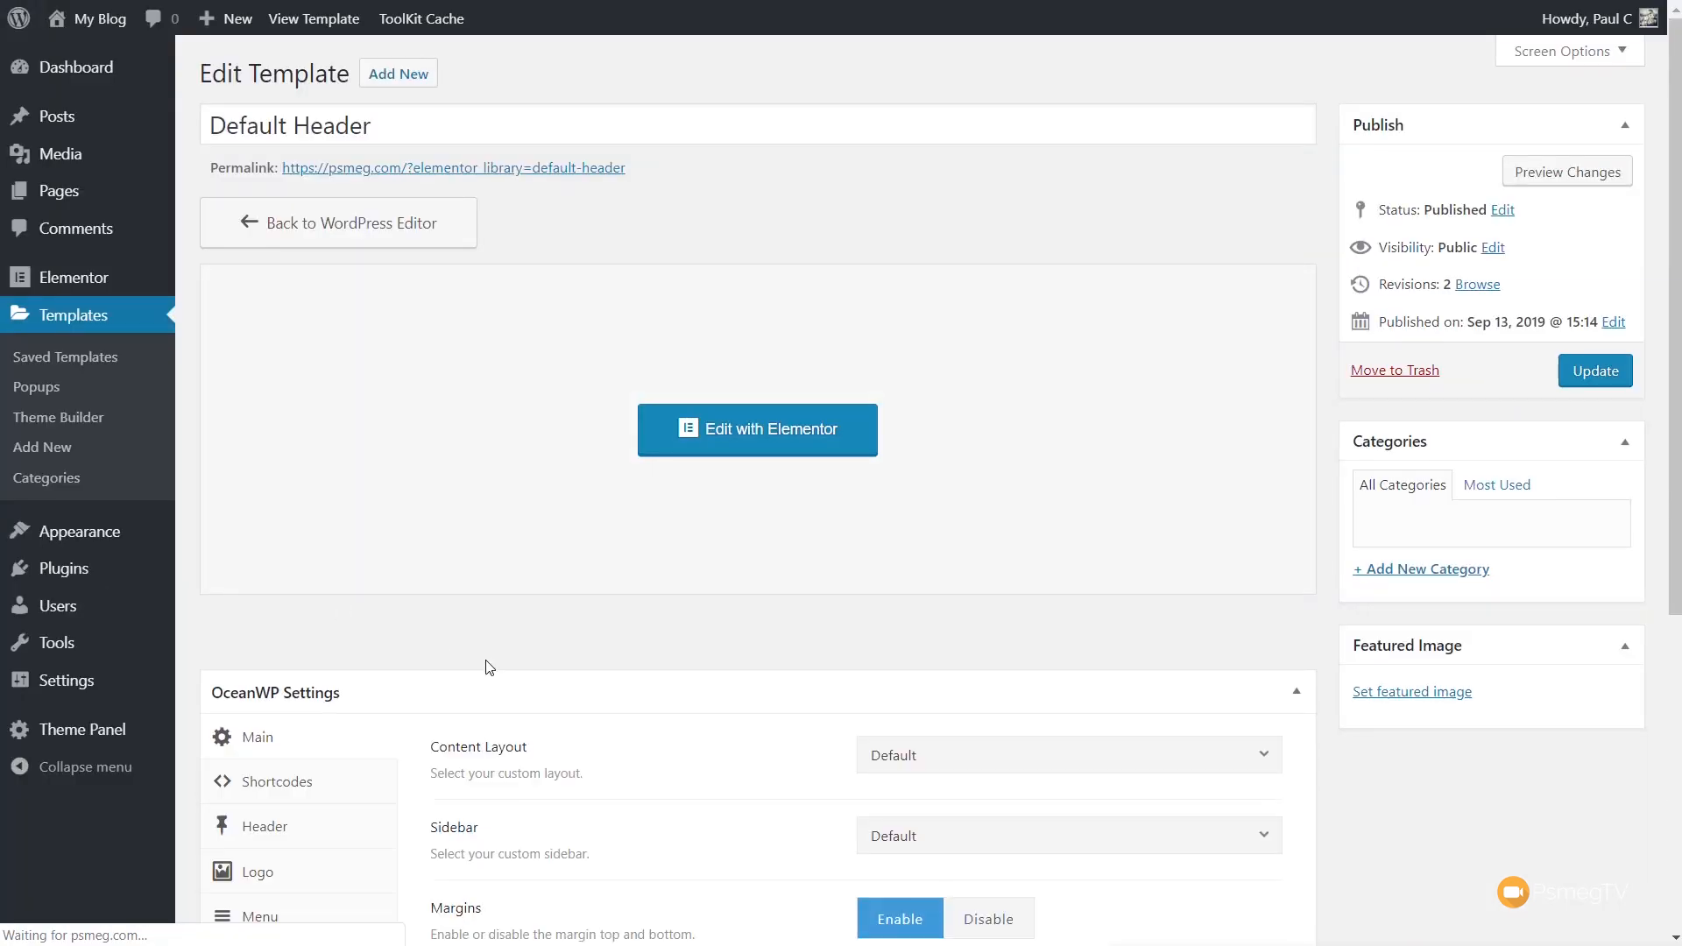
# Create a Theme Builder footer template named 'Default Footer'
pyautogui.click(60, 417)
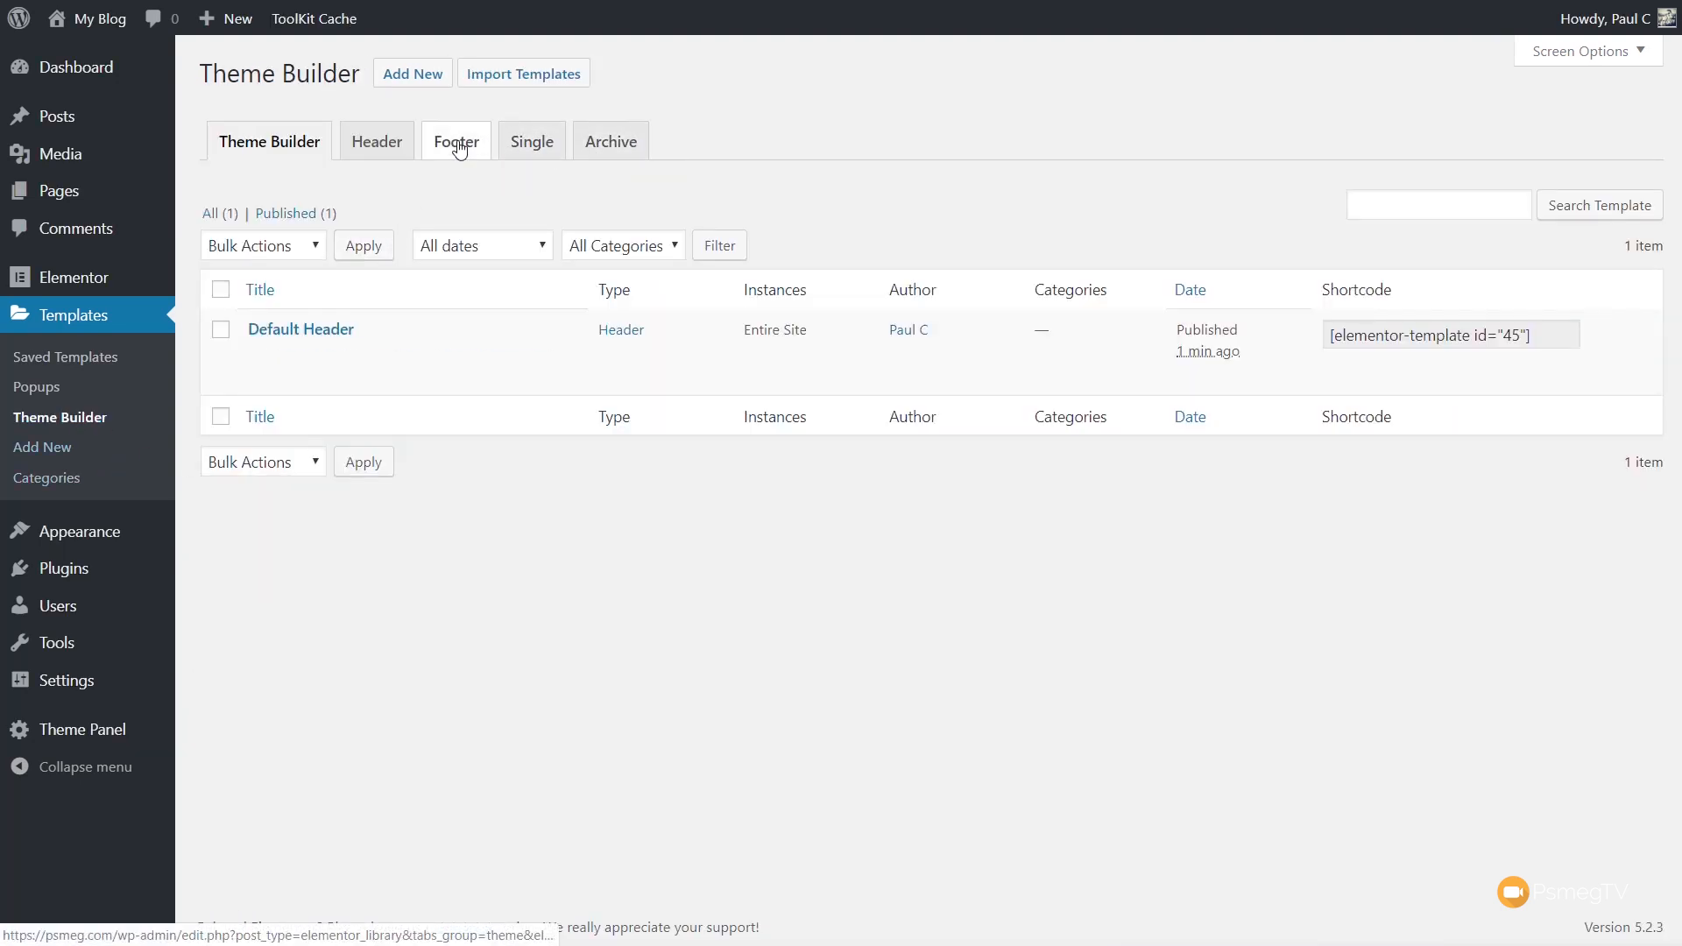
pyautogui.click(455, 140)
pyautogui.write('D')
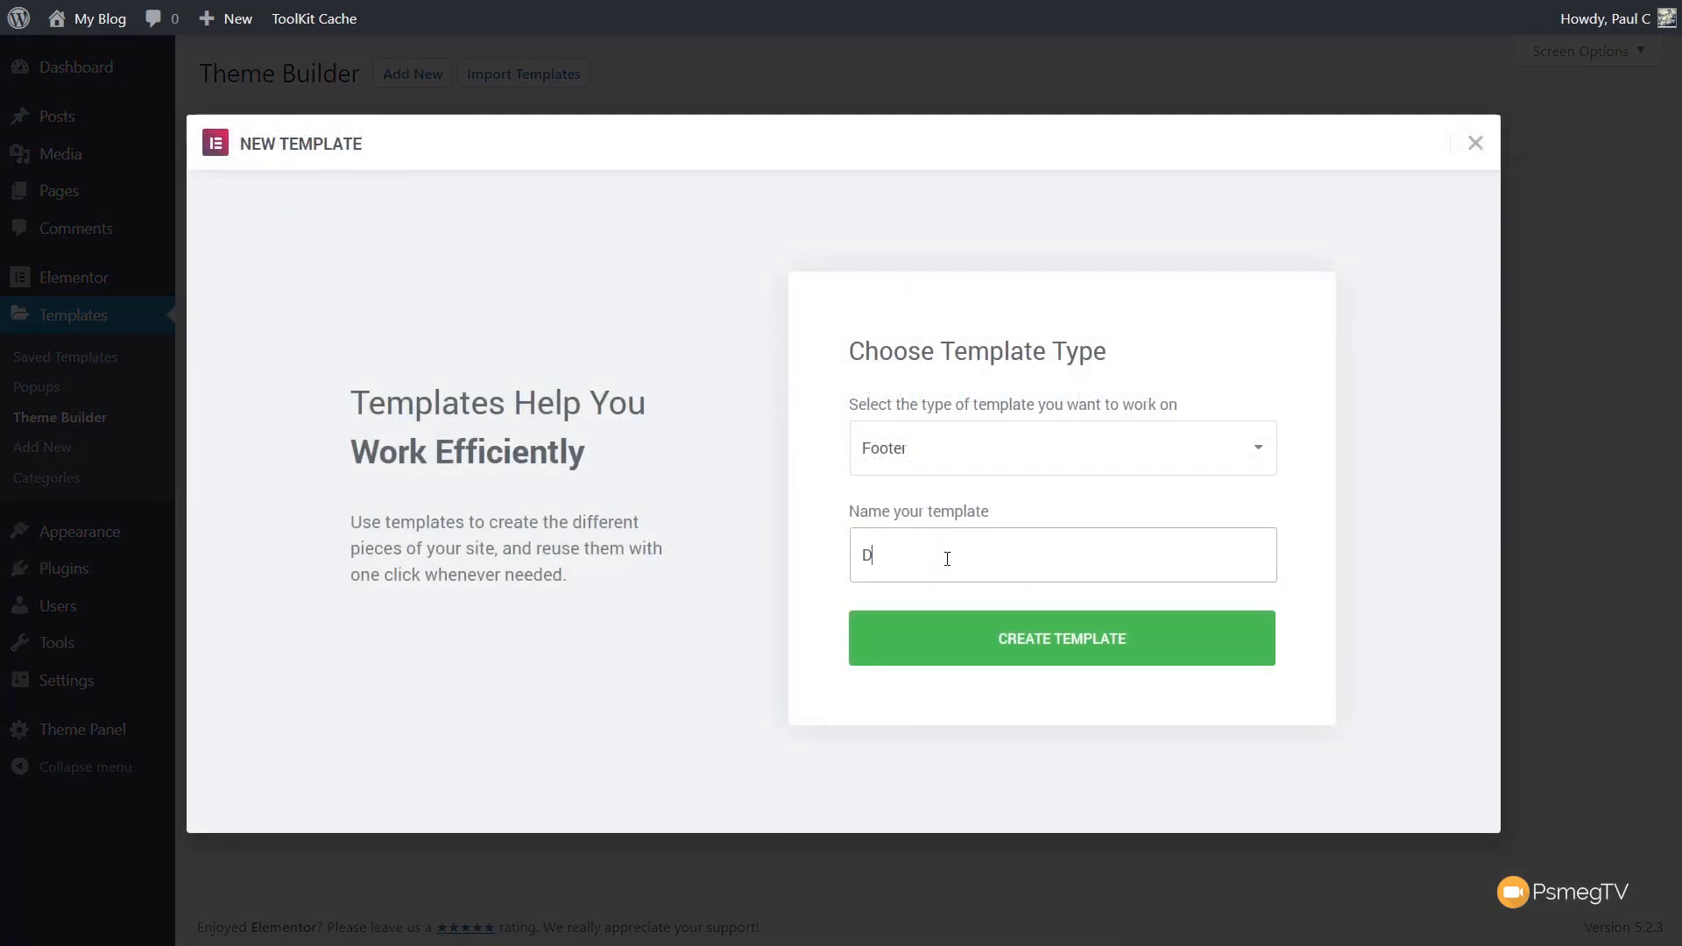
pyautogui.write('ea')
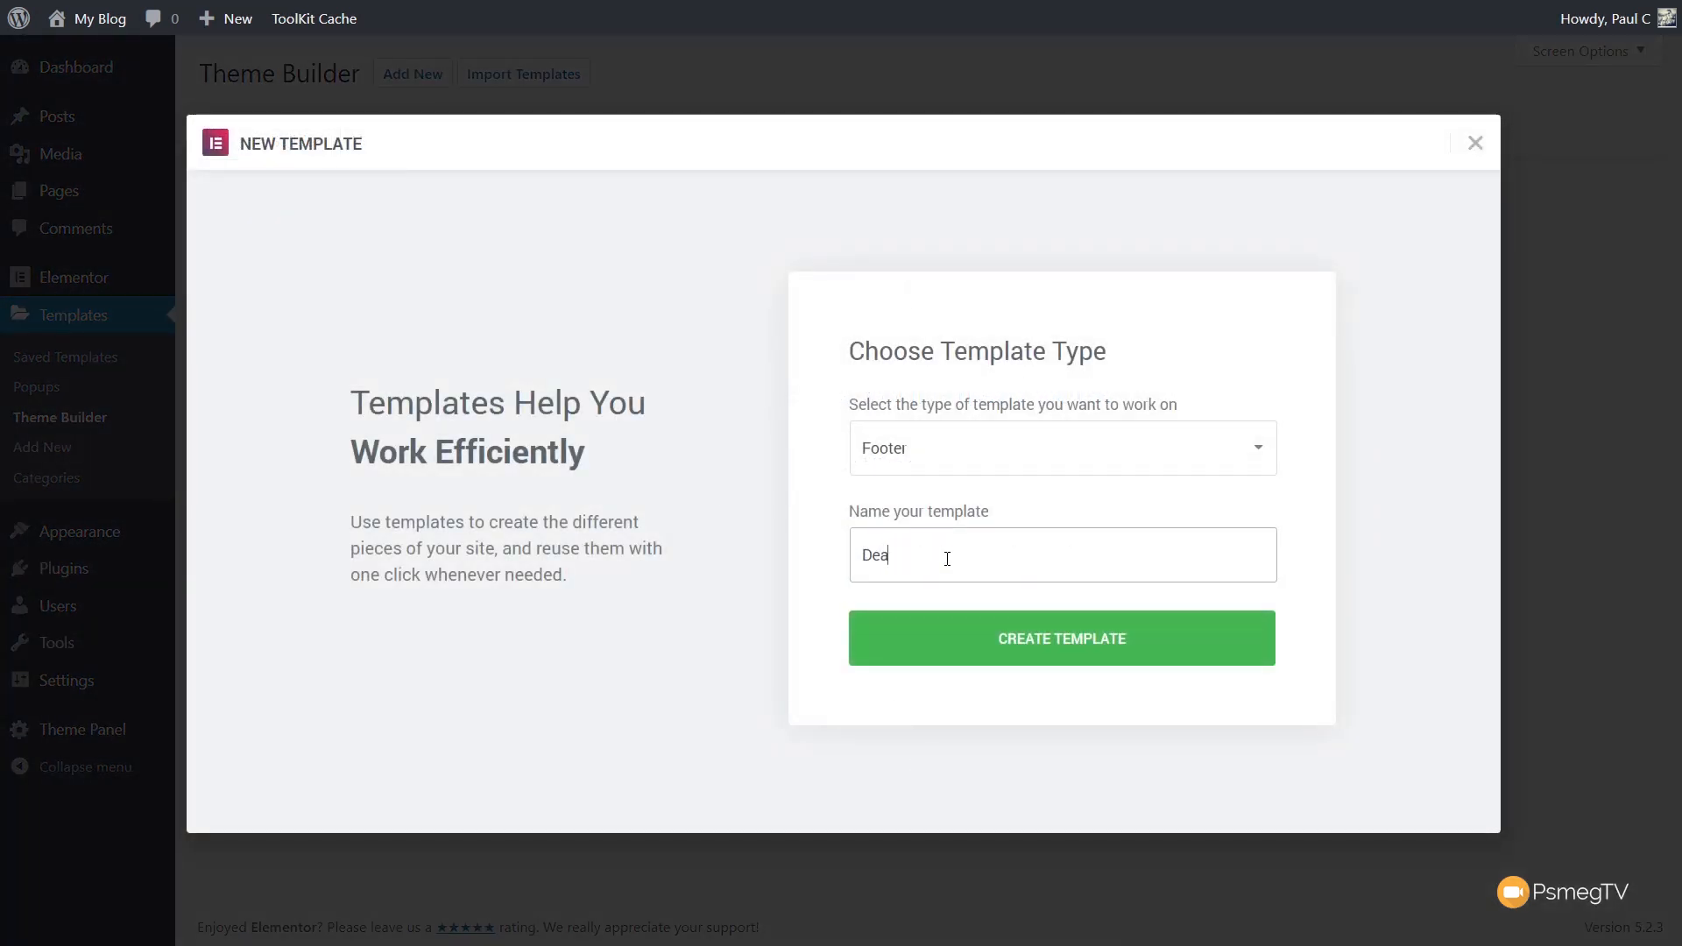
pyautogui.write('Default')
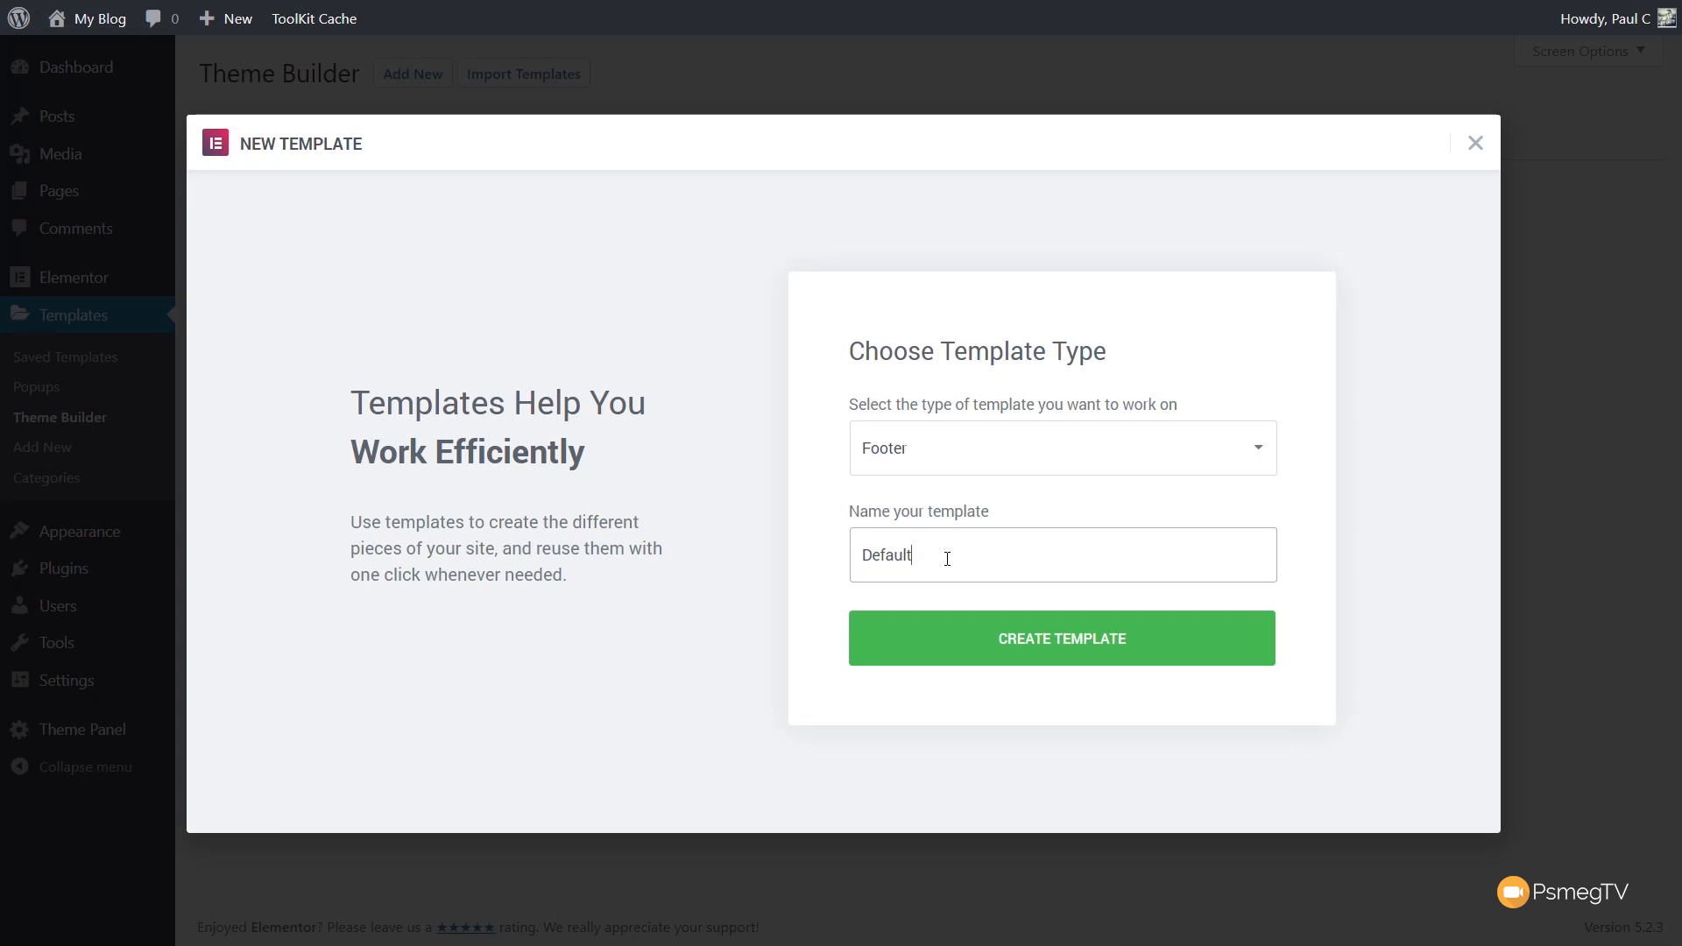
pyautogui.write('Footer')
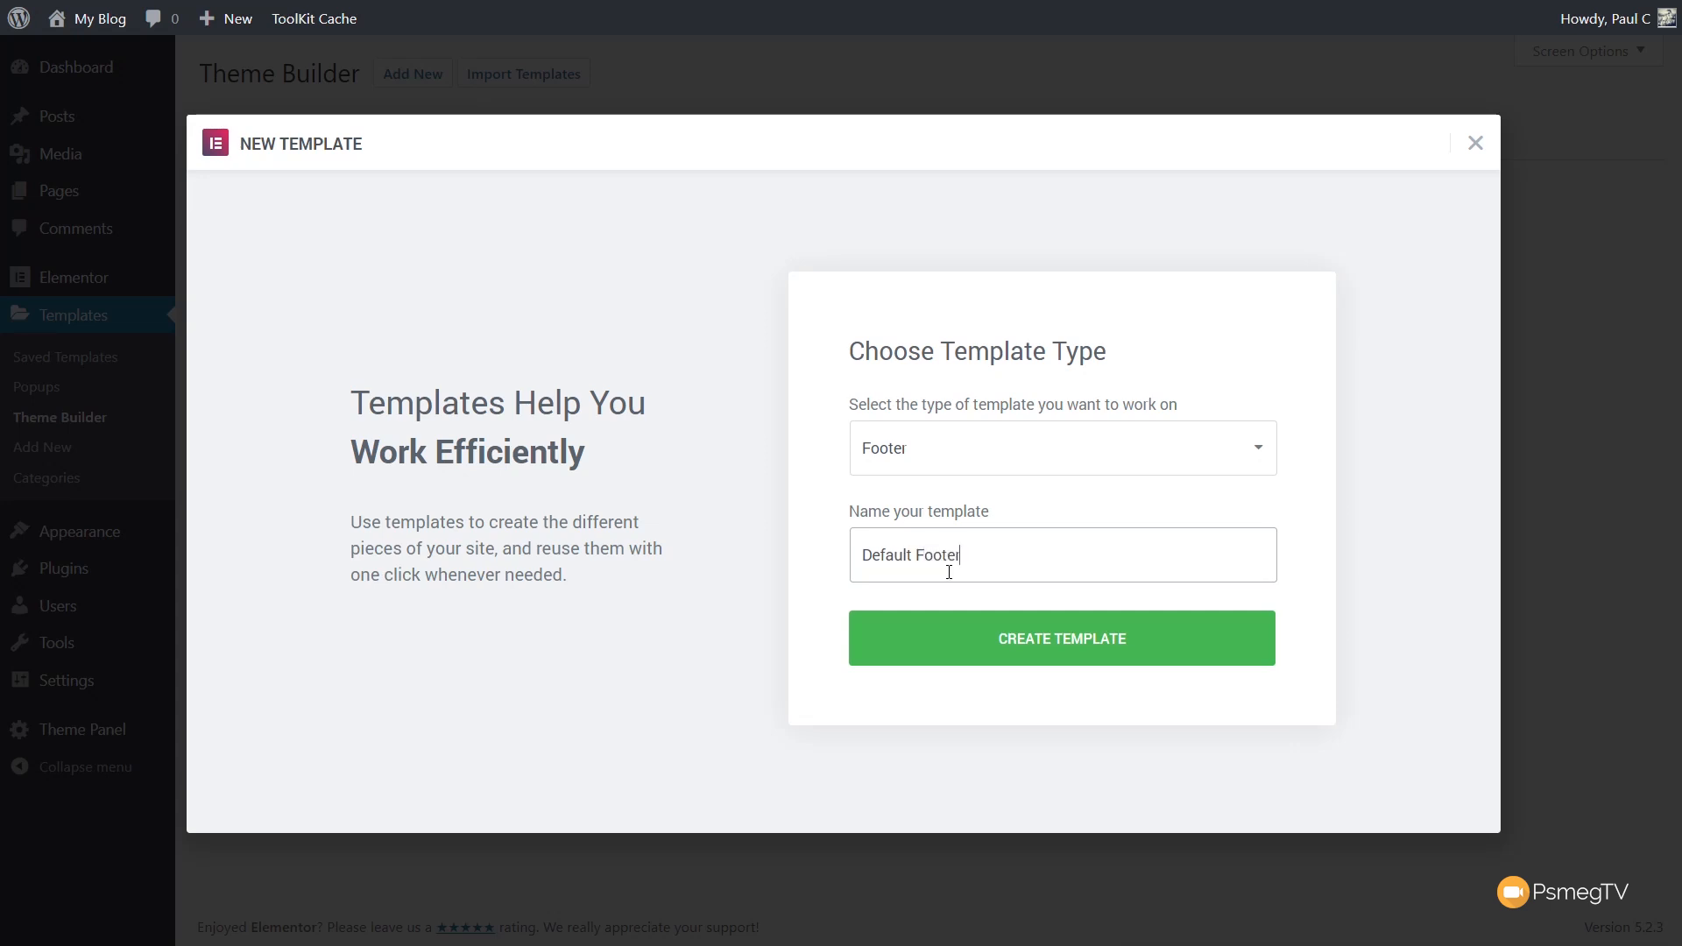
pyautogui.click(1060, 638)
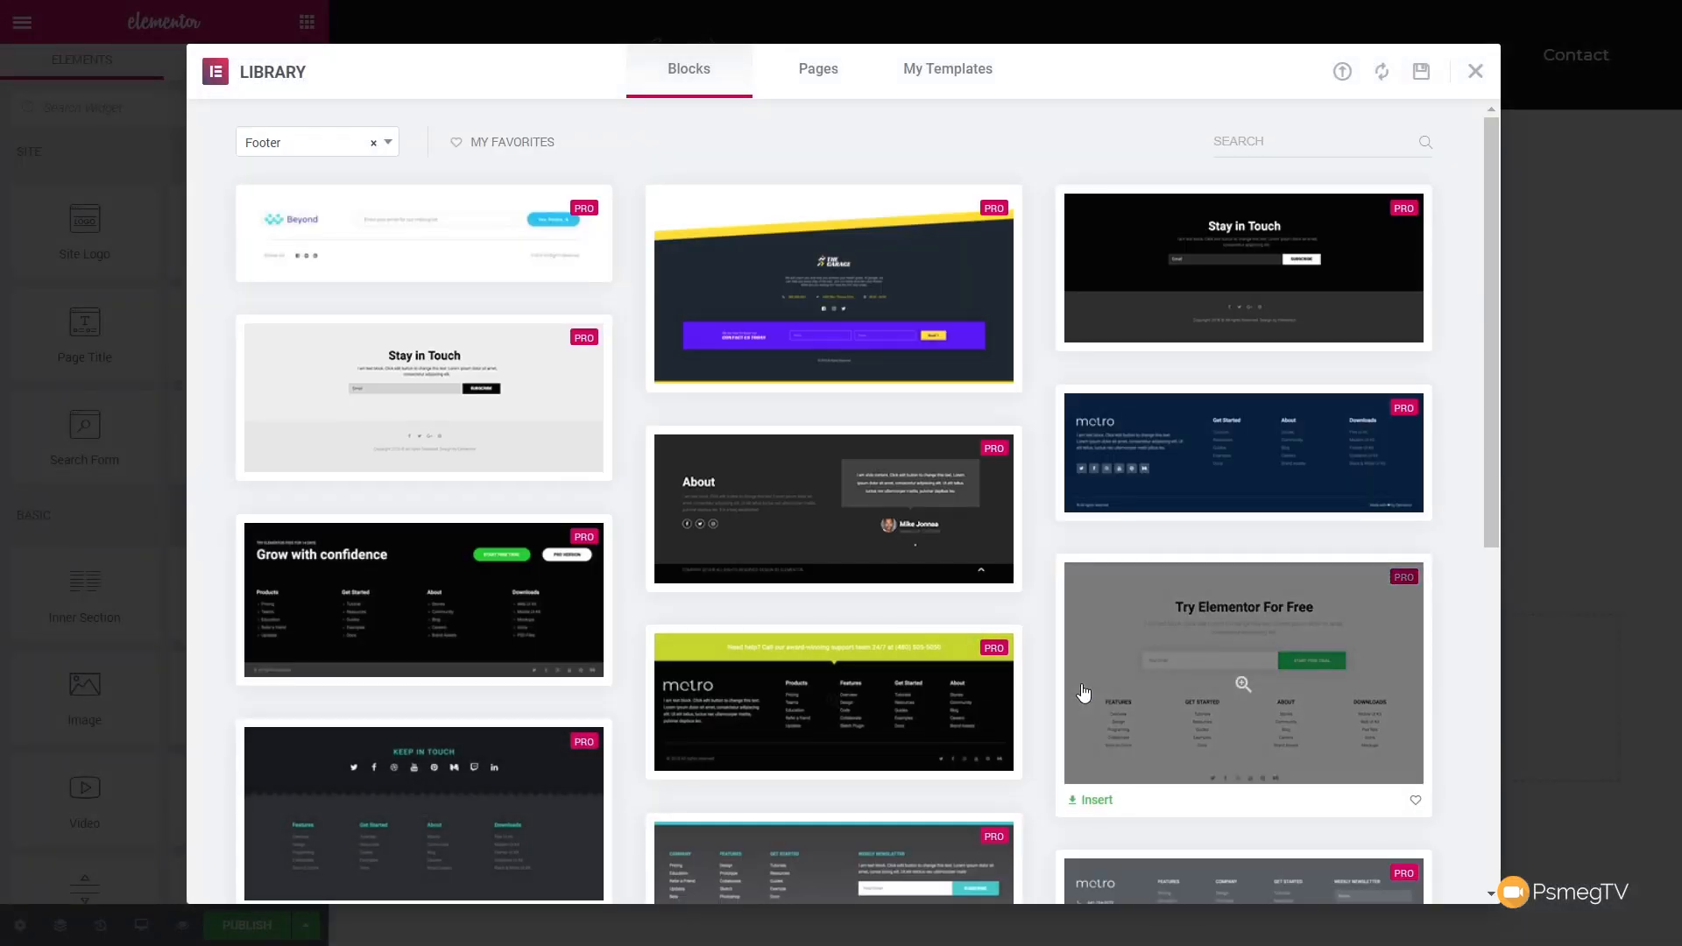
# Insert the black footer block with links and an email subscribe form
pyautogui.scroll(-3)
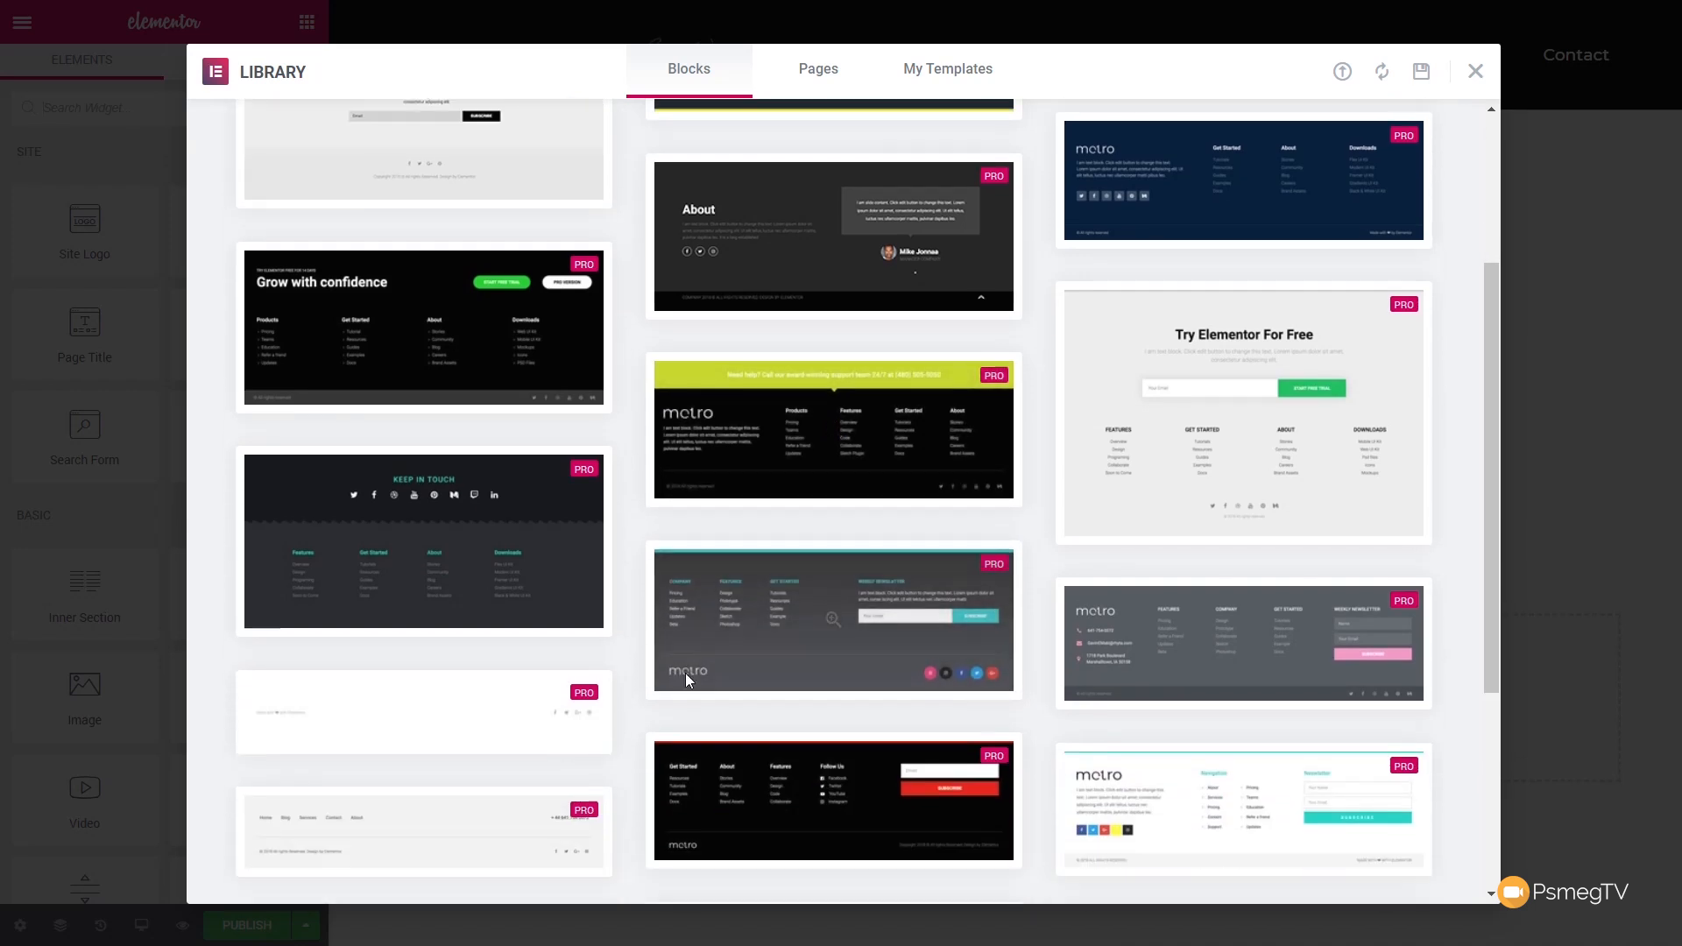
pyautogui.click(1383, 70)
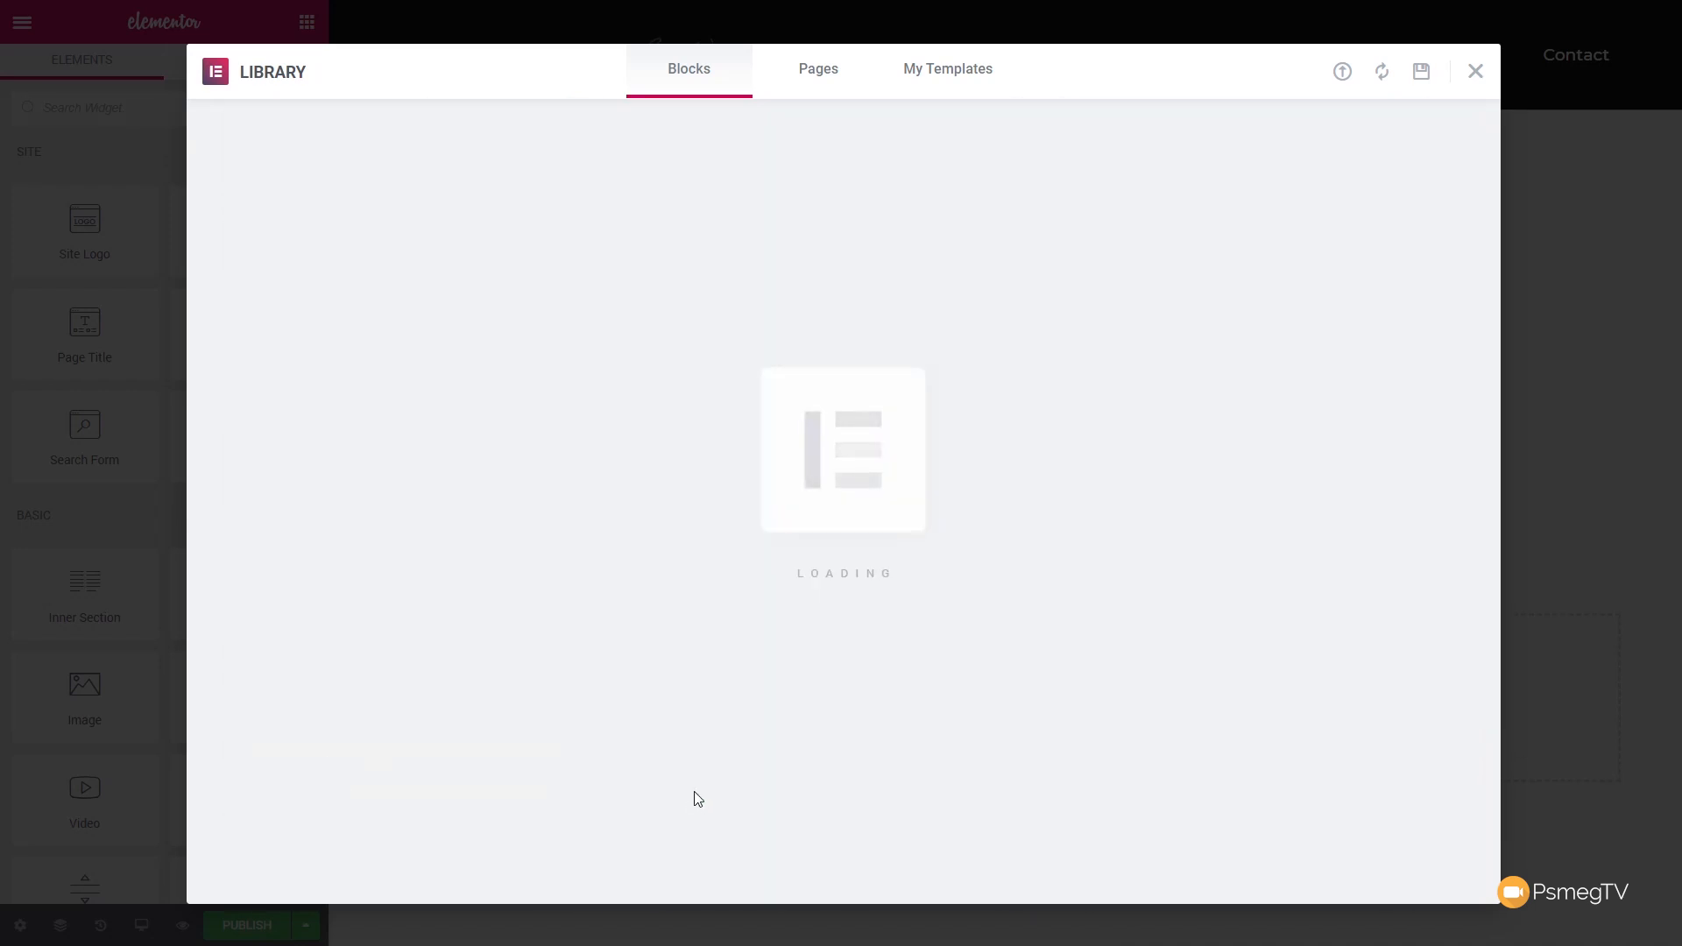
pyautogui.click(1476, 70)
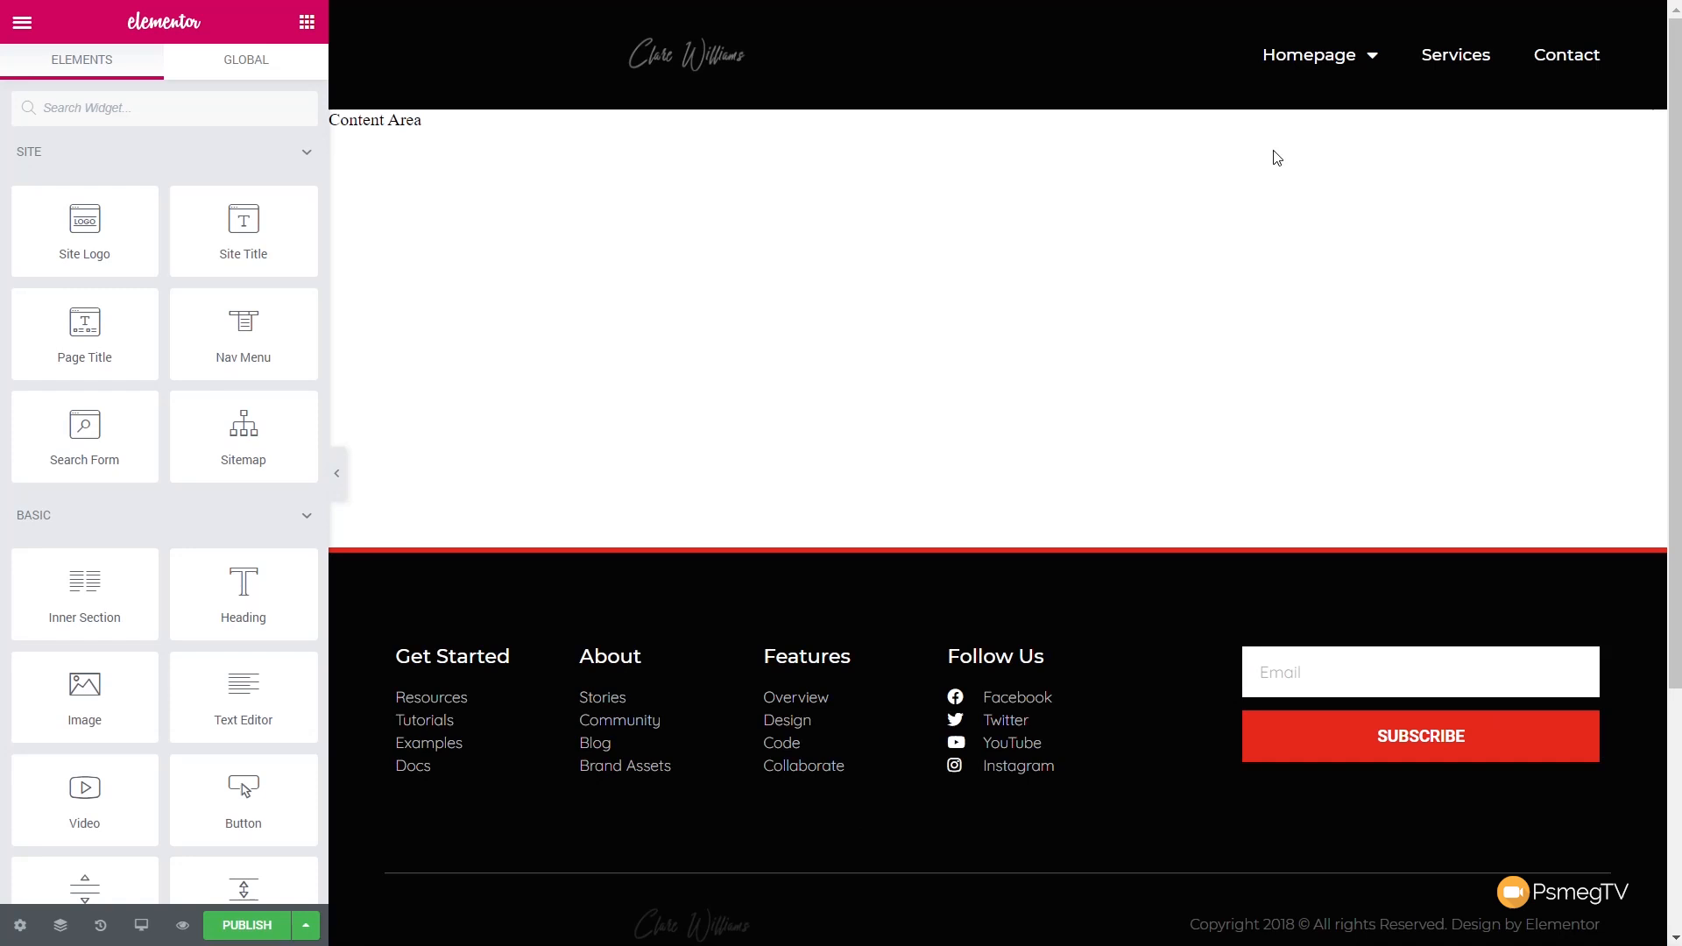
# Publish the footer for the entire site and exit to the dashboard
pyautogui.click(248, 926)
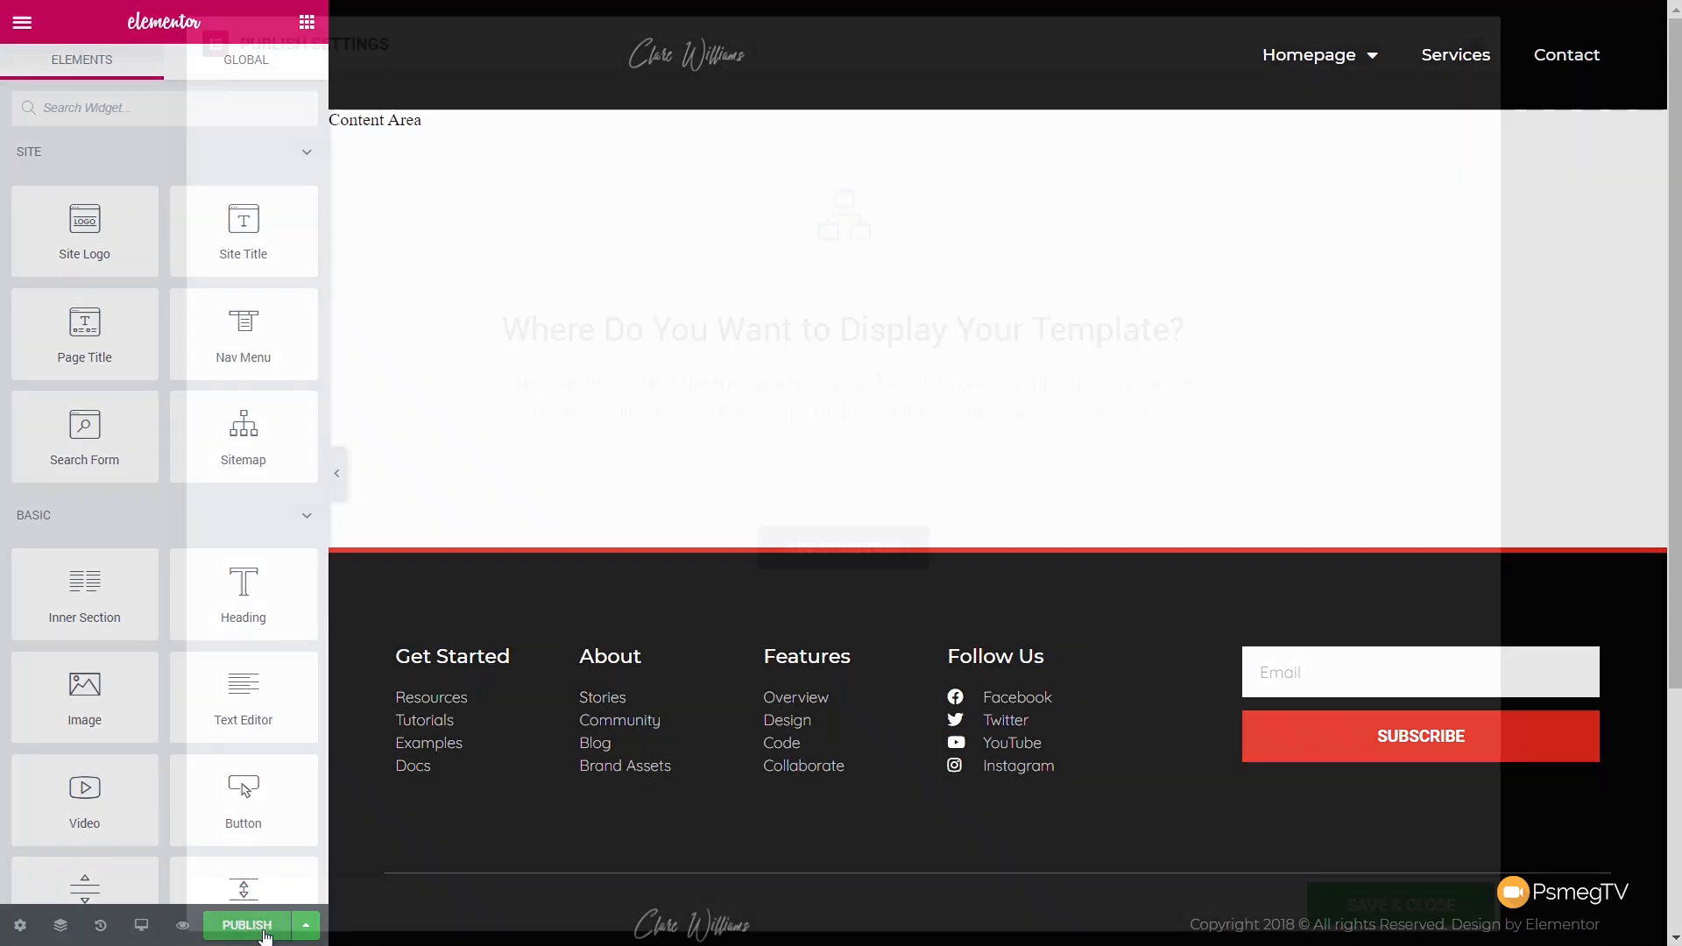
pyautogui.click(245, 925)
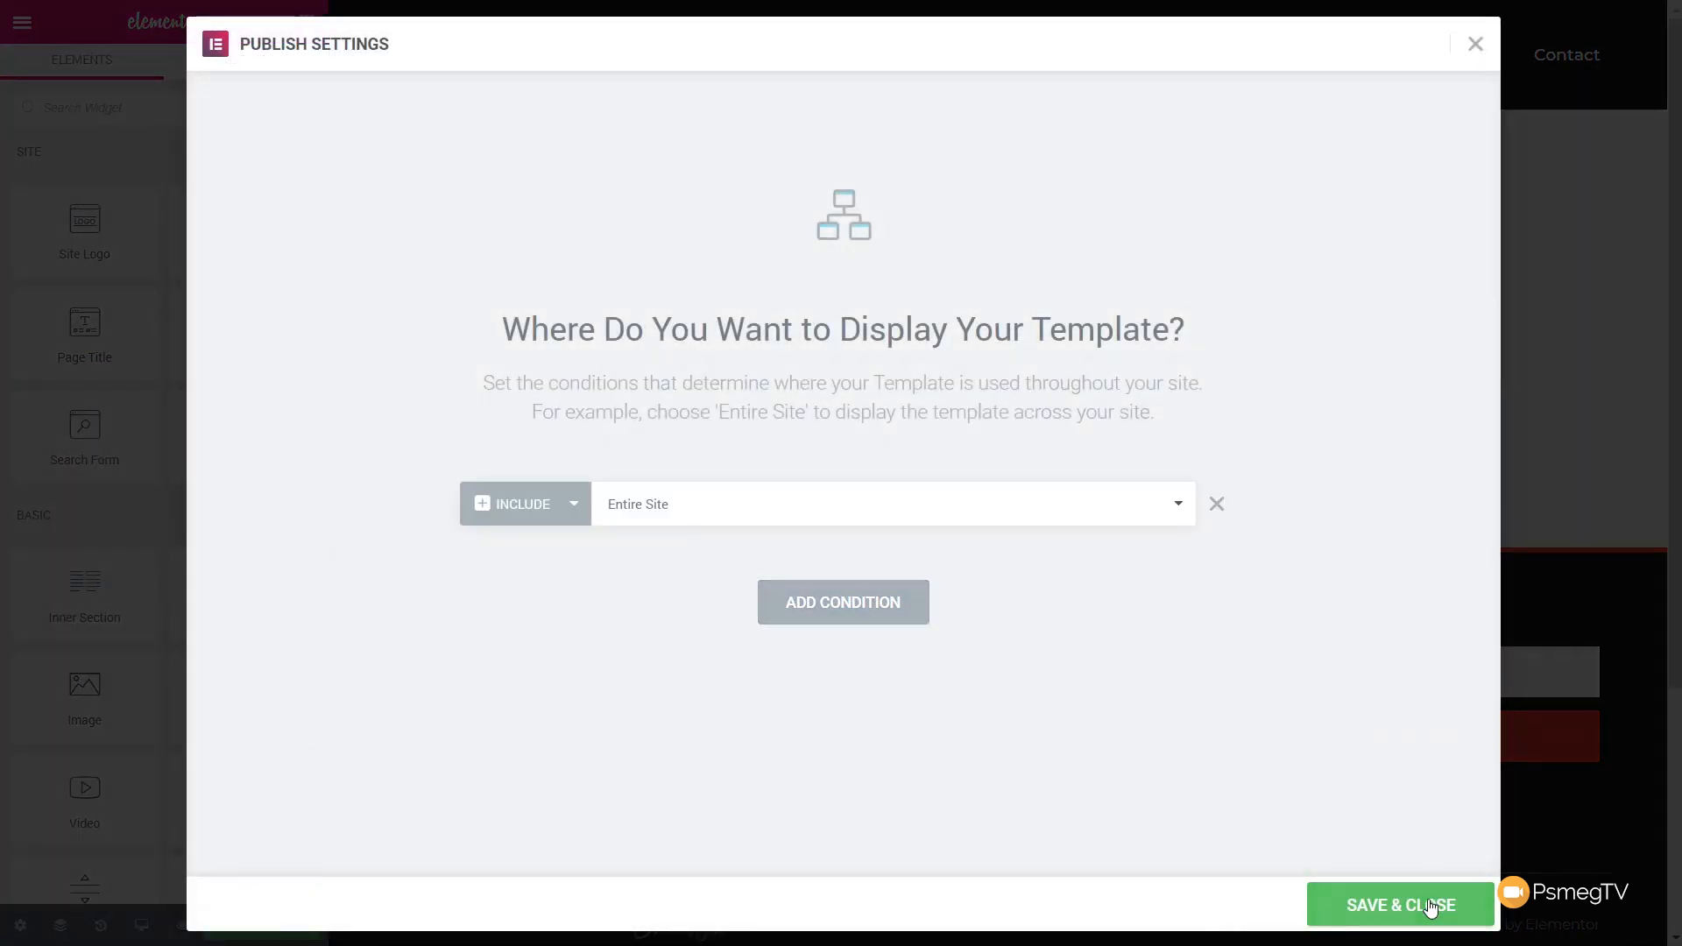
pyautogui.click(1399, 904)
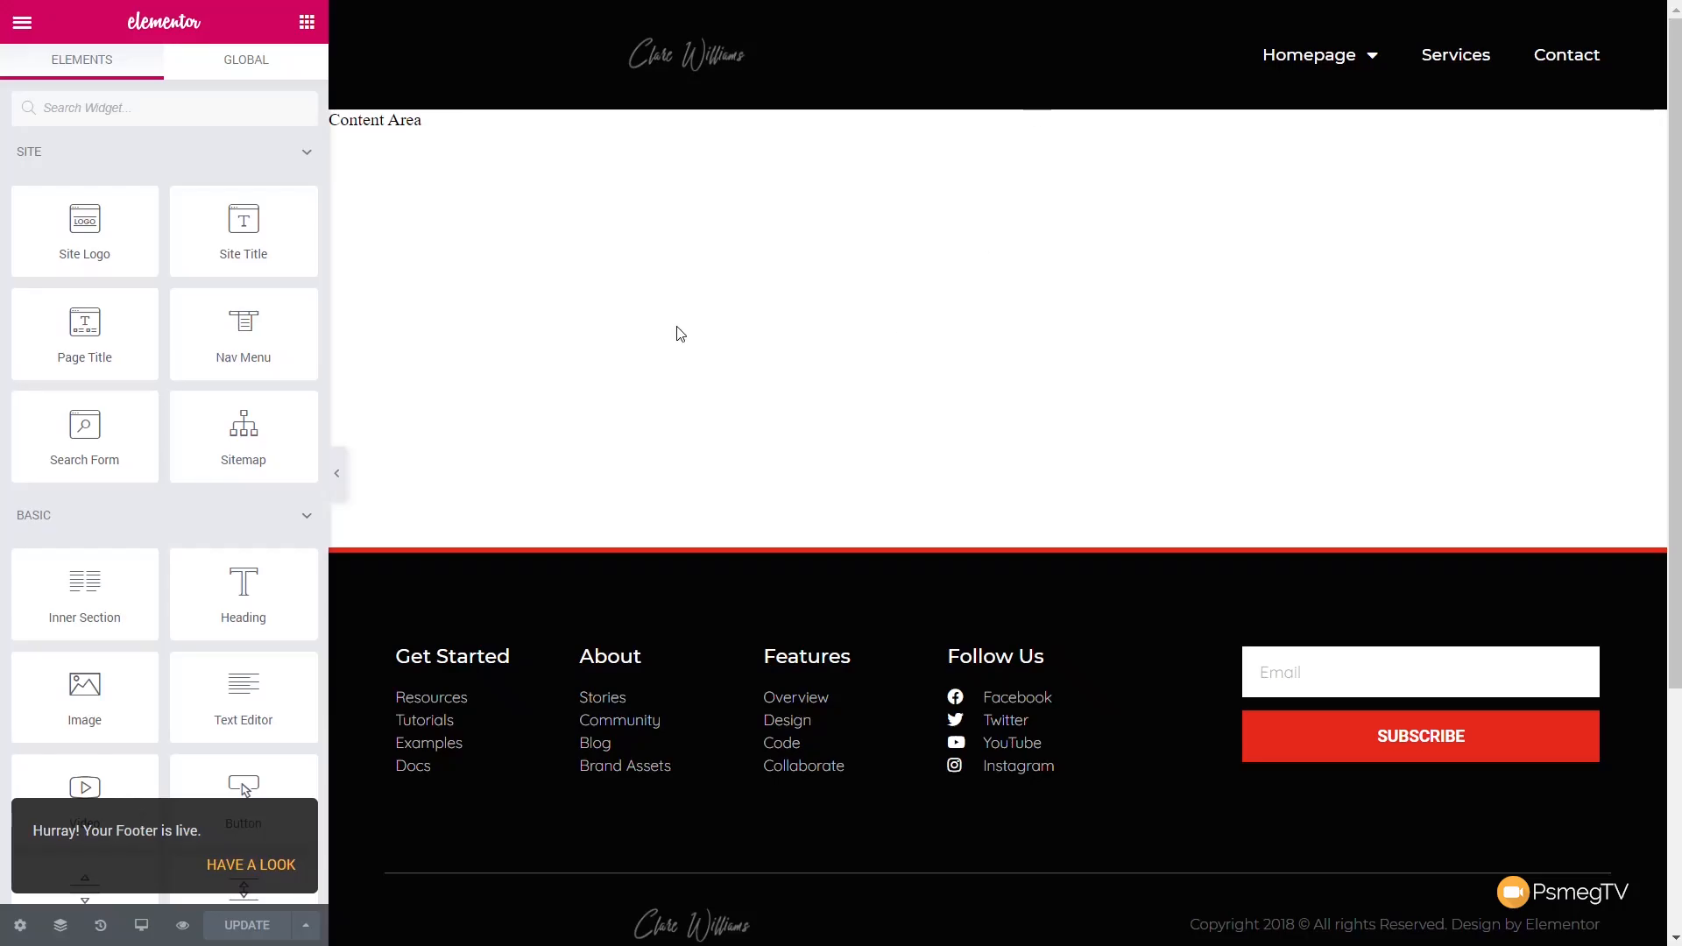
pyautogui.click(21, 21)
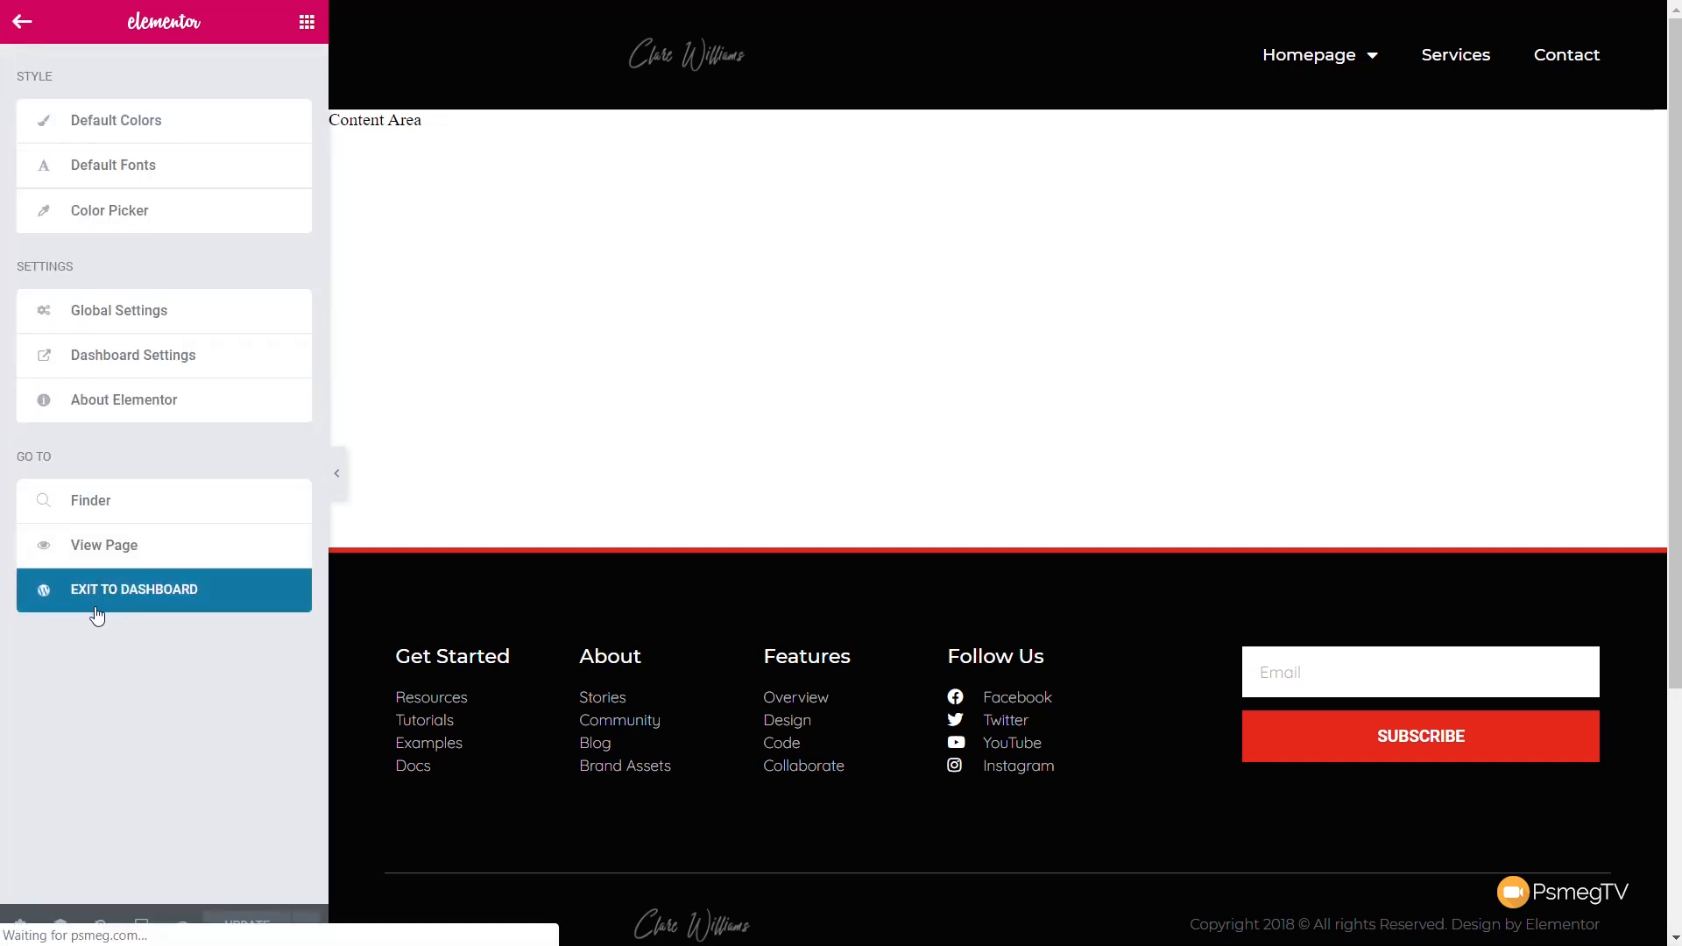
pyautogui.click(133, 589)
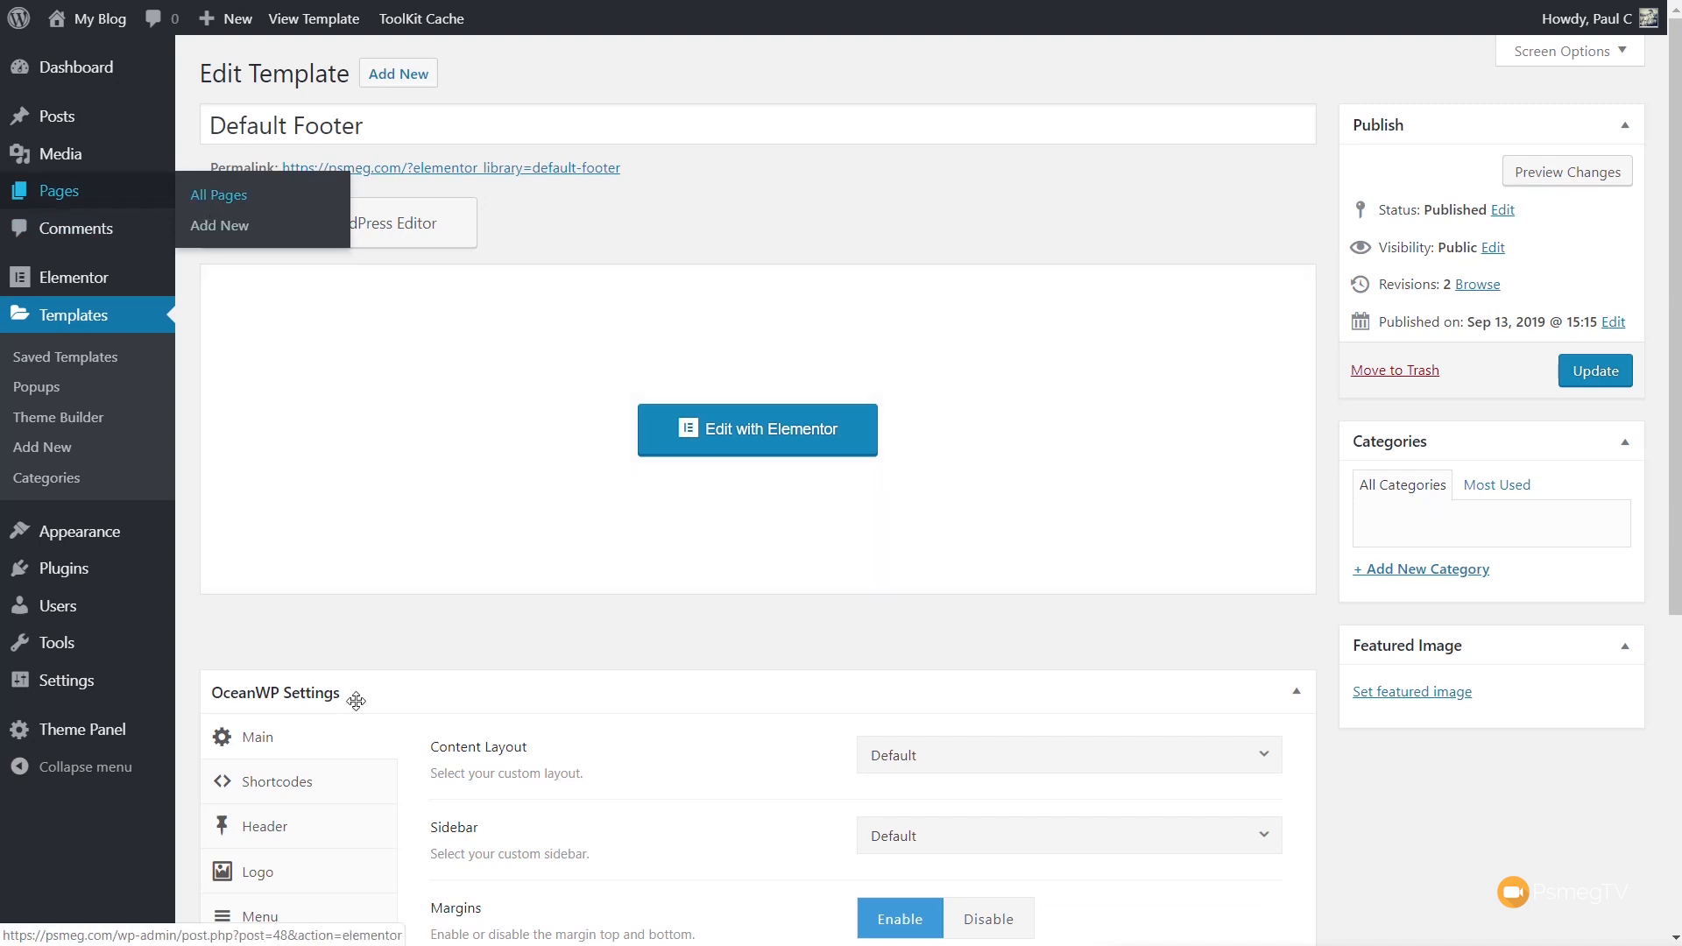
# Edit the Homepage in Elementor, review its sections with the new header and footer, then exit to the dashboard
pyautogui.click(219, 195)
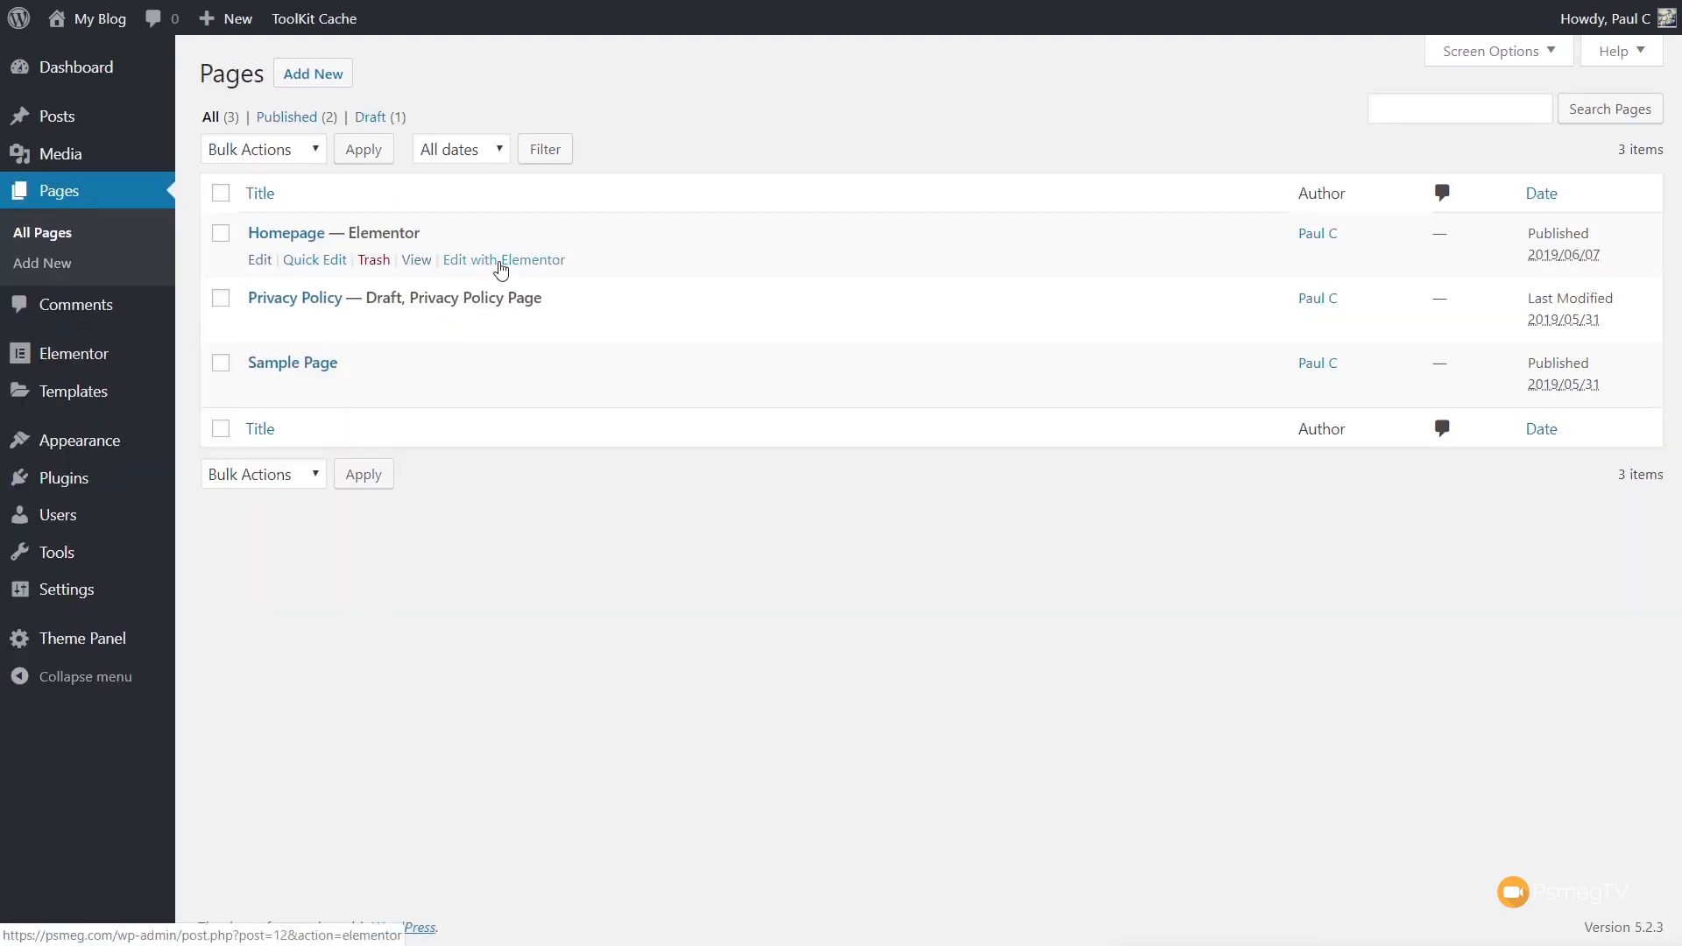
pyautogui.click(503, 259)
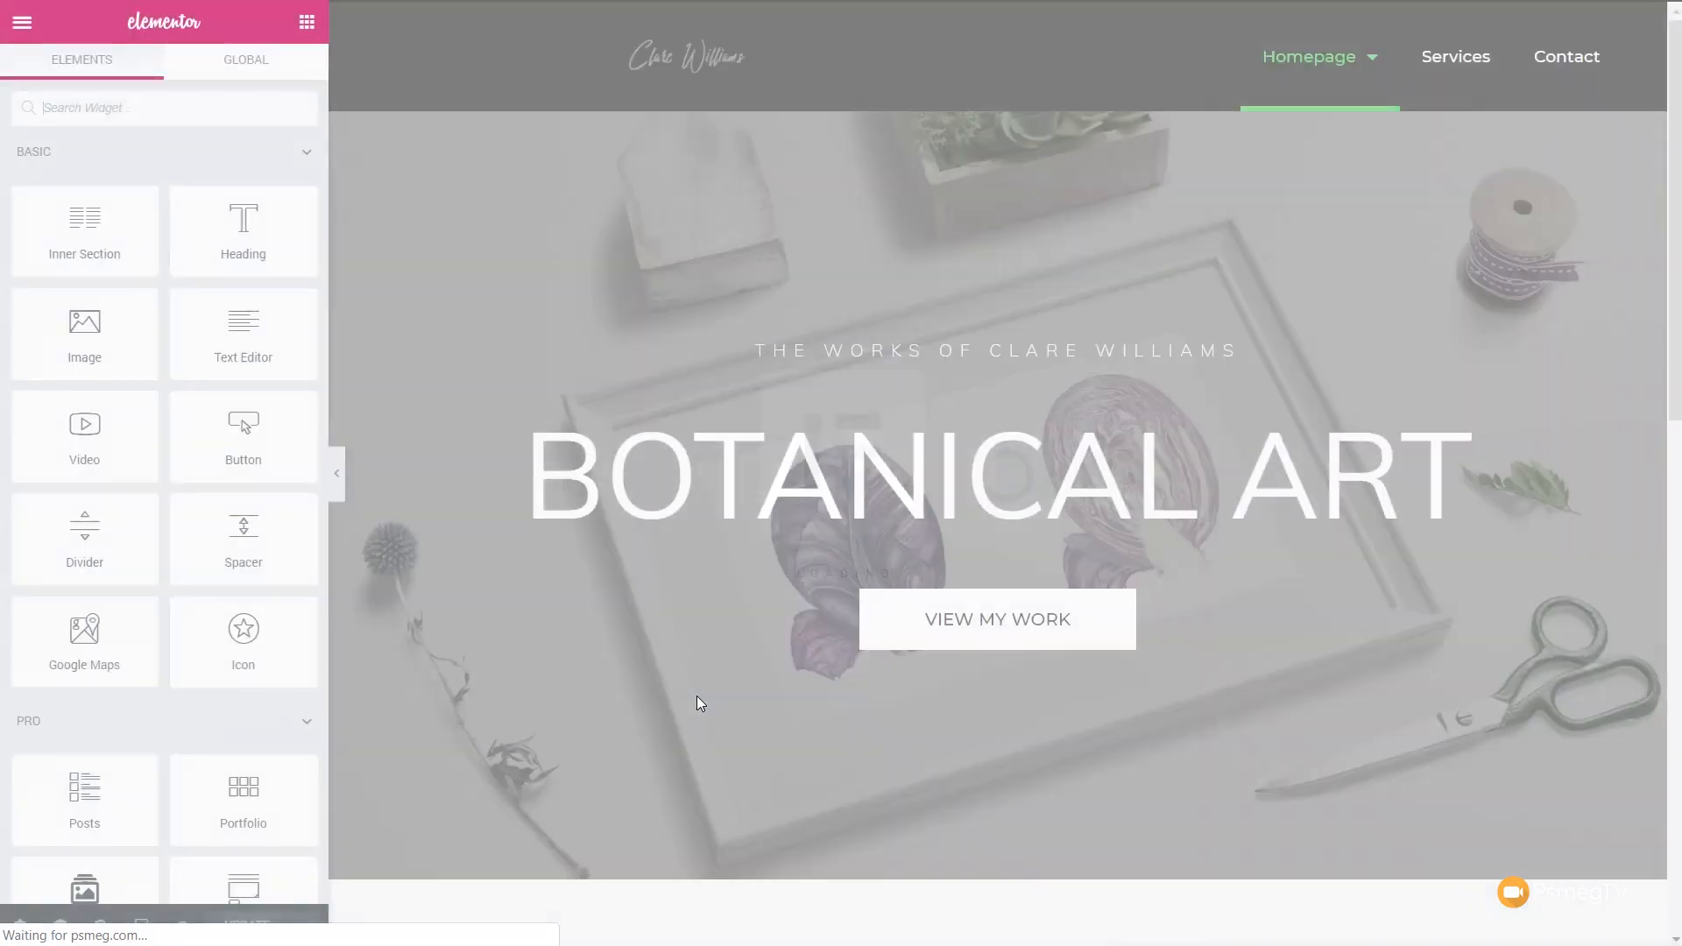
pyautogui.click(962, 322)
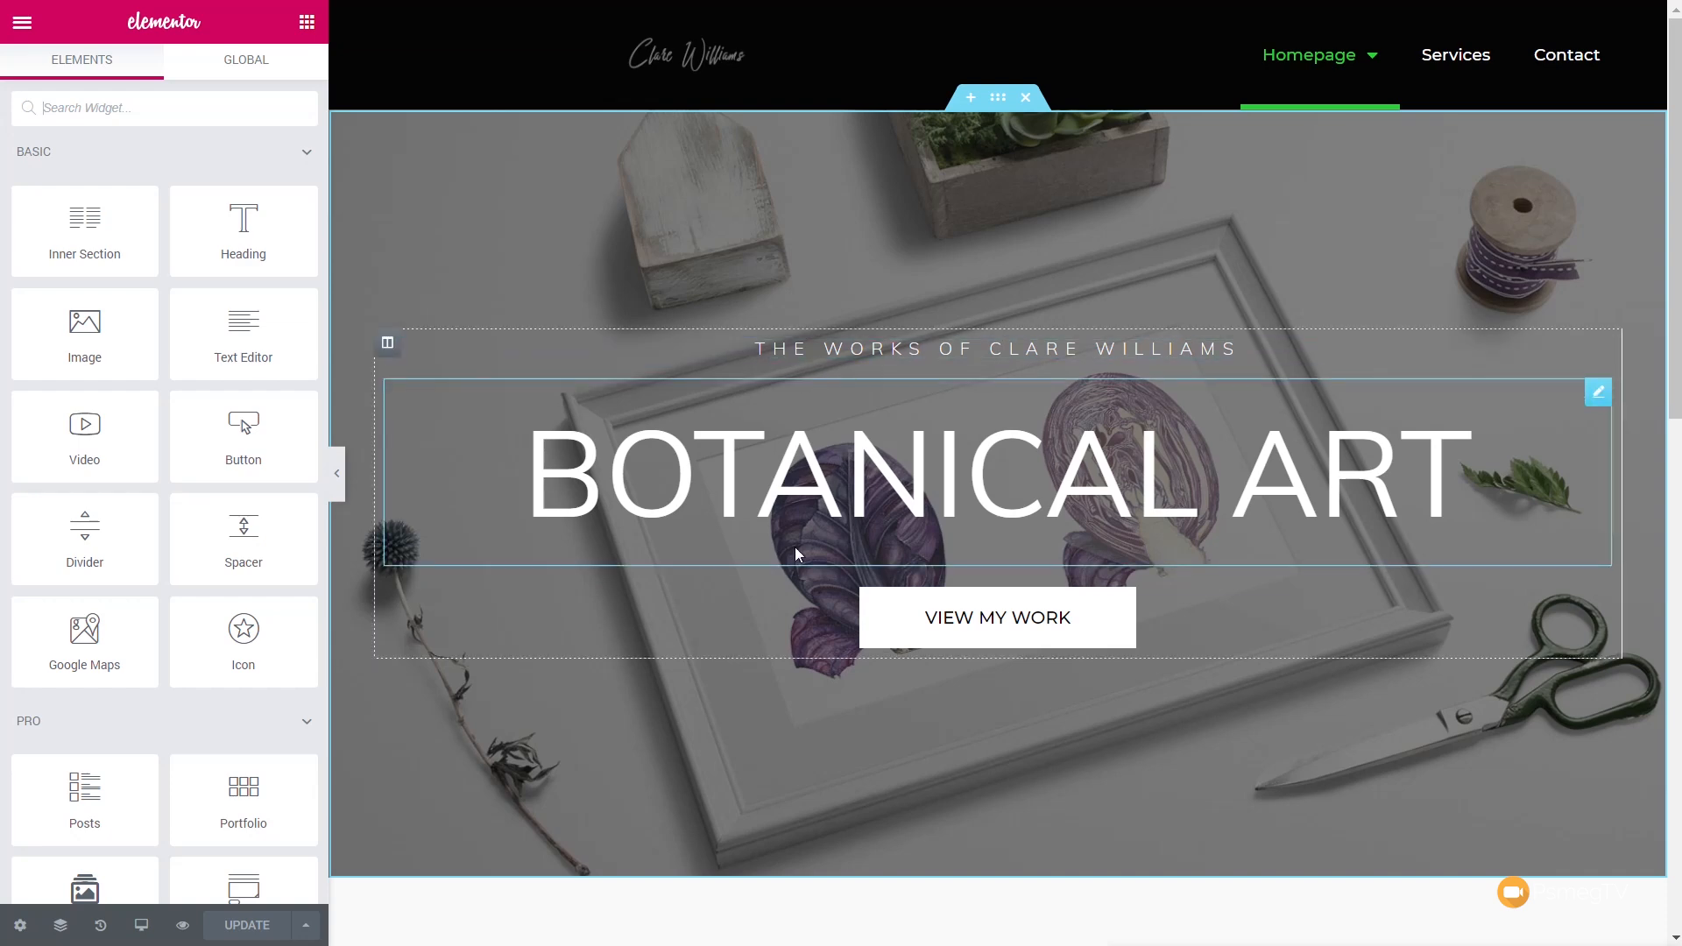
pyautogui.scroll(-3)
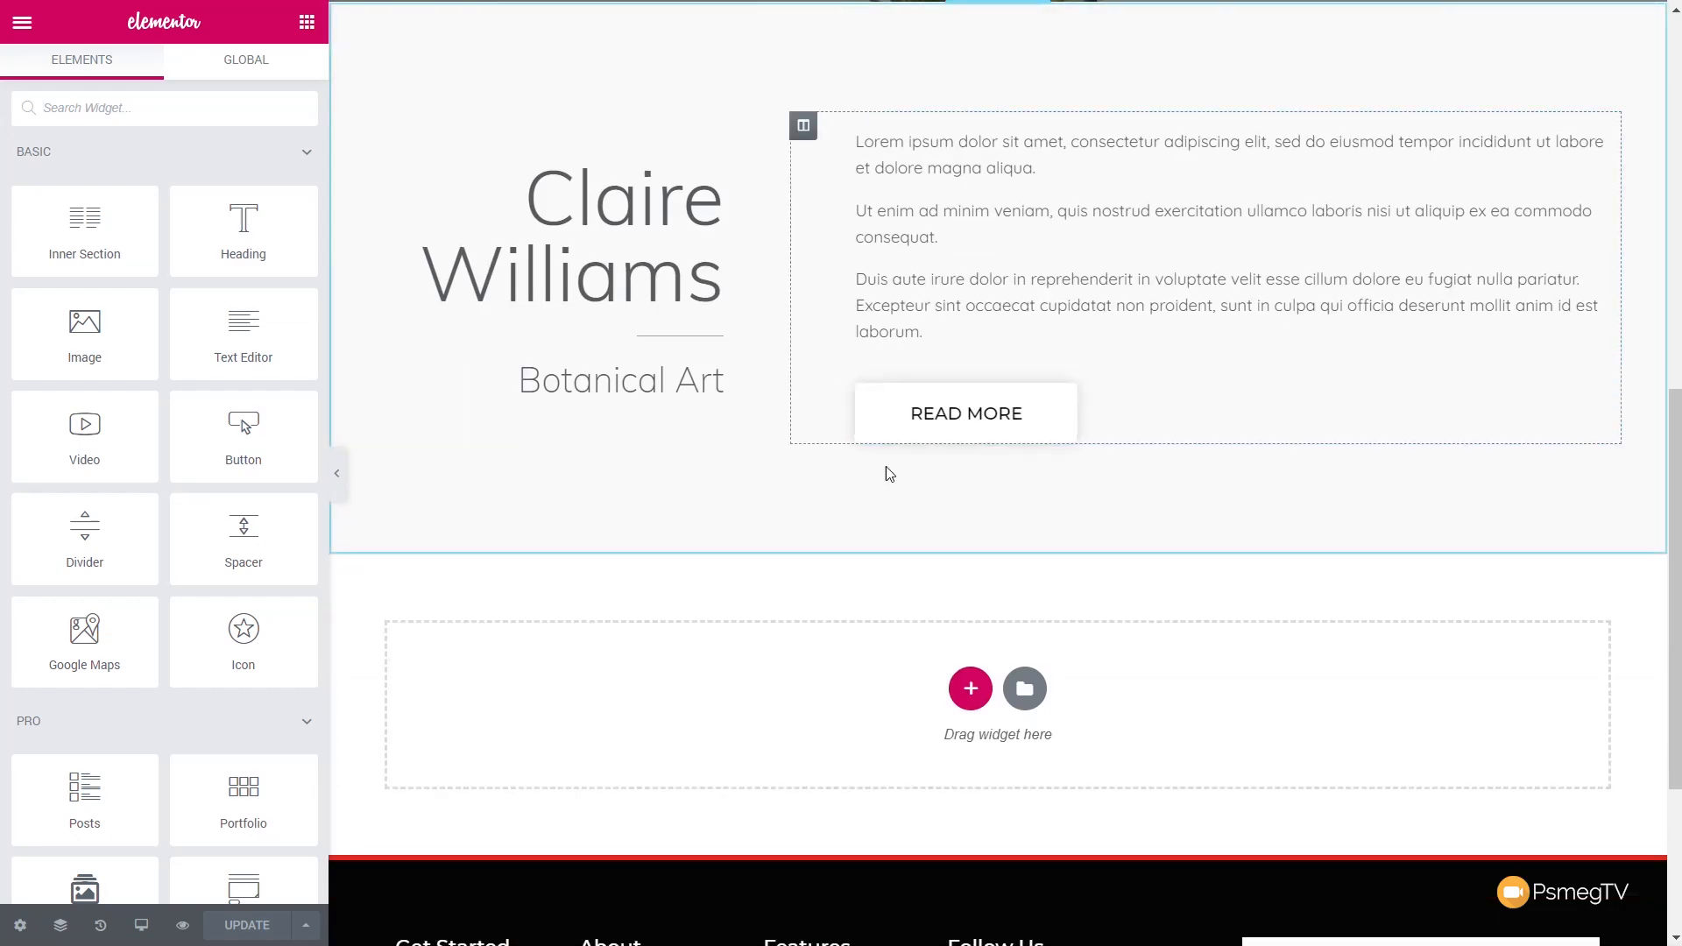
pyautogui.scroll(3)
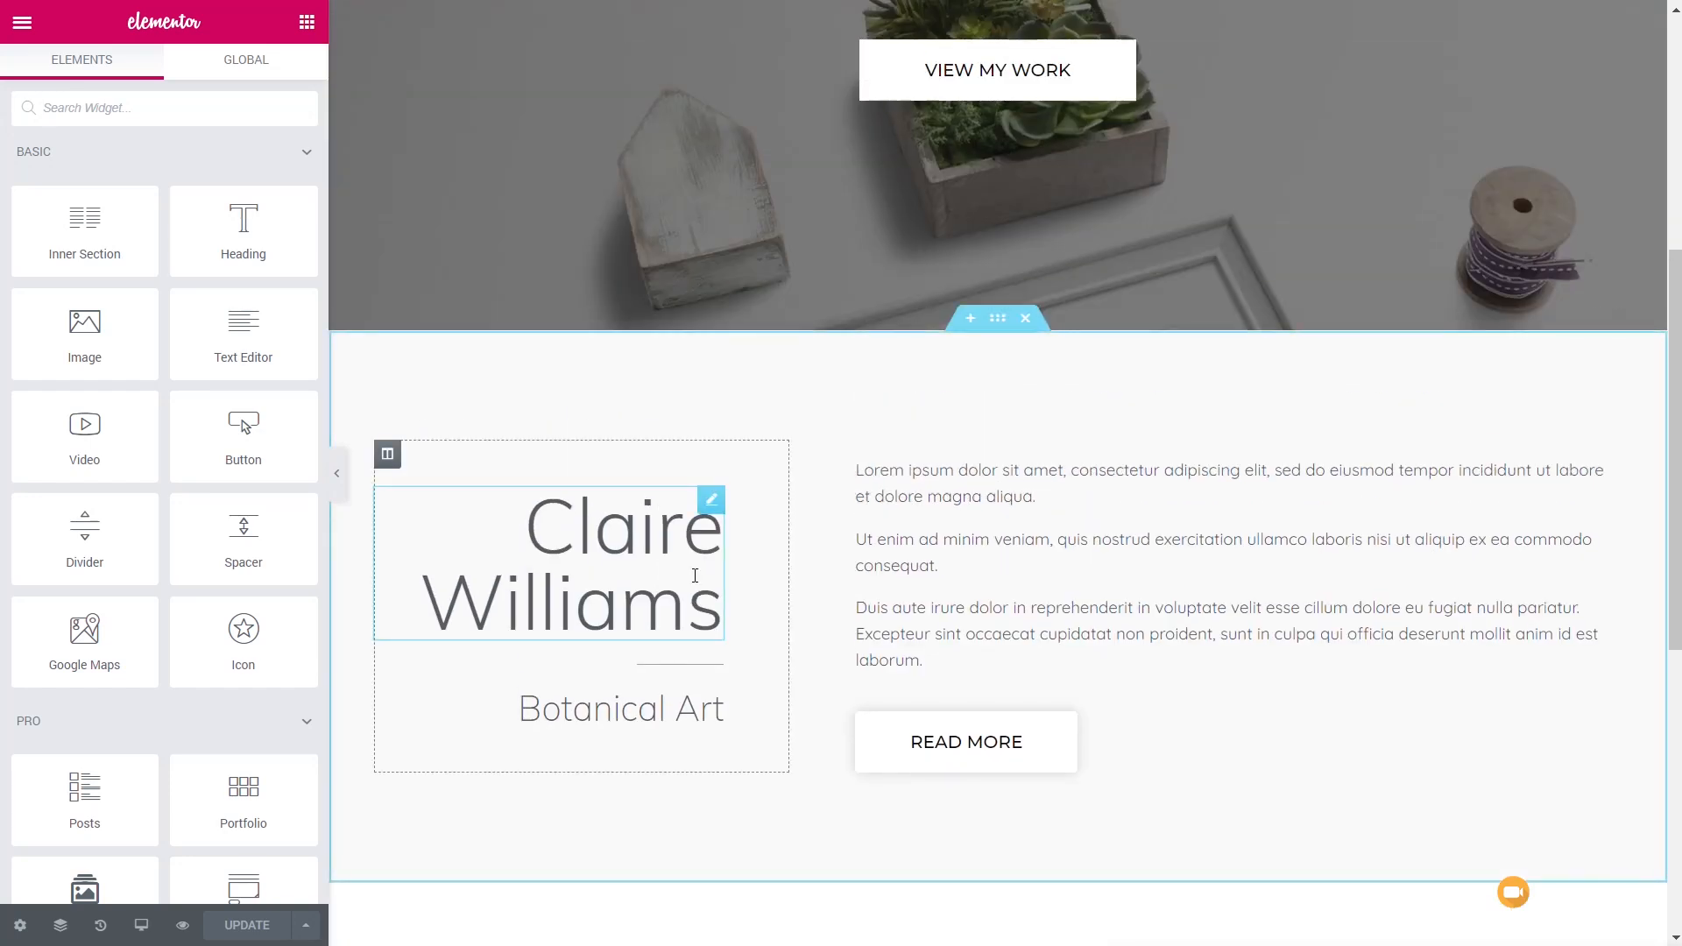
pyautogui.scroll(3)
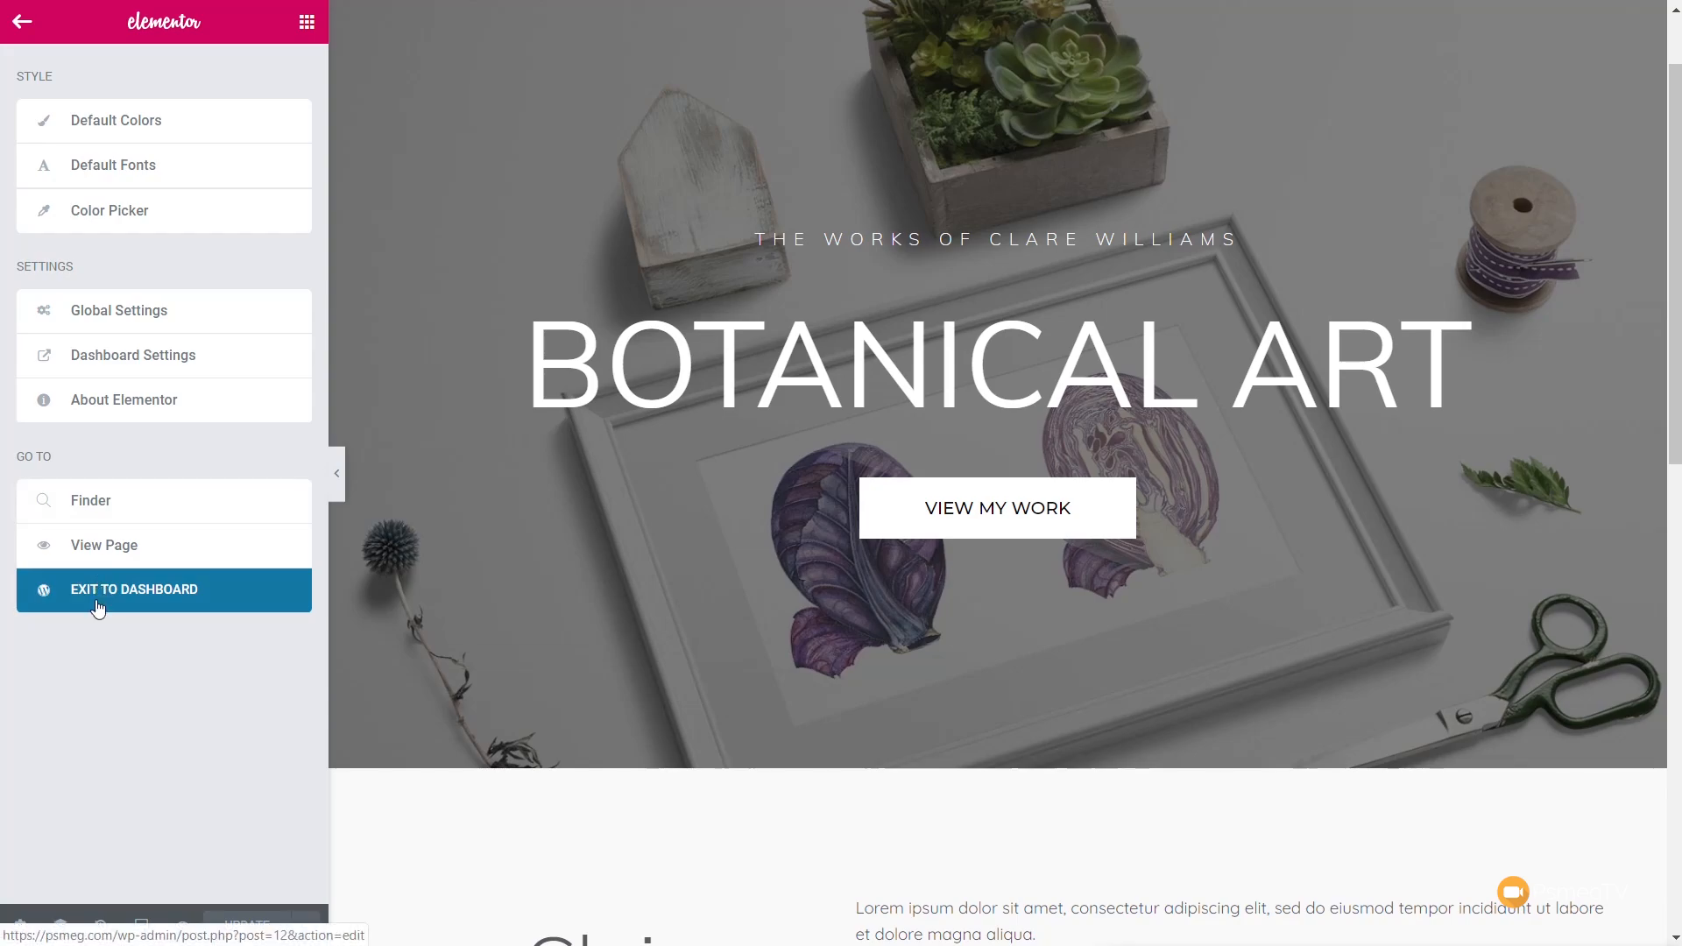
pyautogui.click(135, 589)
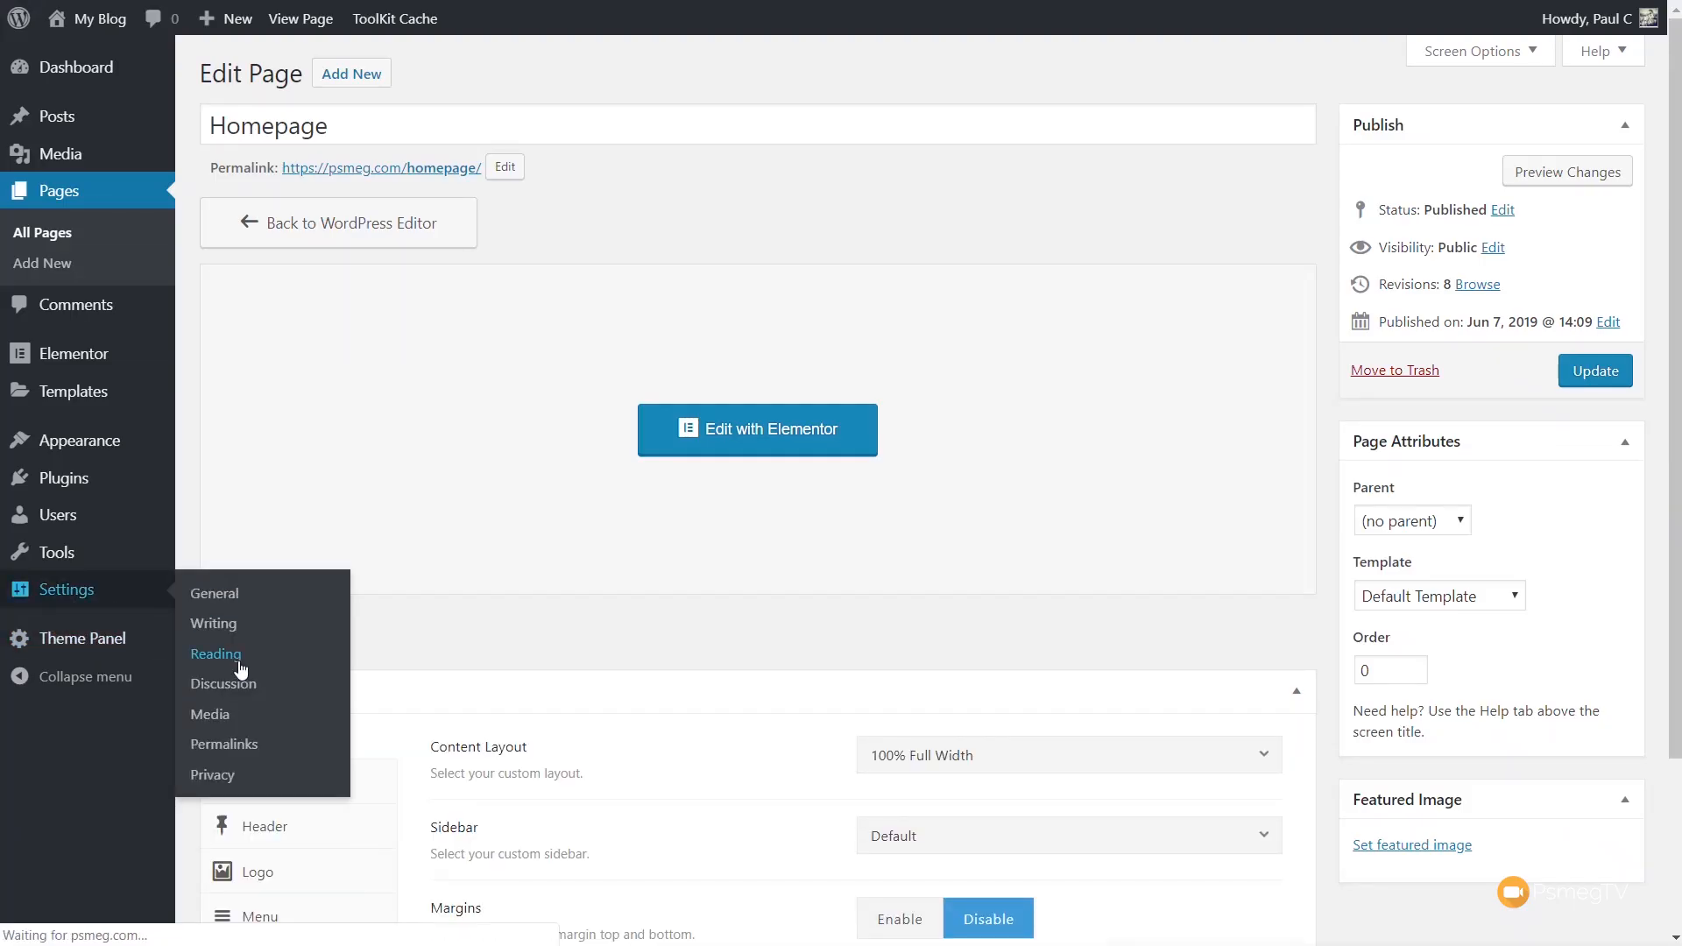
# Set Homepage as the static front page in Reading Settings and save
pyautogui.click(215, 654)
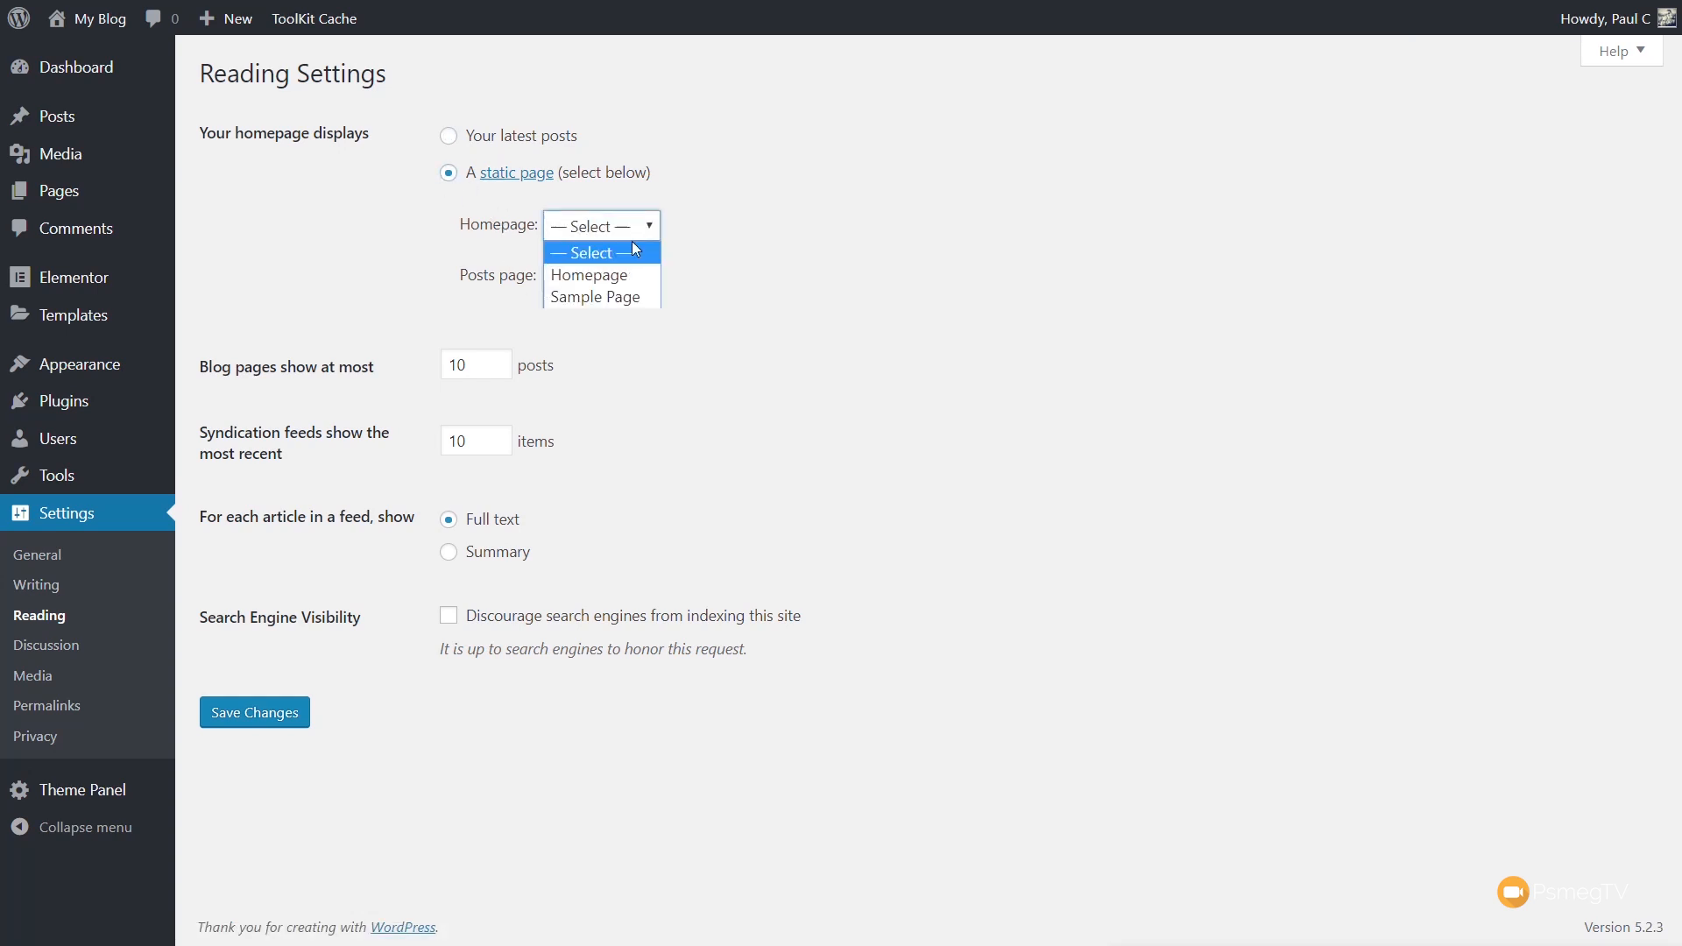
pyautogui.click(589, 276)
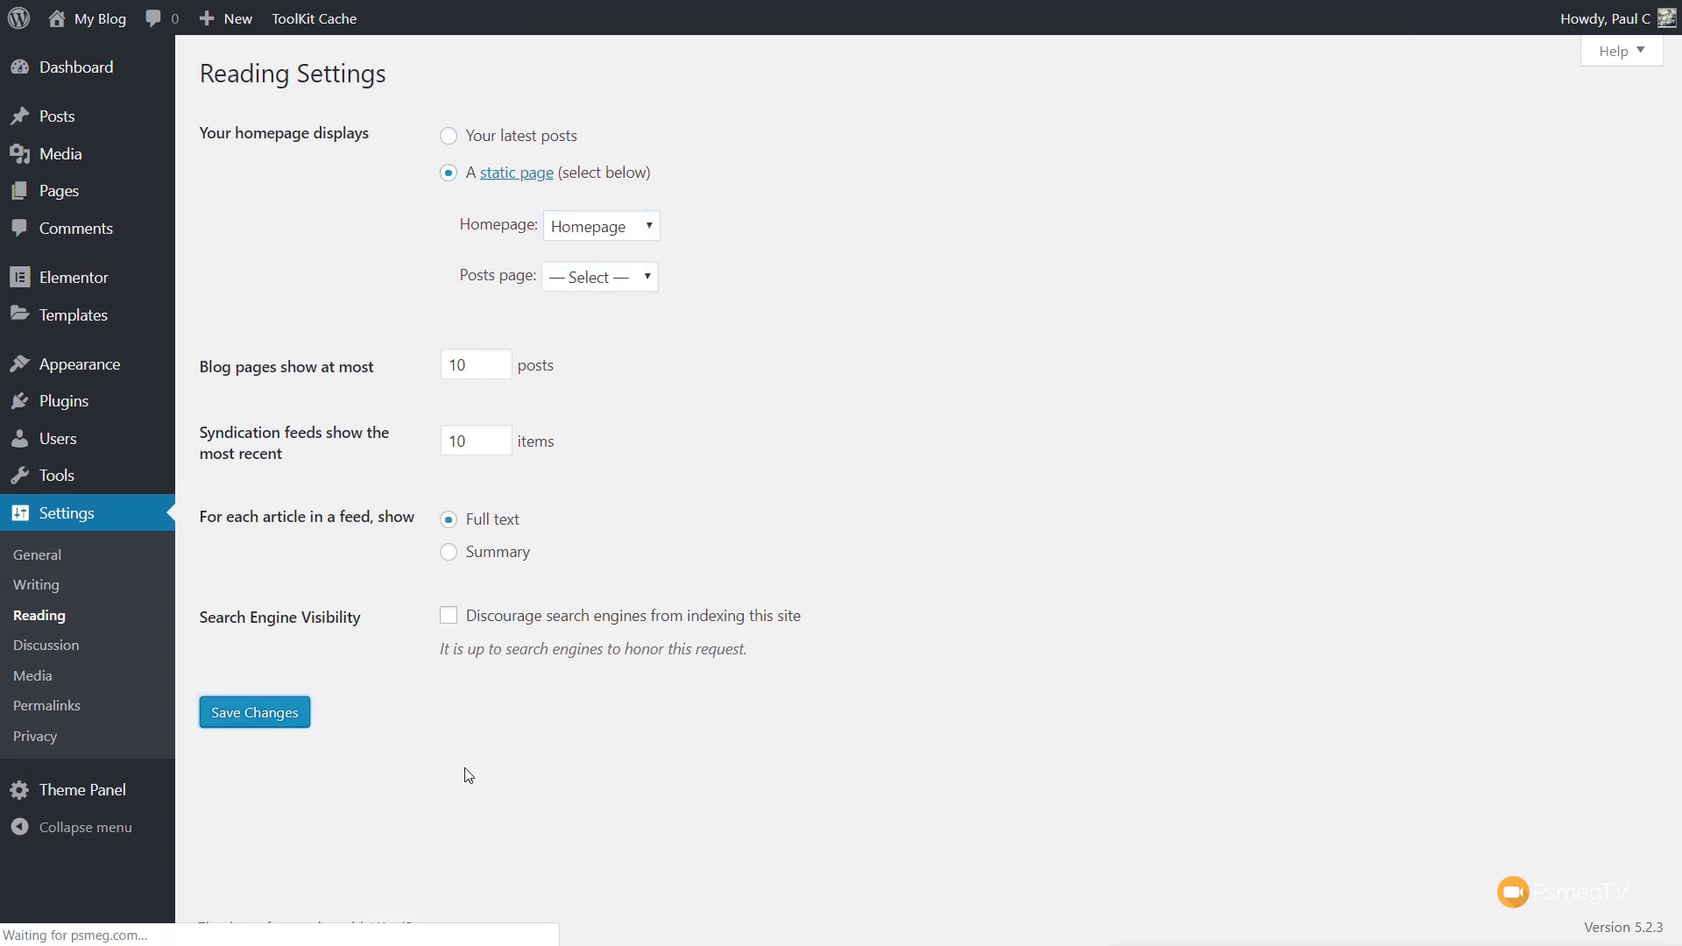
pyautogui.click(254, 712)
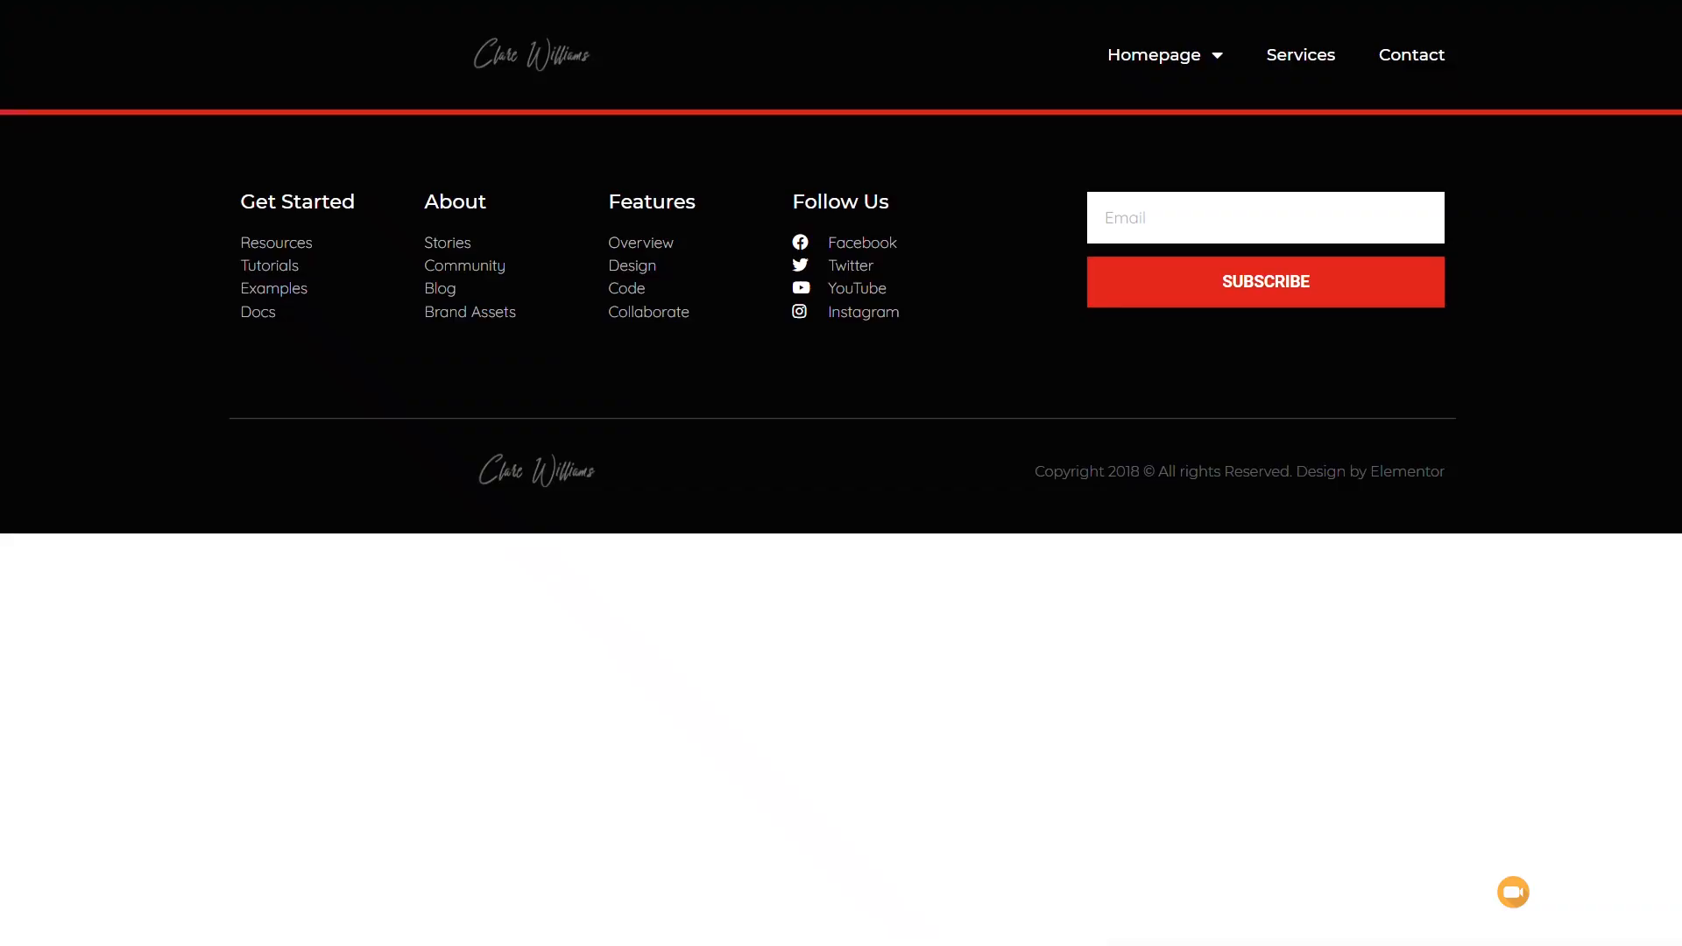
# Scroll the live homepage from the footer up to the Botanical Art hero
pyautogui.scroll(3)
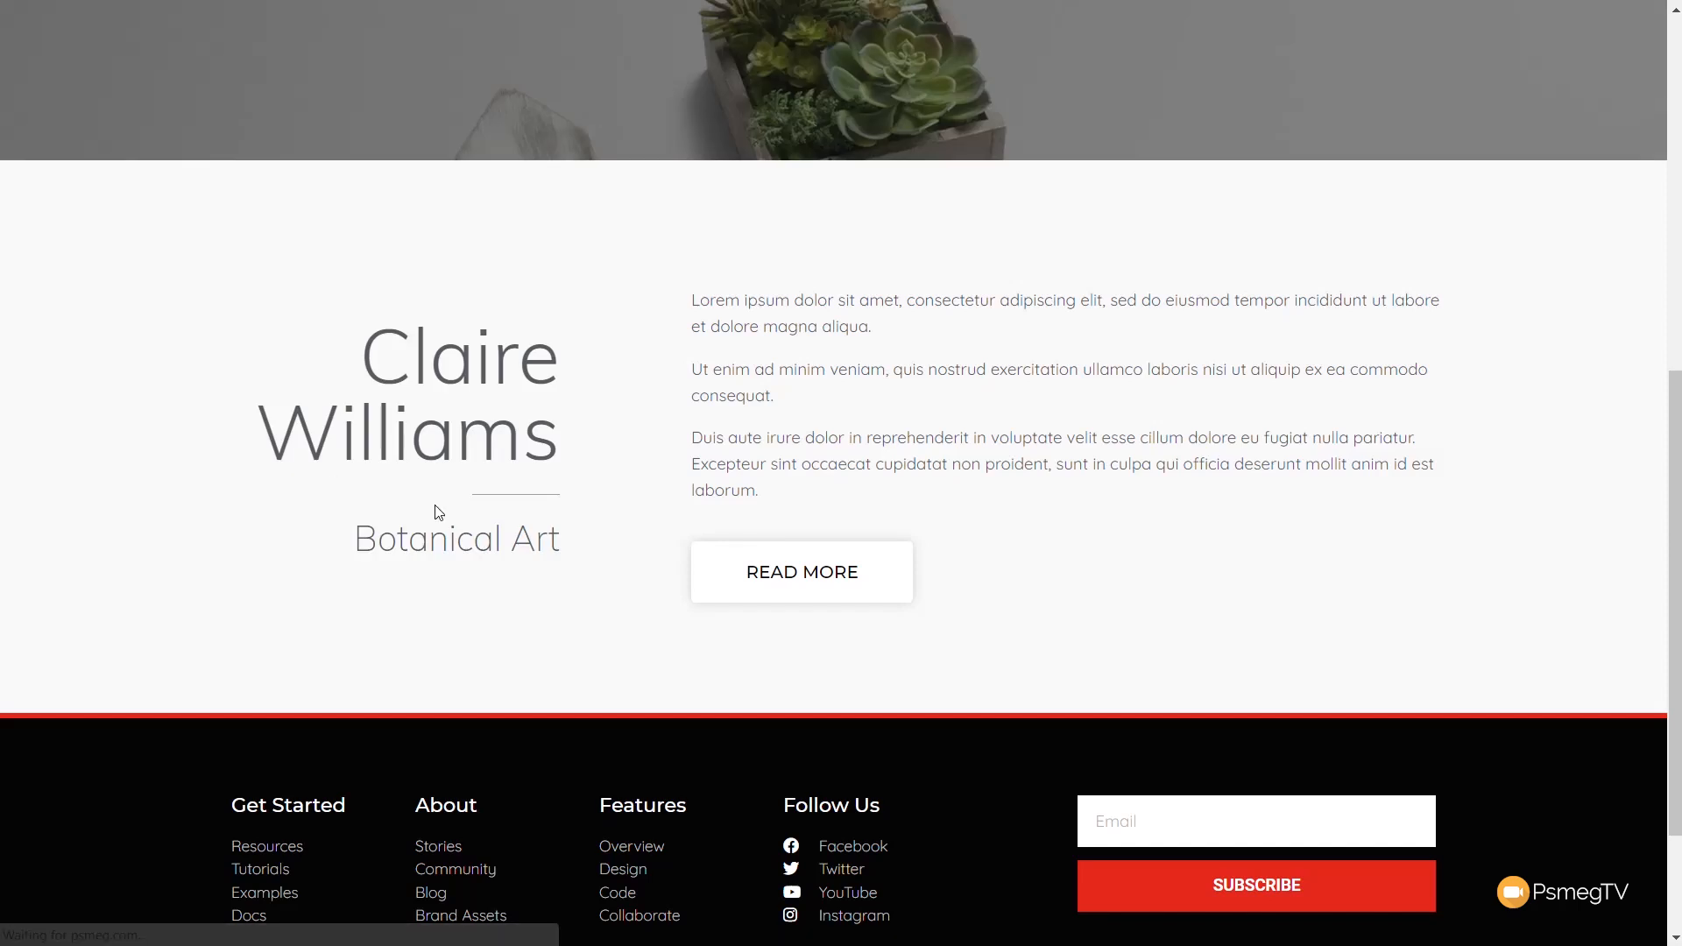
pyautogui.scroll(-3)
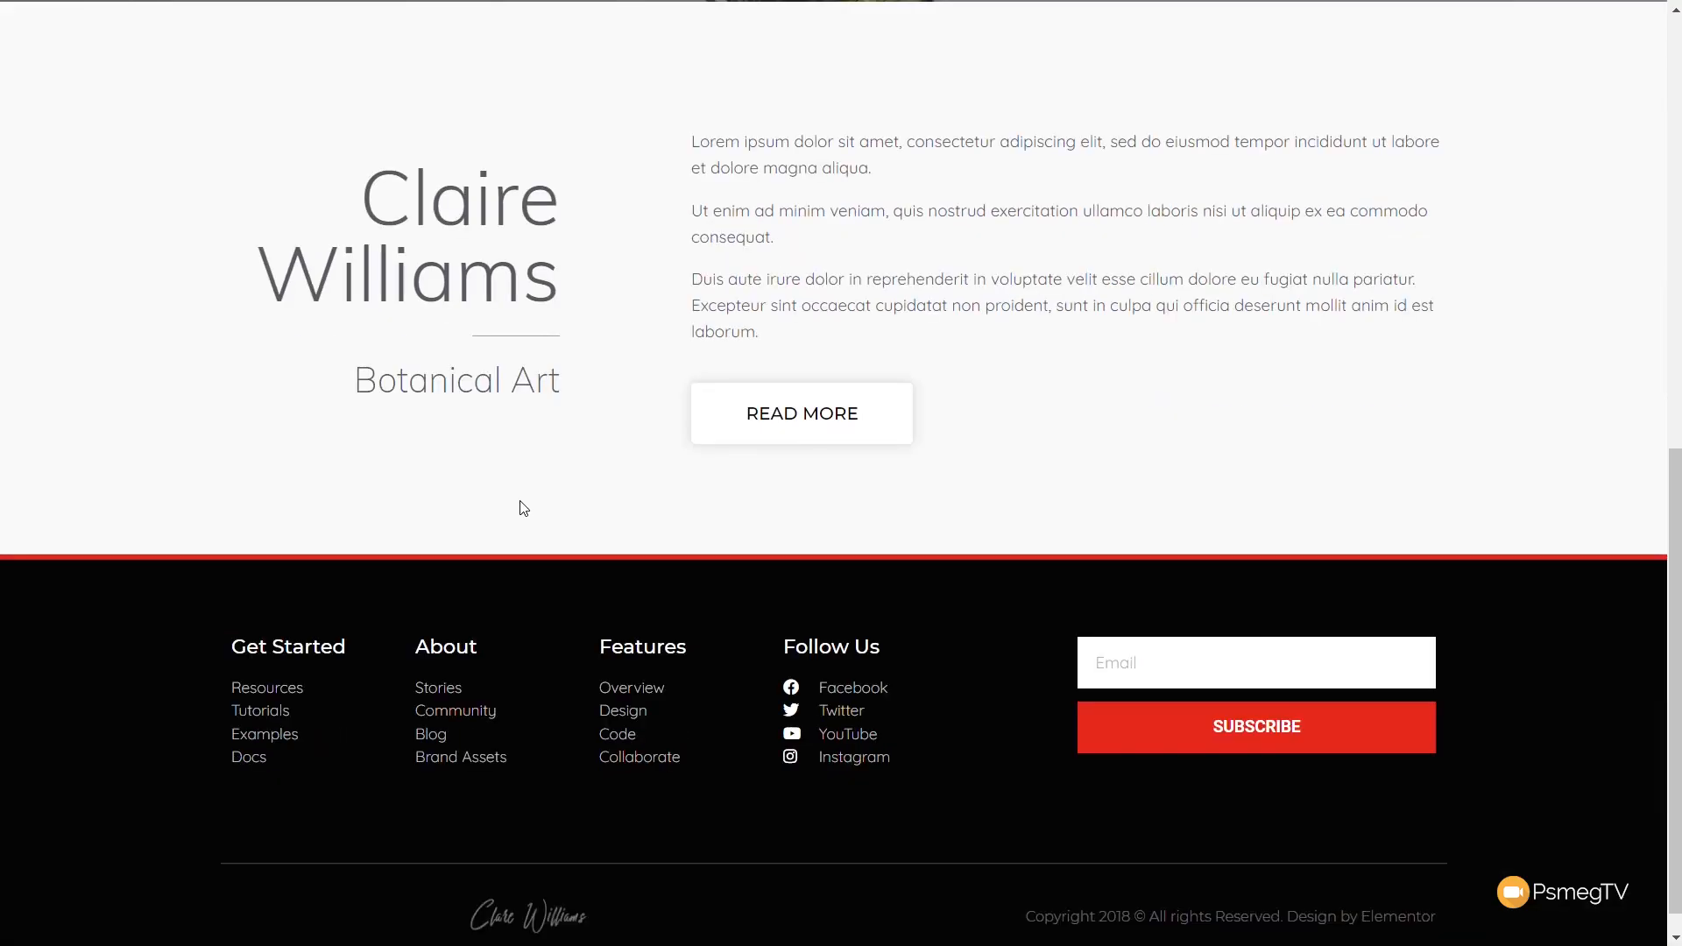
pyautogui.scroll(3)
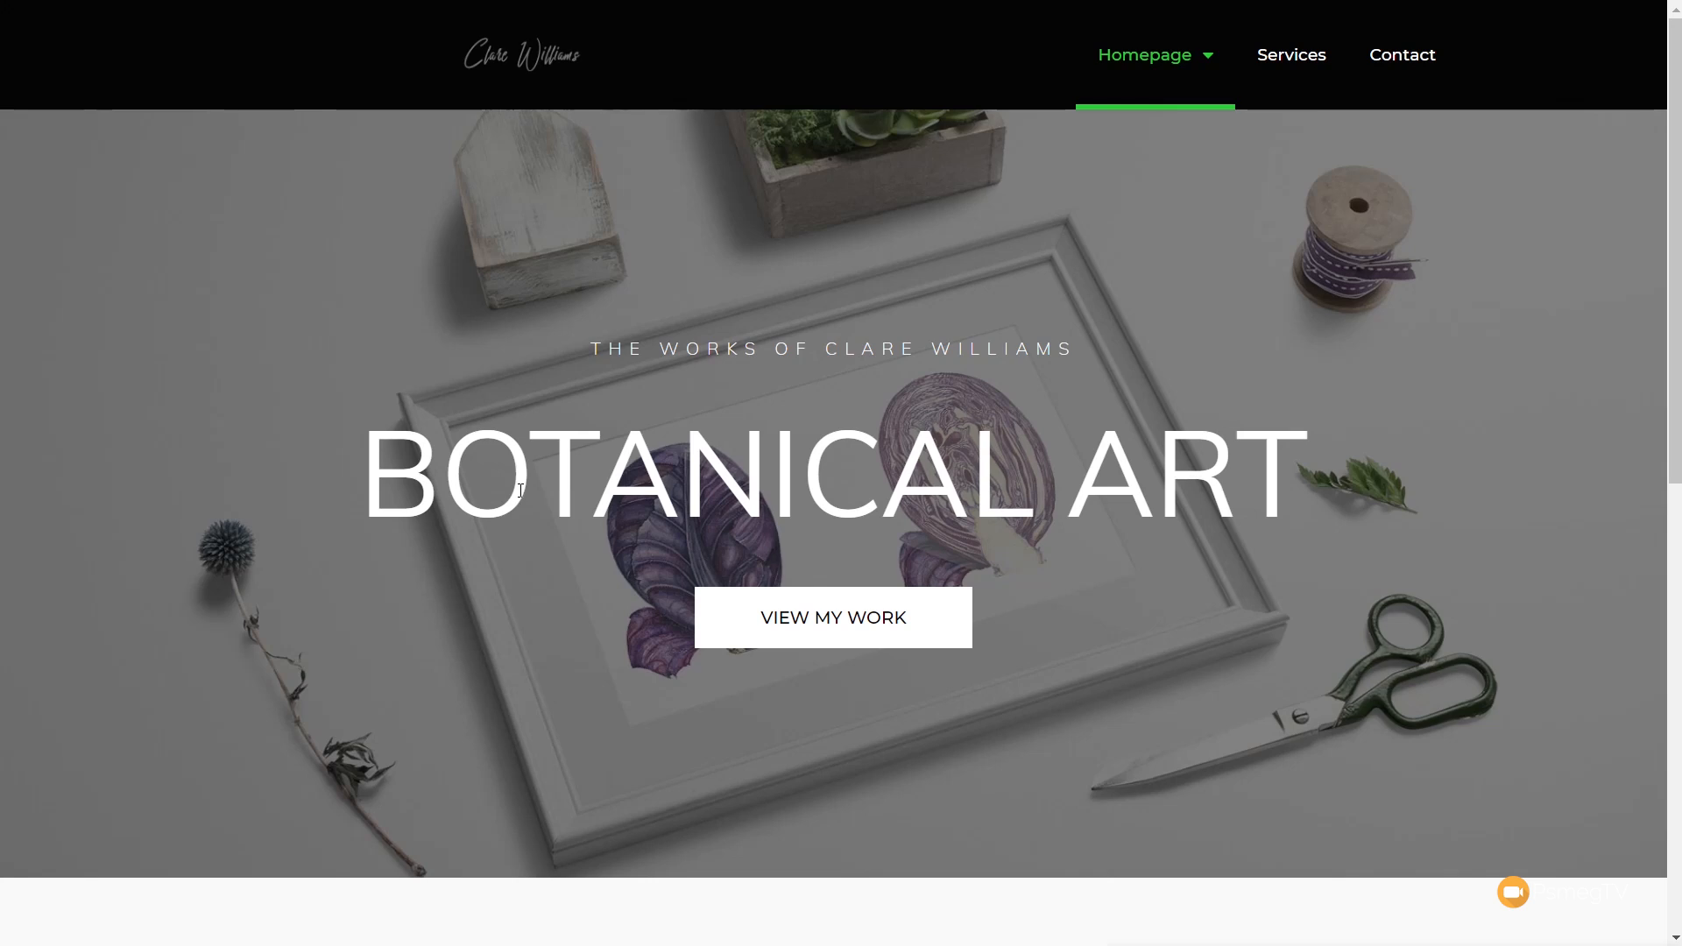
pyautogui.moveTo(1052, 146)
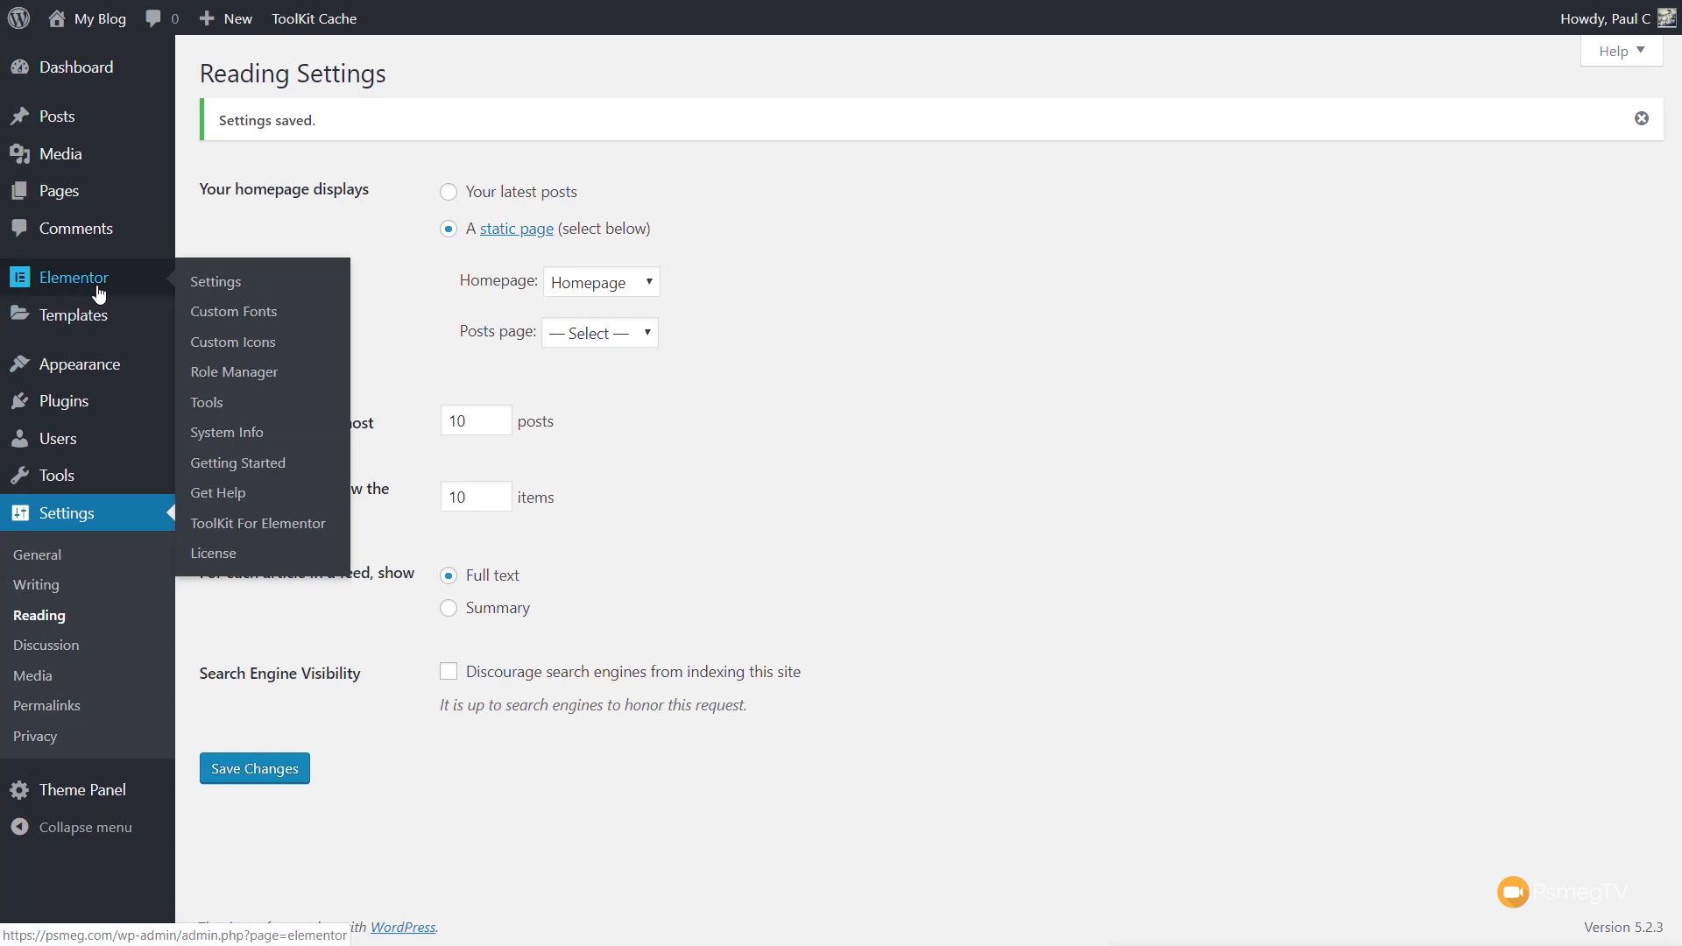
# Scan psmeg.com from London, UK in ToolKit's Booster, view the full report (97%/80%), then go to Minification
pyautogui.click(258, 524)
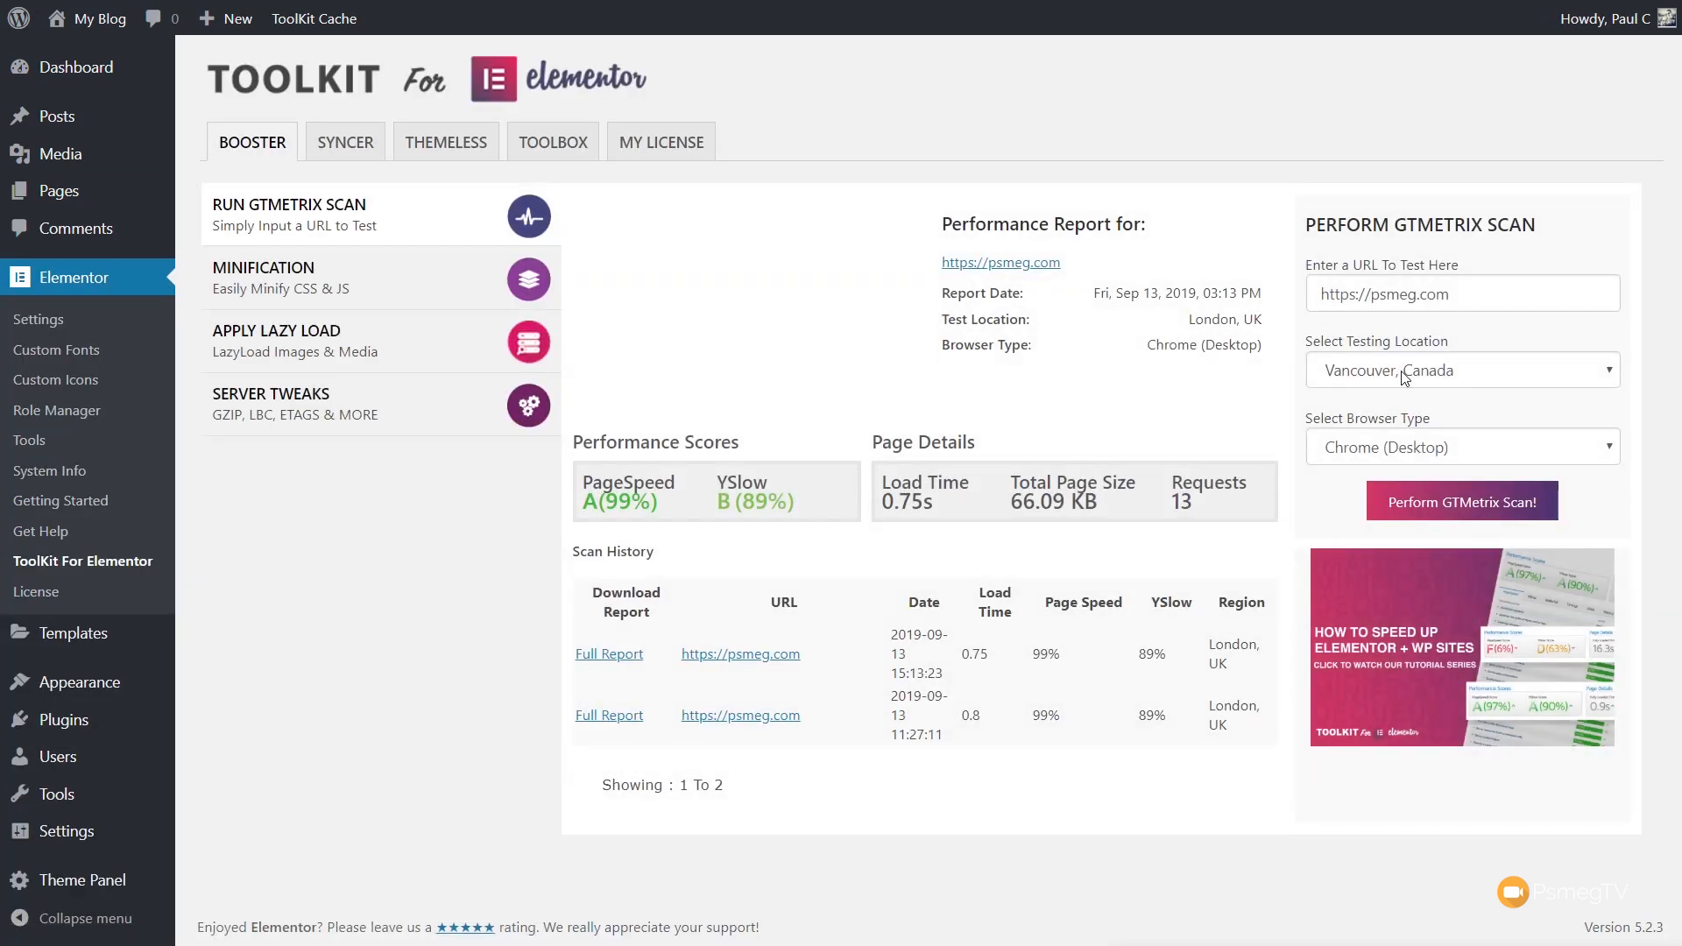
pyautogui.click(1460, 370)
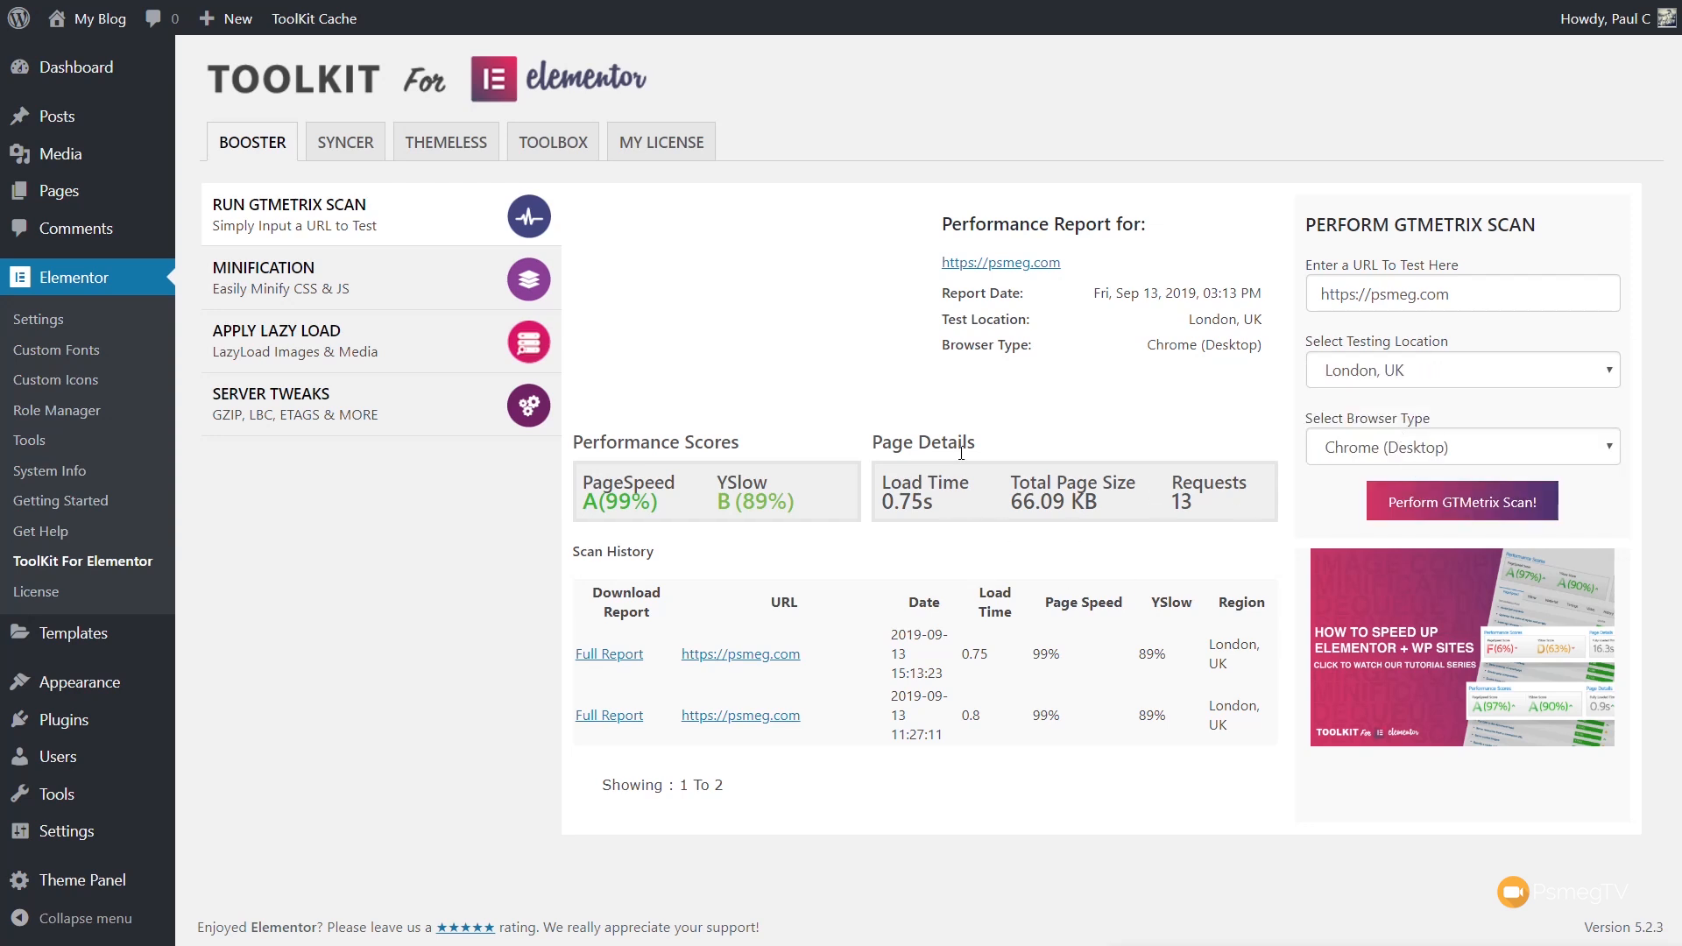
pyautogui.moveTo(1461, 501)
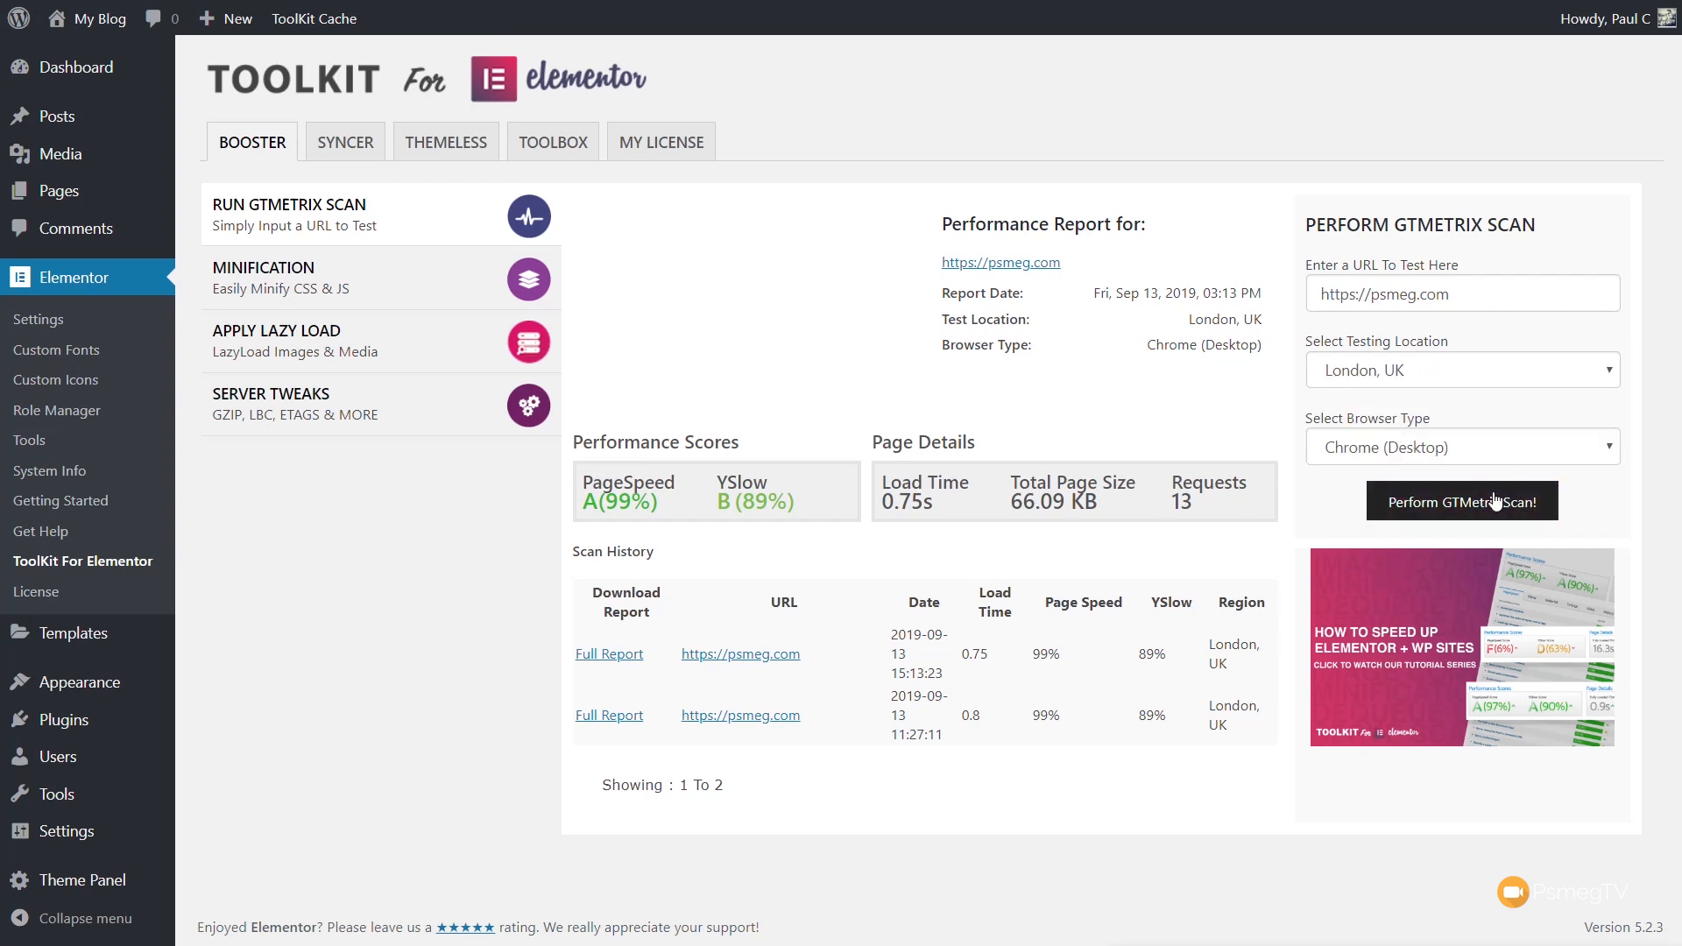
pyautogui.moveTo(1492, 503)
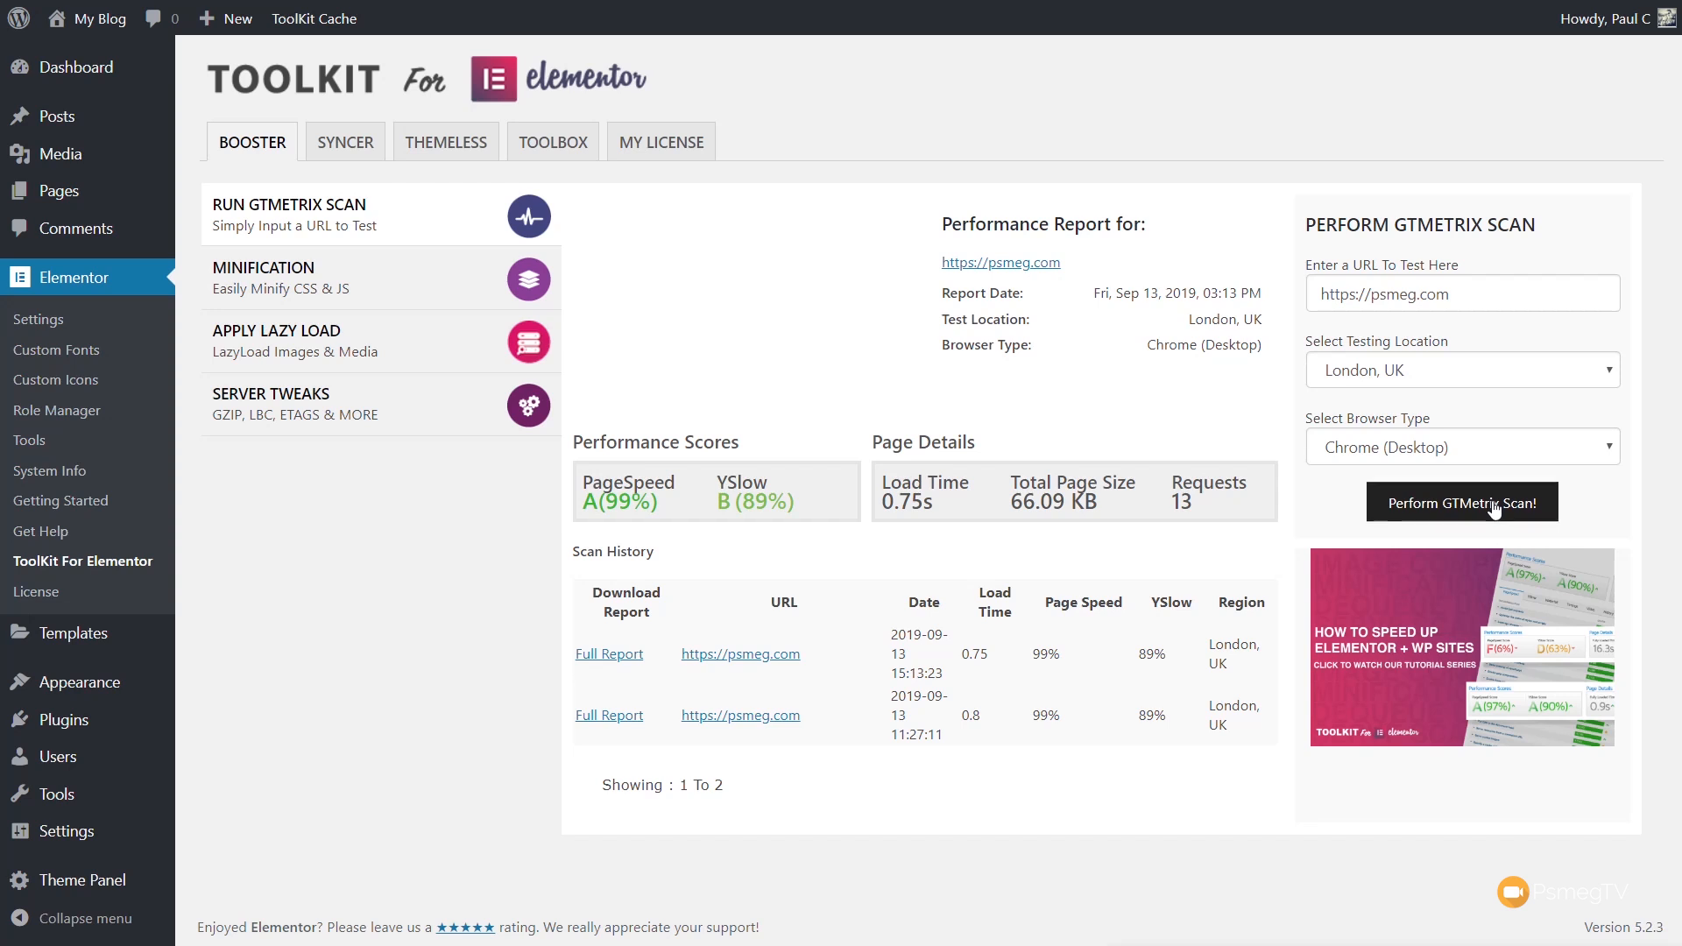
pyautogui.click(1462, 502)
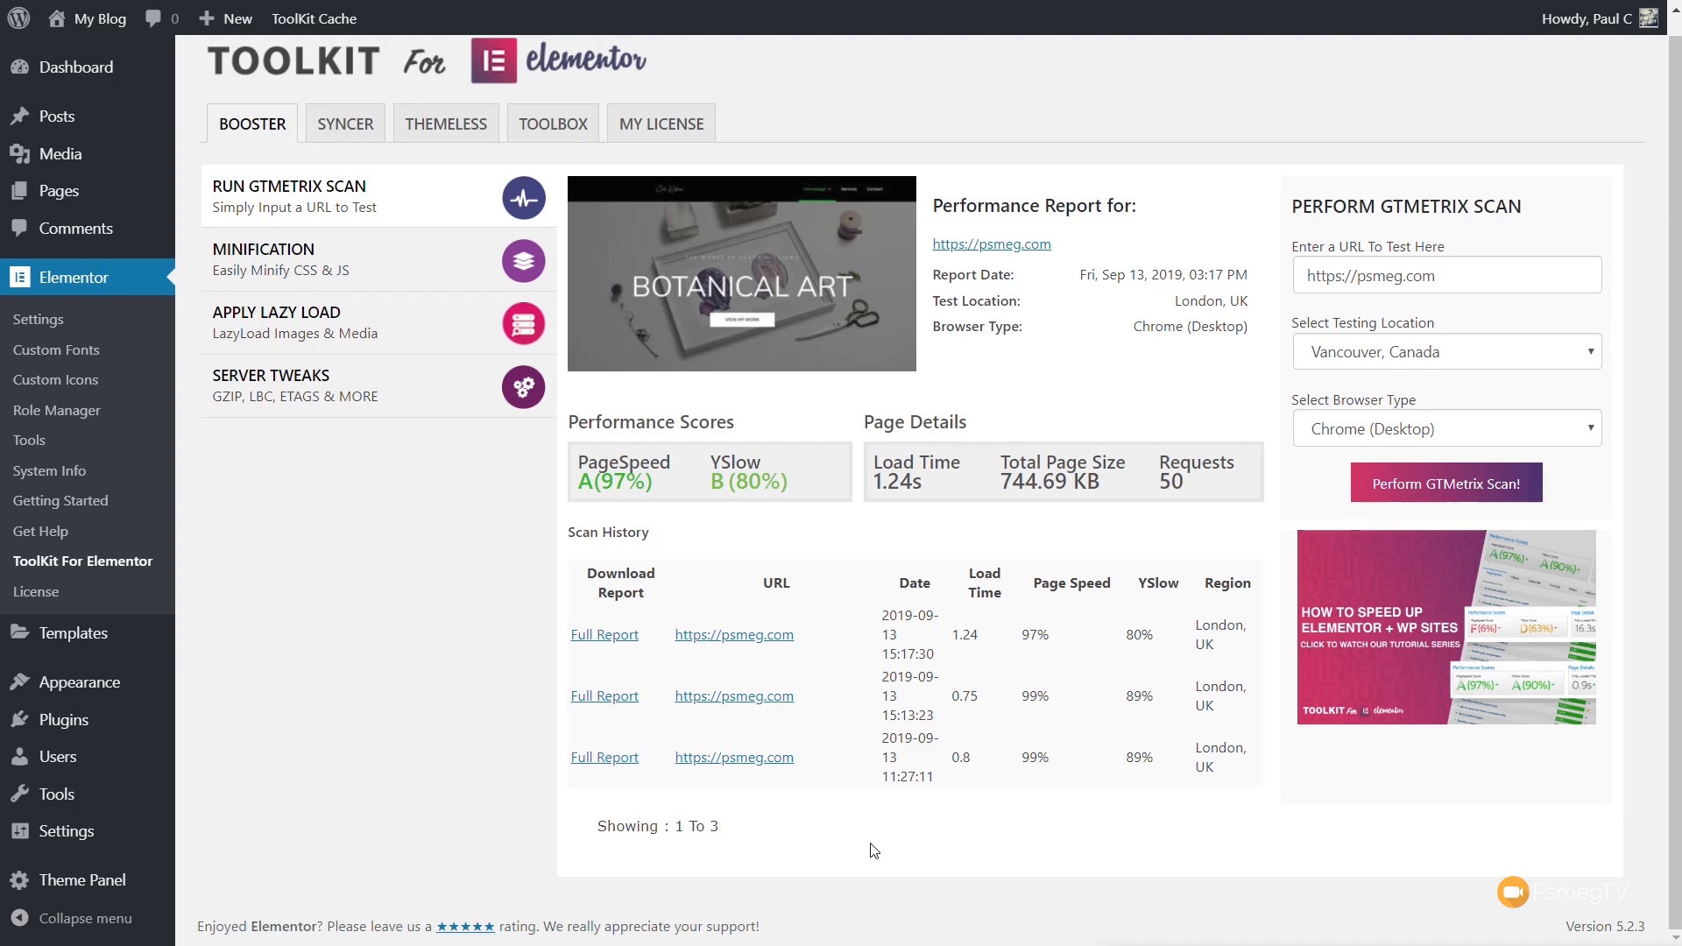
pyautogui.moveTo(687, 757)
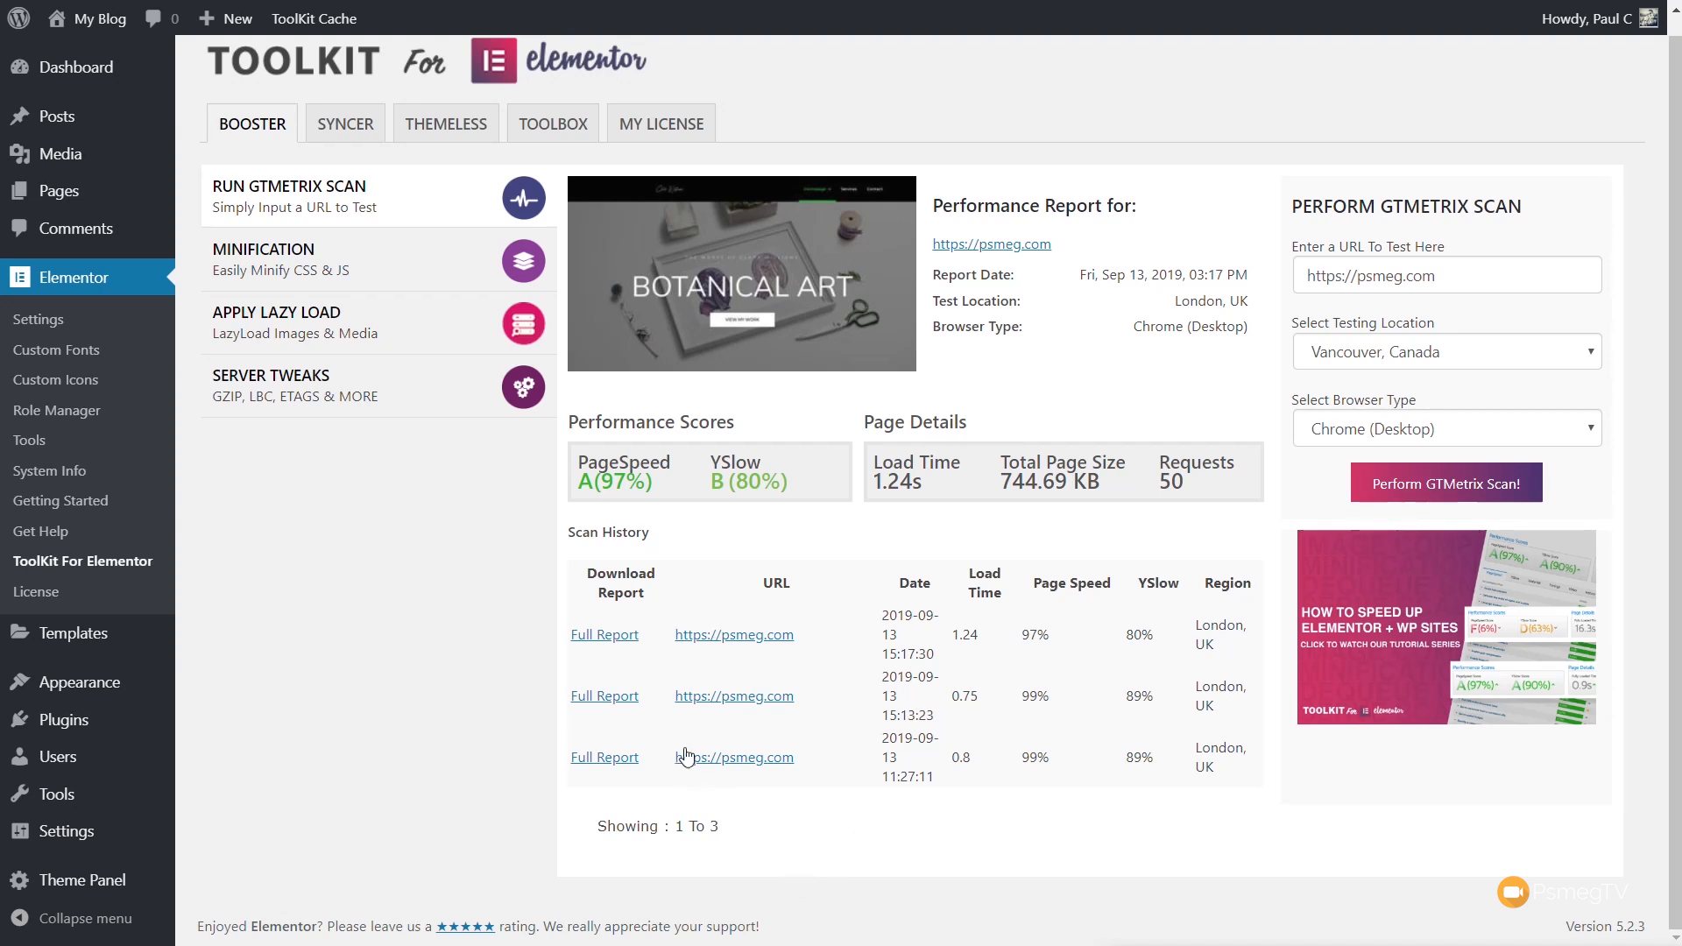
pyautogui.click(603, 634)
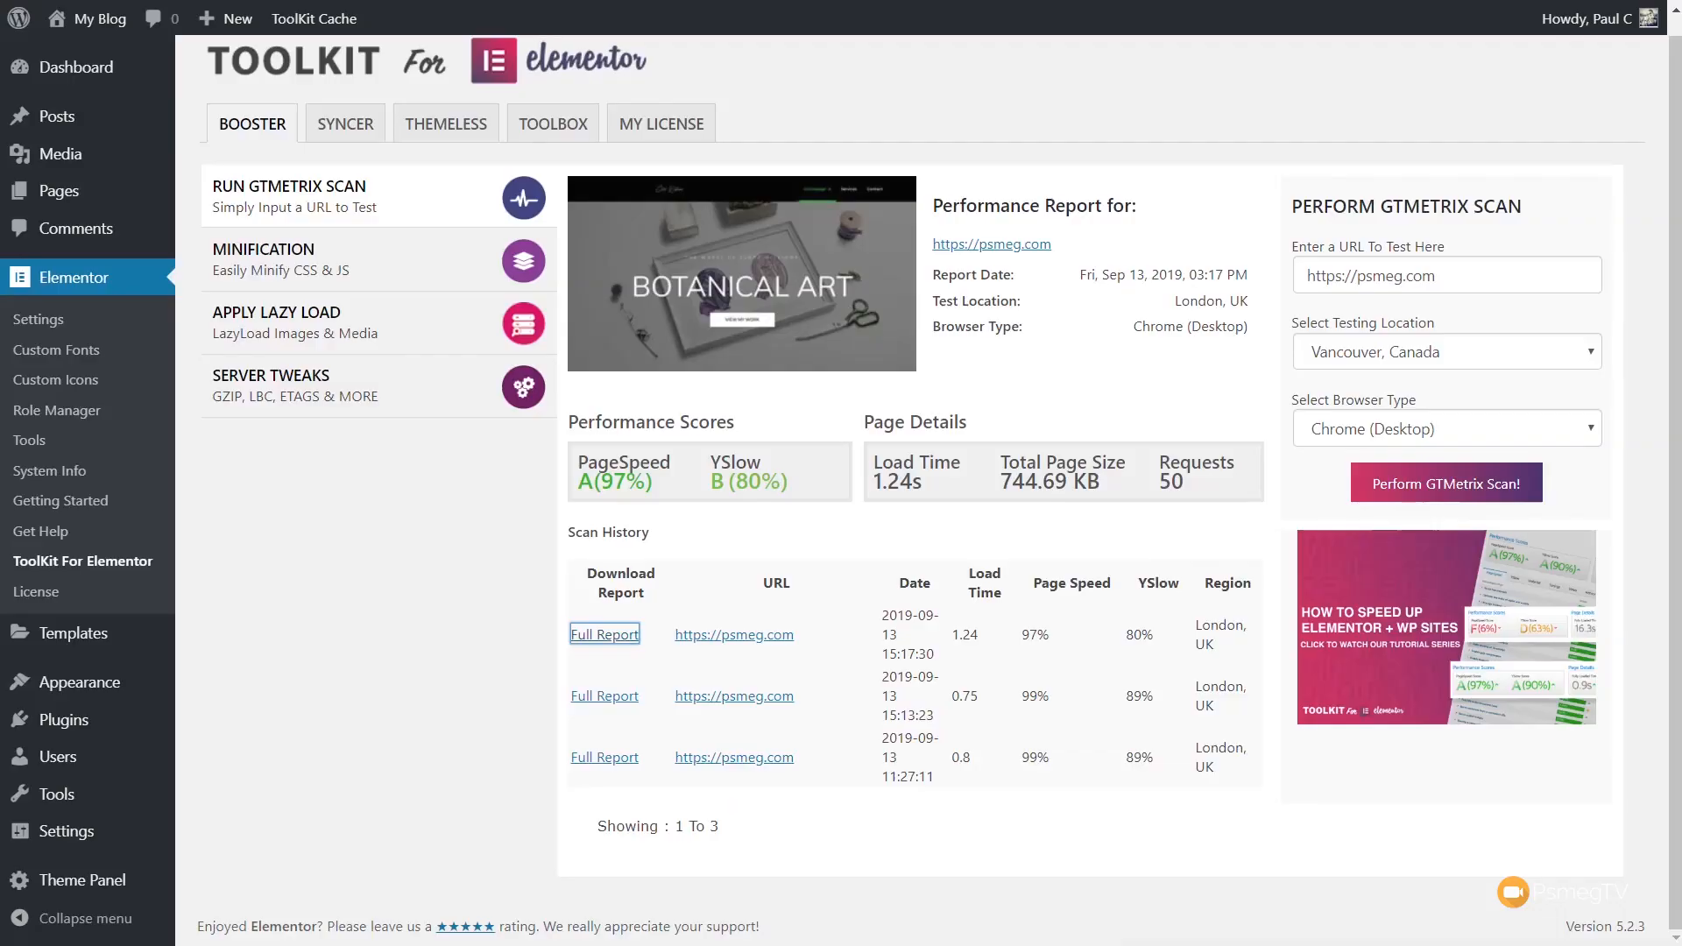
pyautogui.moveTo(358, 596)
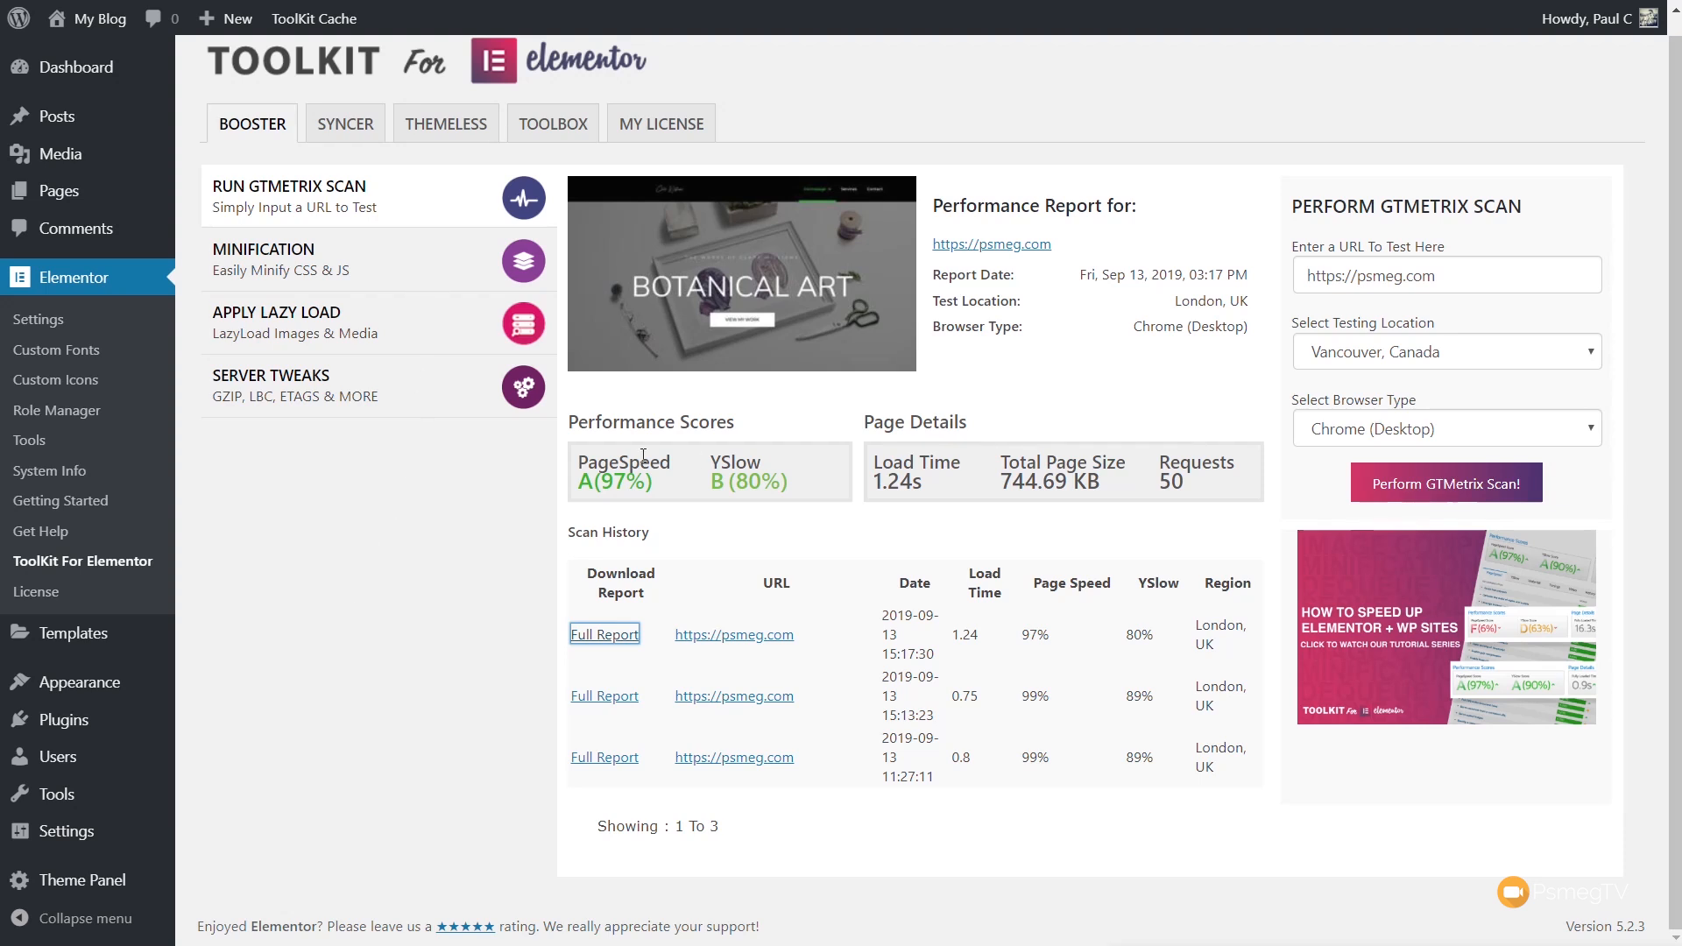
pyautogui.moveTo(385, 260)
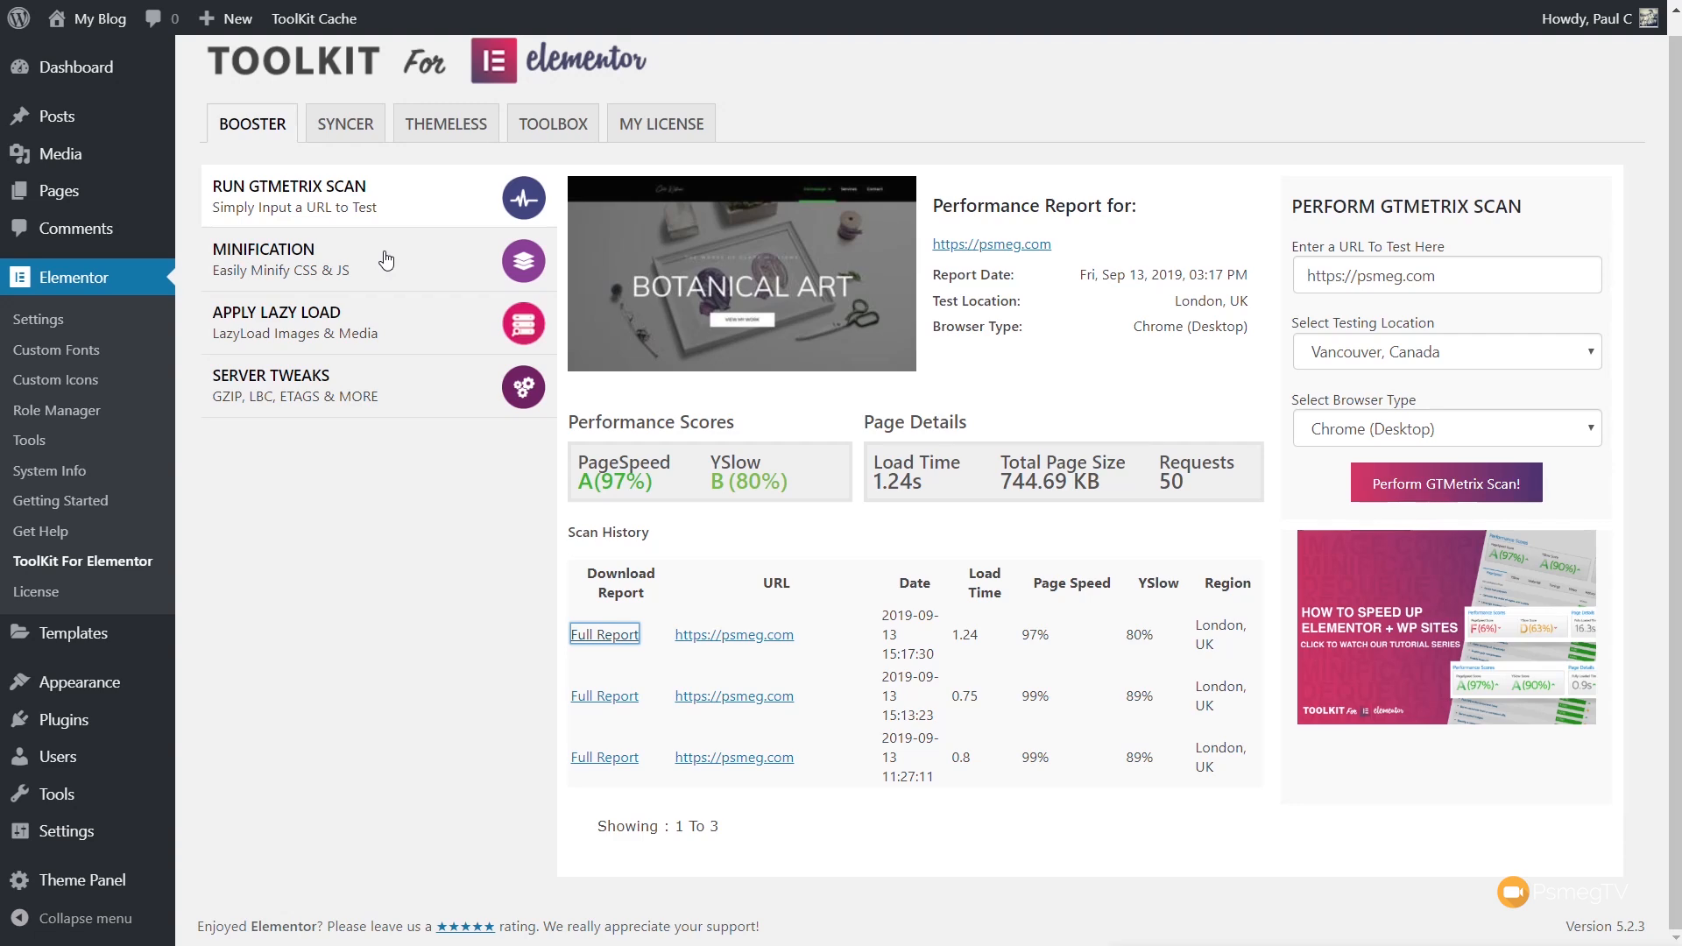
pyautogui.click(264, 258)
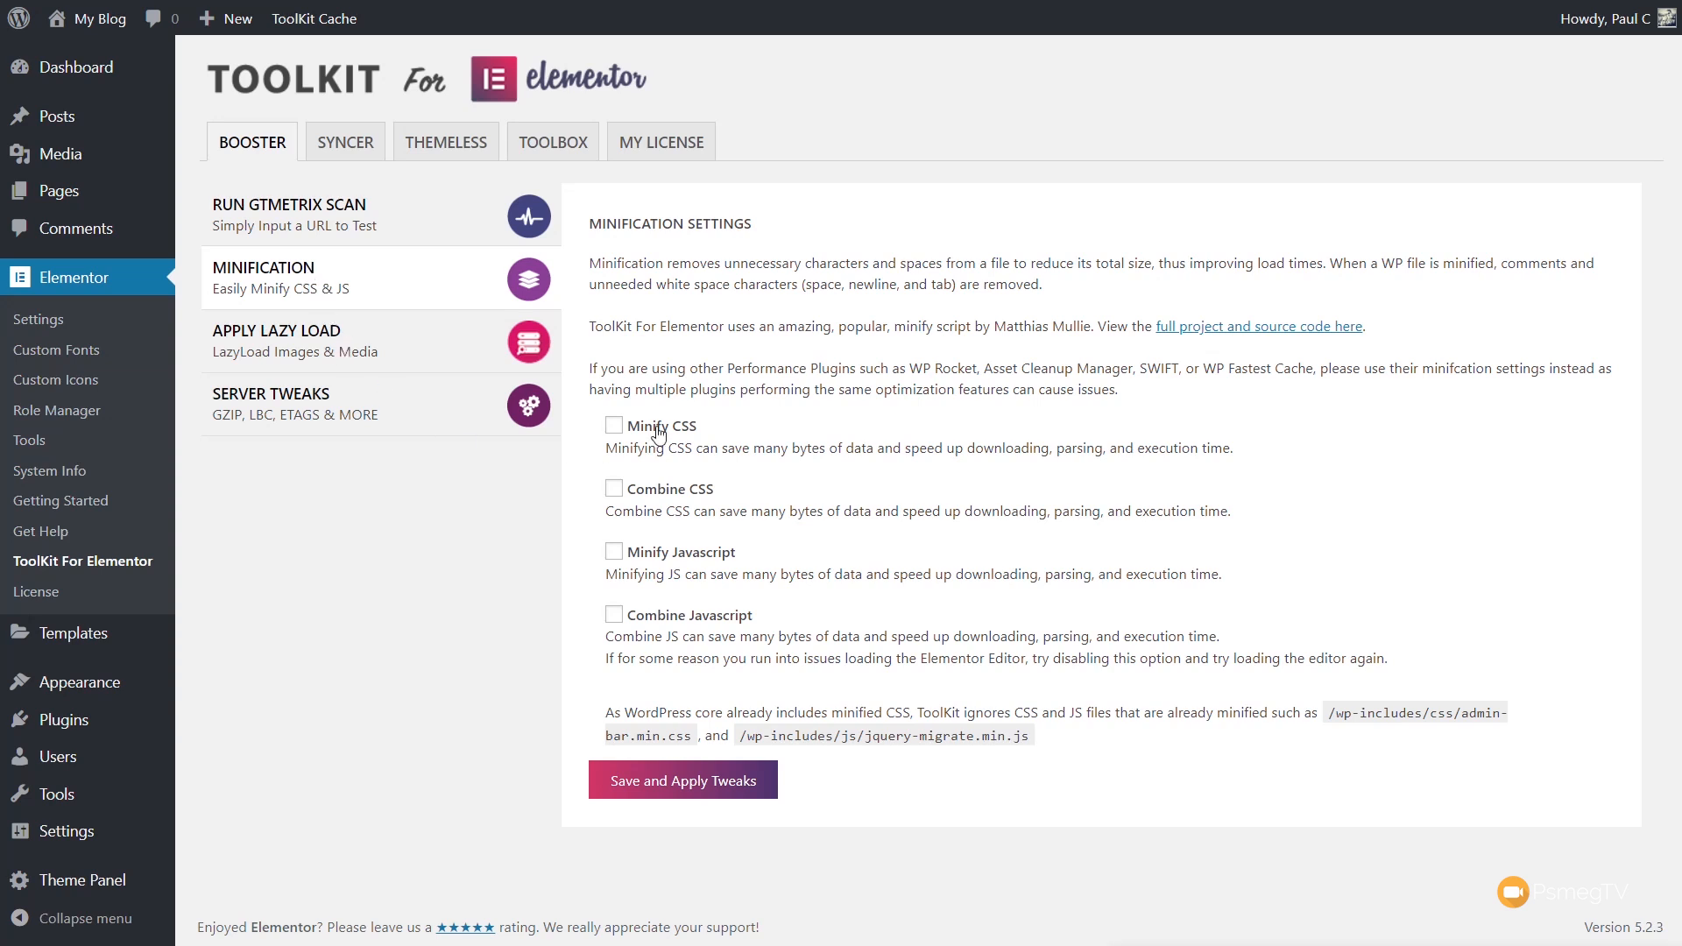
pyautogui.moveTo(663, 517)
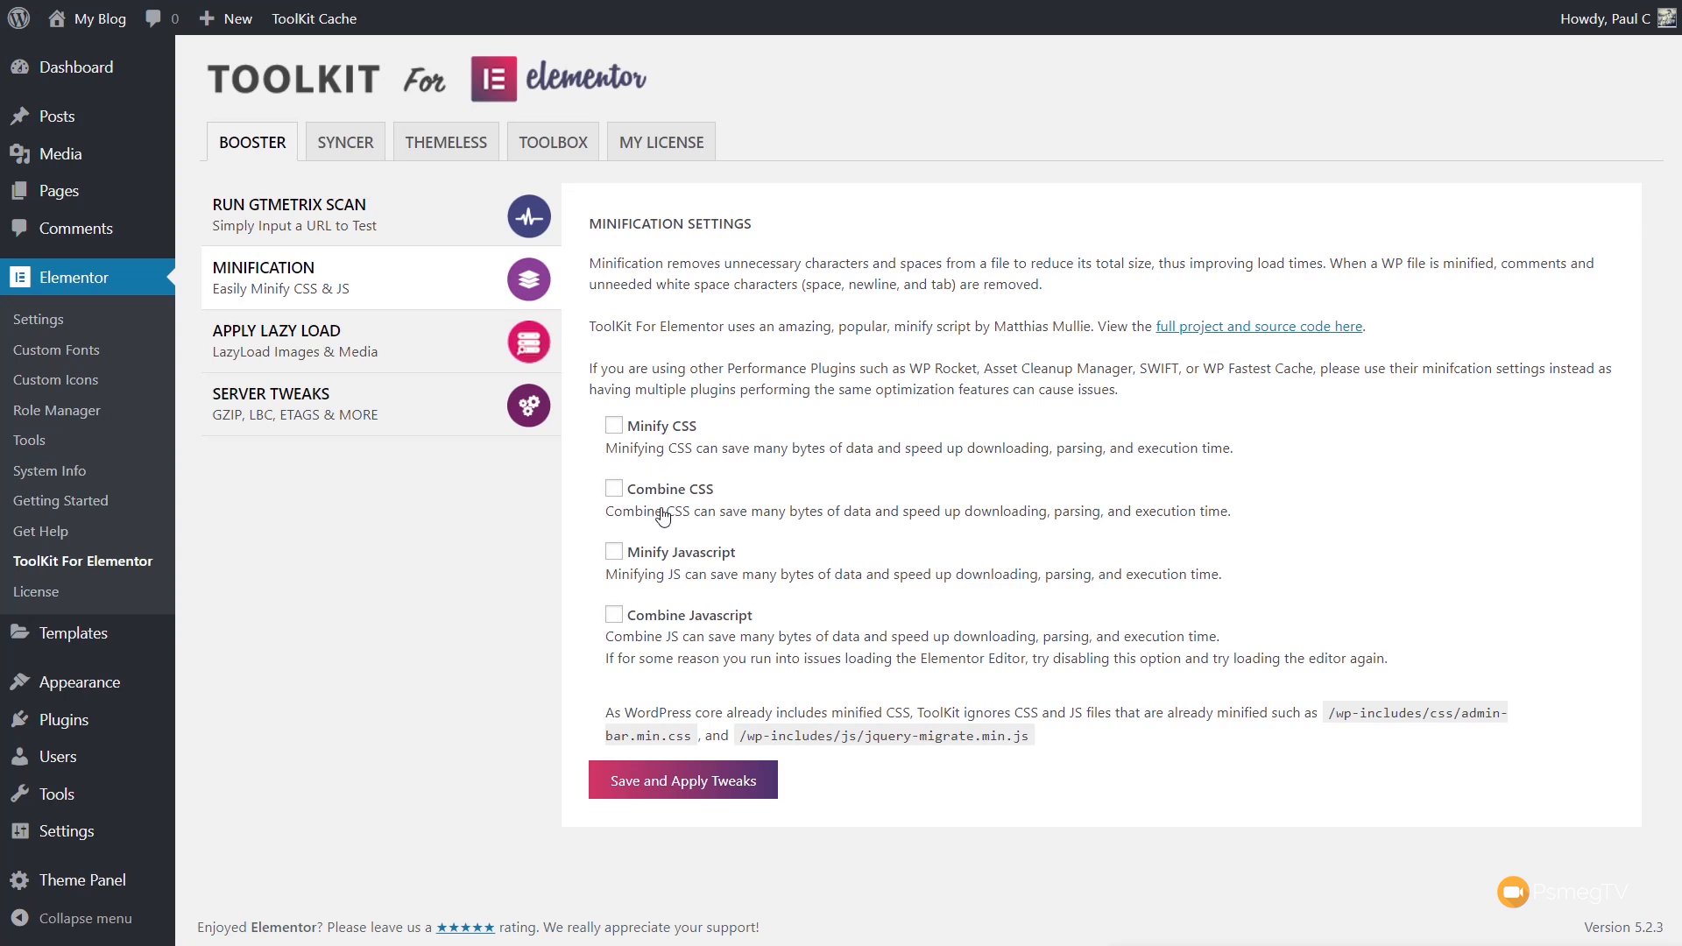
pyautogui.moveTo(663, 566)
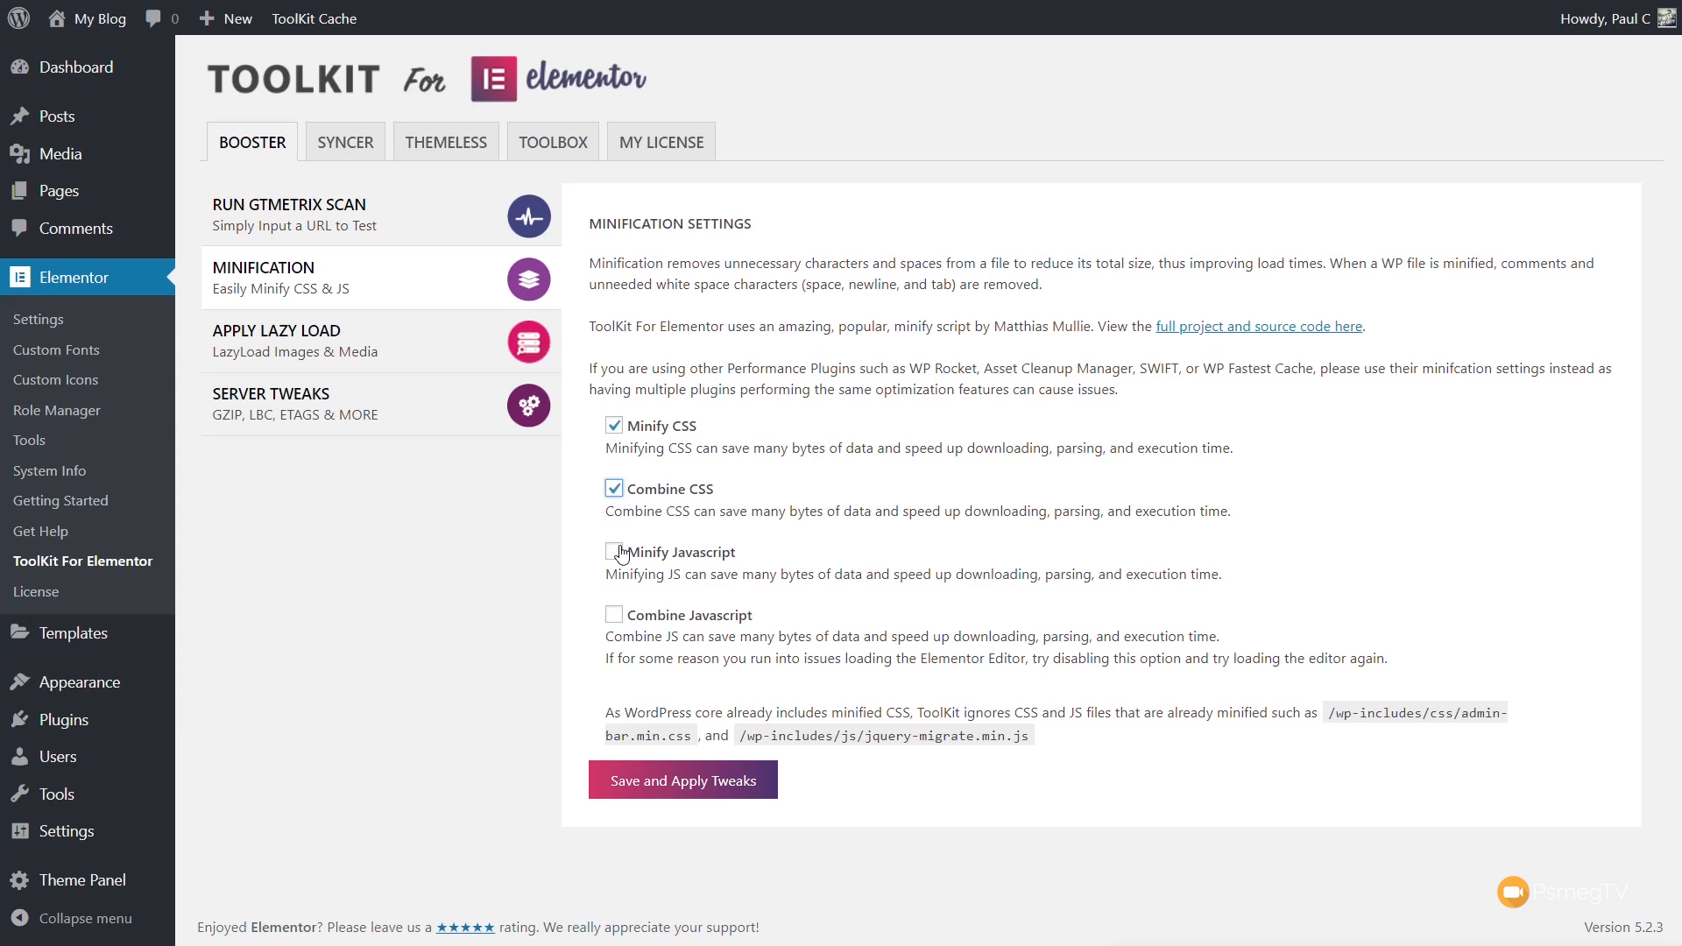
# Tick Minify Javascript after enabling Minify CSS and Combine CSS
pyautogui.click(682, 778)
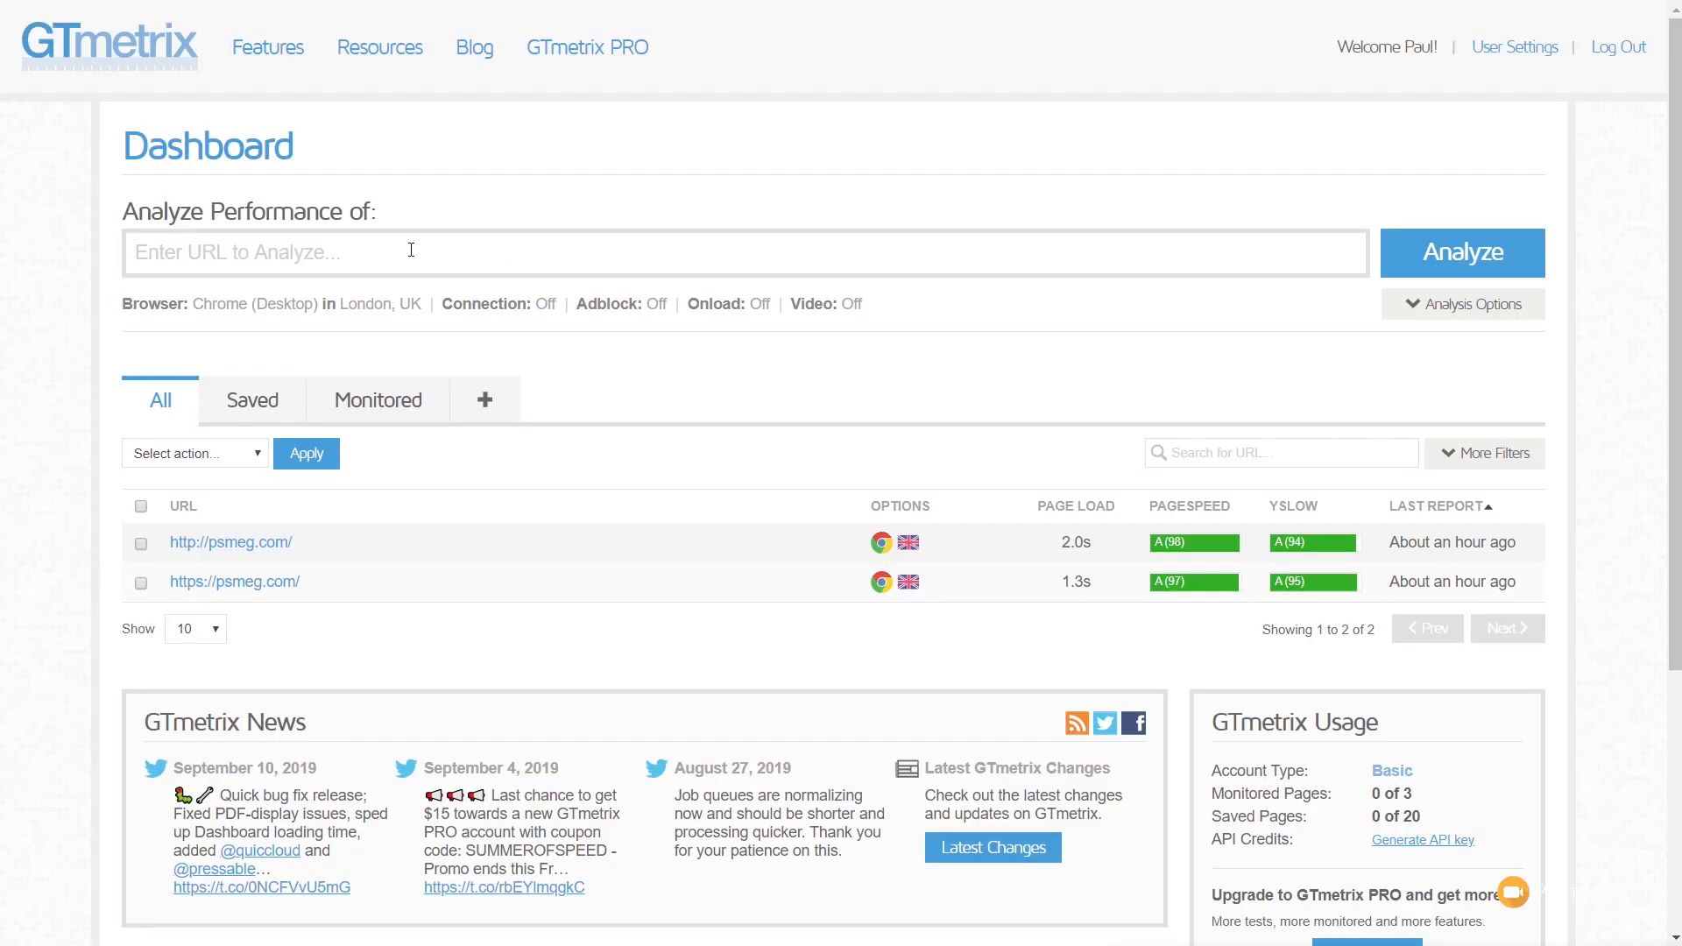
# Analyze psmeg.com in GTmetrix, then return to ToolKit's Server Tweaks settings
pyautogui.write('psmeg')
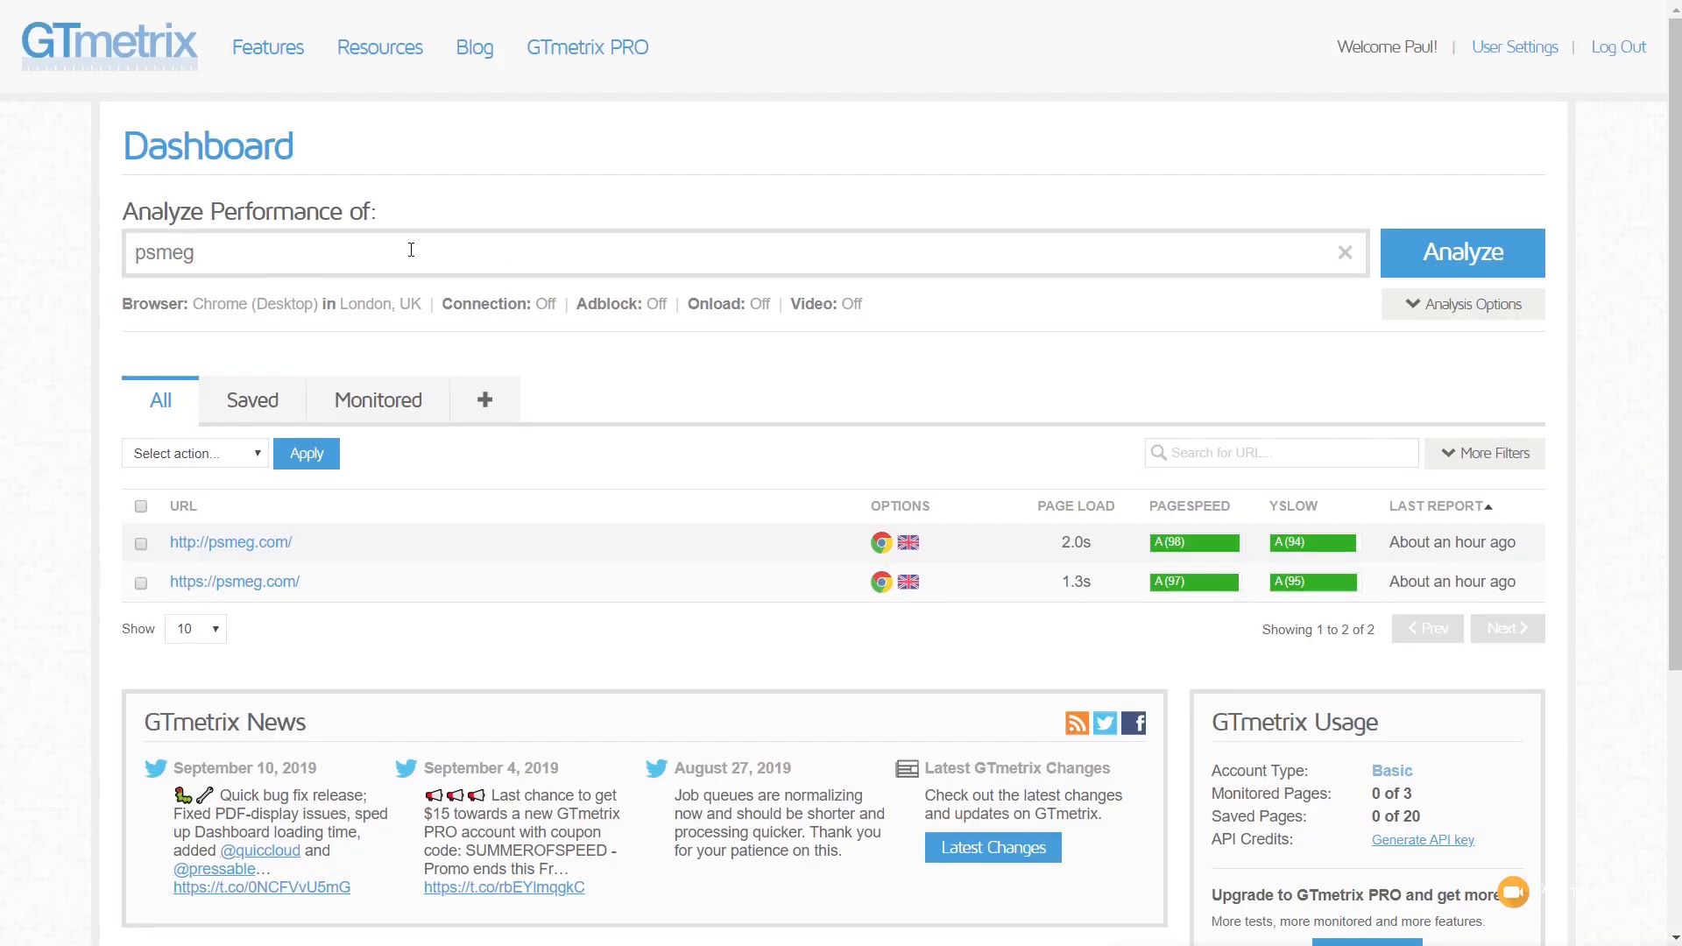
pyautogui.write('.c')
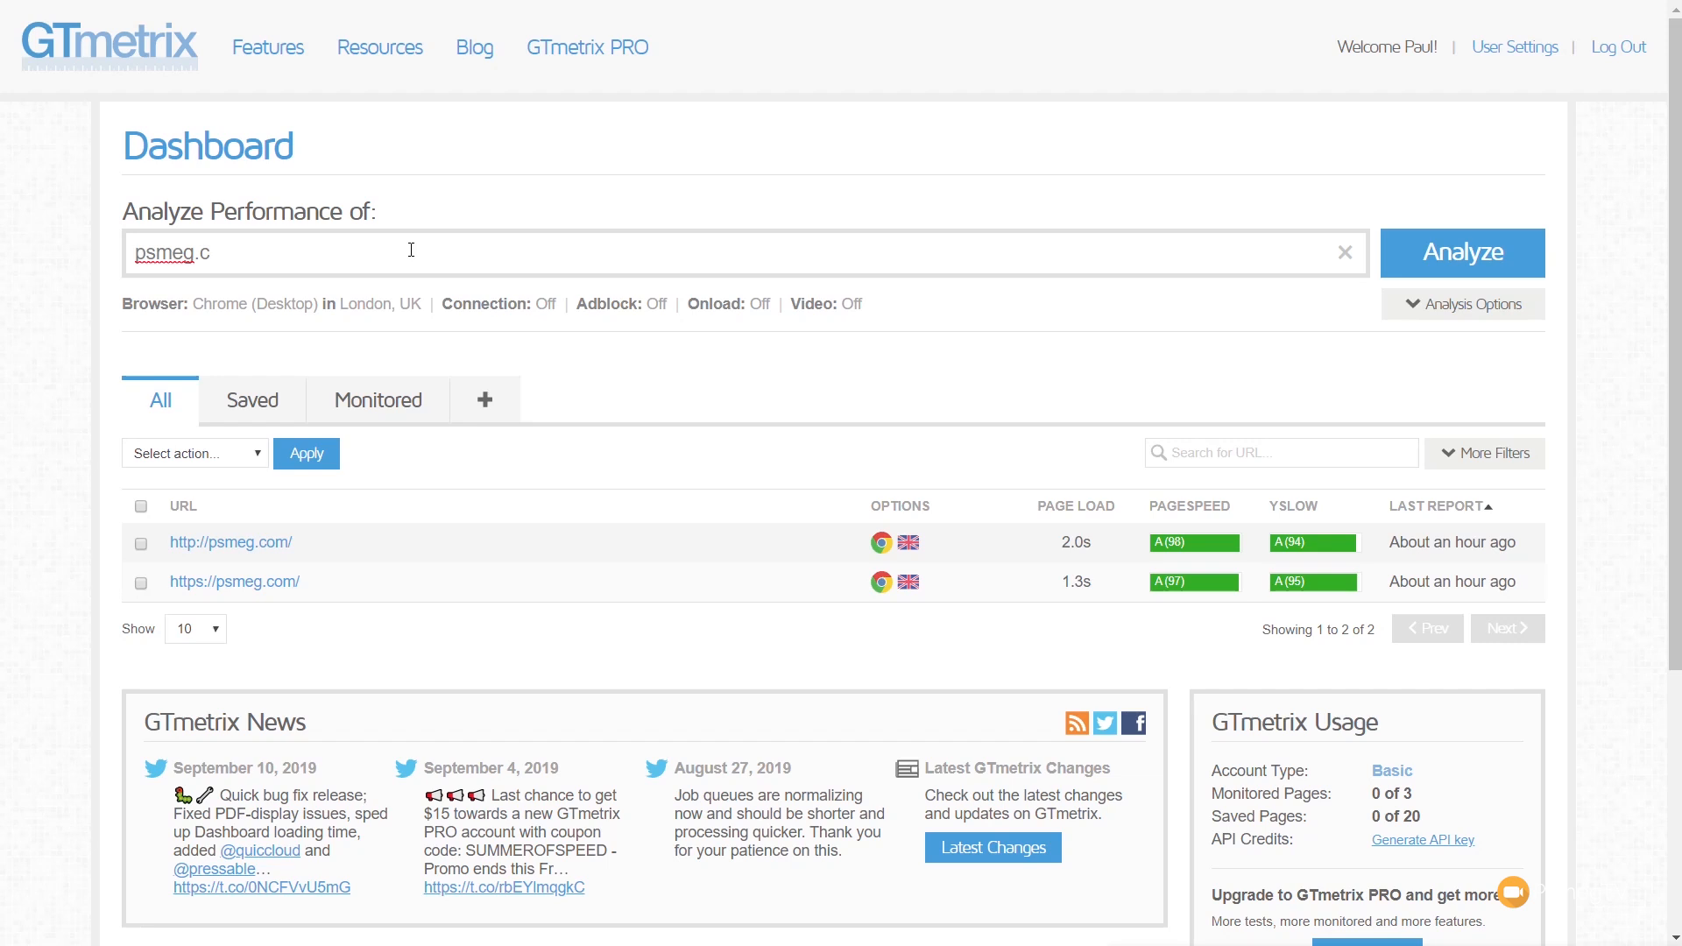
pyautogui.write('om')
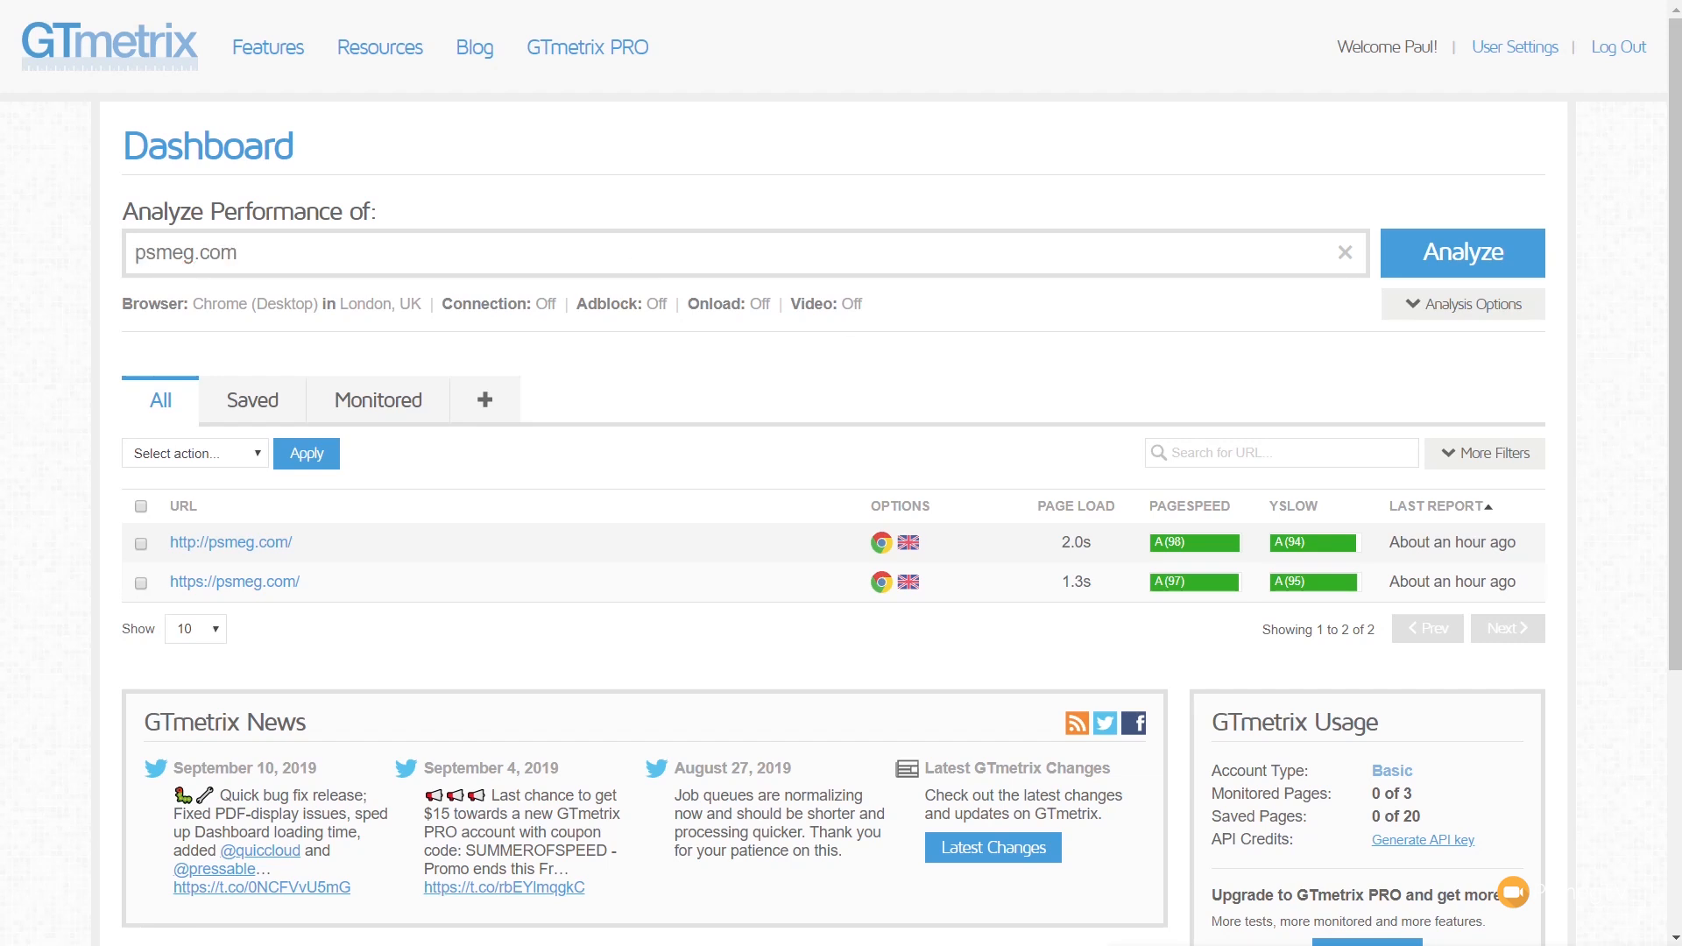
pyautogui.click(1462, 253)
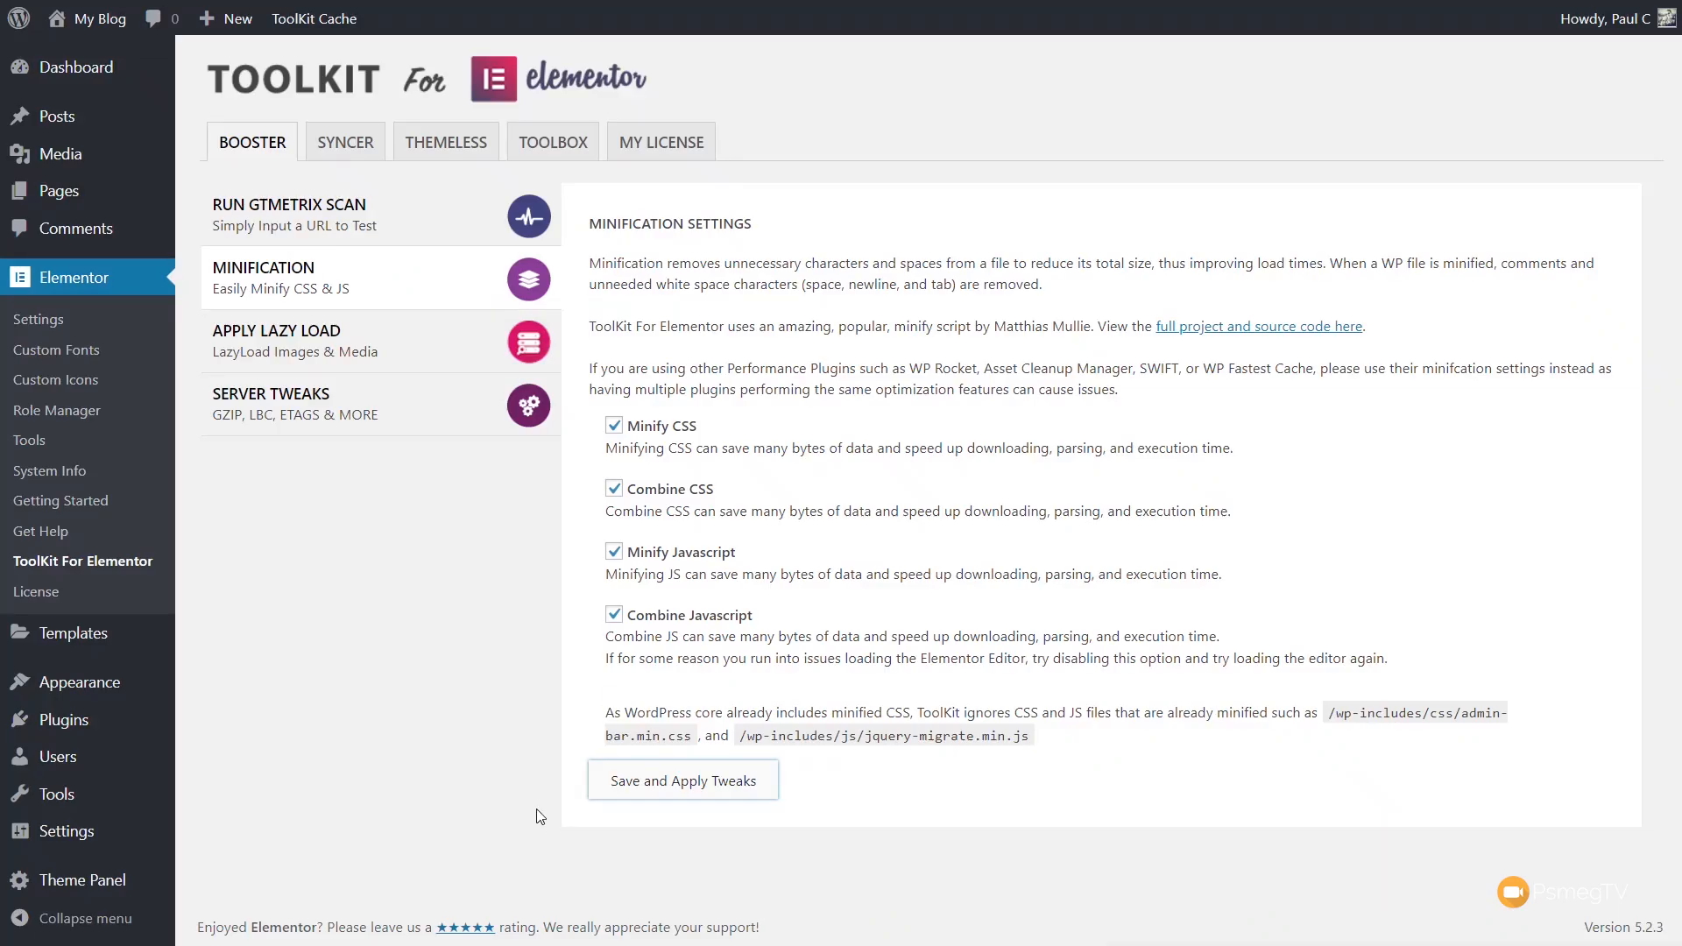
pyautogui.click(275, 339)
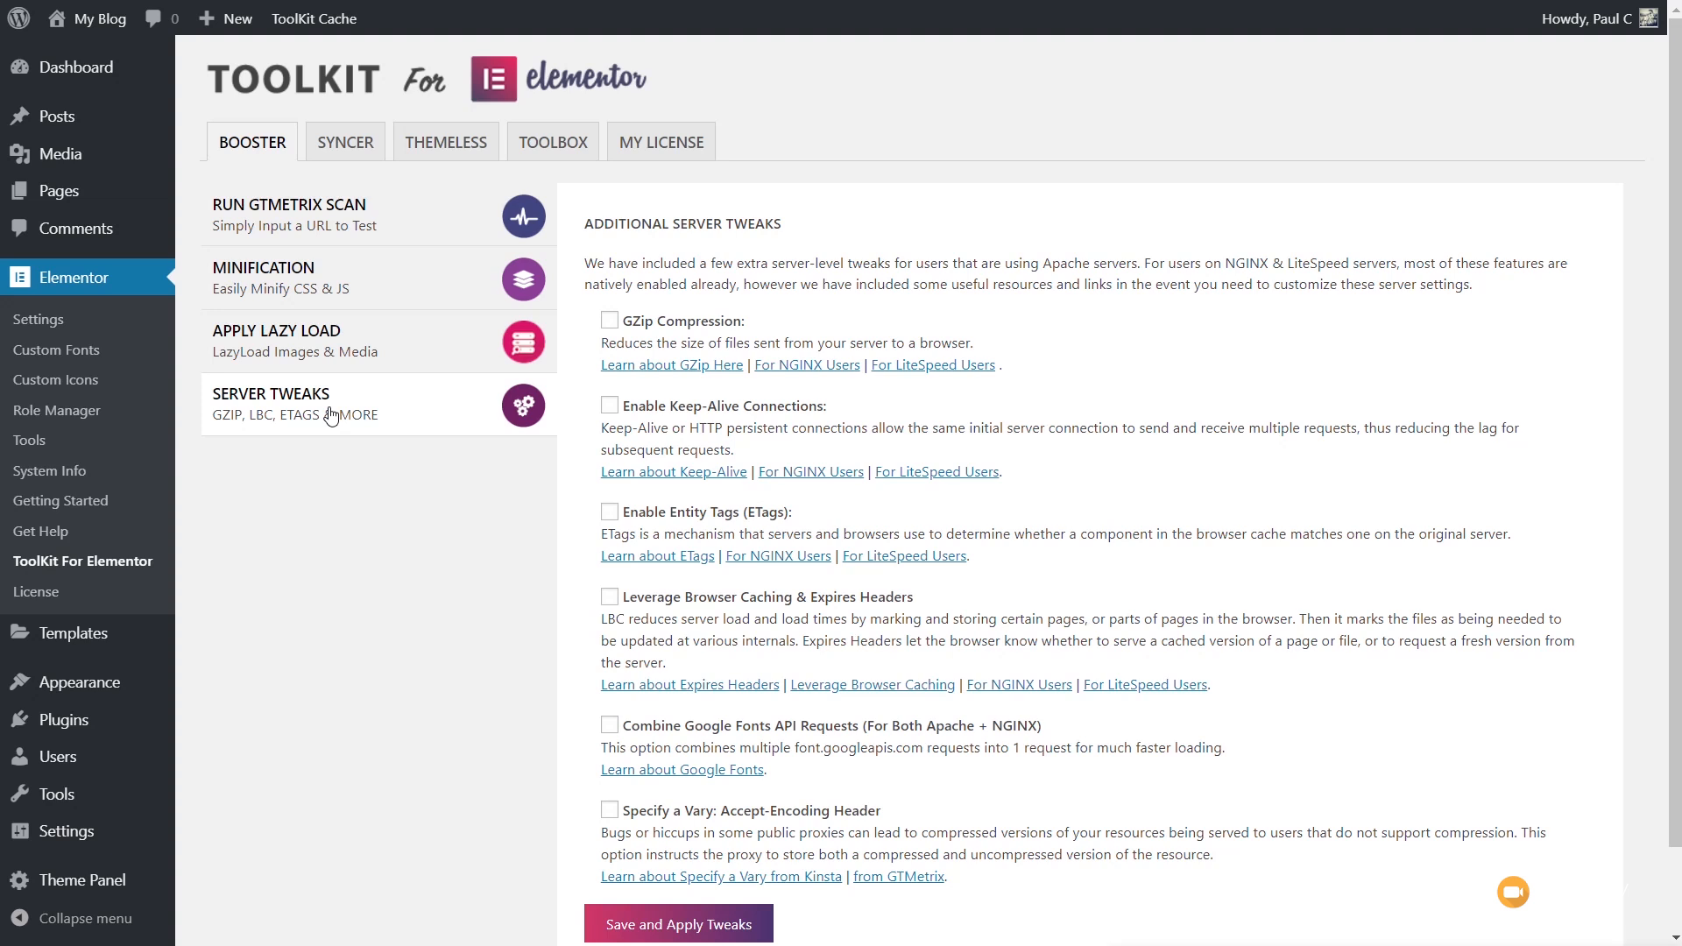
pyautogui.moveTo(319, 458)
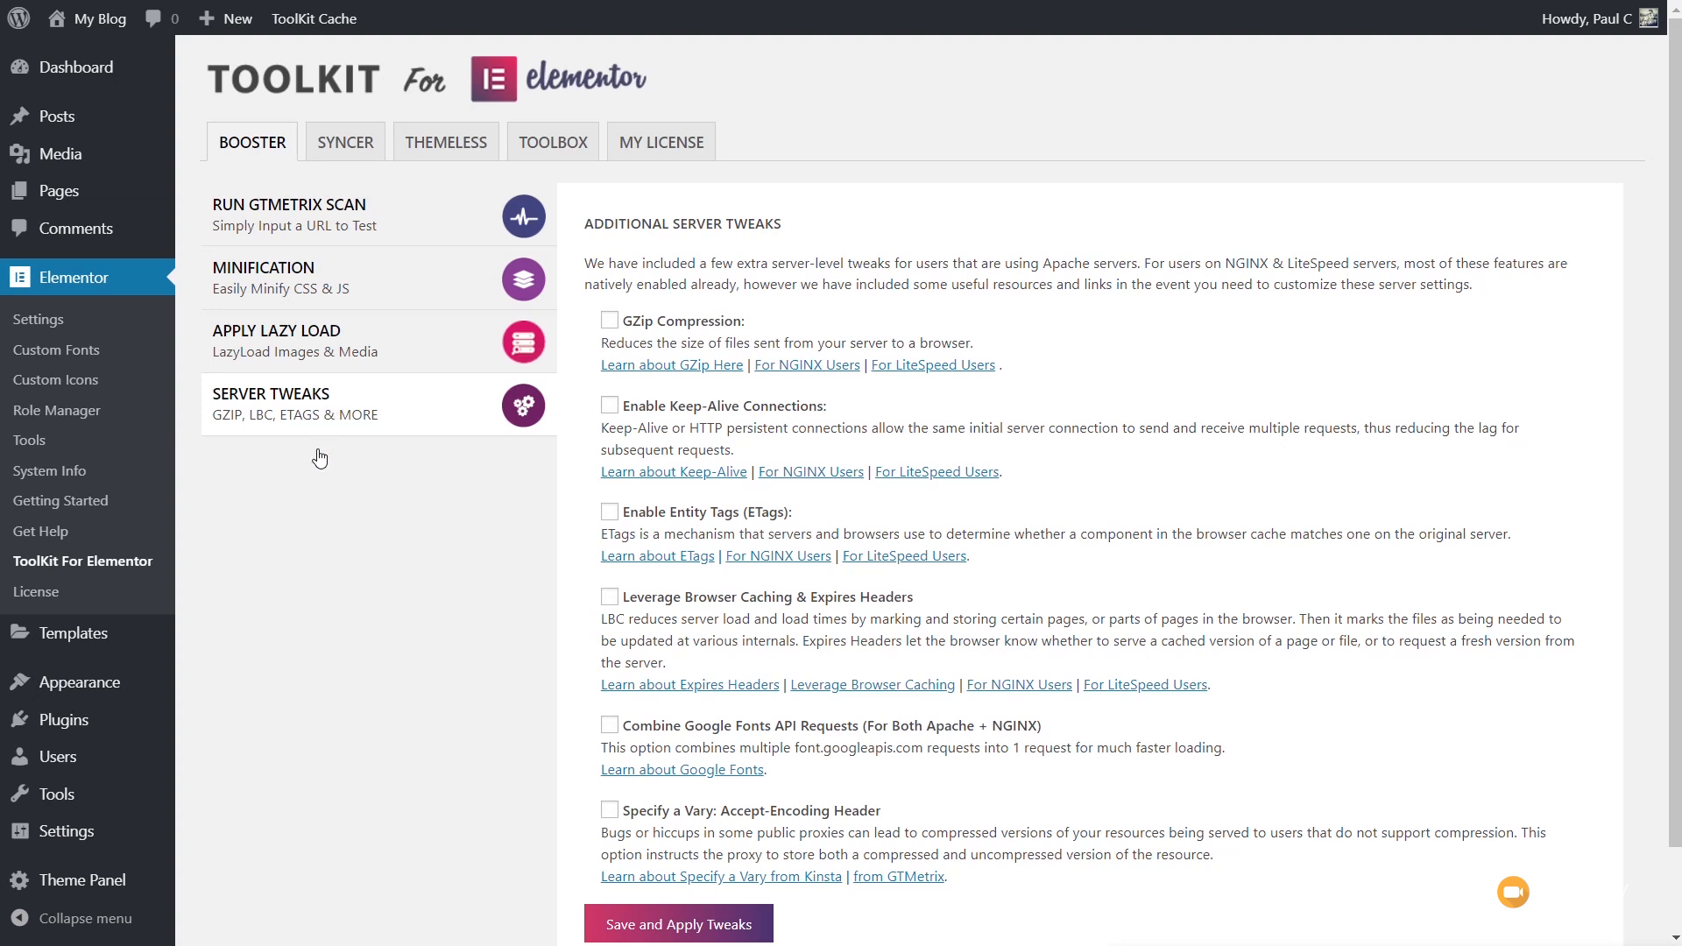
# Leave Server Tweaks (GZip, ETags) for the Syncer template syncing panel
pyautogui.click(346, 142)
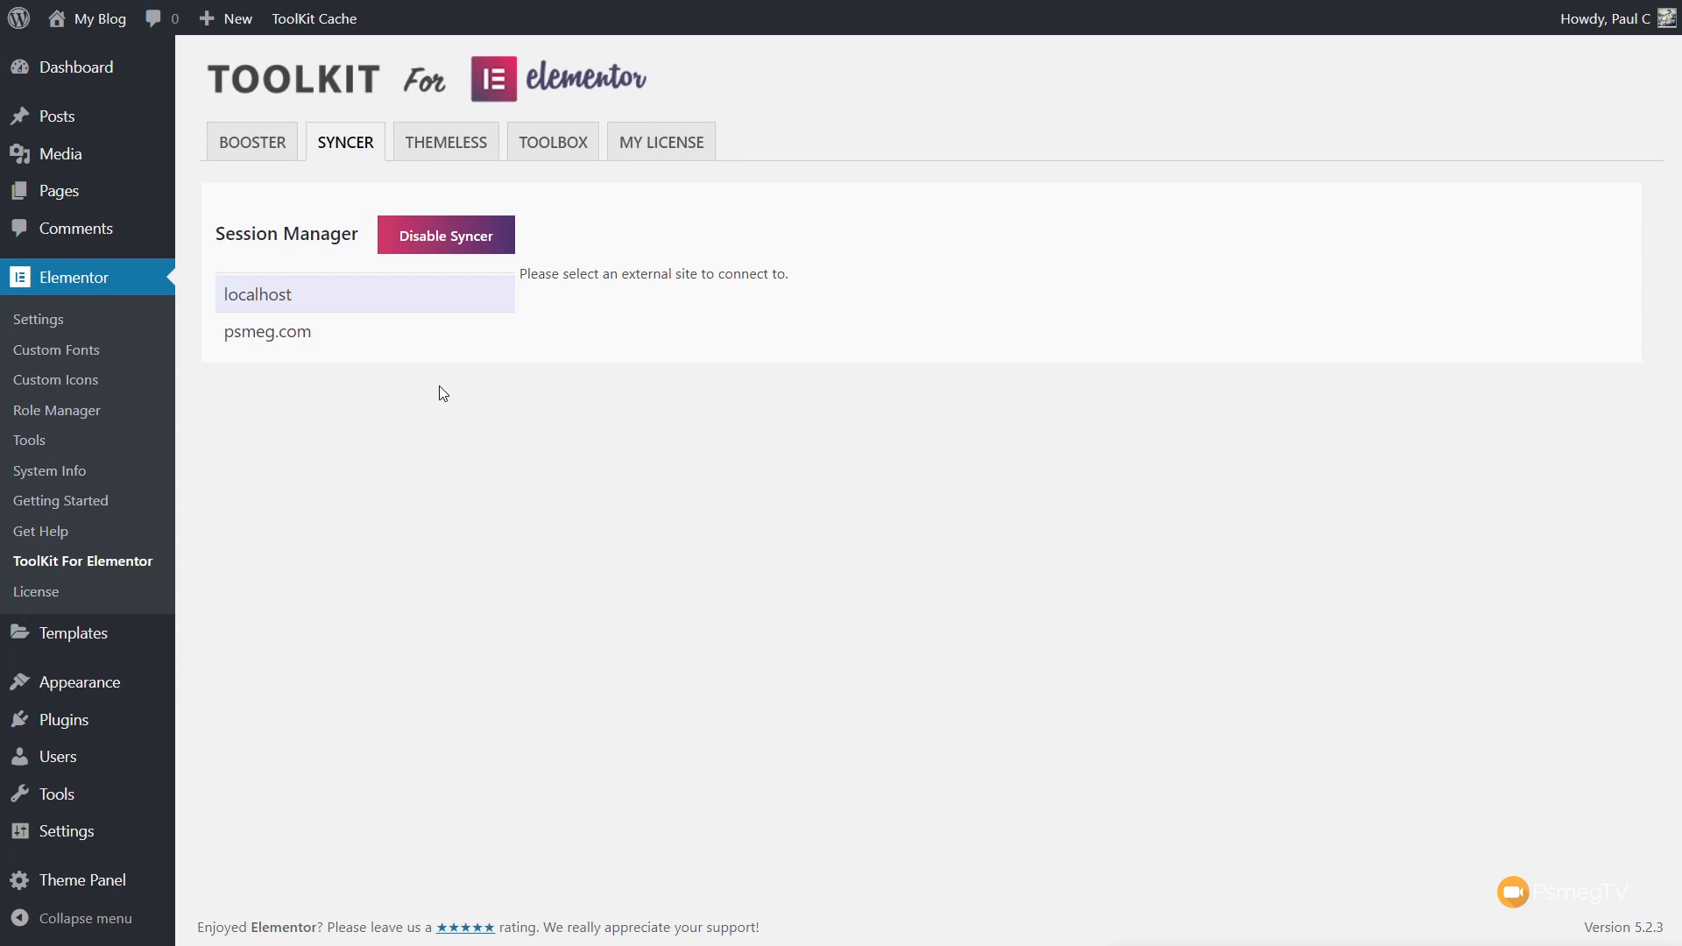
# Connect the Syncer to psmeg.com, listing its Default Footer and Default Header templates
pyautogui.click(267, 331)
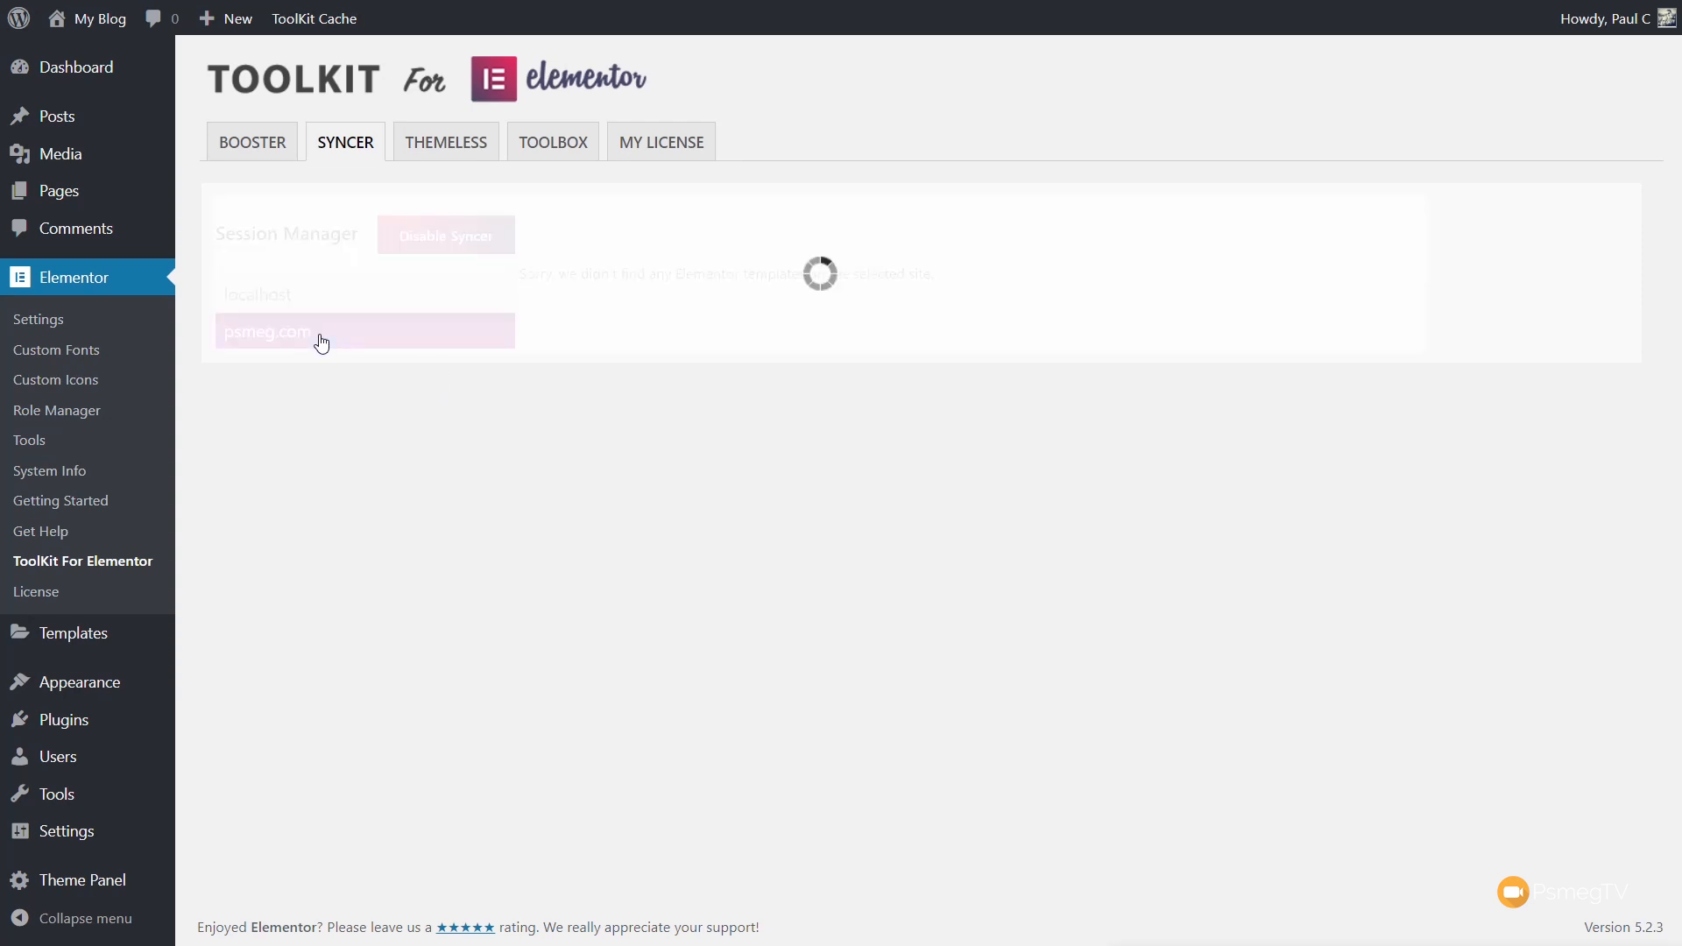
pyautogui.click(323, 332)
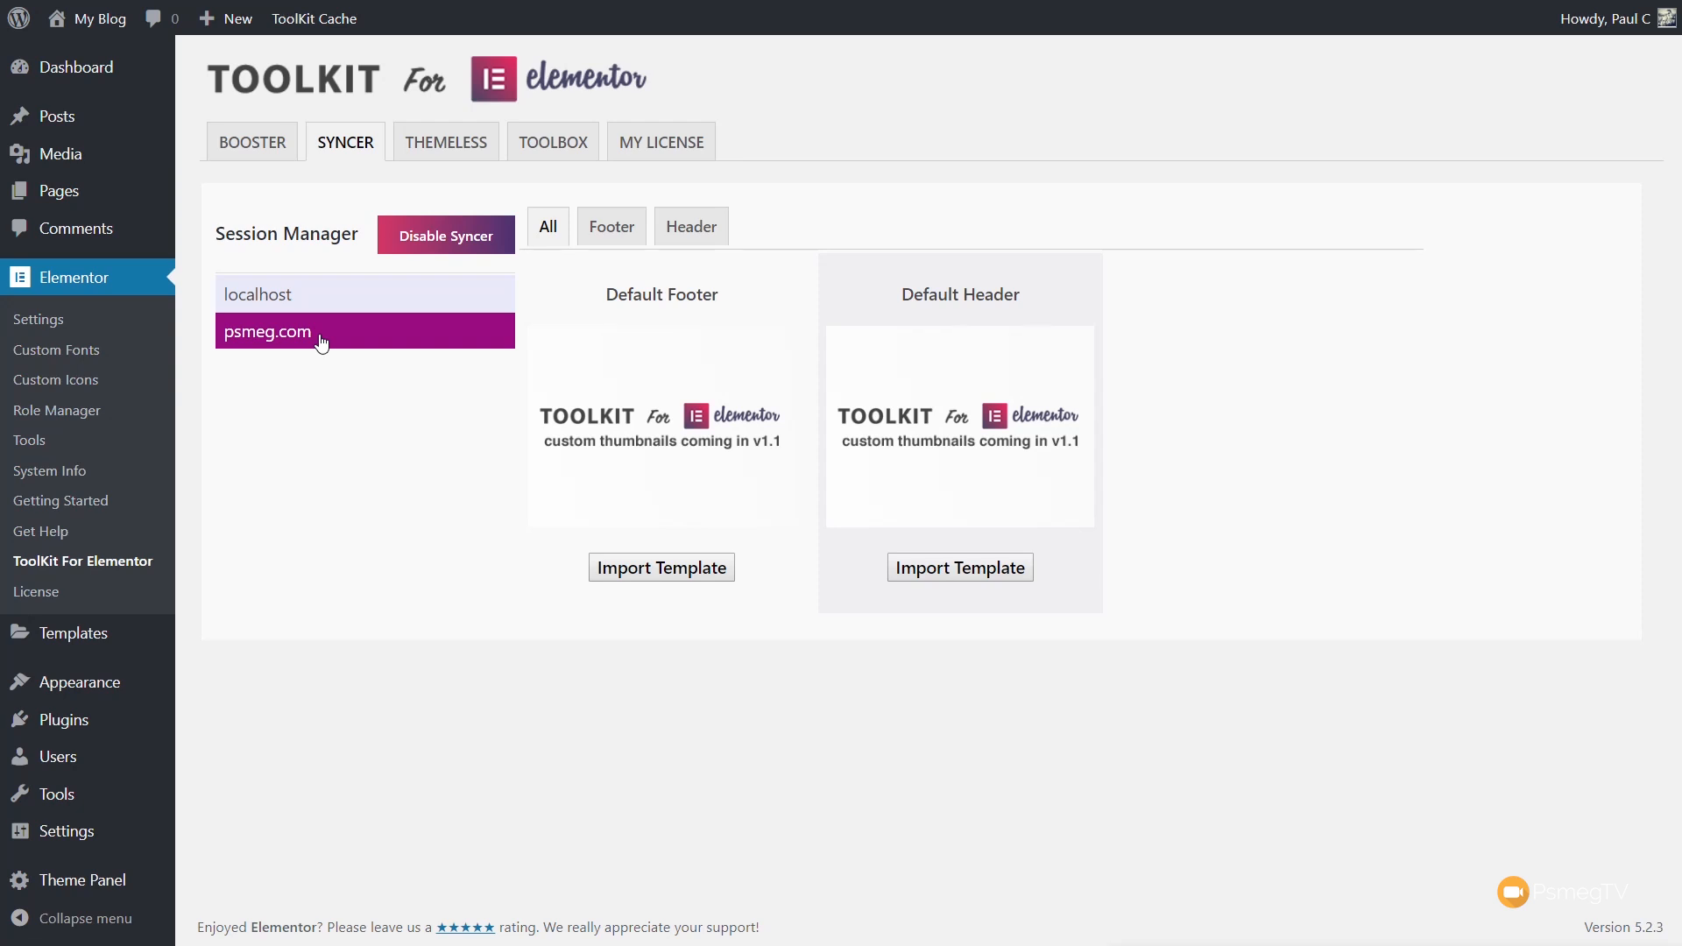
pyautogui.moveTo(612, 226)
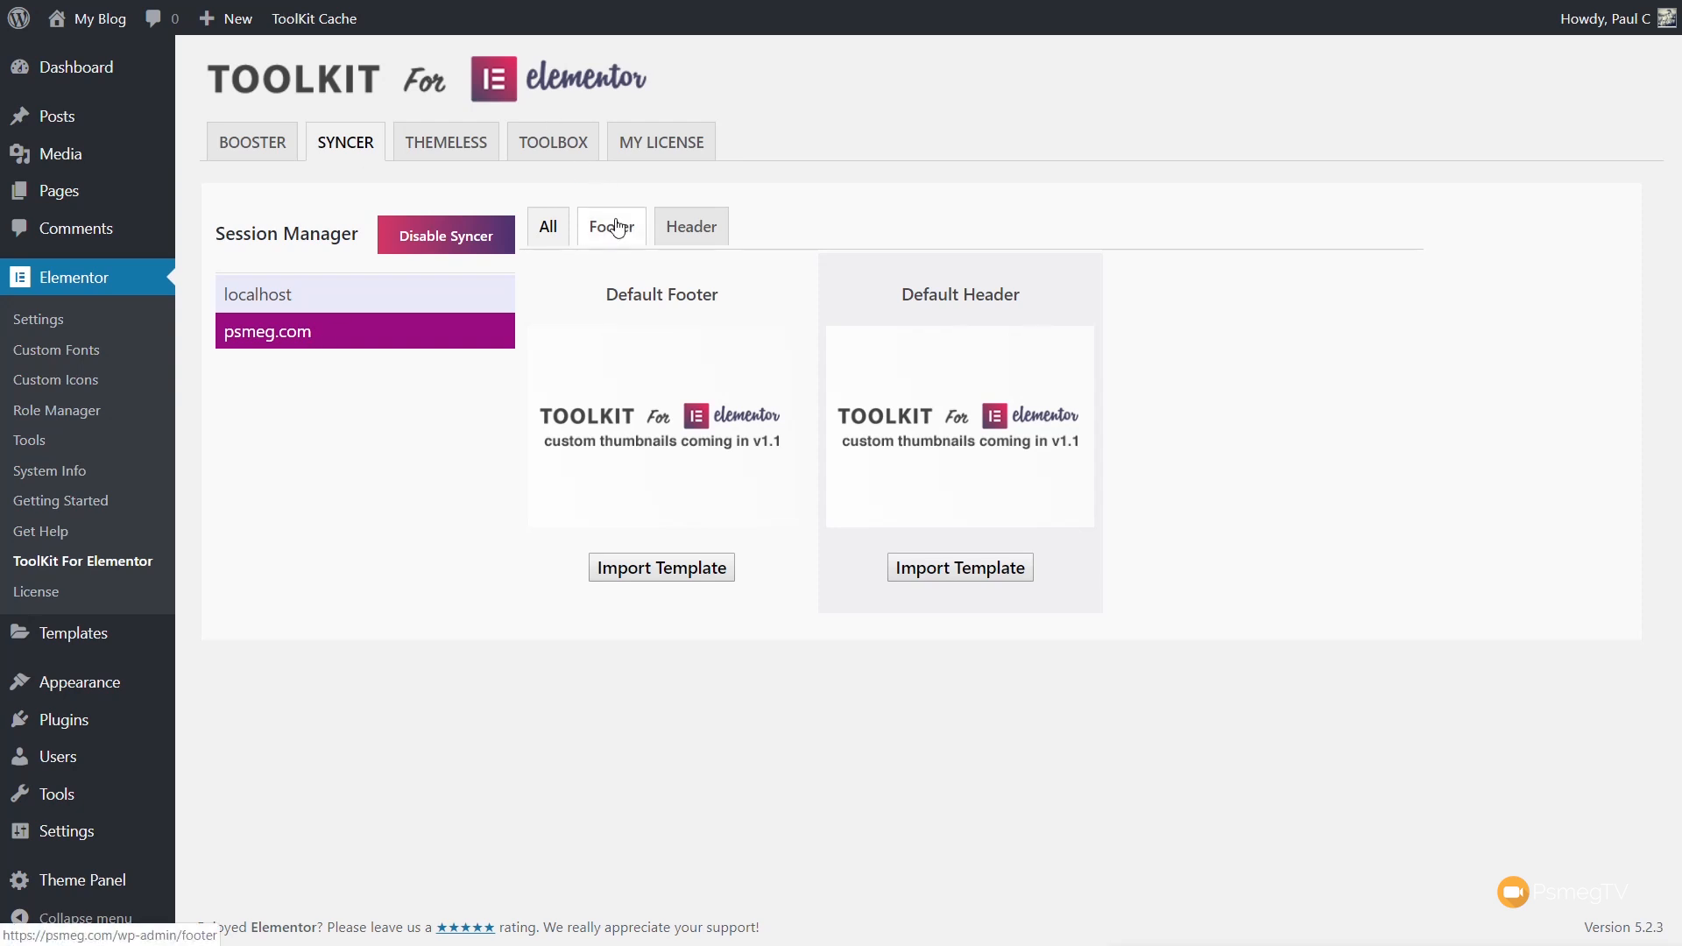
# Filter the psmeg.com templates to headers, leaving only Default Header
pyautogui.click(691, 226)
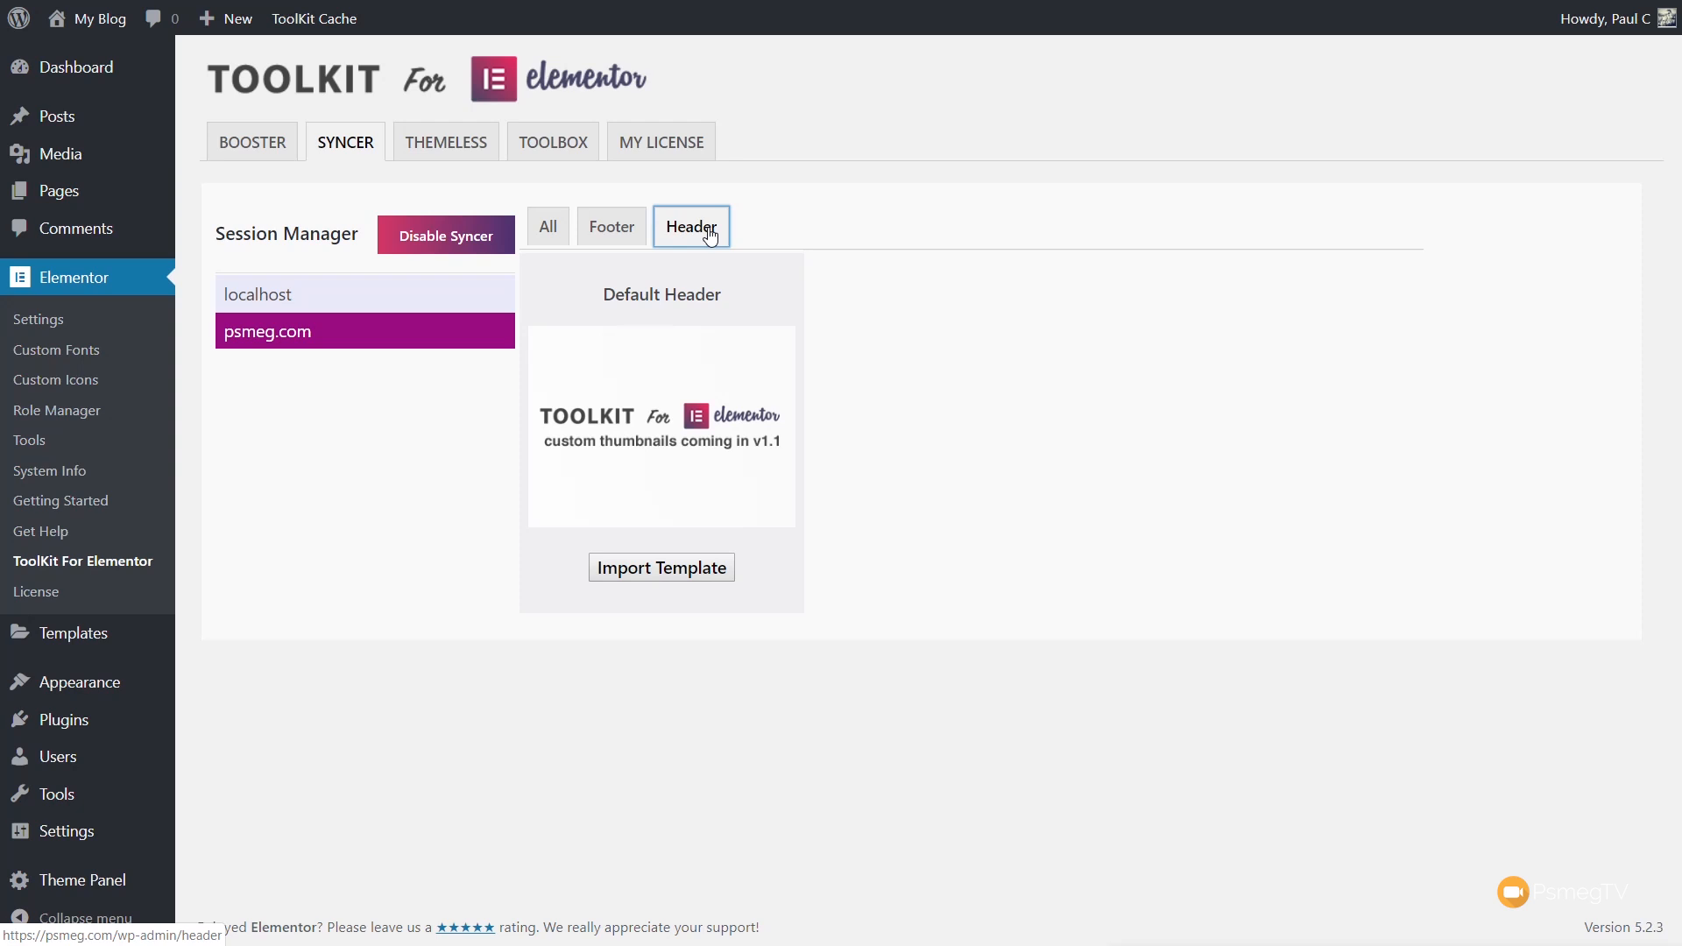
pyautogui.moveTo(634, 440)
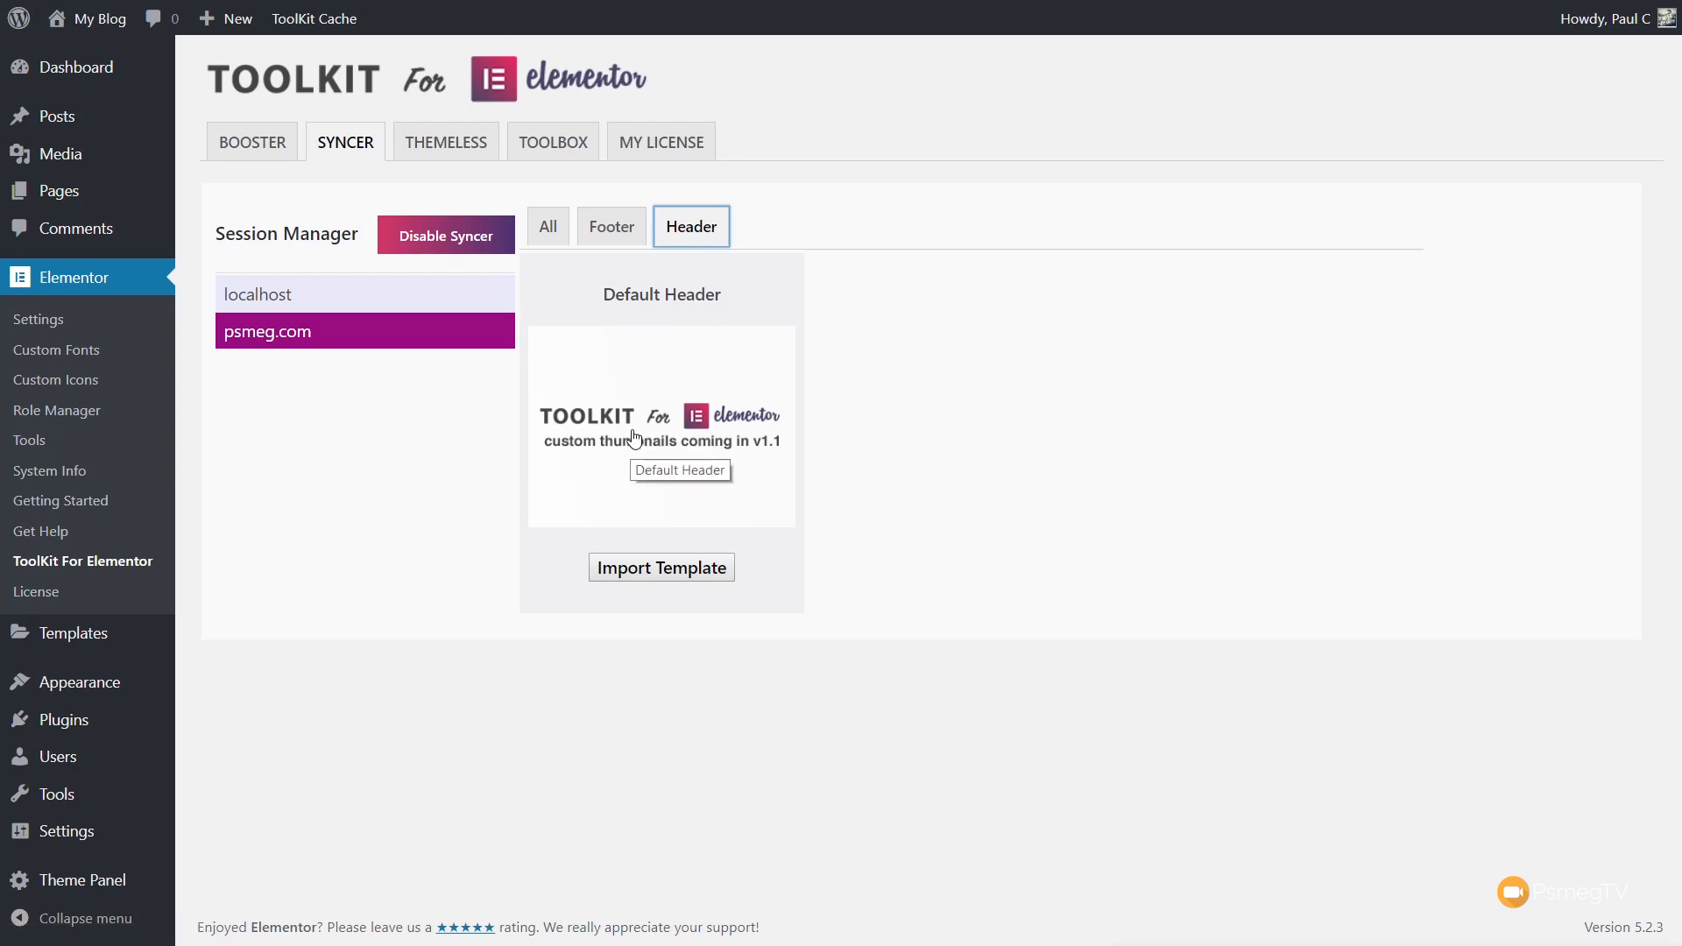
pyautogui.moveTo(637, 501)
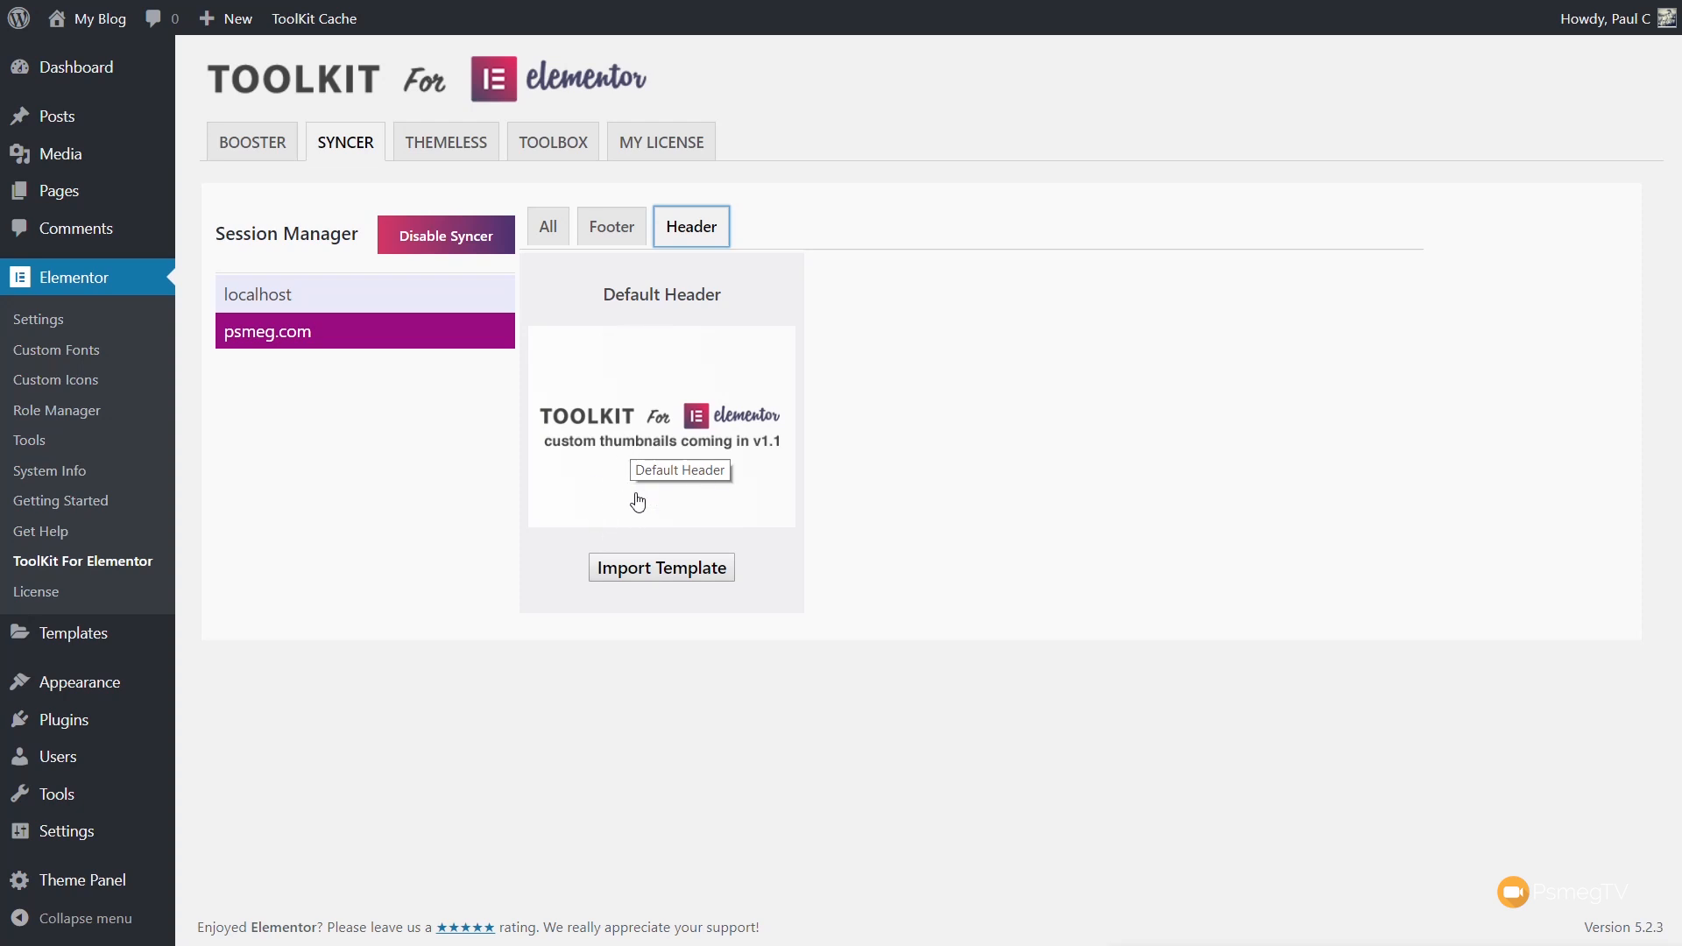
pyautogui.moveTo(889, 503)
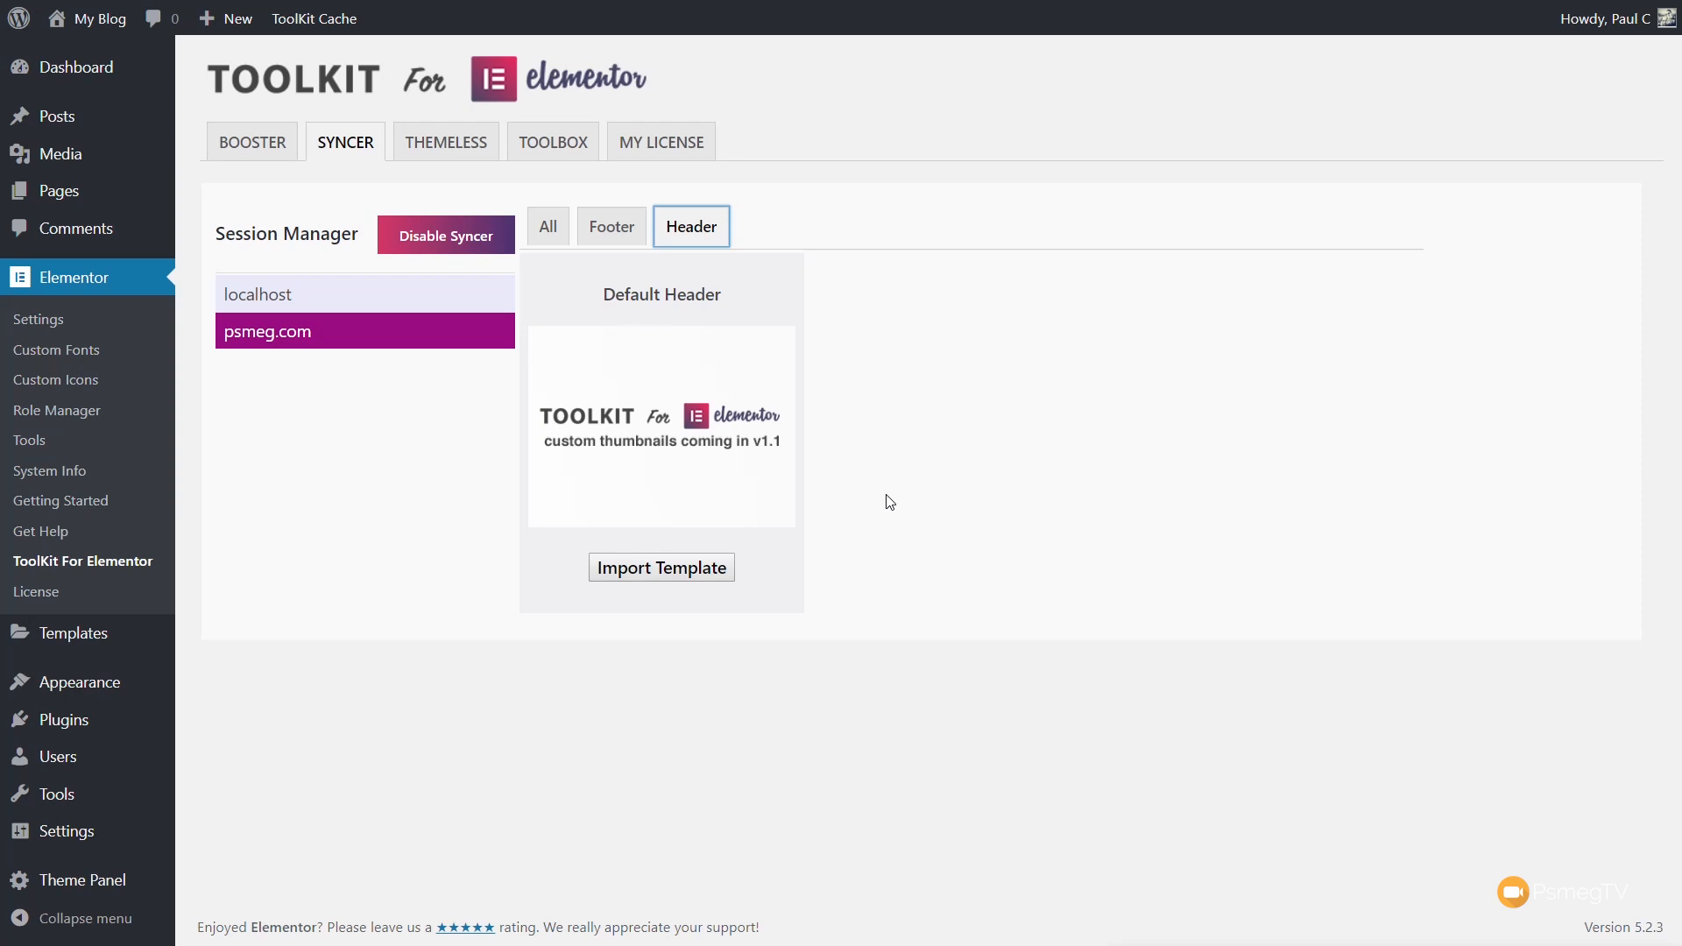
pyautogui.moveTo(626, 372)
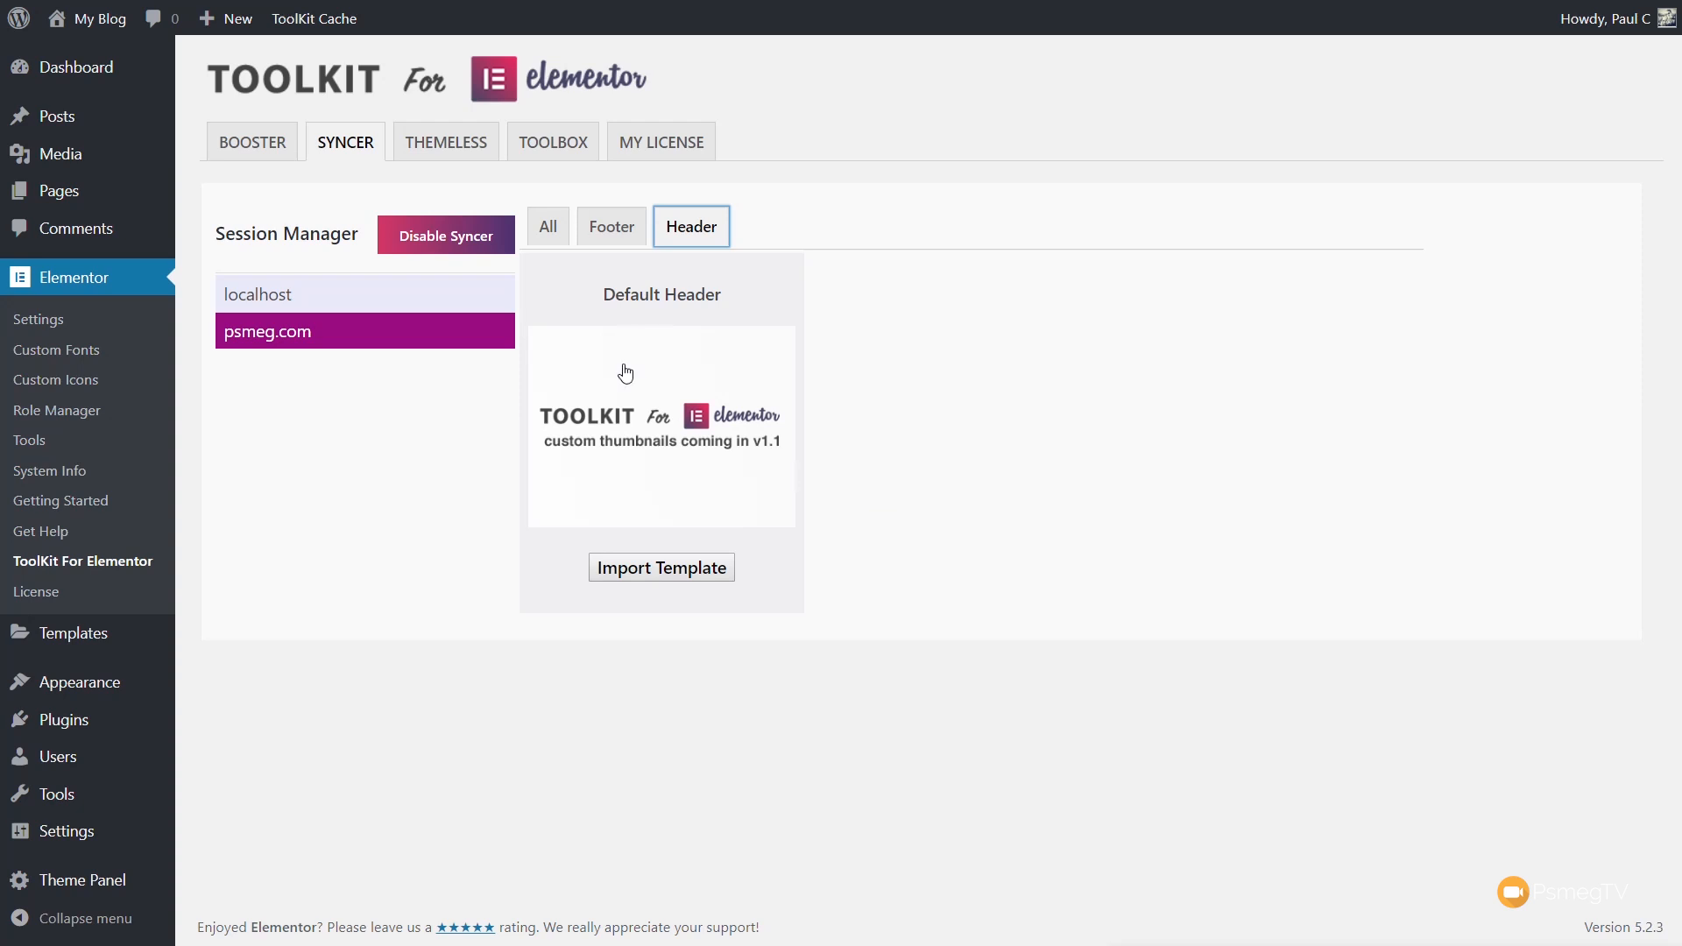
# View the Toolbox Code Manager's empty header, body and footer code fields
pyautogui.click(552, 142)
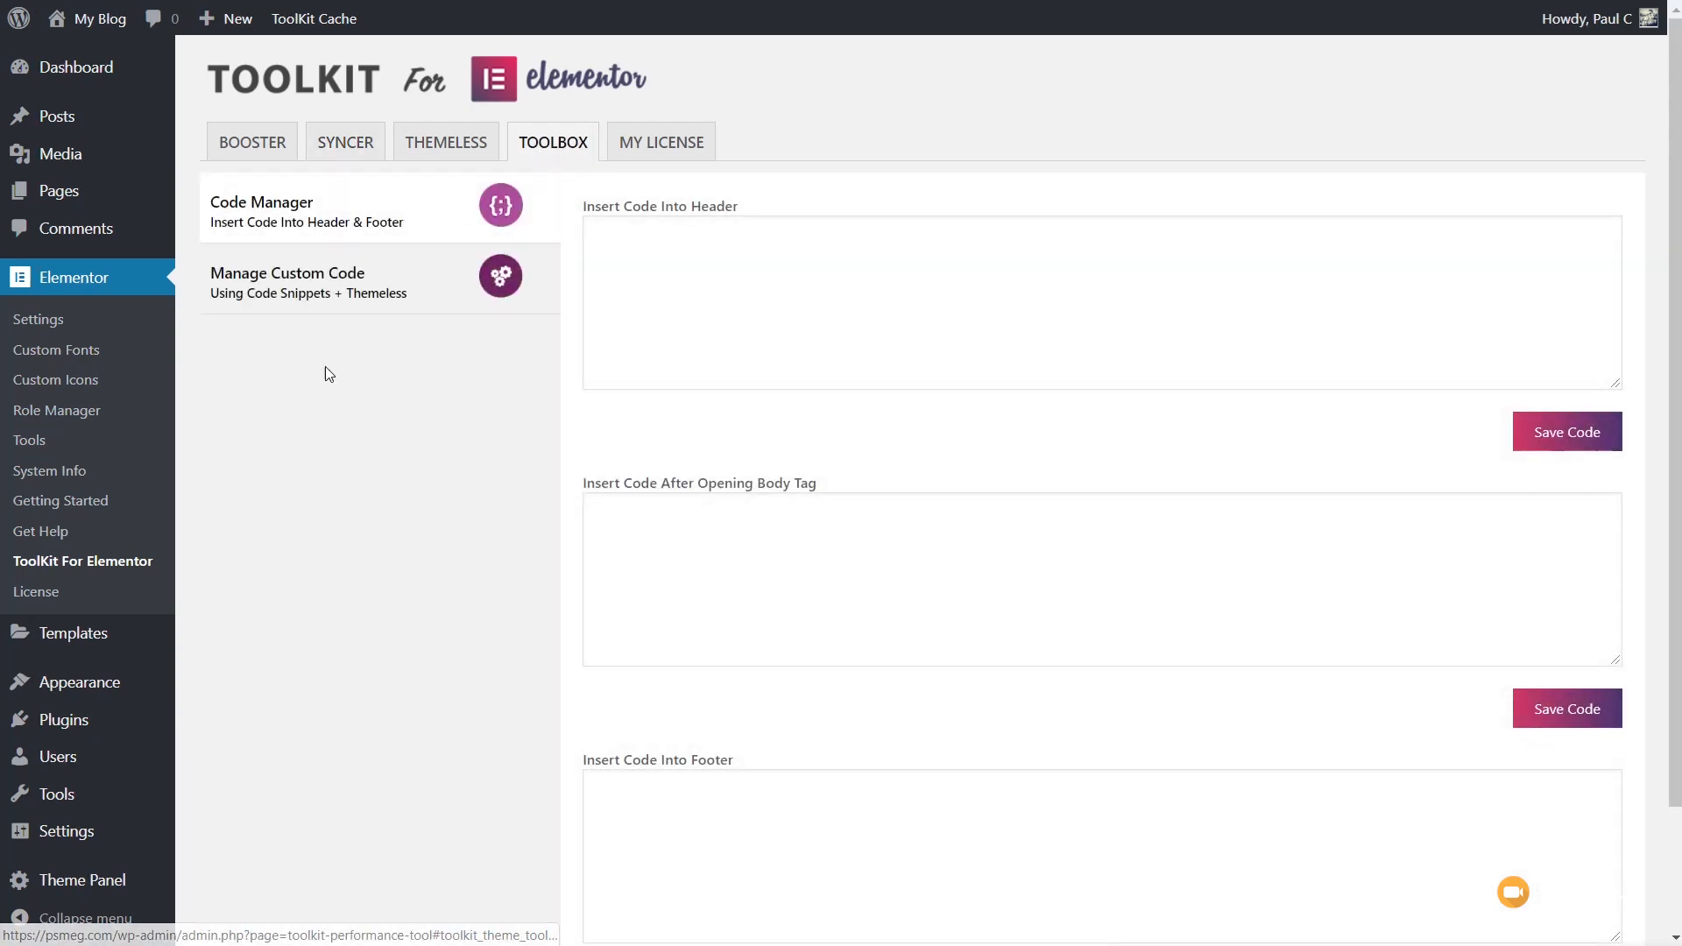
pyautogui.scroll(-3)
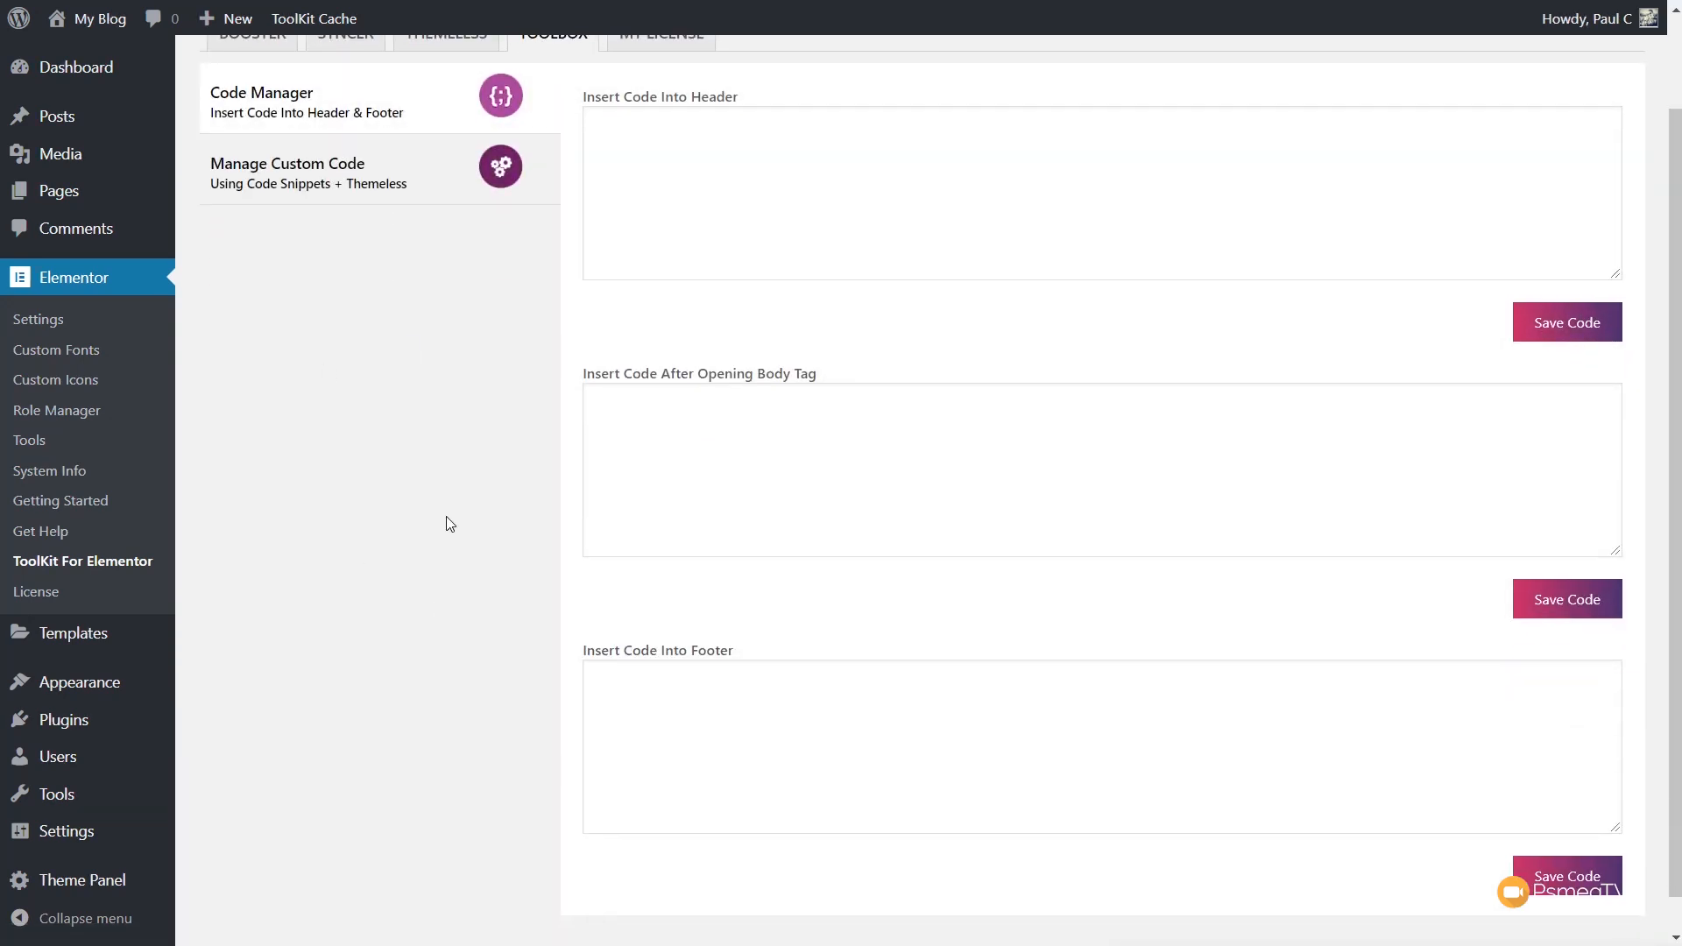
pyautogui.scroll(3)
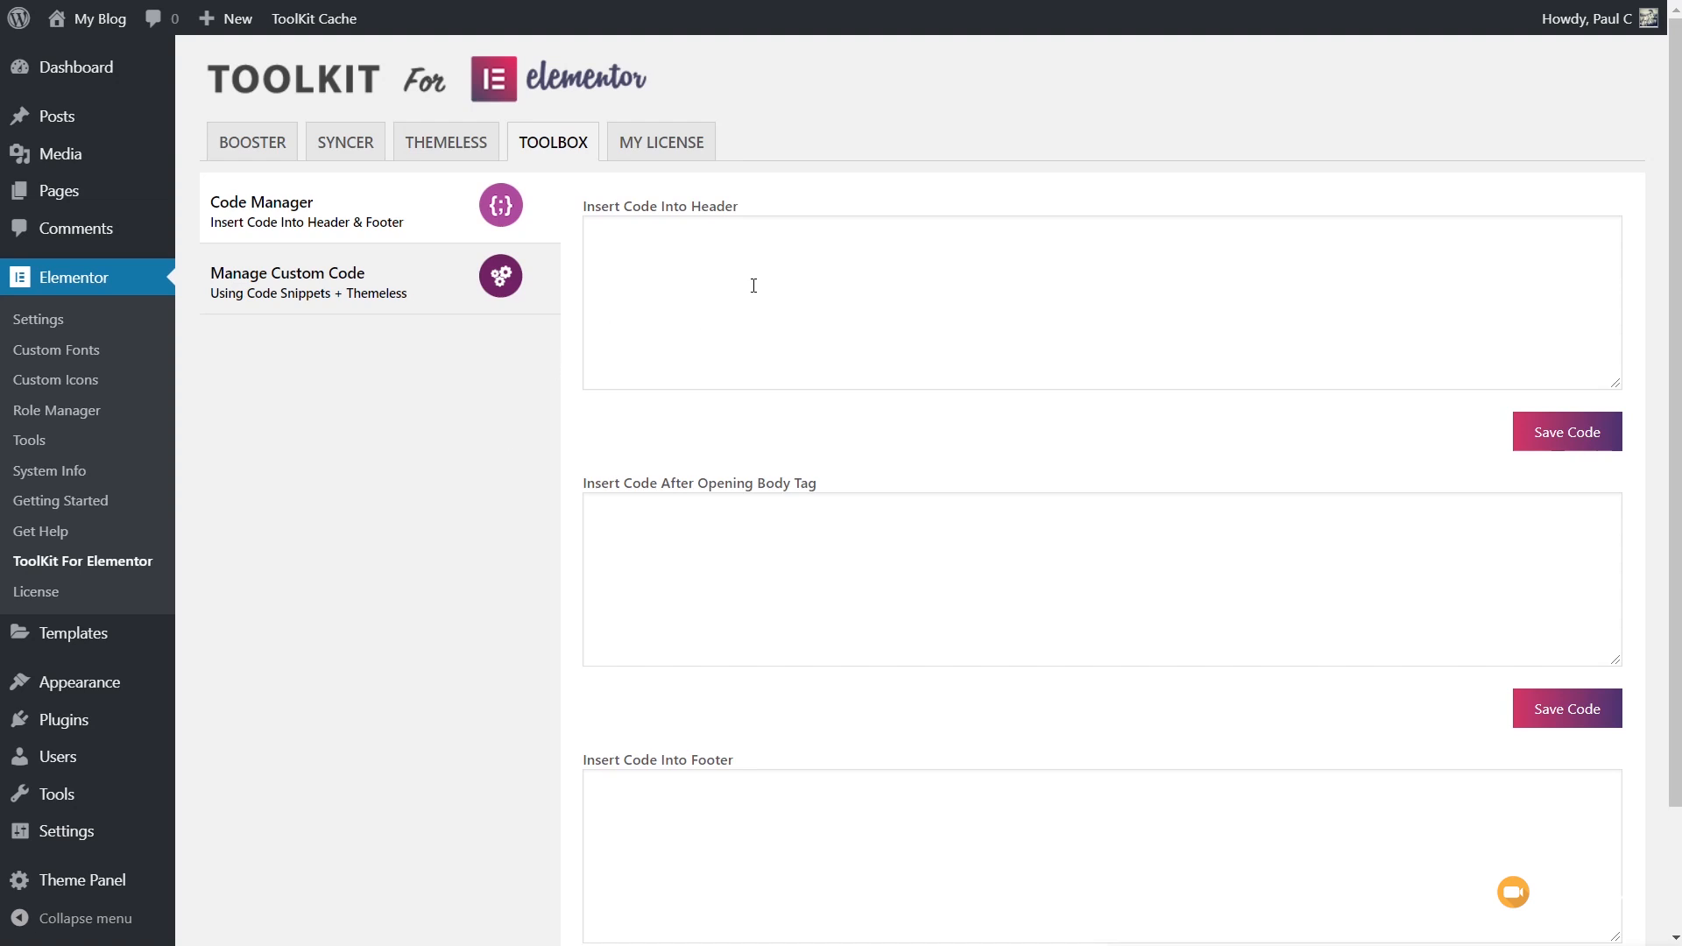
pyautogui.moveTo(742, 542)
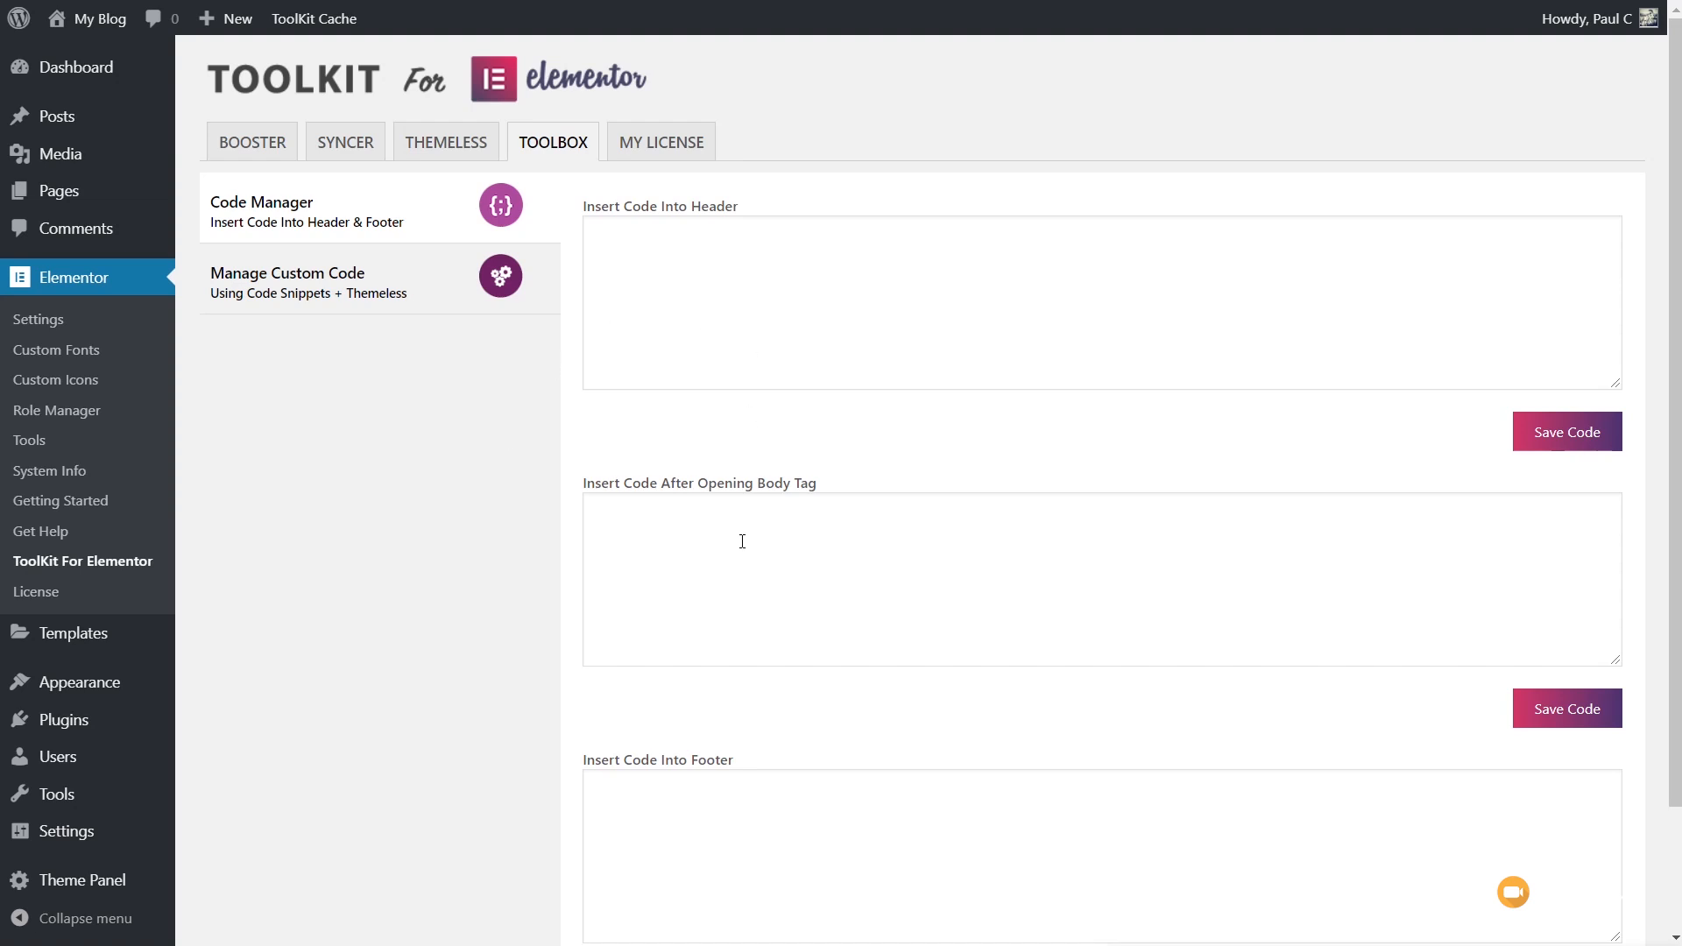
pyautogui.scroll(-3)
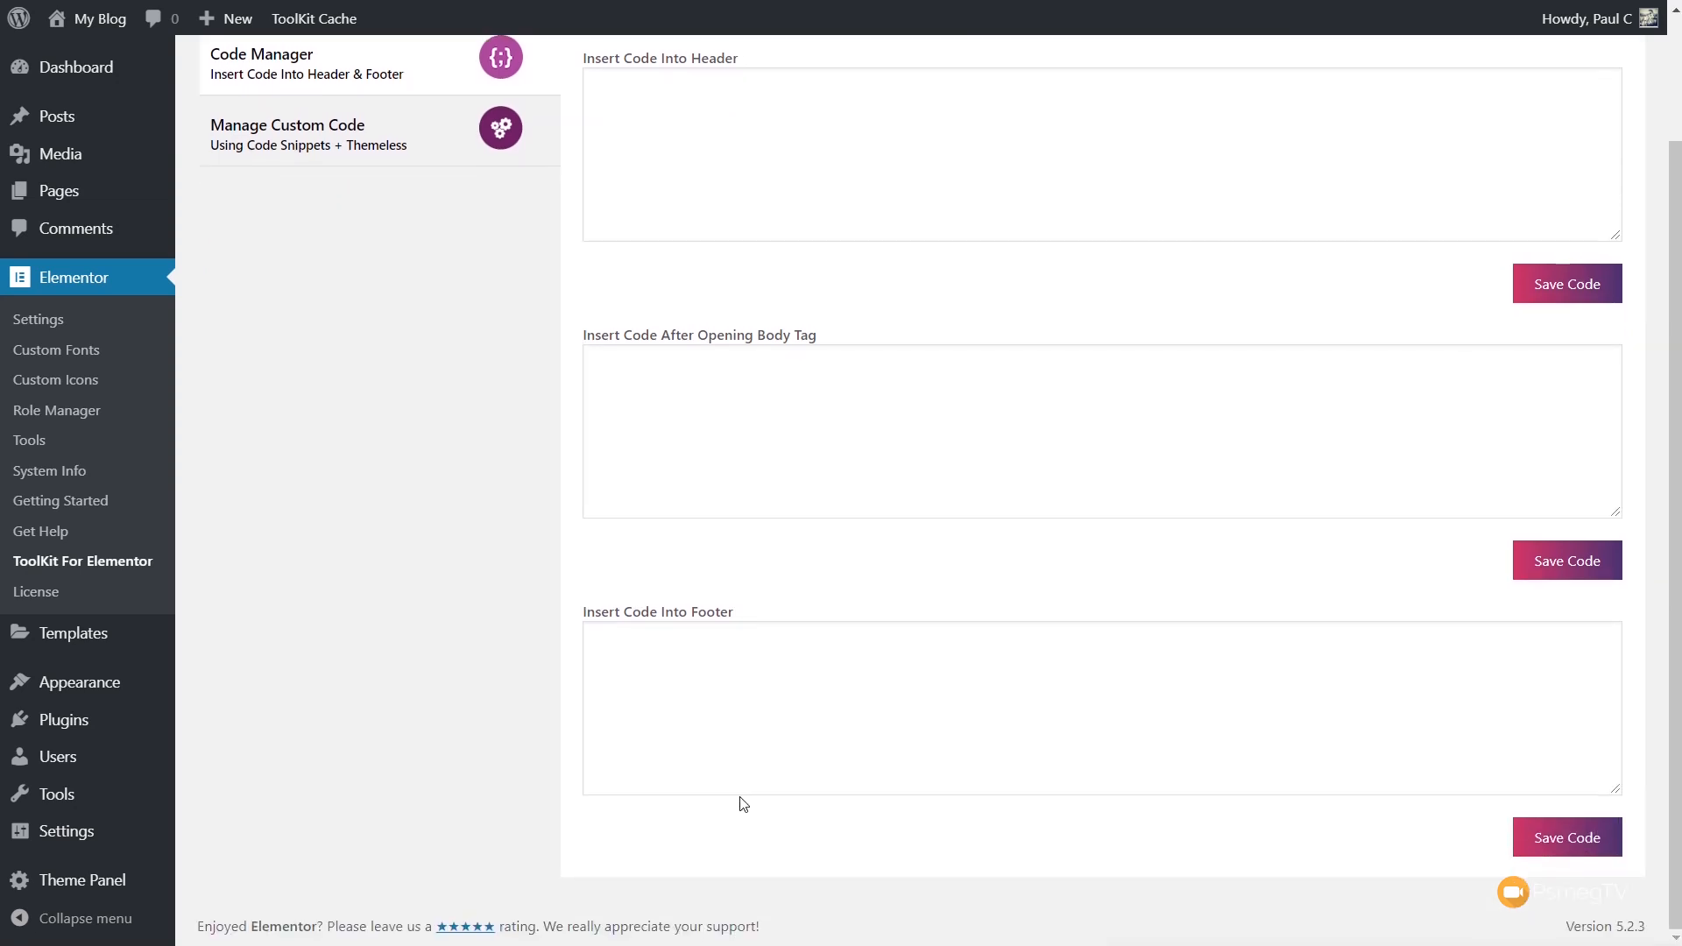
pyautogui.scroll(3)
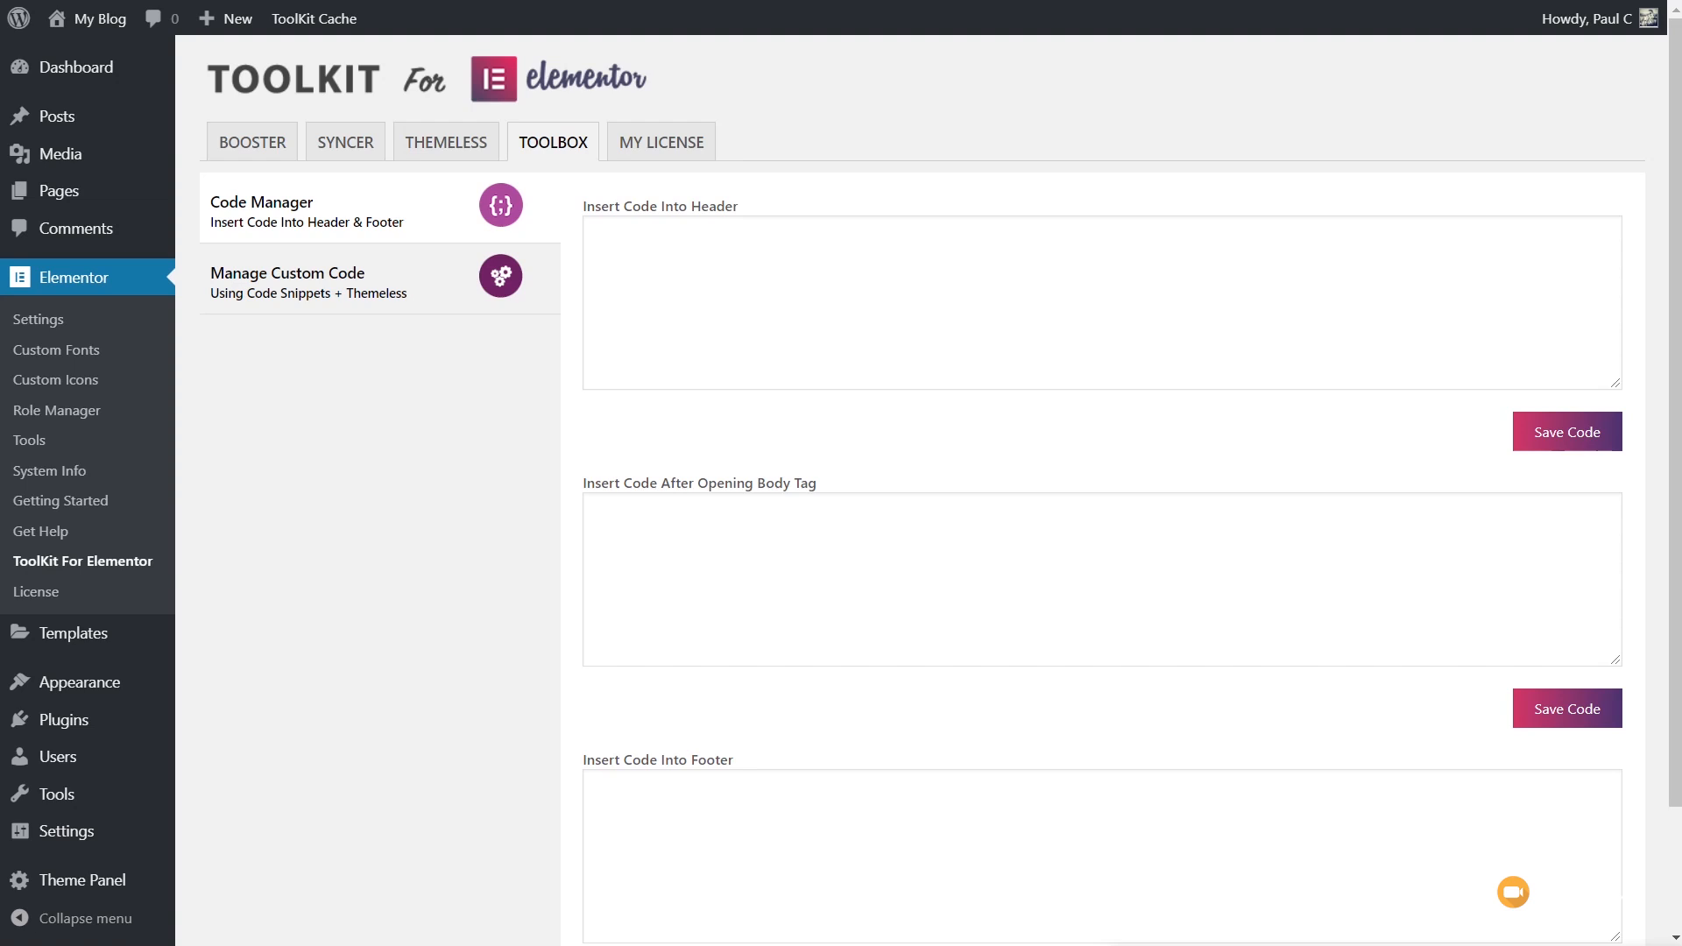
pyautogui.moveTo(1546, 920)
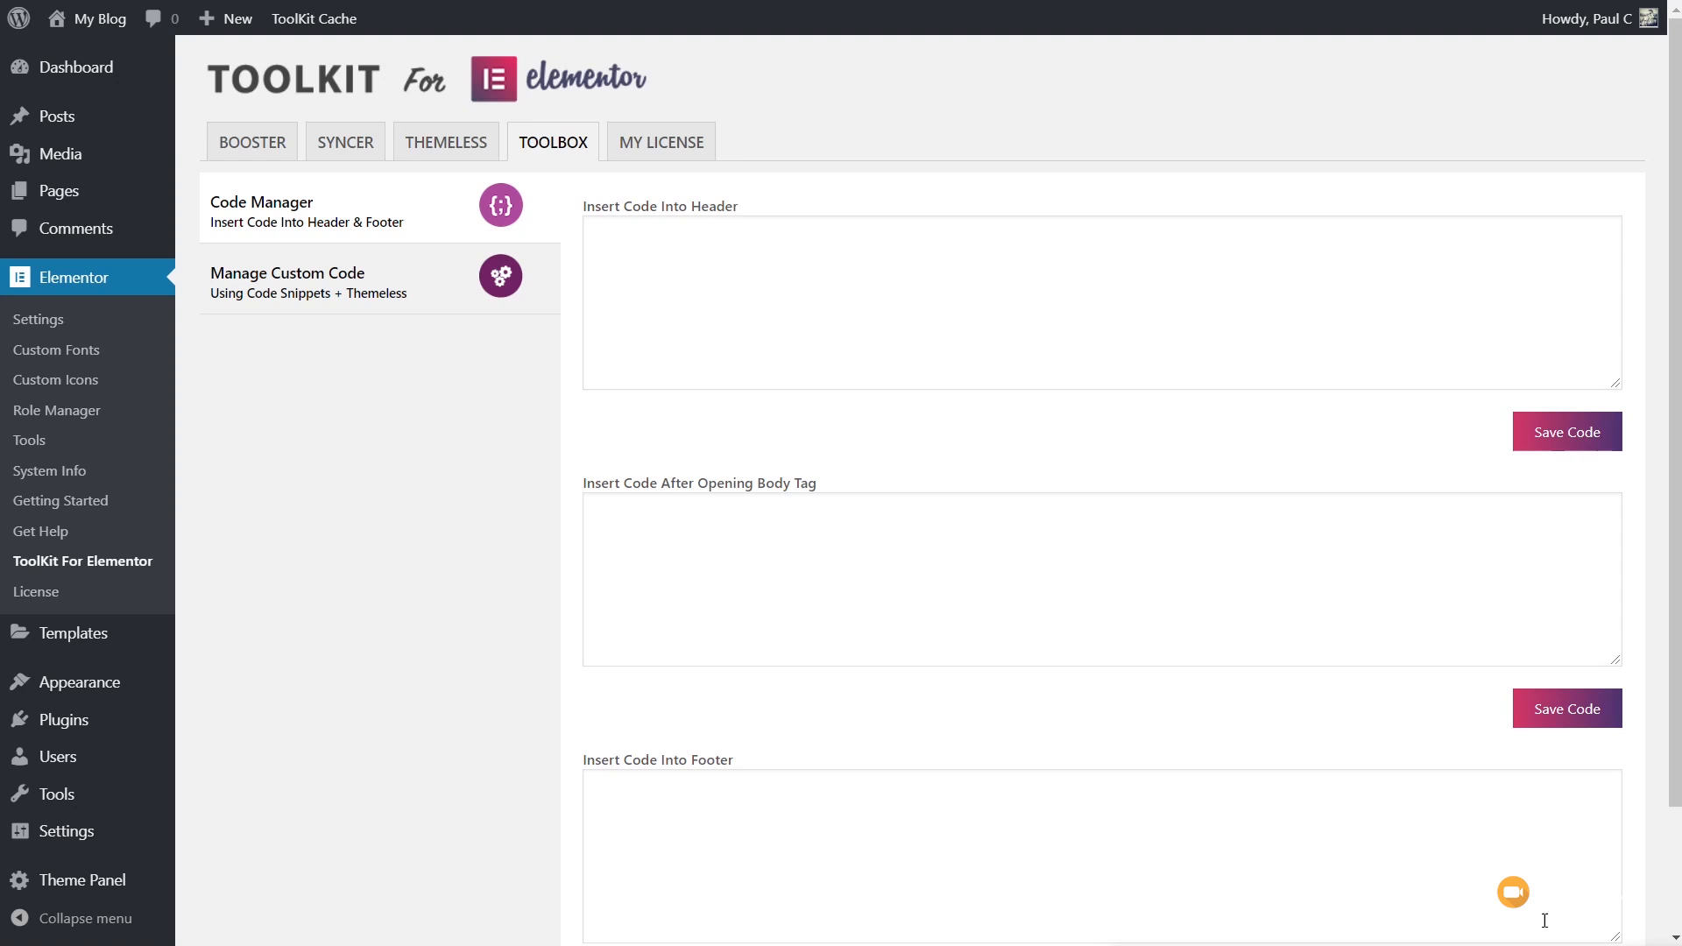
# Show Manage Custom Code, which recommends the Code Snippets plugin
pyautogui.click(286, 282)
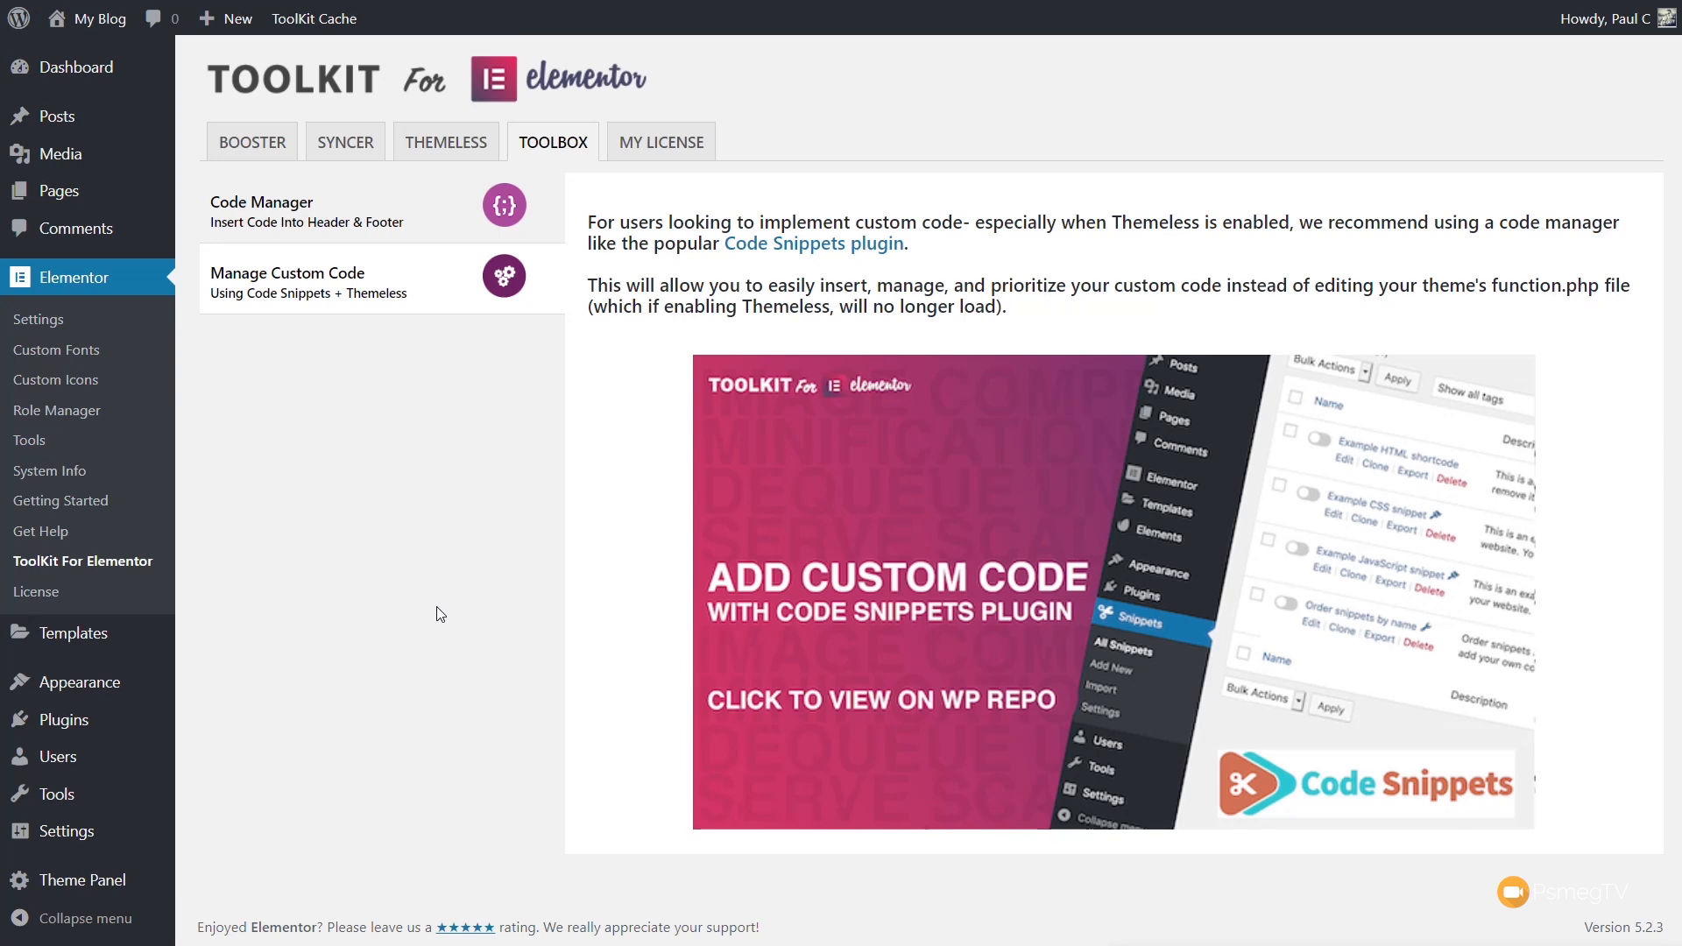
pyautogui.moveTo(277, 240)
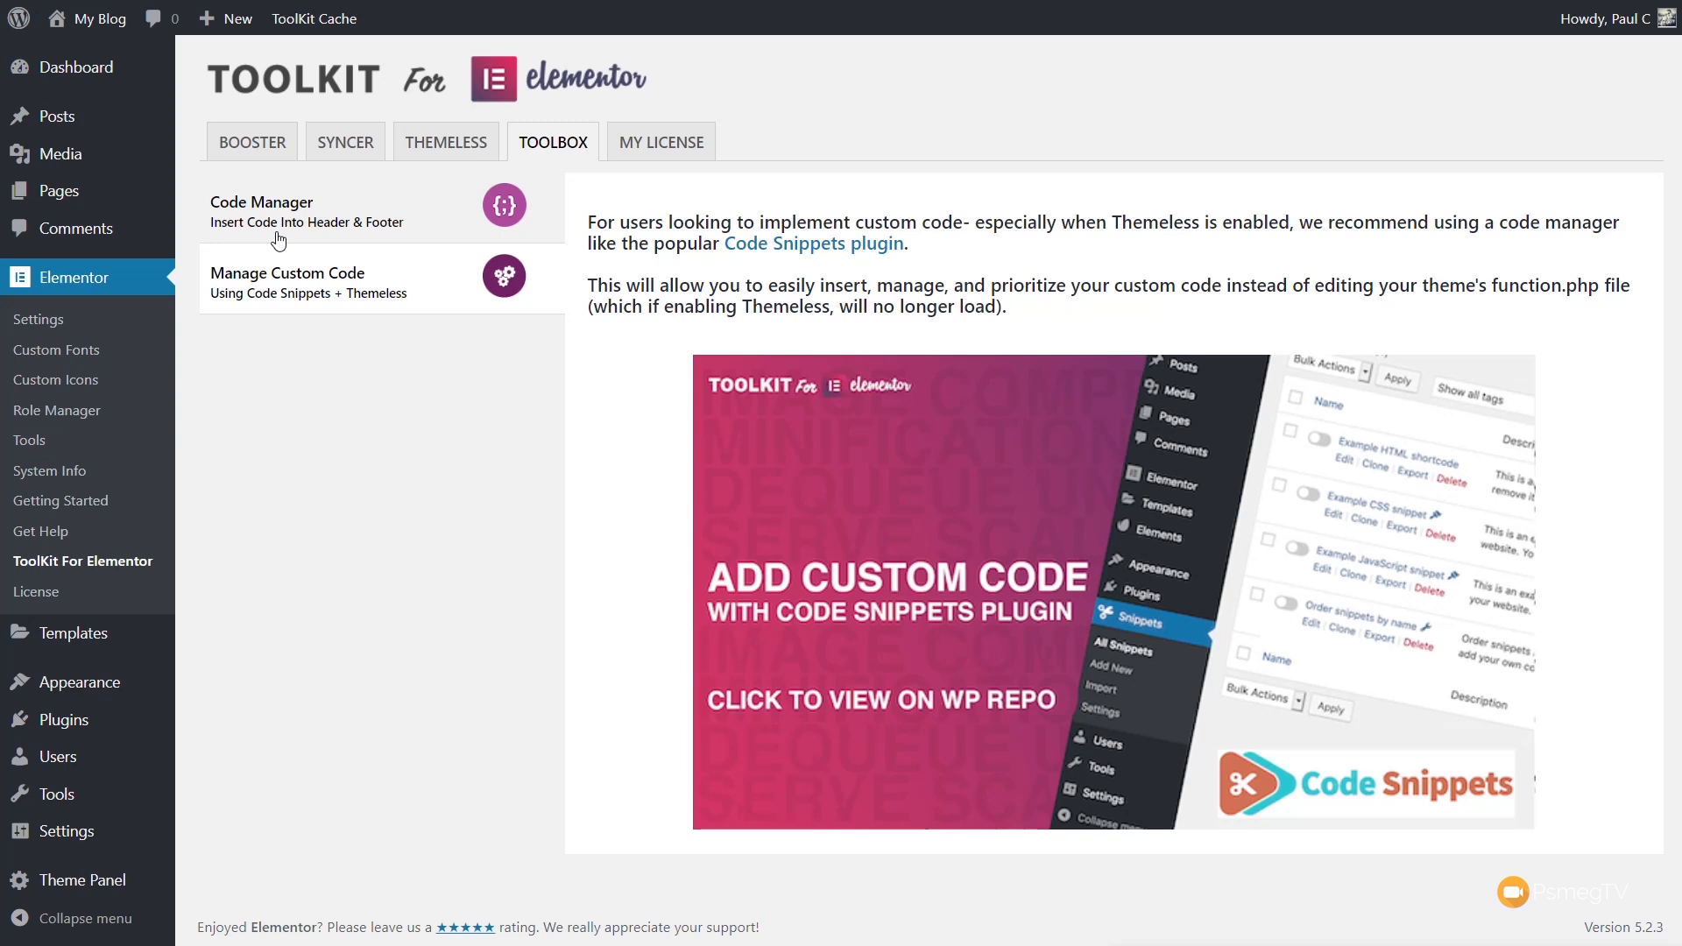
pyautogui.moveTo(818, 934)
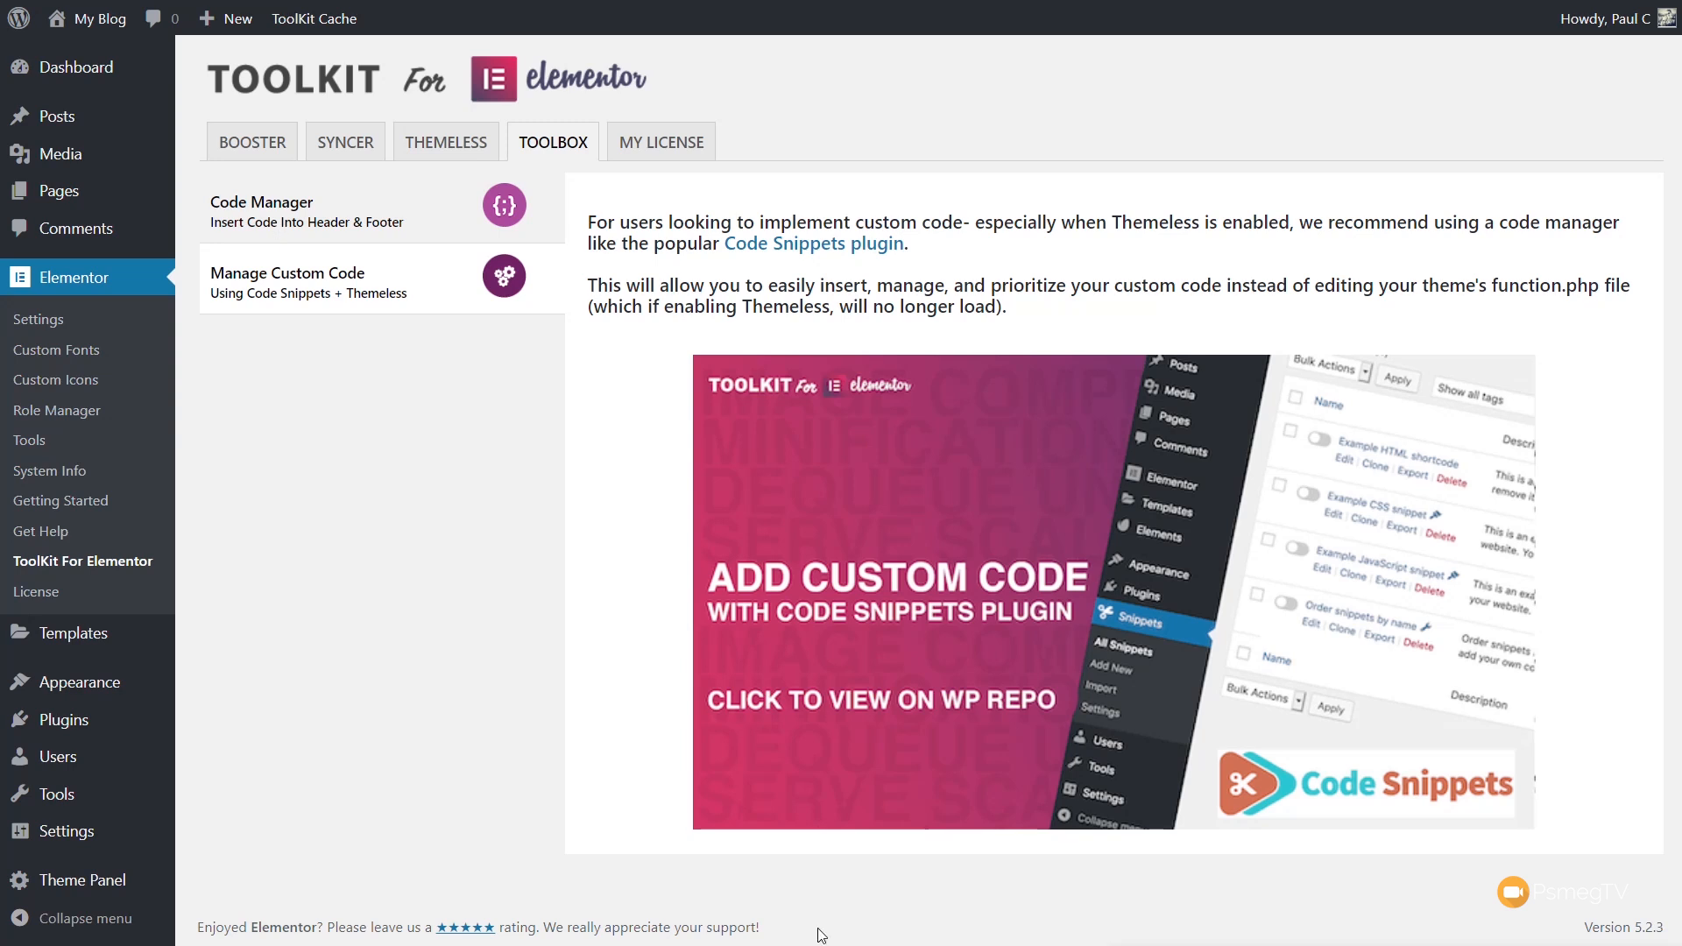